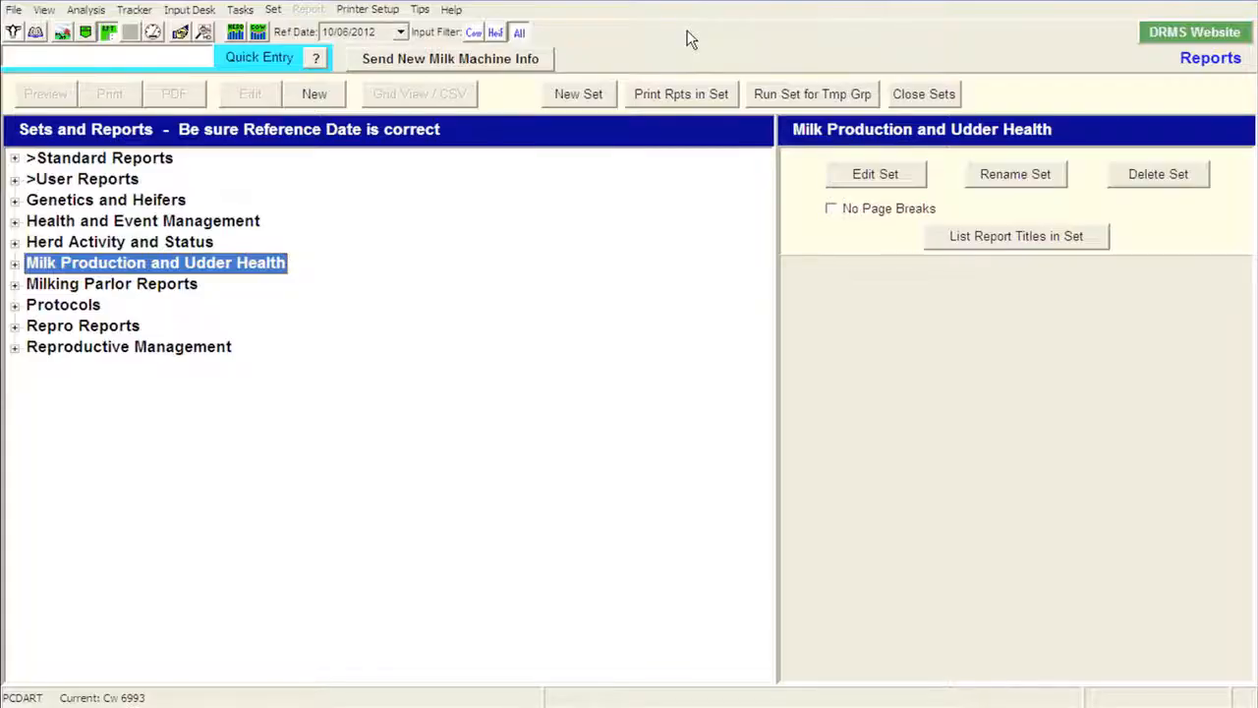
pyautogui.moveTo(590, 257)
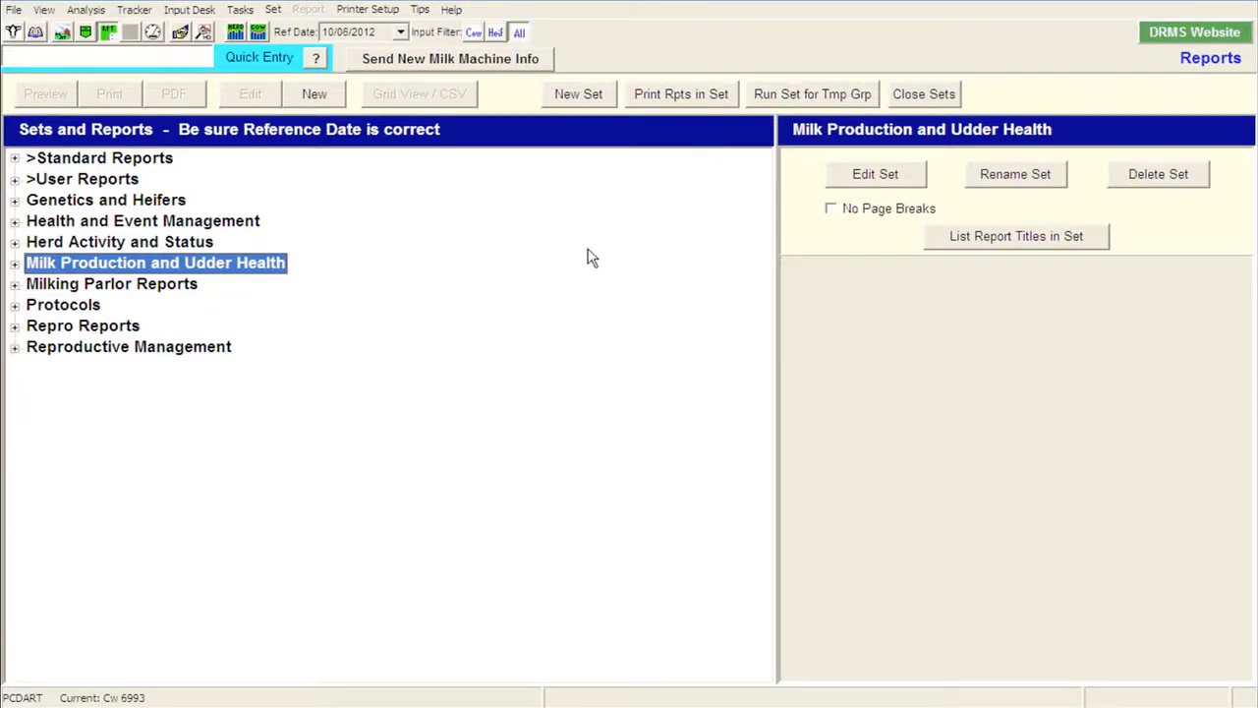
pyautogui.moveTo(558, 267)
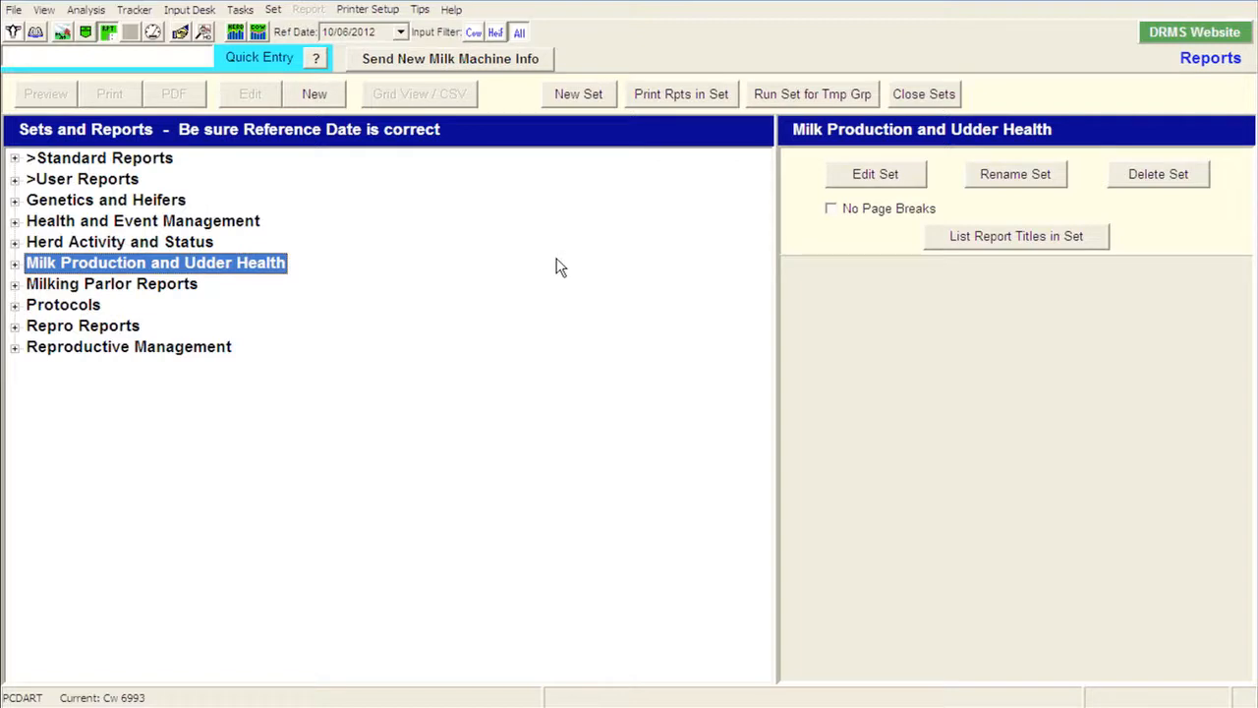
pyautogui.moveTo(460, 240)
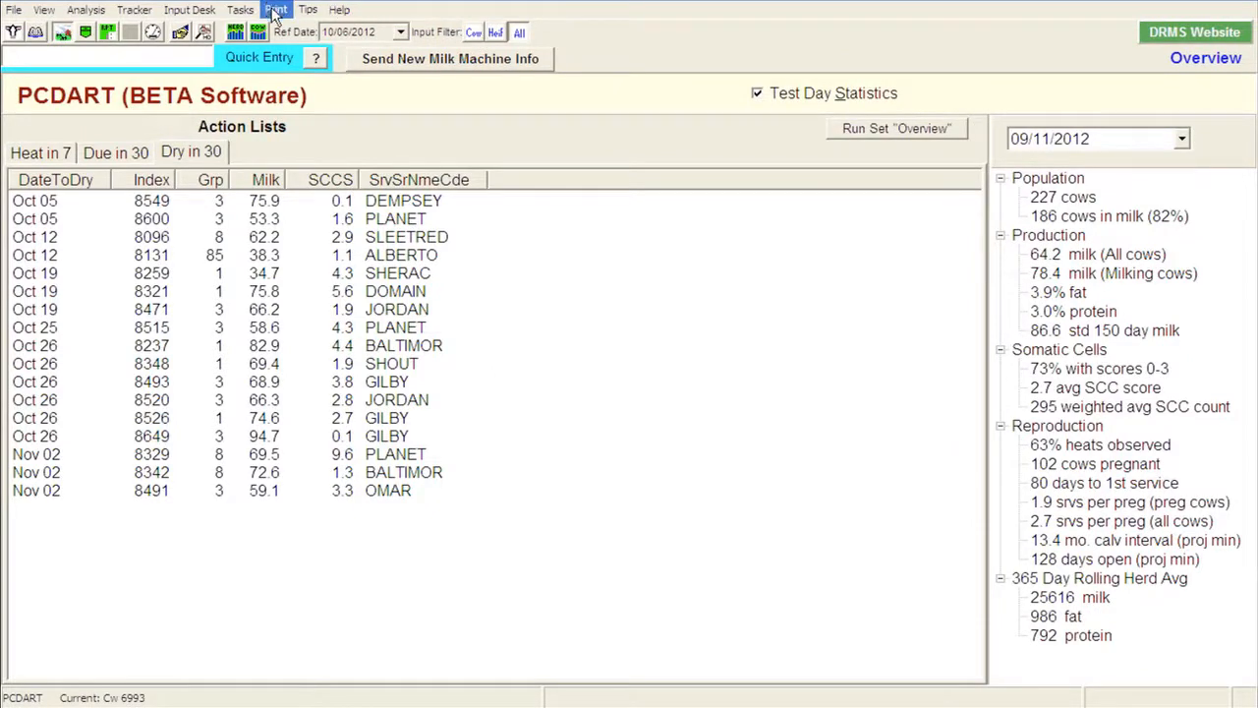
# Step: Turn test day statistics back on and list herd summary reports 801–804 from Population
pyautogui.click(275, 8)
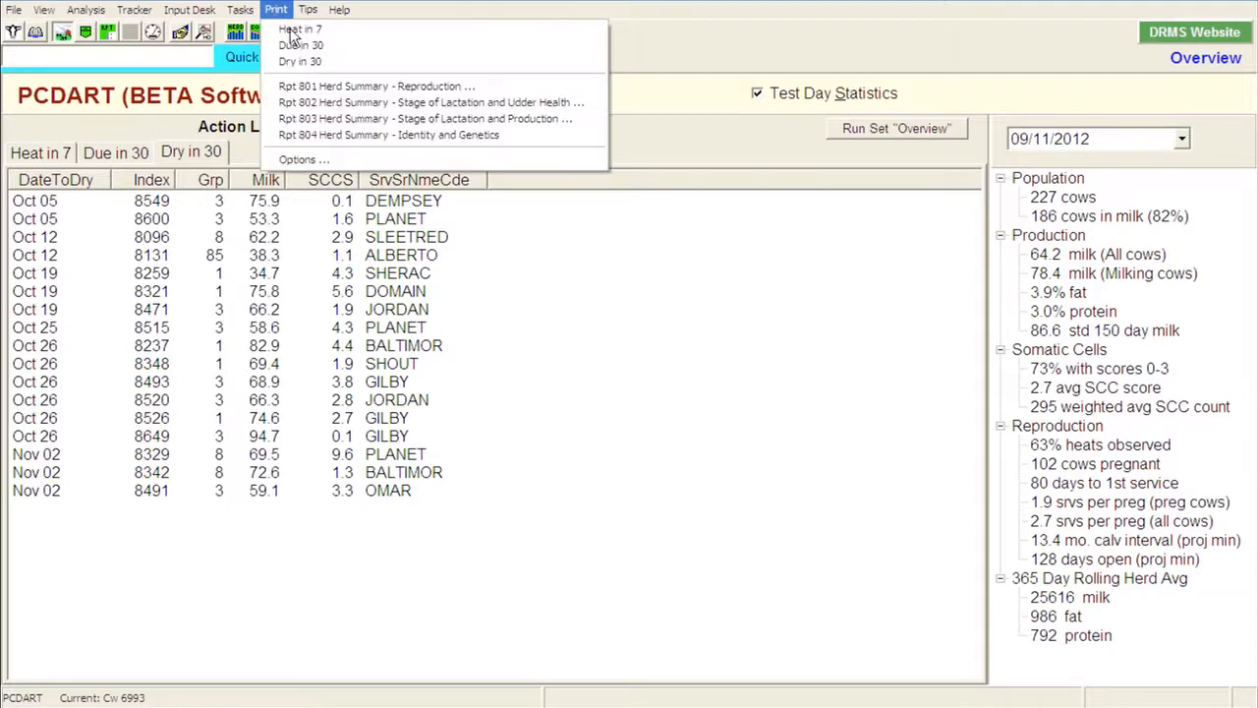
pyautogui.moveTo(431, 102)
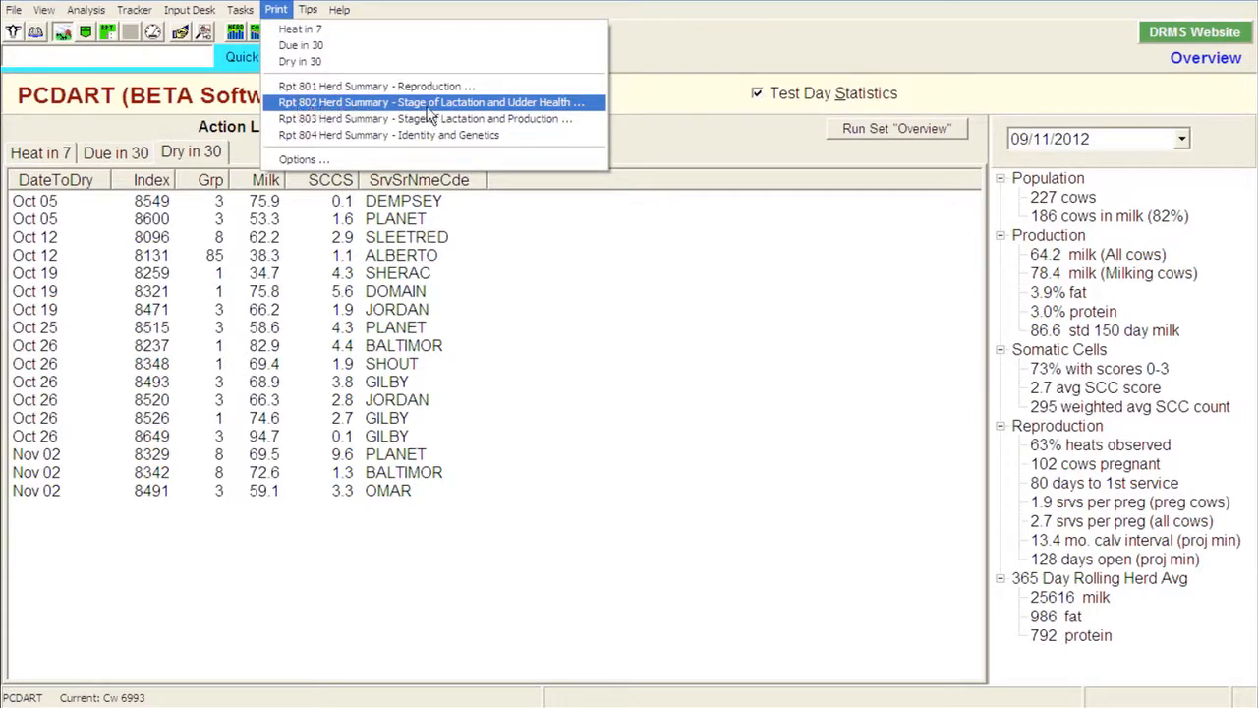
pyautogui.moveTo(541, 112)
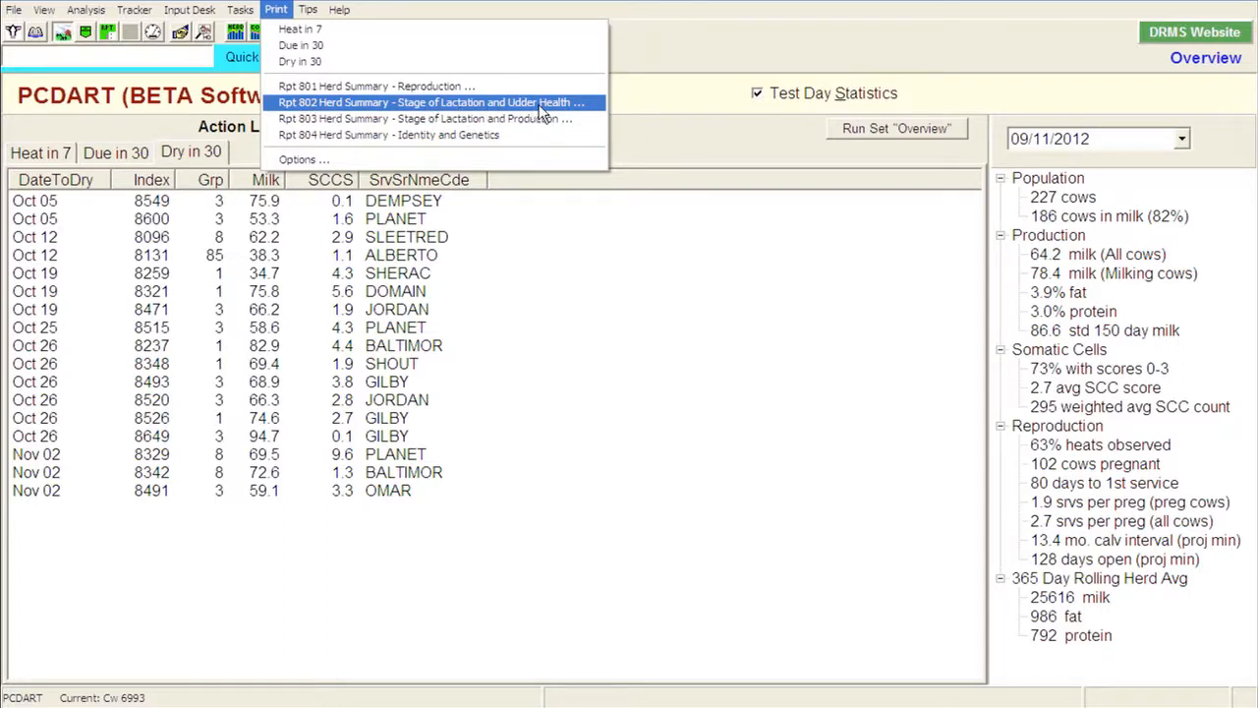
pyautogui.moveTo(985, 252)
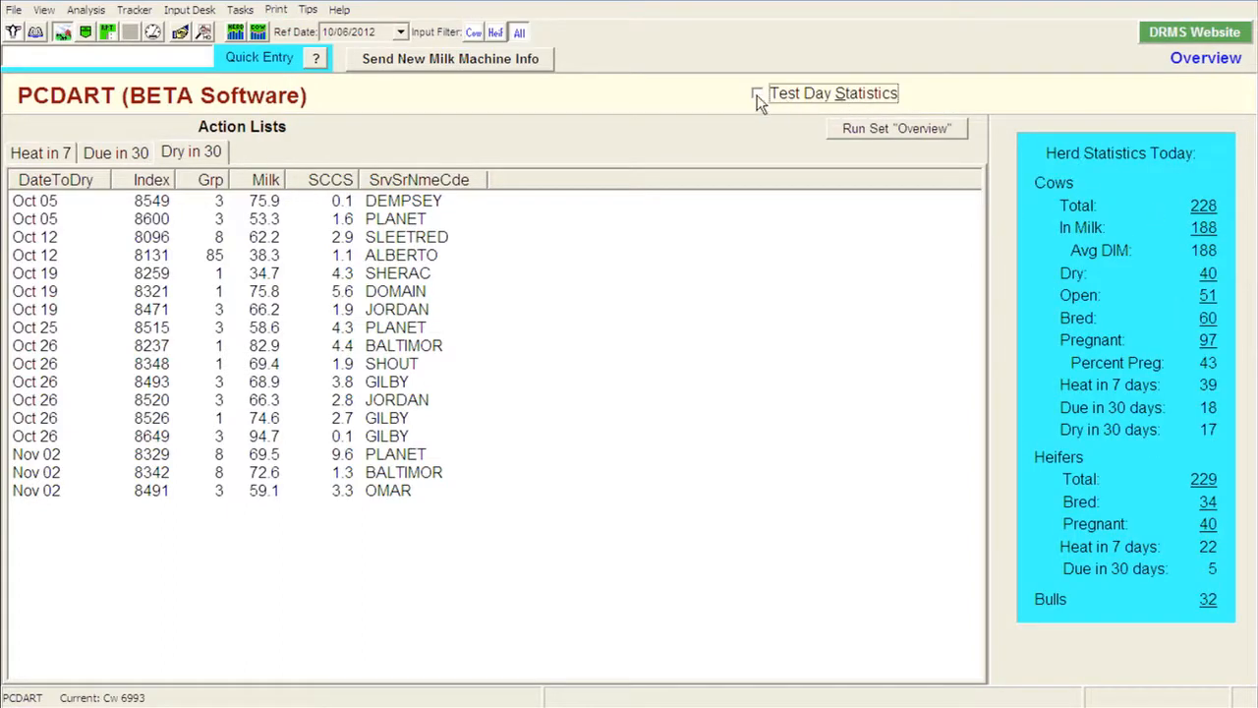
pyautogui.click(759, 92)
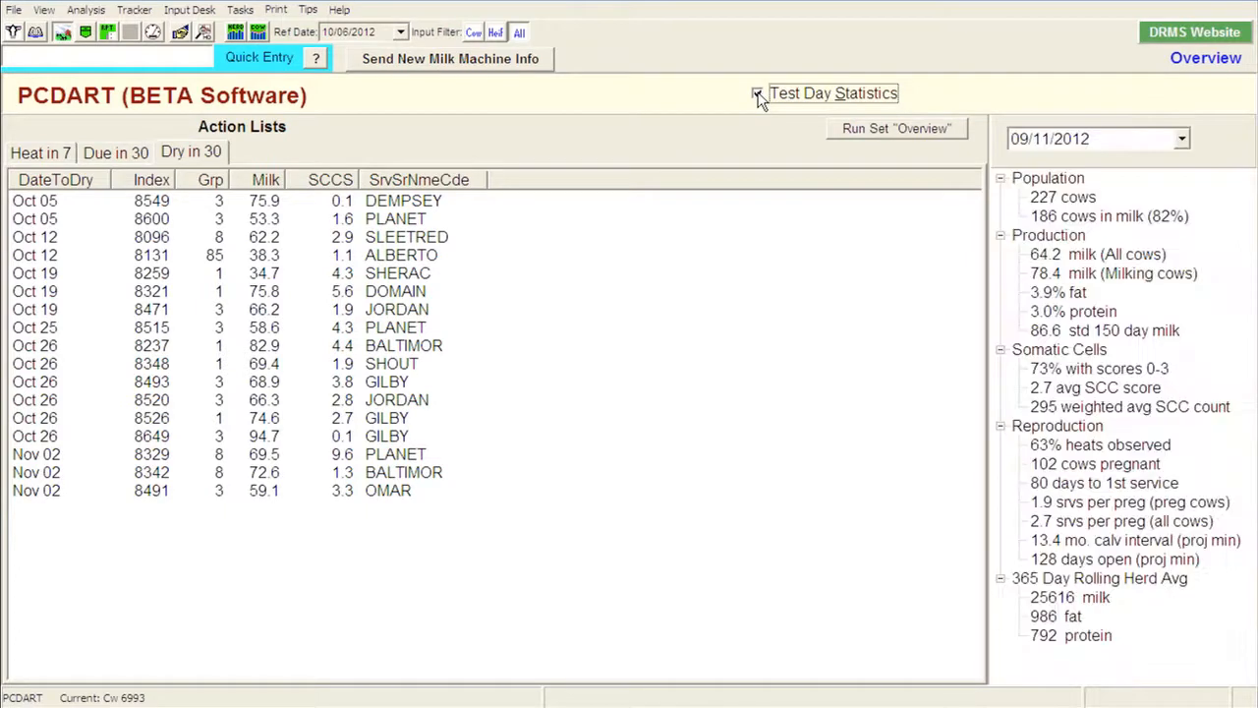
pyautogui.click(757, 93)
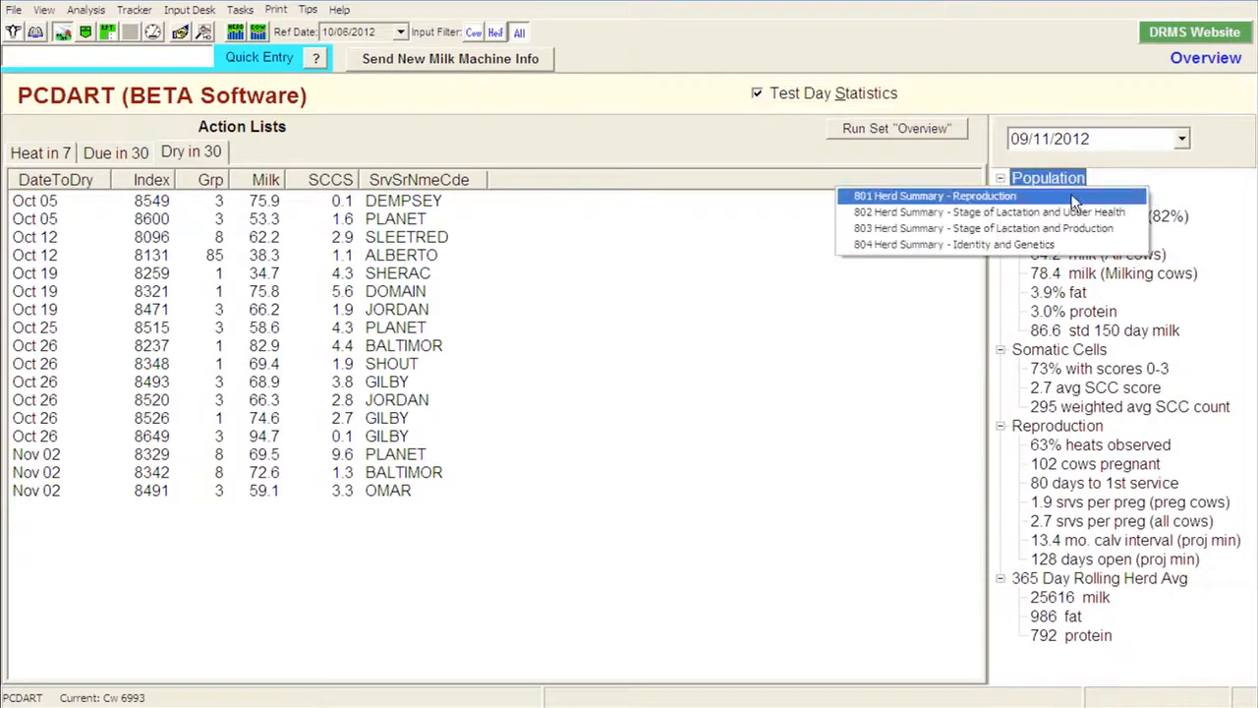
pyautogui.moveTo(983, 213)
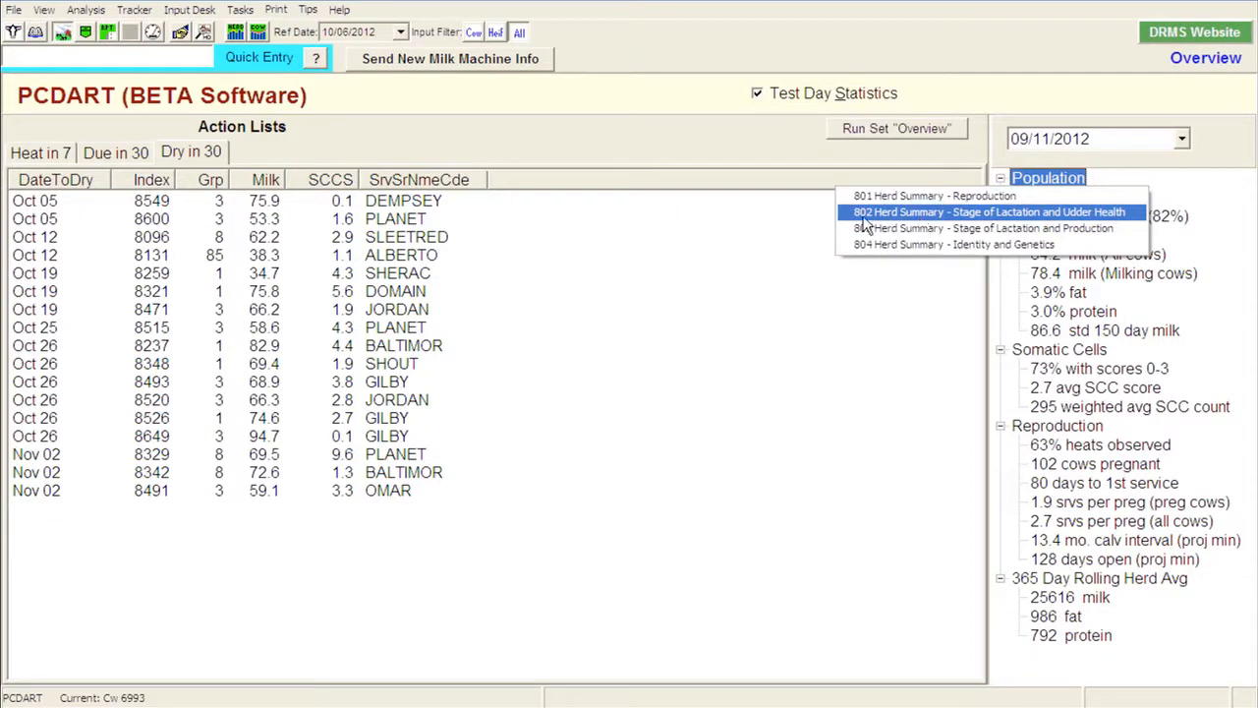
pyautogui.moveTo(1003, 220)
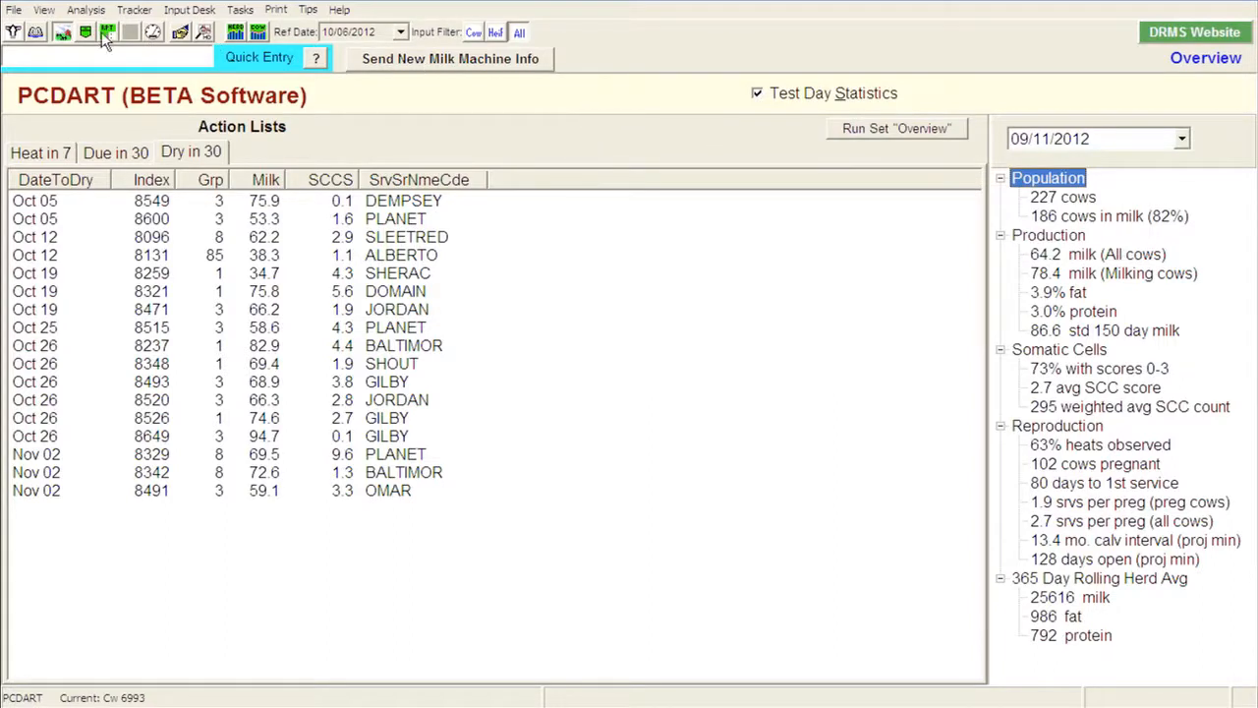
pyautogui.moveTo(108, 32)
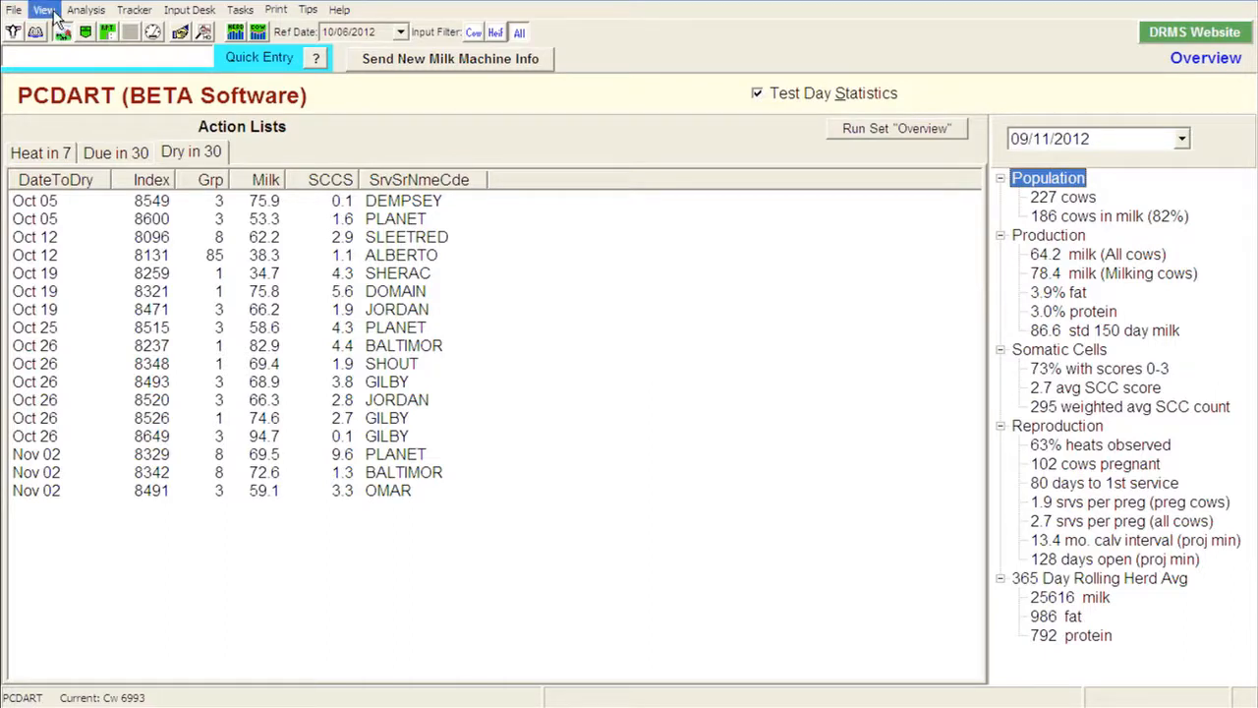
# Step: Go to Reports and expand the Milk Production and Udder Health set, listing 802 and 803
pyautogui.click(43, 8)
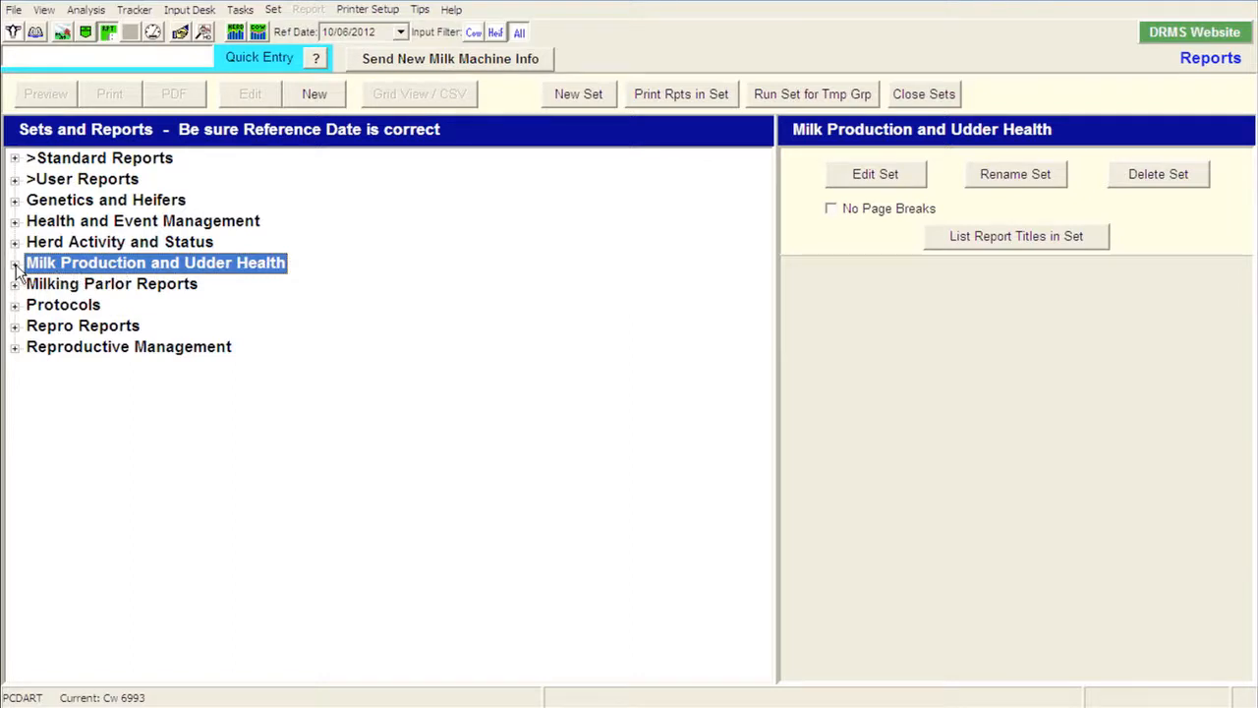
pyautogui.click(15, 263)
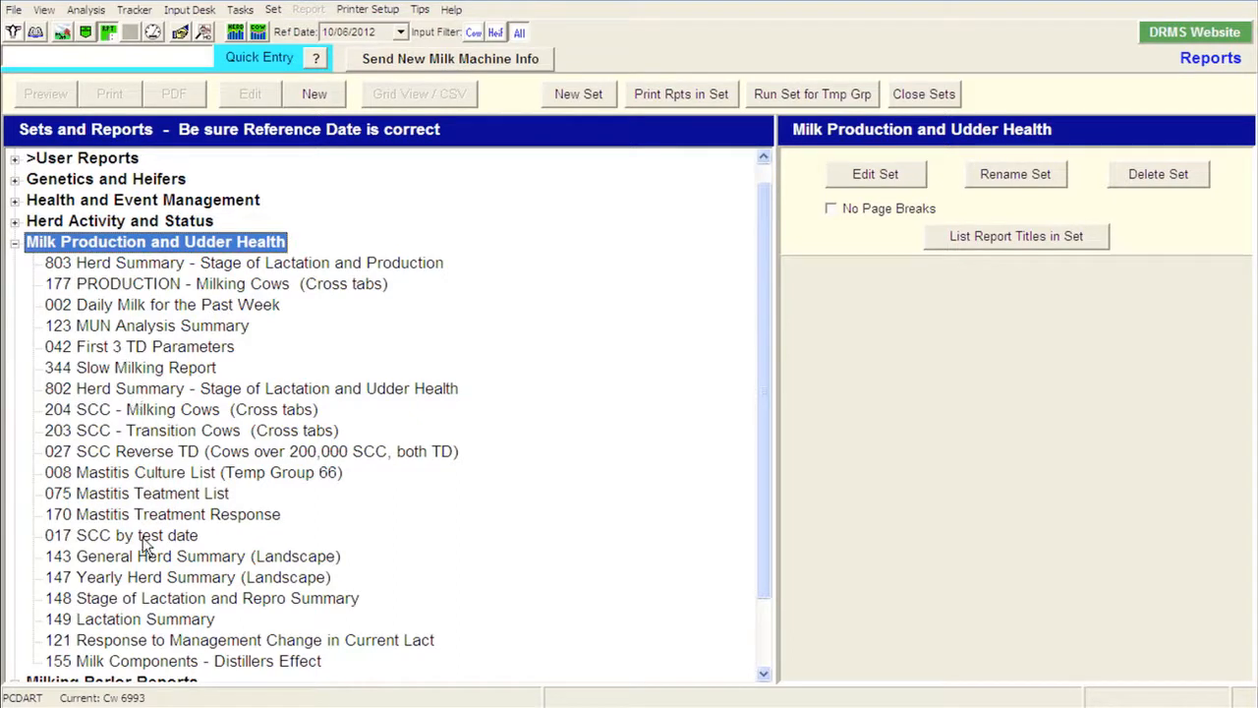
pyautogui.moveTo(134, 394)
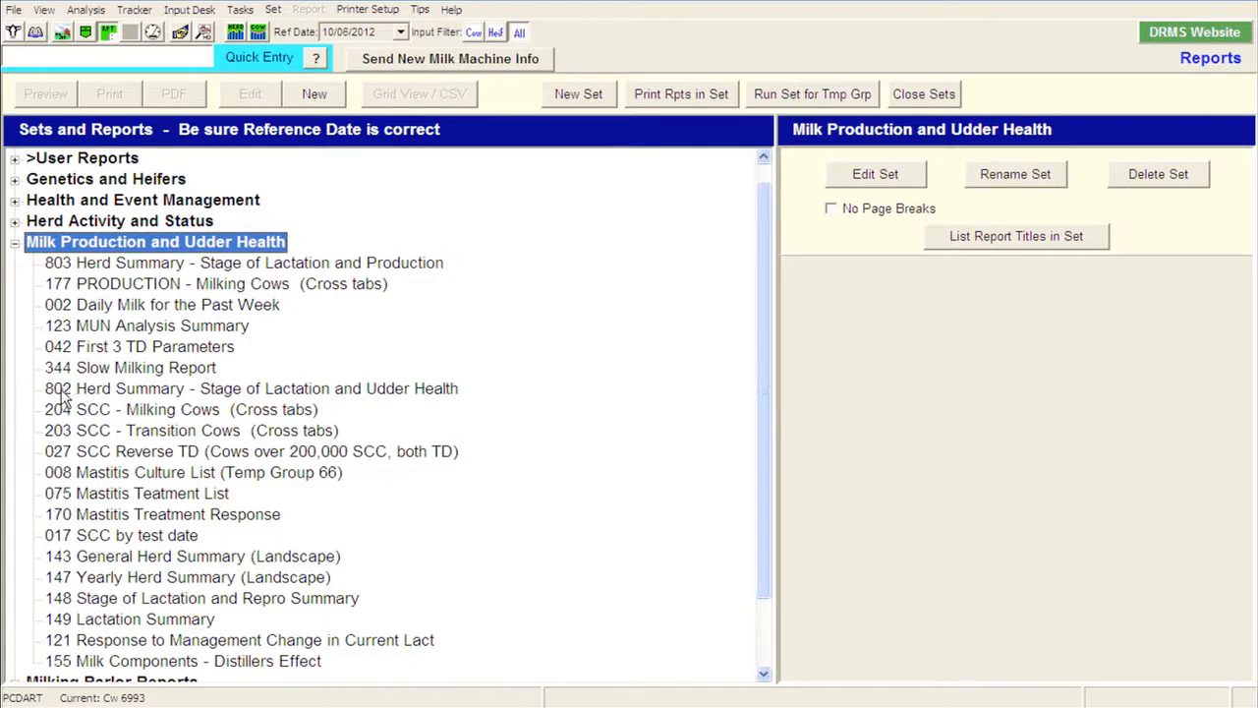
# Step: Select report 802 and keep test date 09/11/2012 and string number 00
pyautogui.click(252, 389)
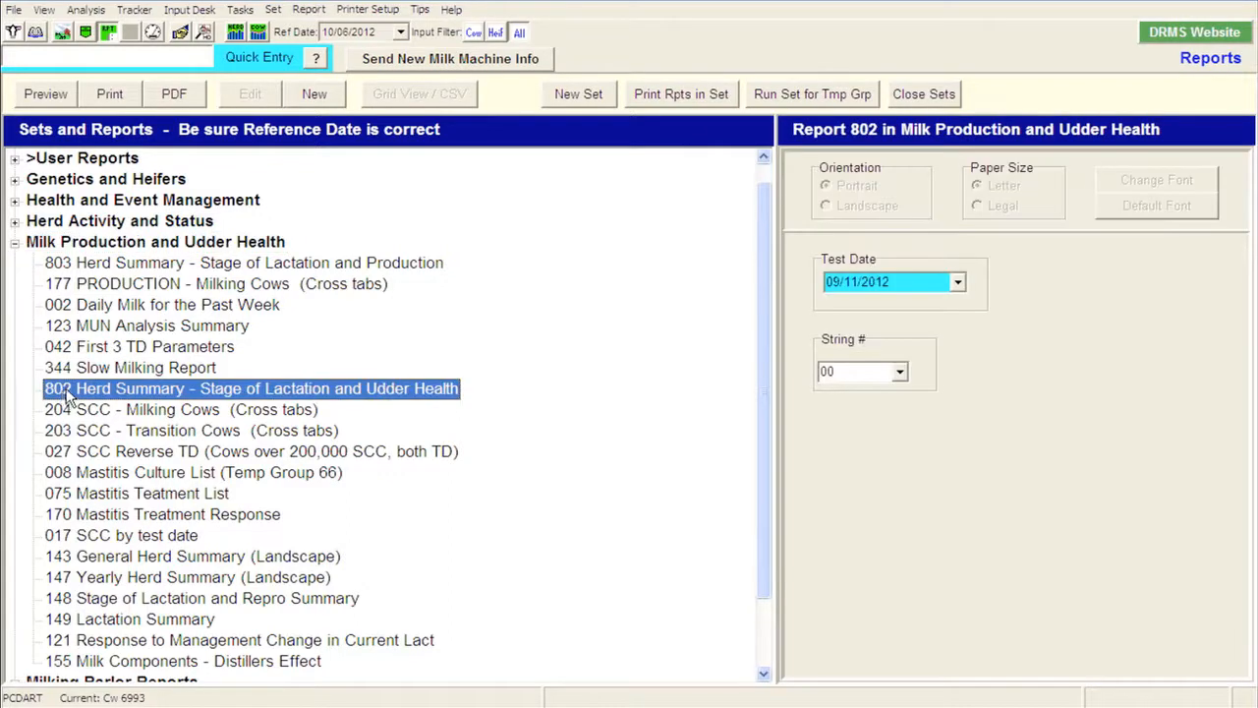
pyautogui.moveTo(265, 389)
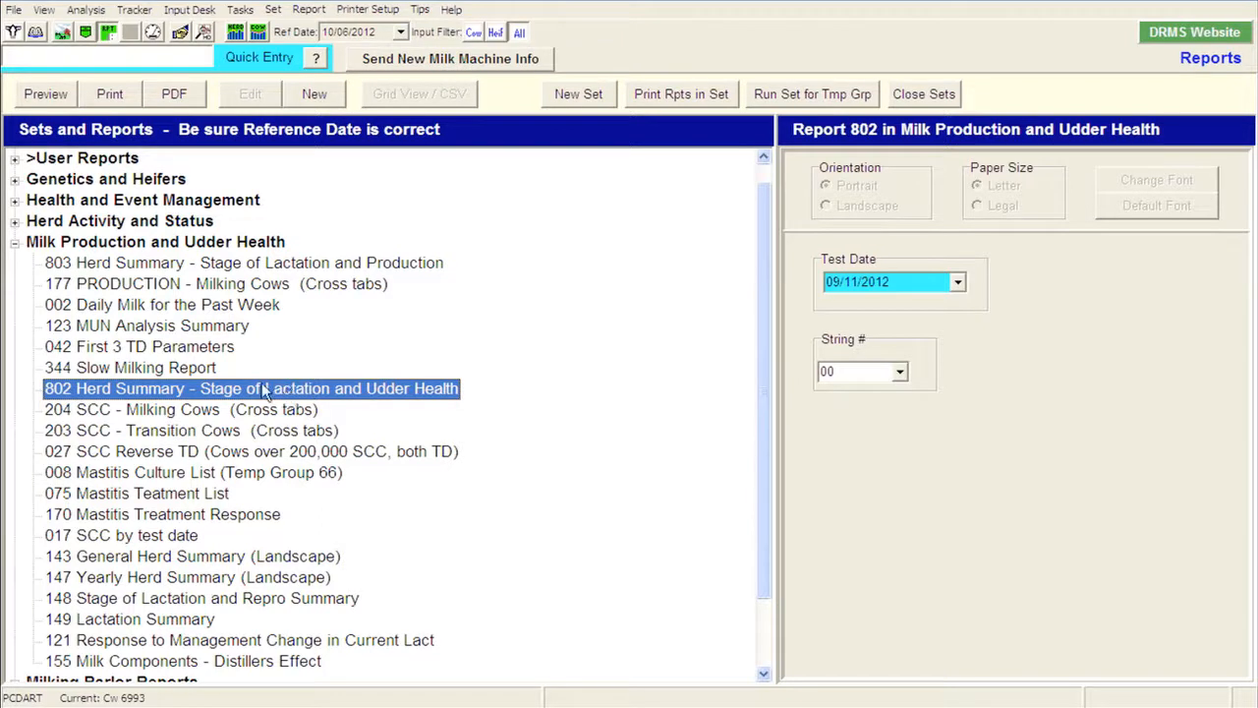
pyautogui.moveTo(712, 303)
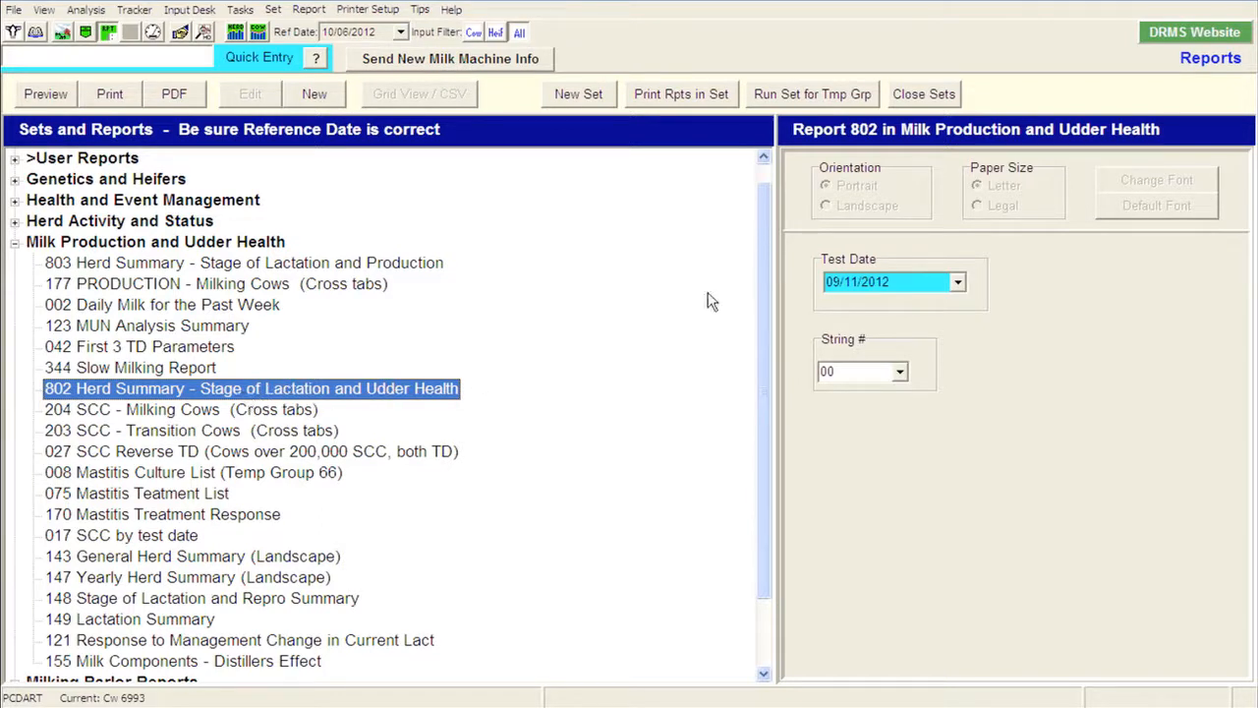
pyautogui.moveTo(968, 293)
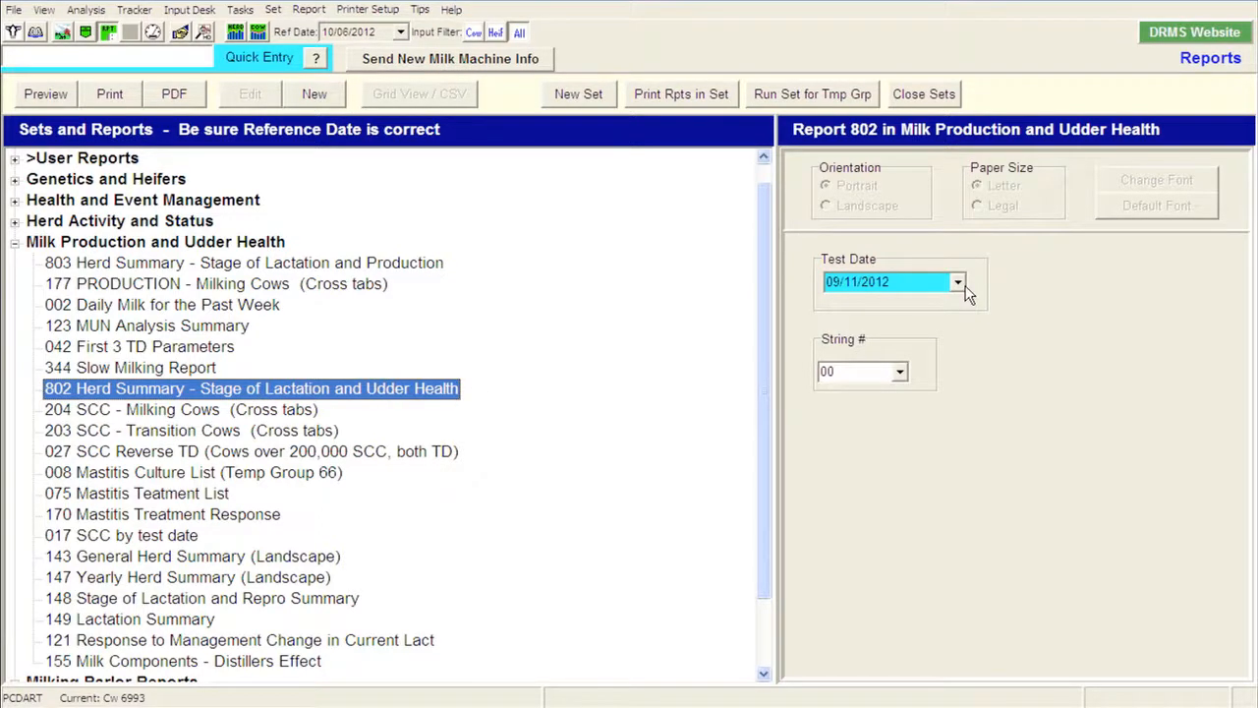
pyautogui.click(956, 283)
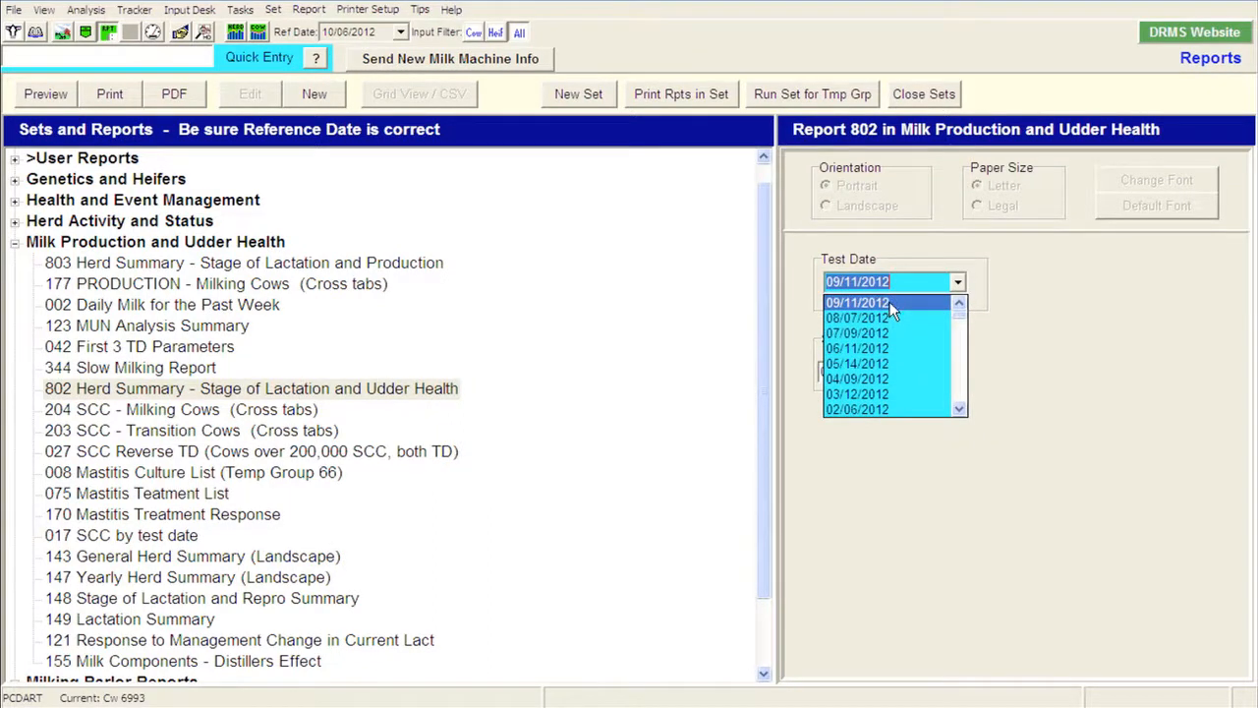
pyautogui.moveTo(952, 312)
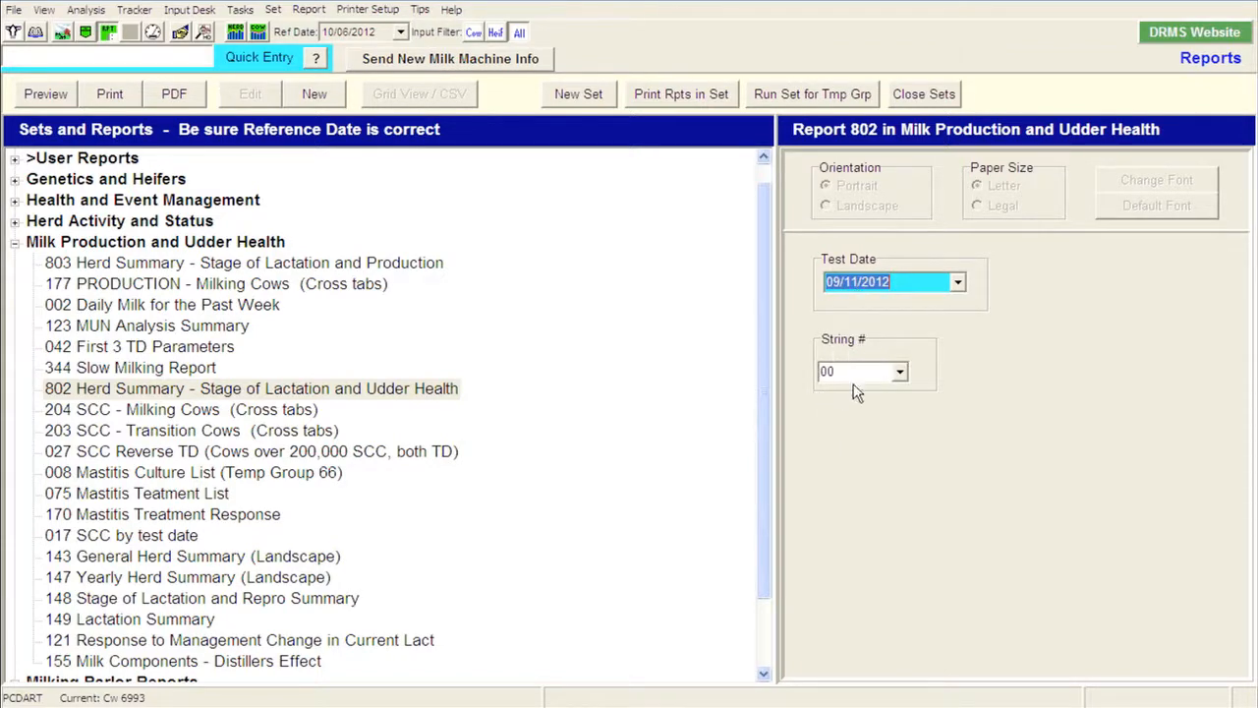
pyautogui.click(898, 371)
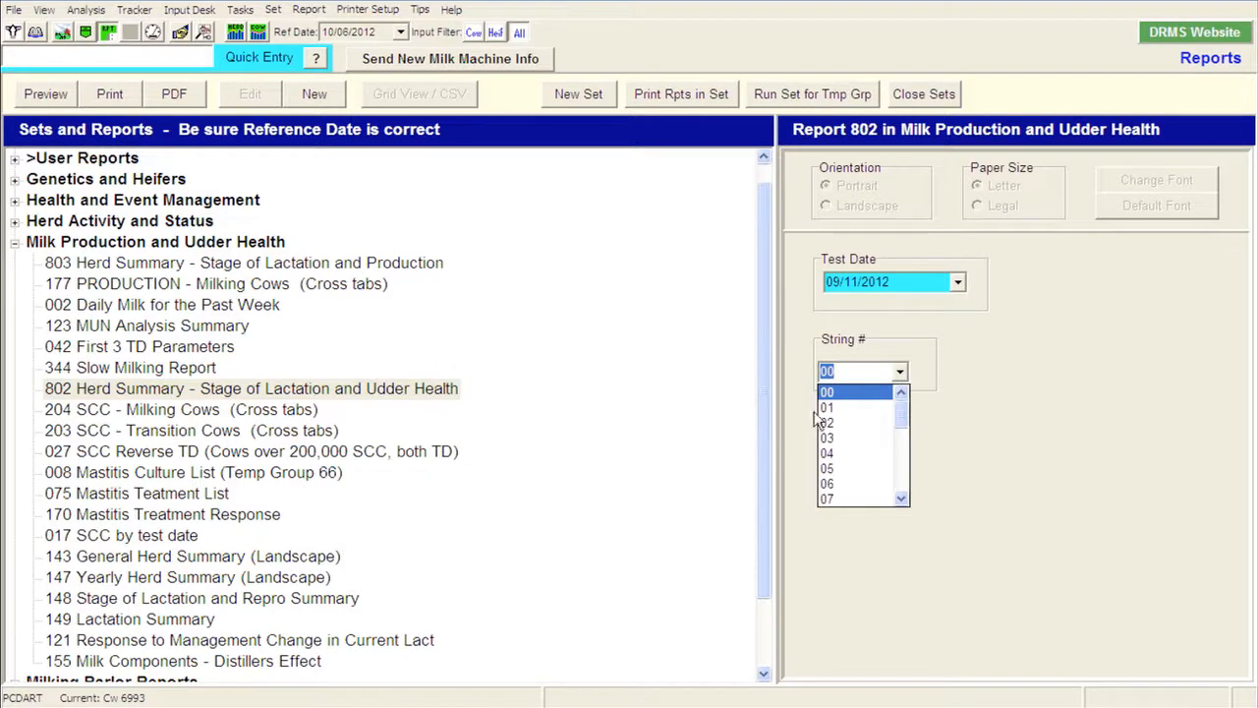
pyautogui.moveTo(428, 405)
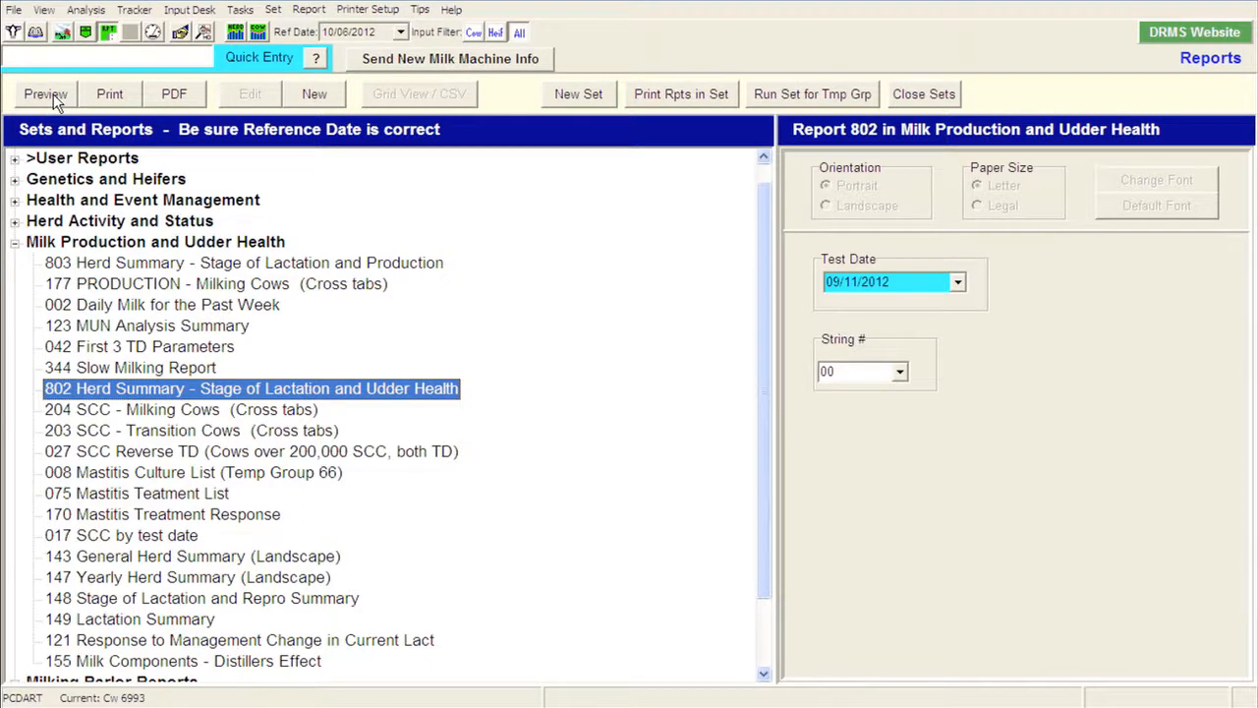
pyautogui.click(45, 95)
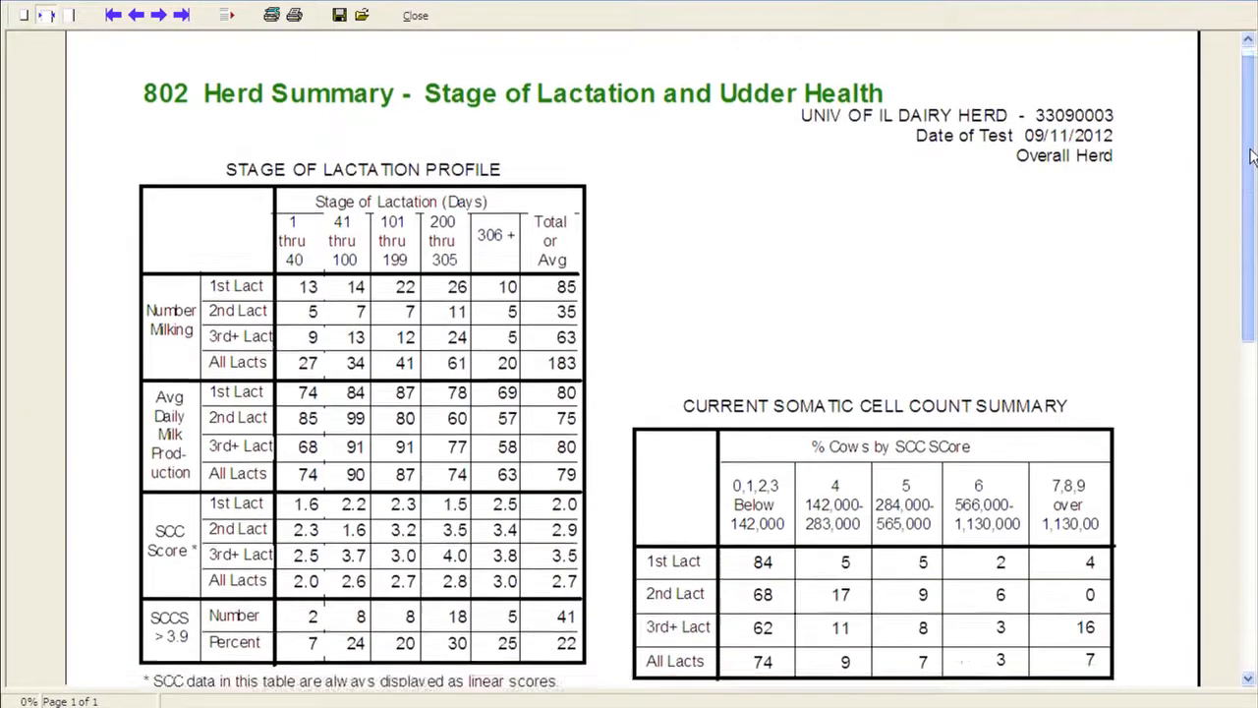
pyautogui.scroll(-3)
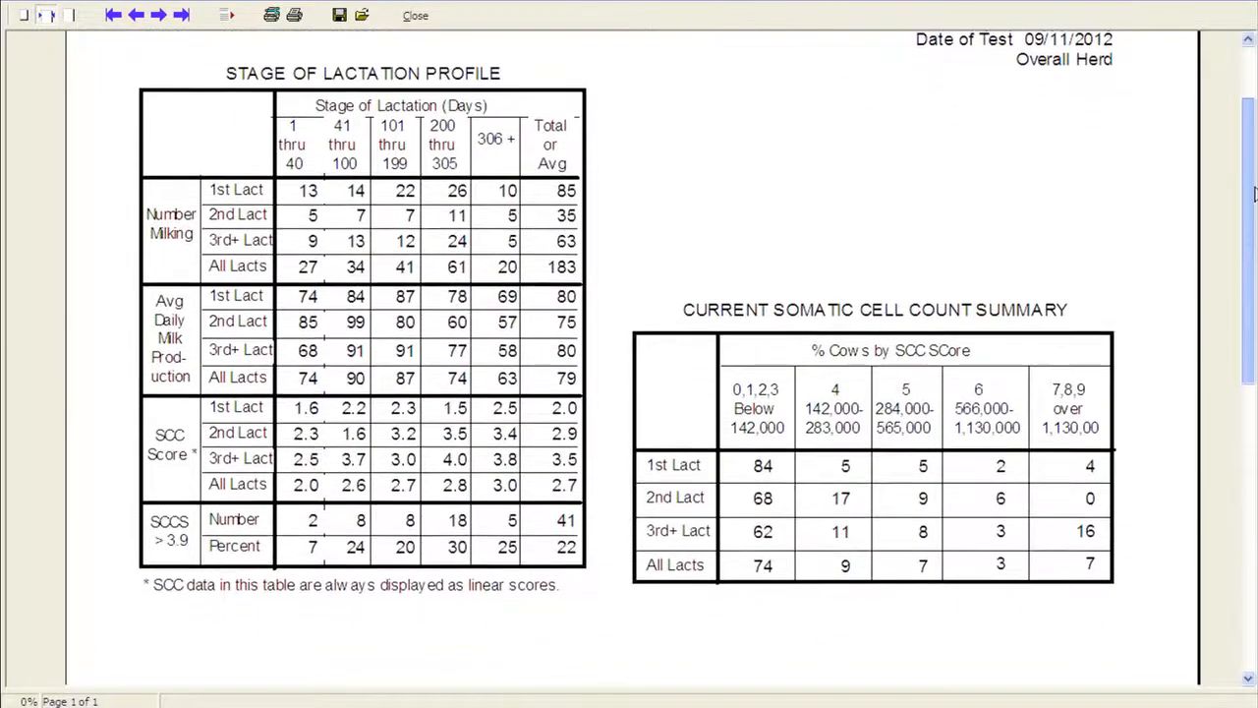
pyautogui.scroll(-3)
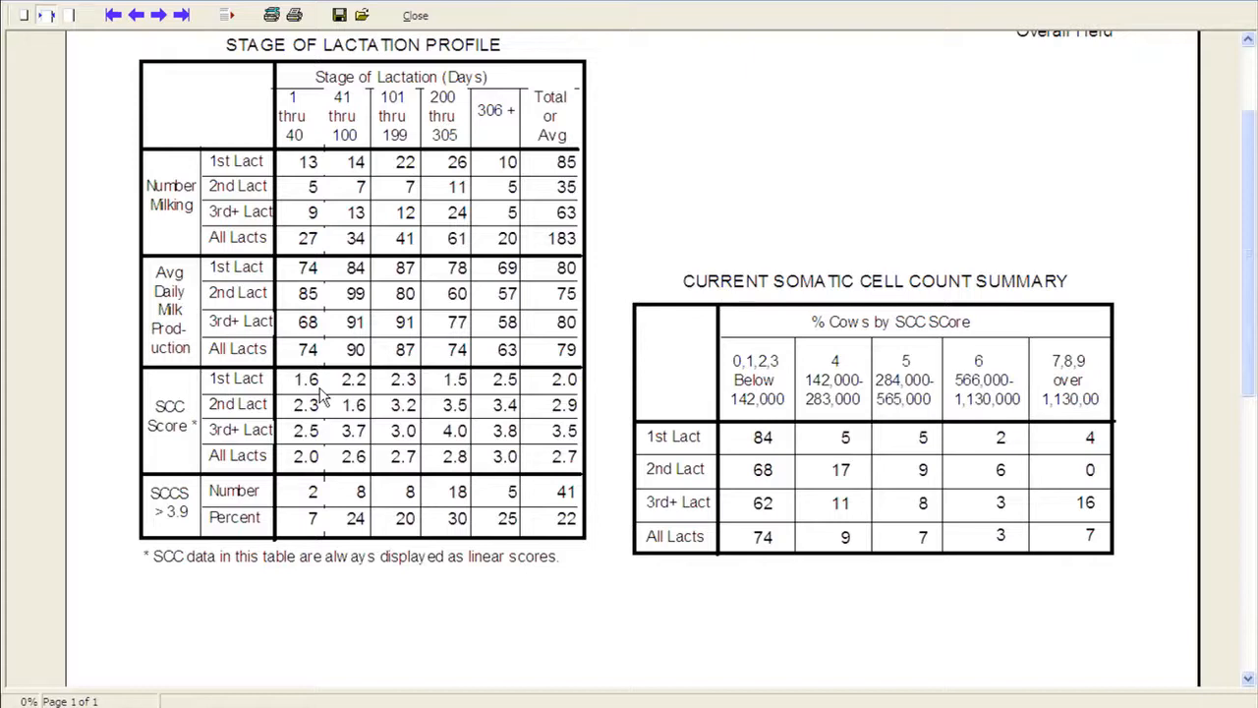
pyautogui.moveTo(554, 385)
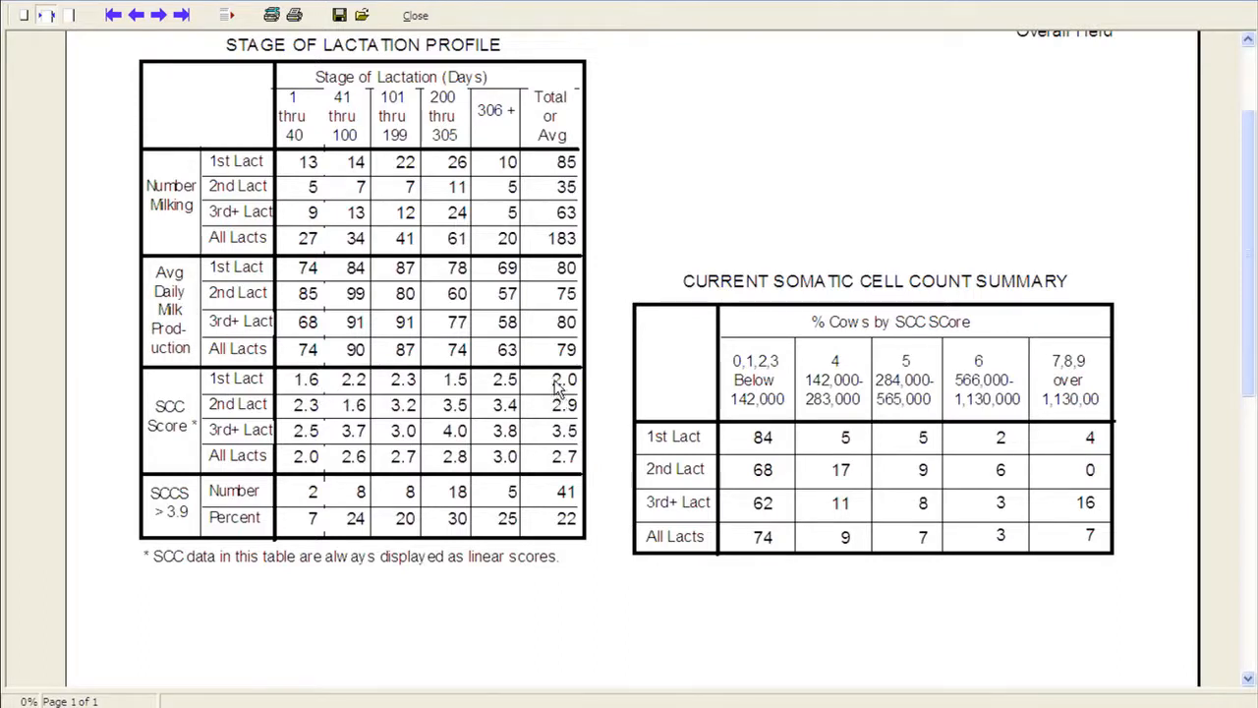
pyautogui.moveTo(629, 346)
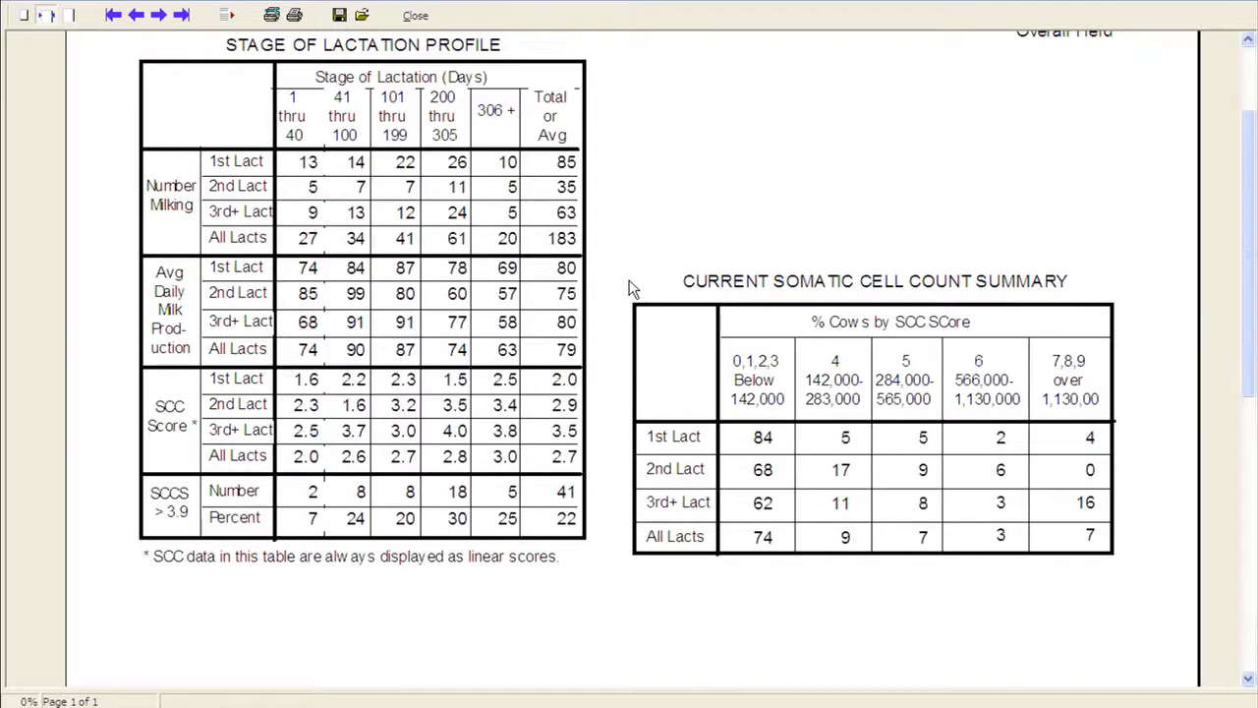
pyautogui.moveTo(609, 310)
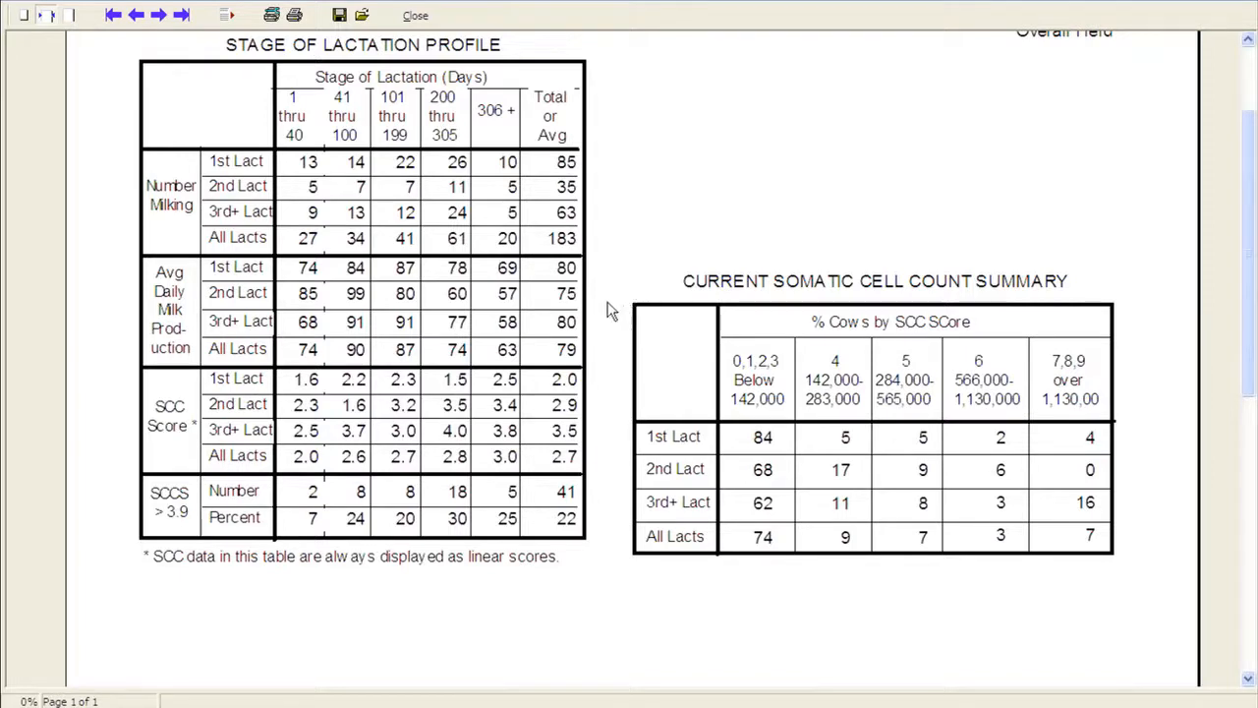
pyautogui.moveTo(148, 441)
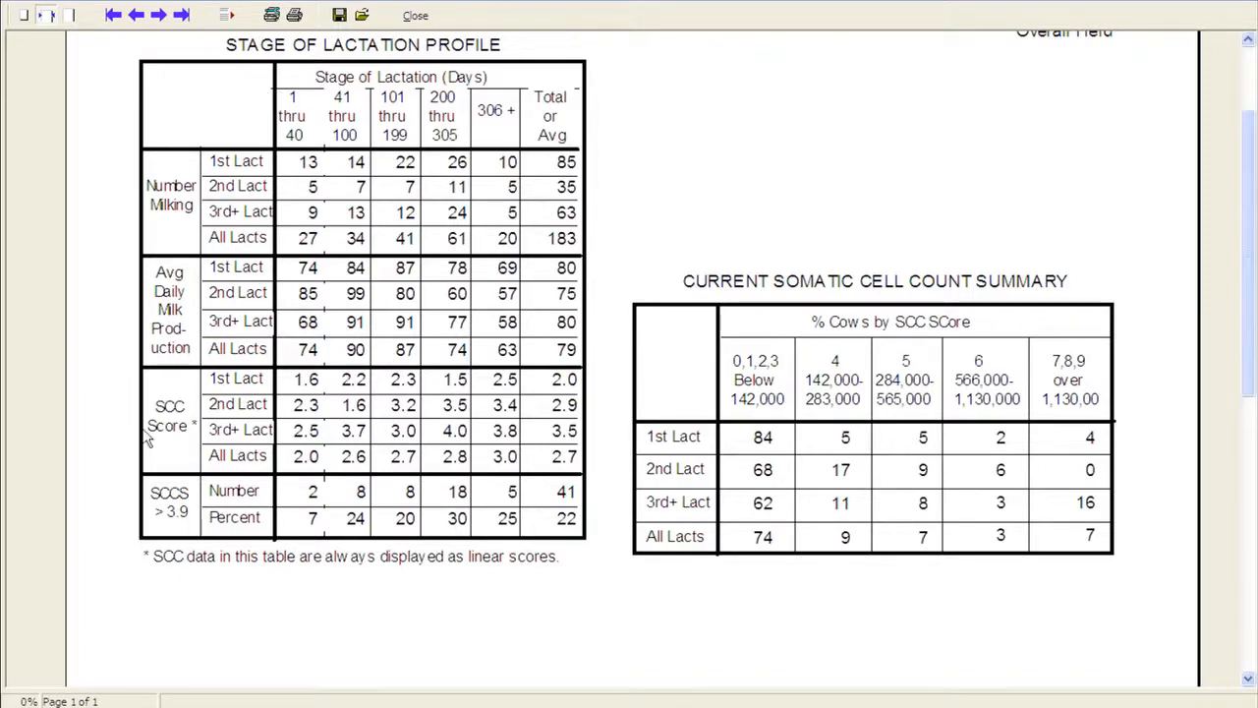
pyautogui.moveTo(331, 122)
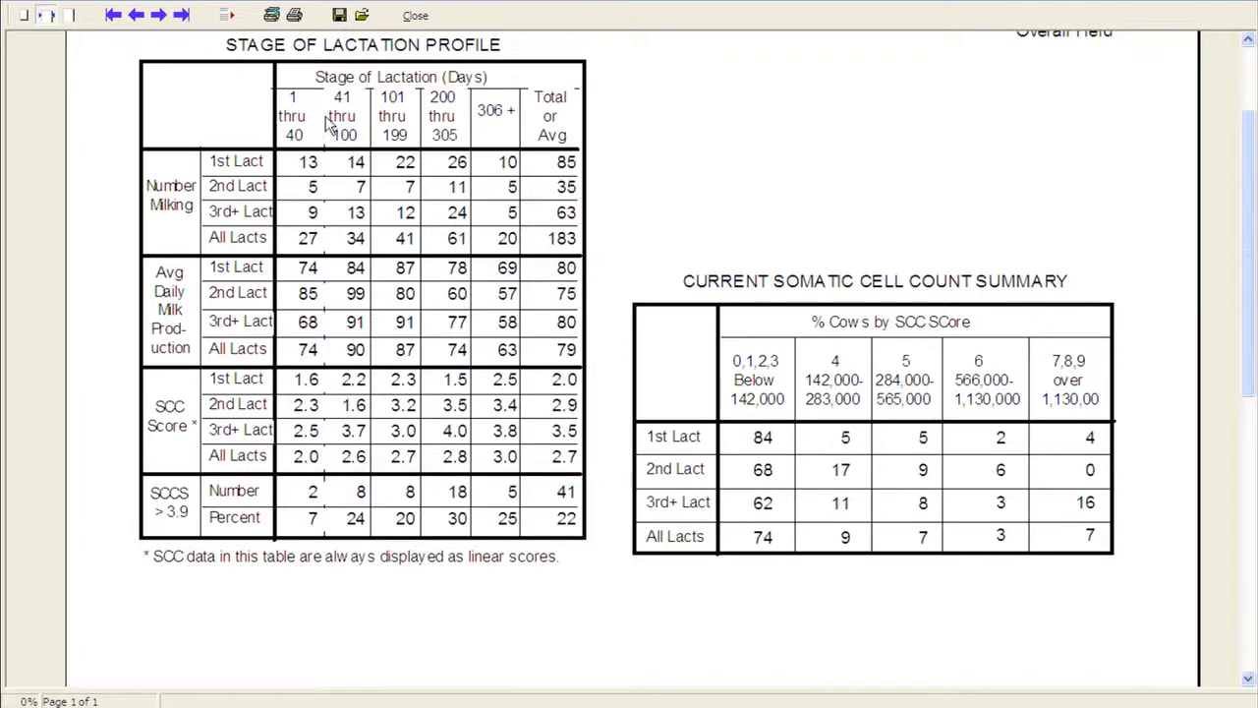
pyautogui.moveTo(337, 370)
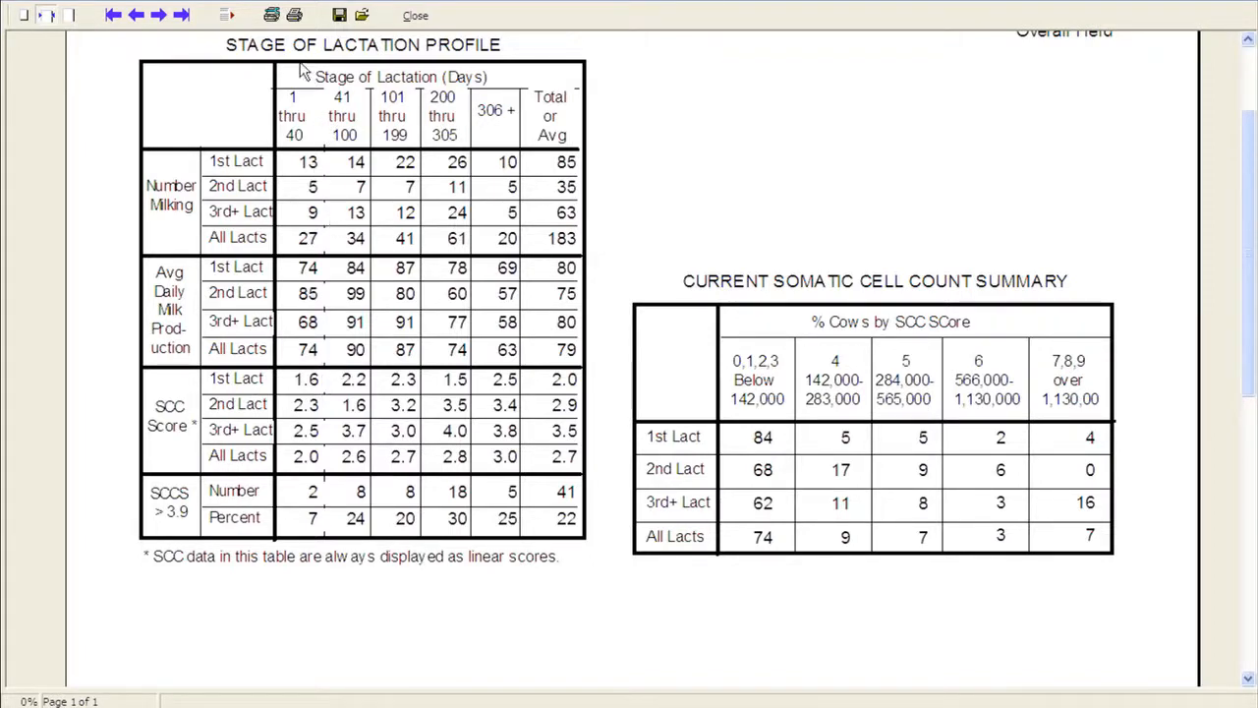
pyautogui.moveTo(350, 69)
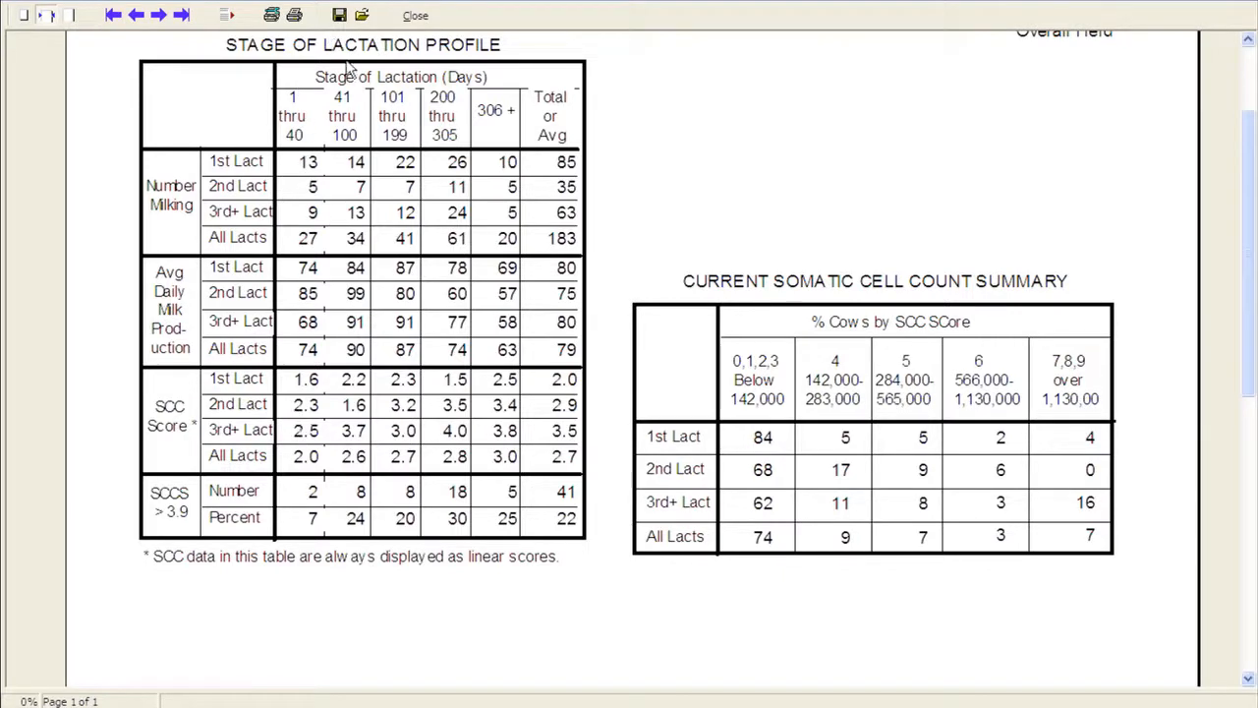
pyautogui.moveTo(350, 157)
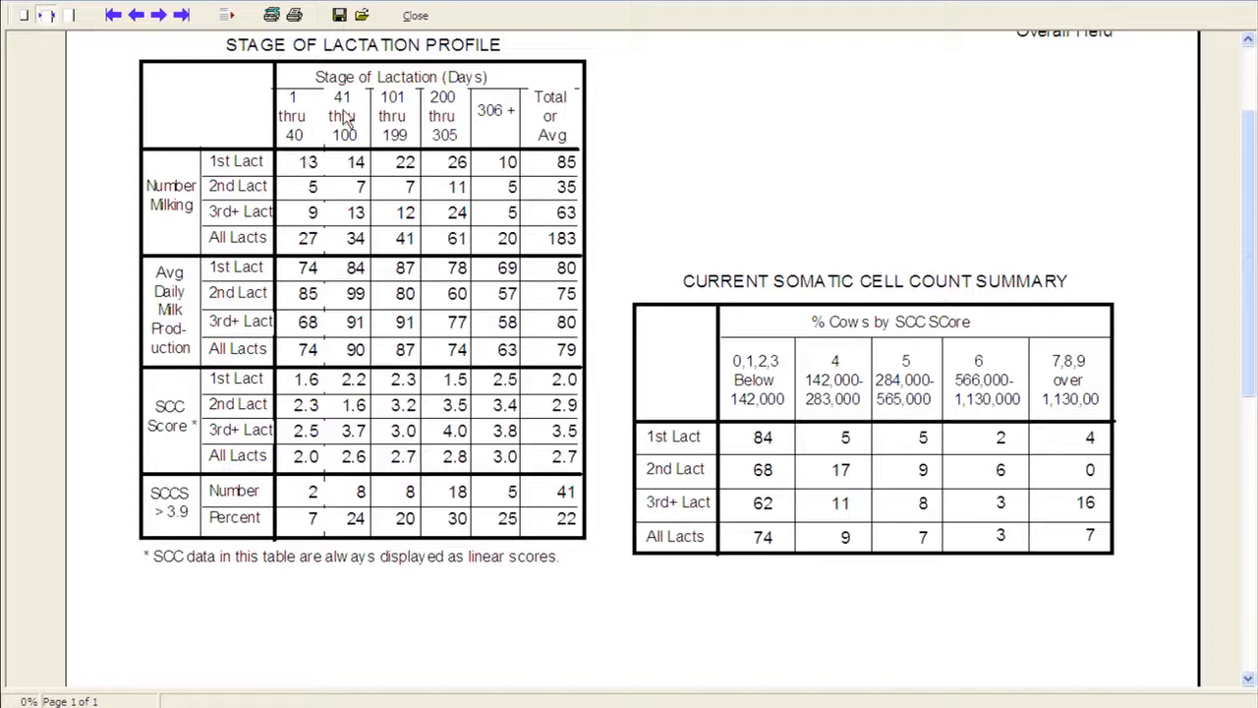
pyautogui.moveTo(397, 138)
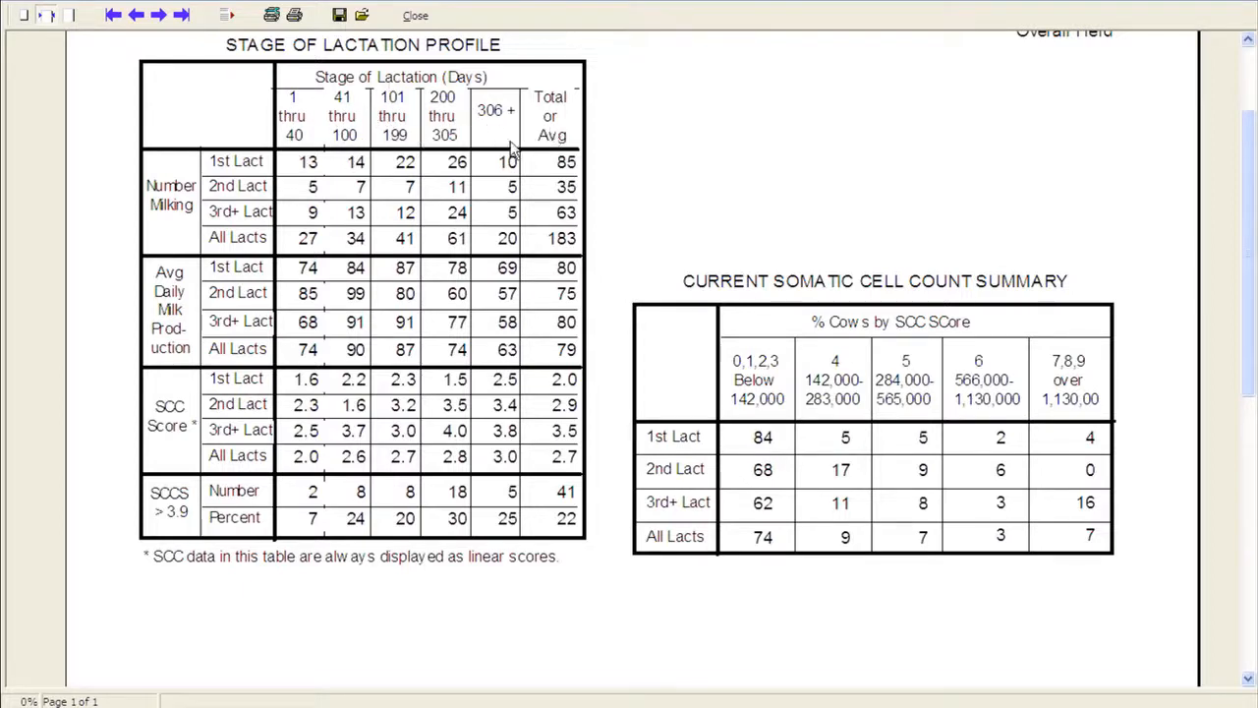
pyautogui.moveTo(192, 202)
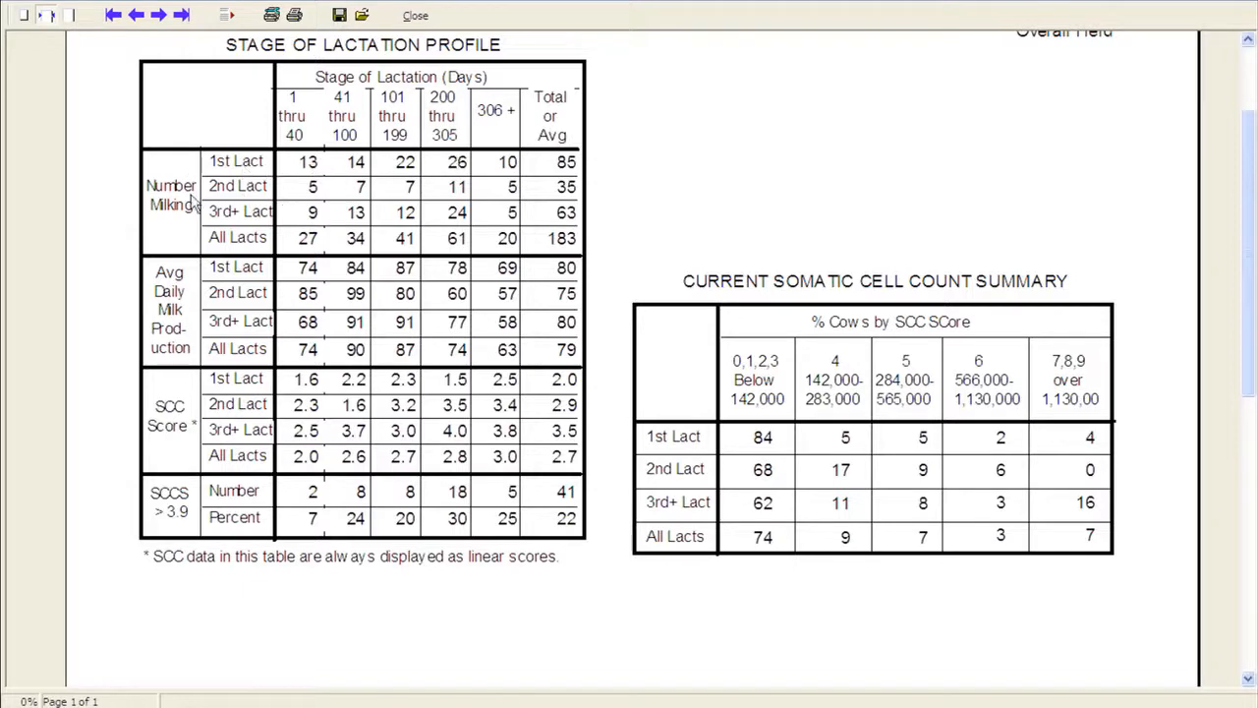
pyautogui.moveTo(236, 220)
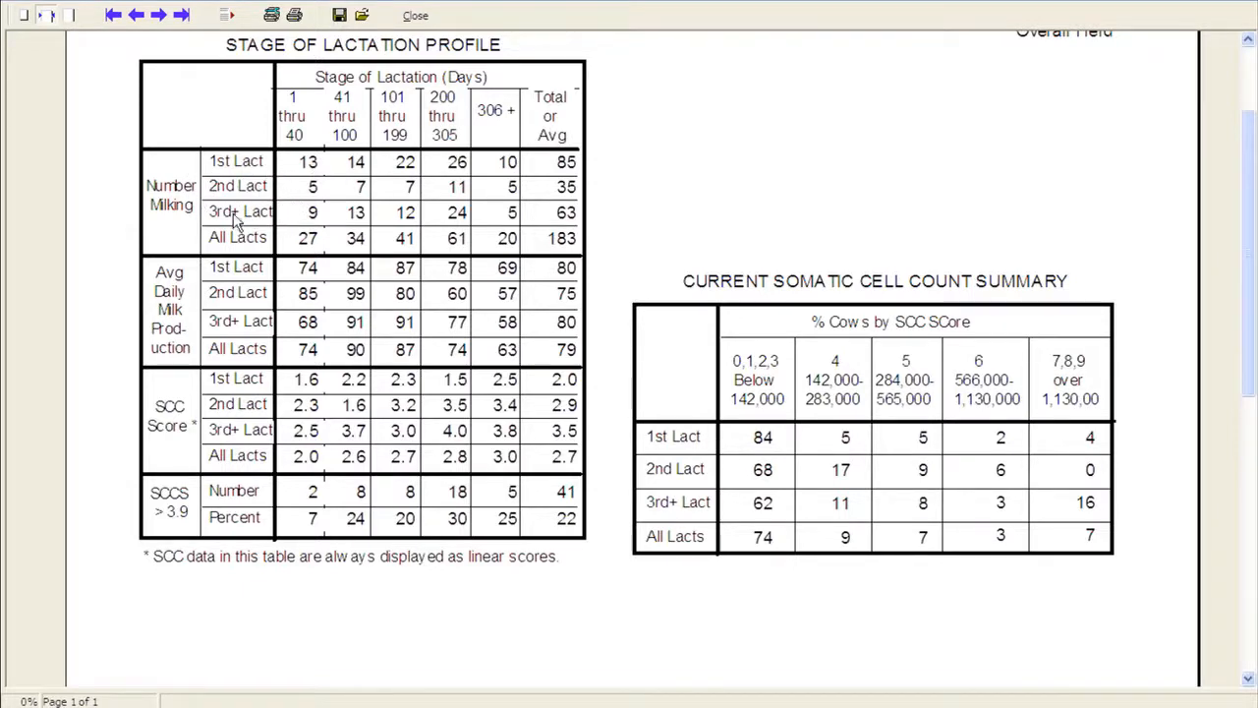
pyautogui.moveTo(272, 225)
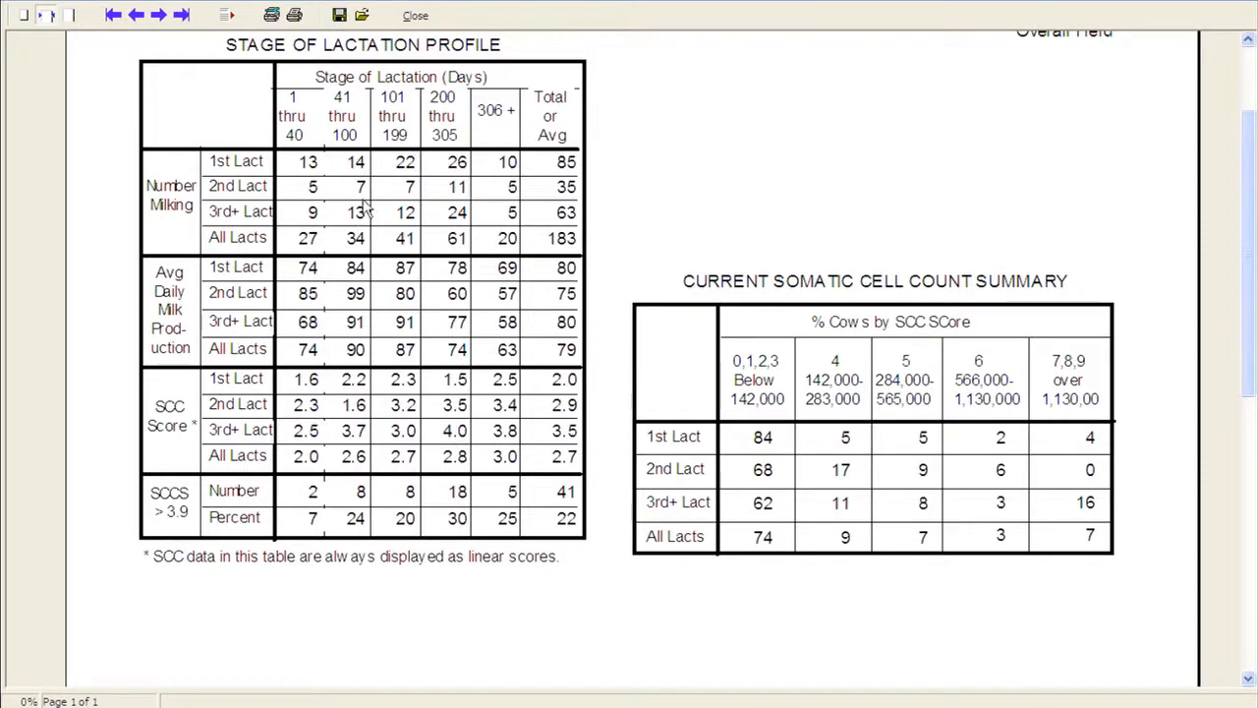
pyautogui.moveTo(324, 214)
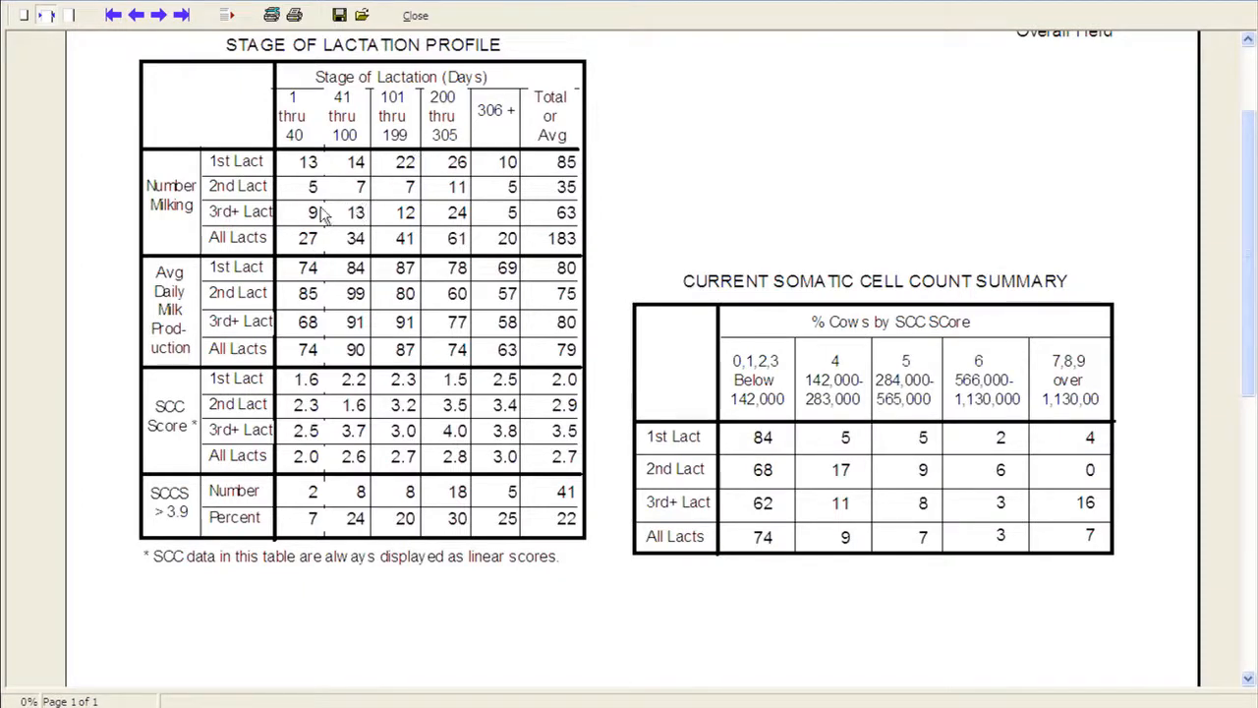
pyautogui.moveTo(538, 224)
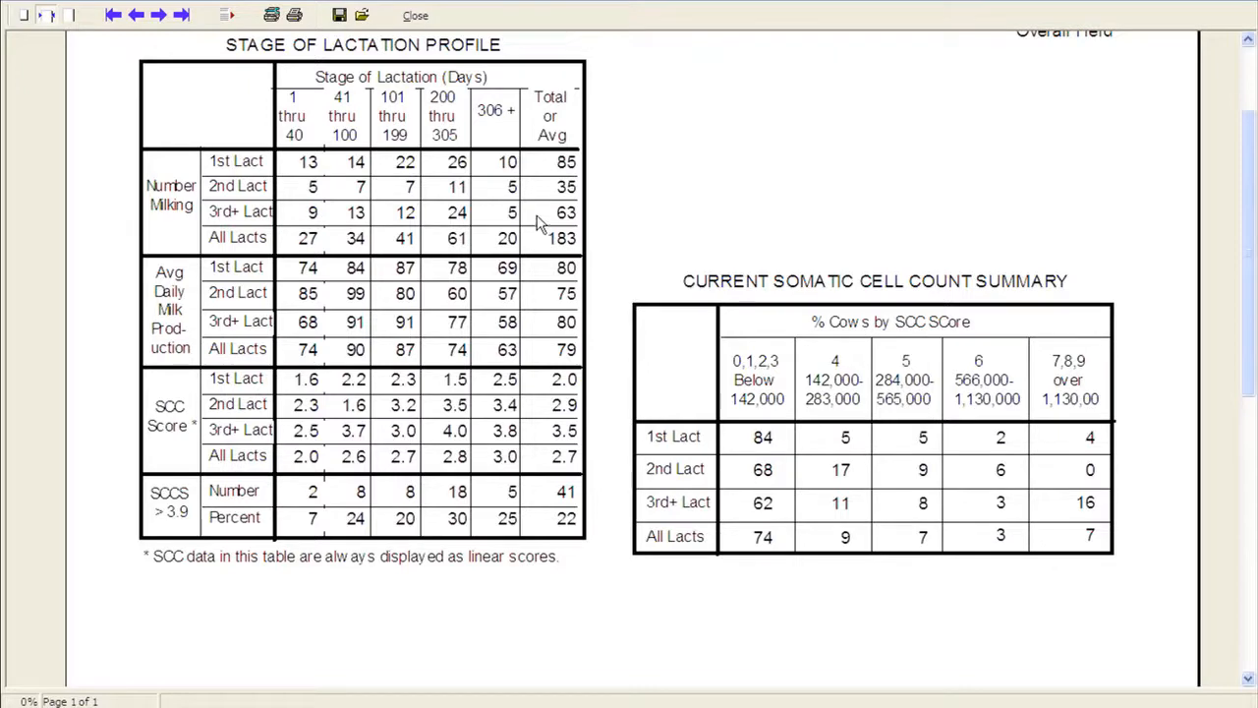
pyautogui.moveTo(509, 259)
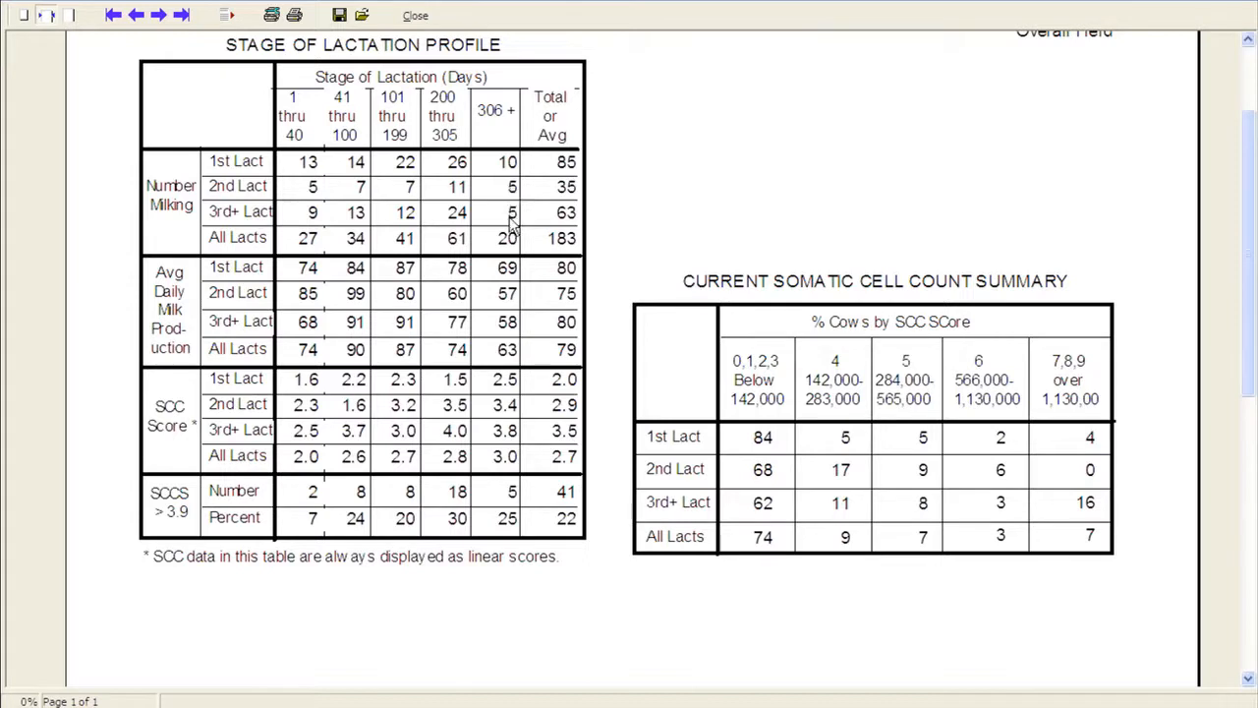
pyautogui.moveTo(547, 252)
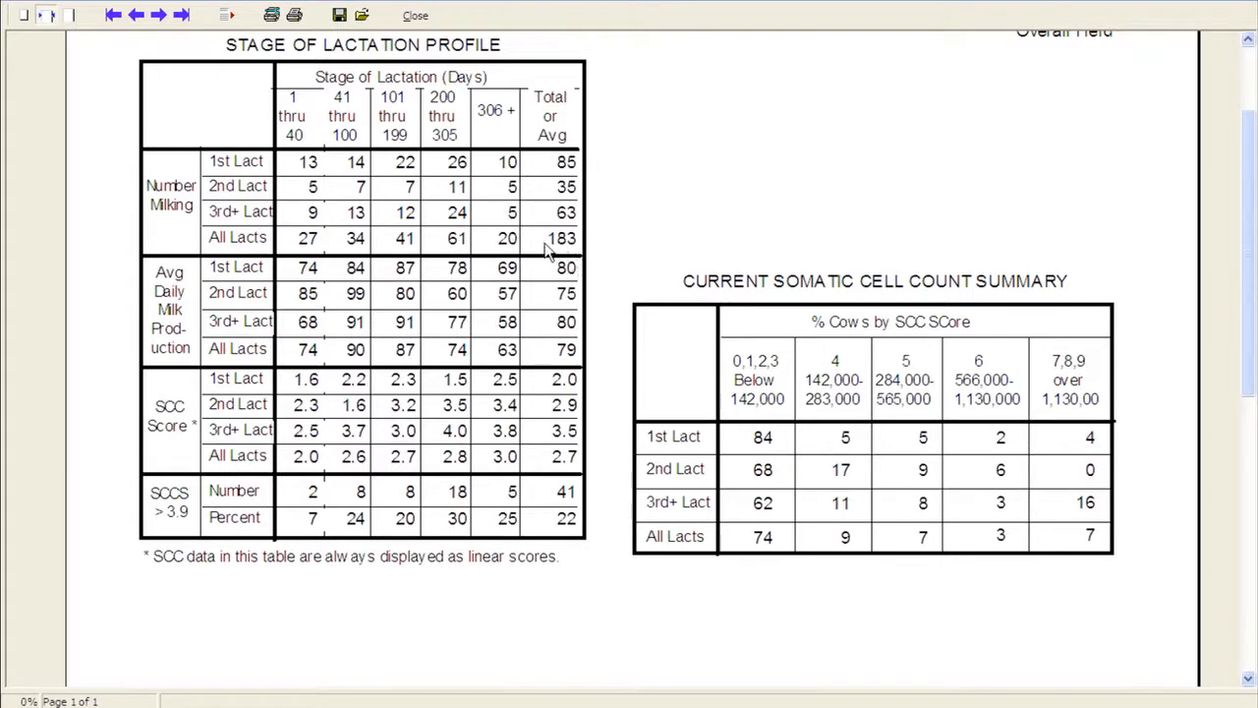
pyautogui.moveTo(574, 248)
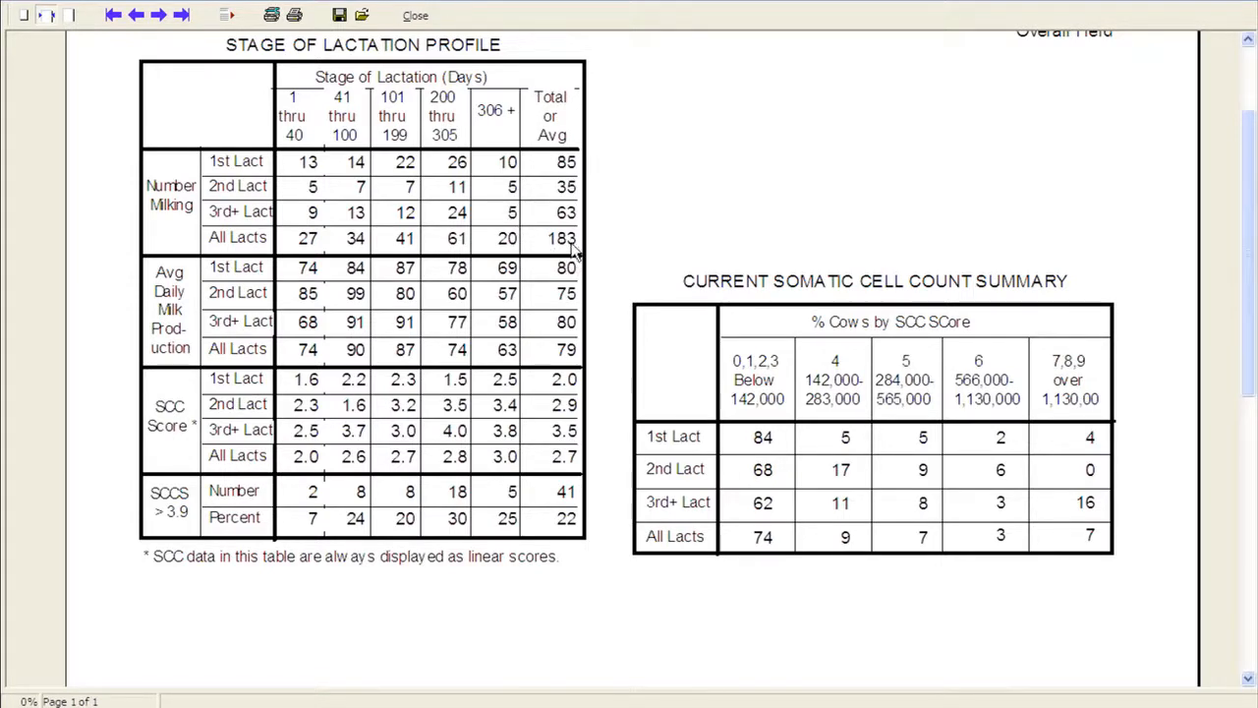
pyautogui.moveTo(521, 197)
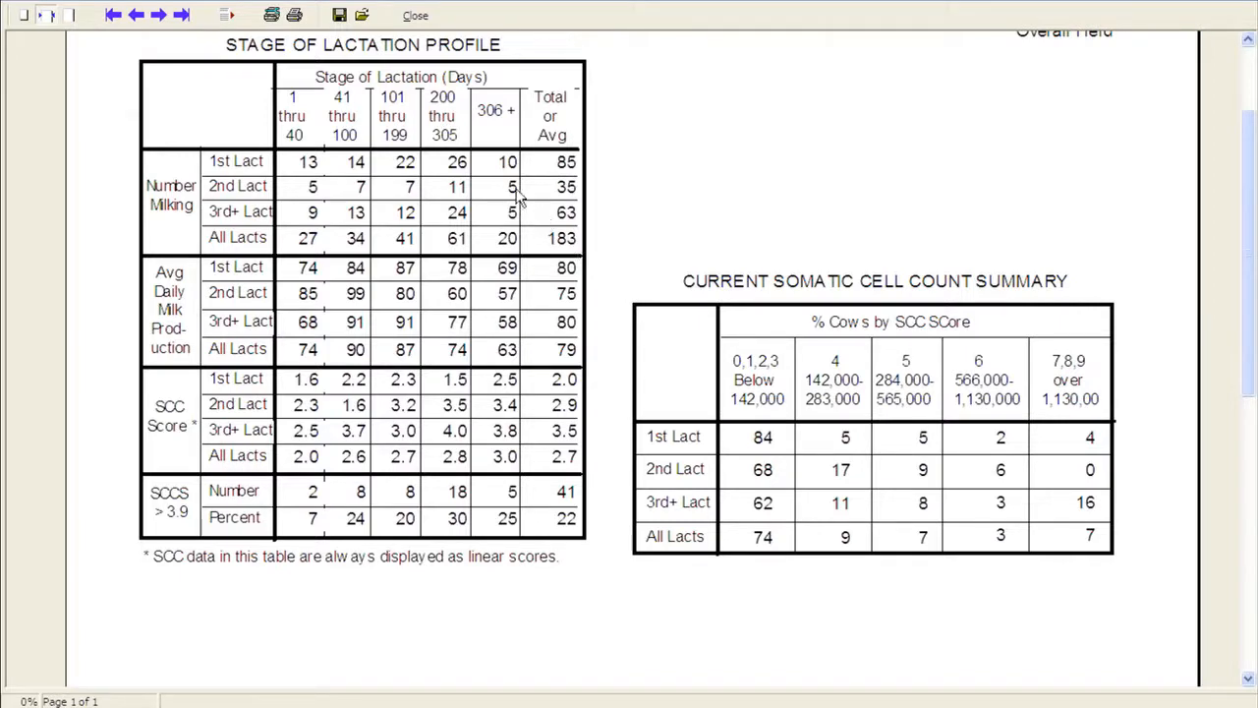
pyautogui.moveTo(332, 206)
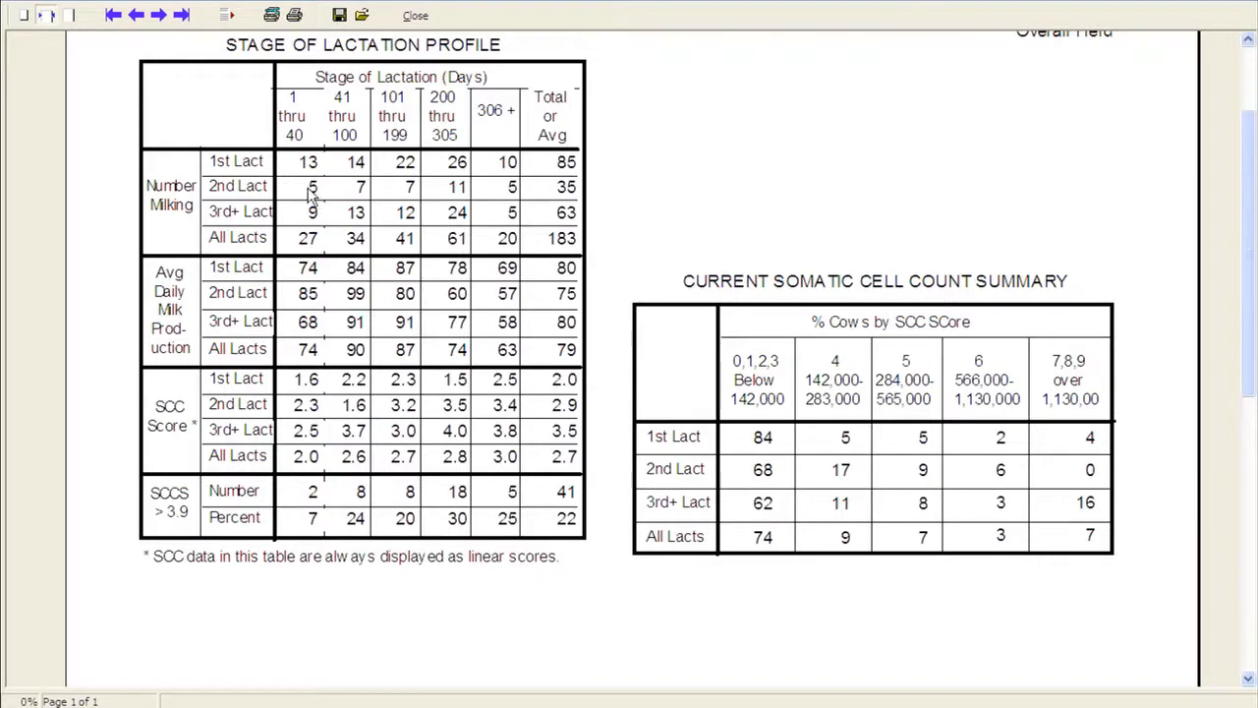
pyautogui.moveTo(316, 205)
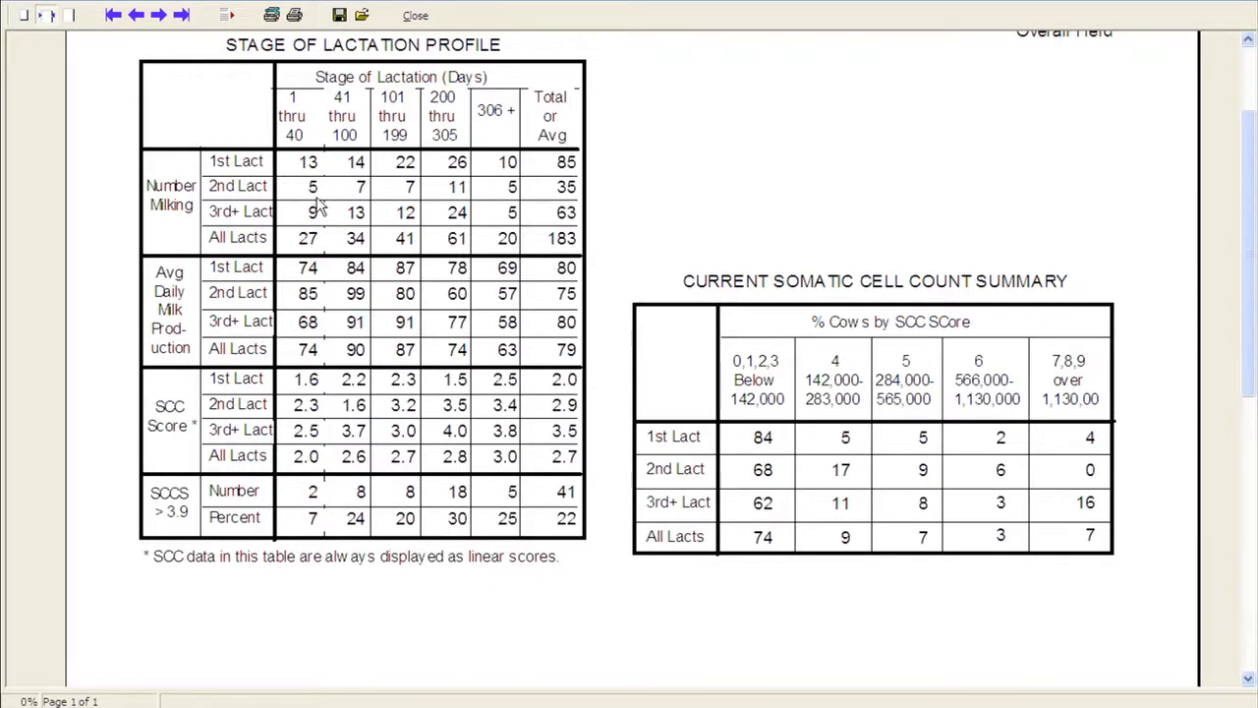
pyautogui.moveTo(327, 265)
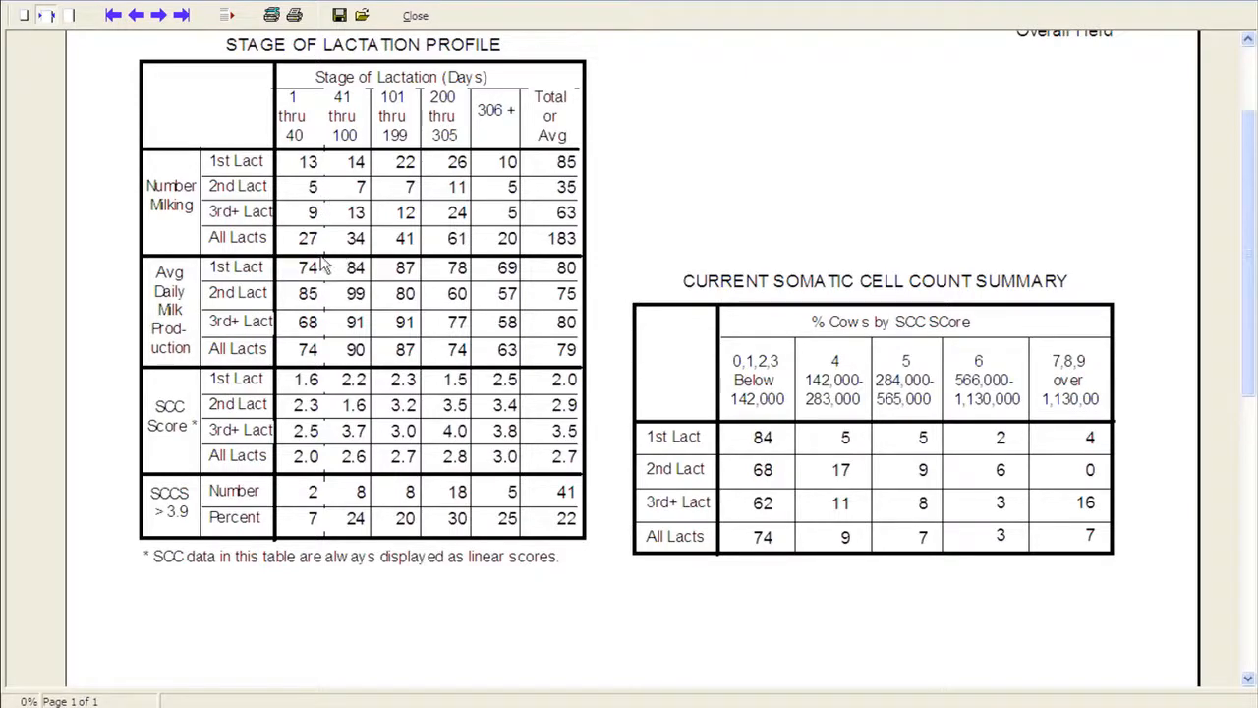
pyautogui.moveTo(382, 441)
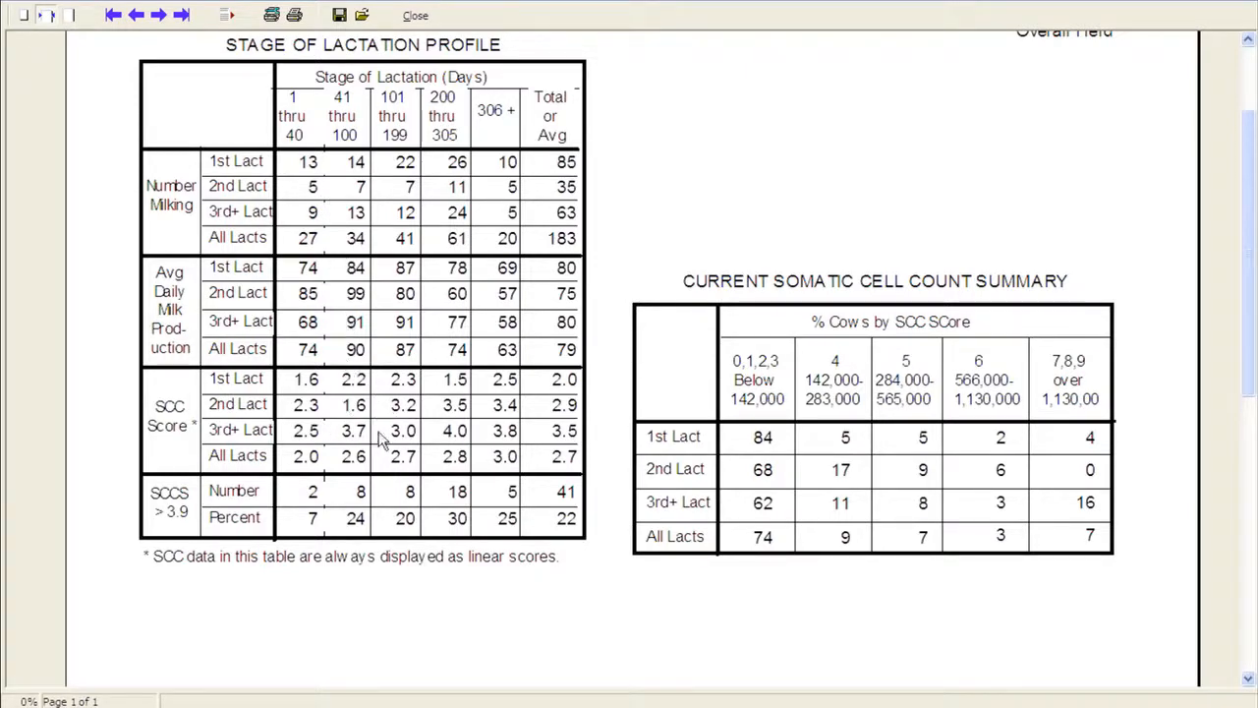
pyautogui.moveTo(335, 354)
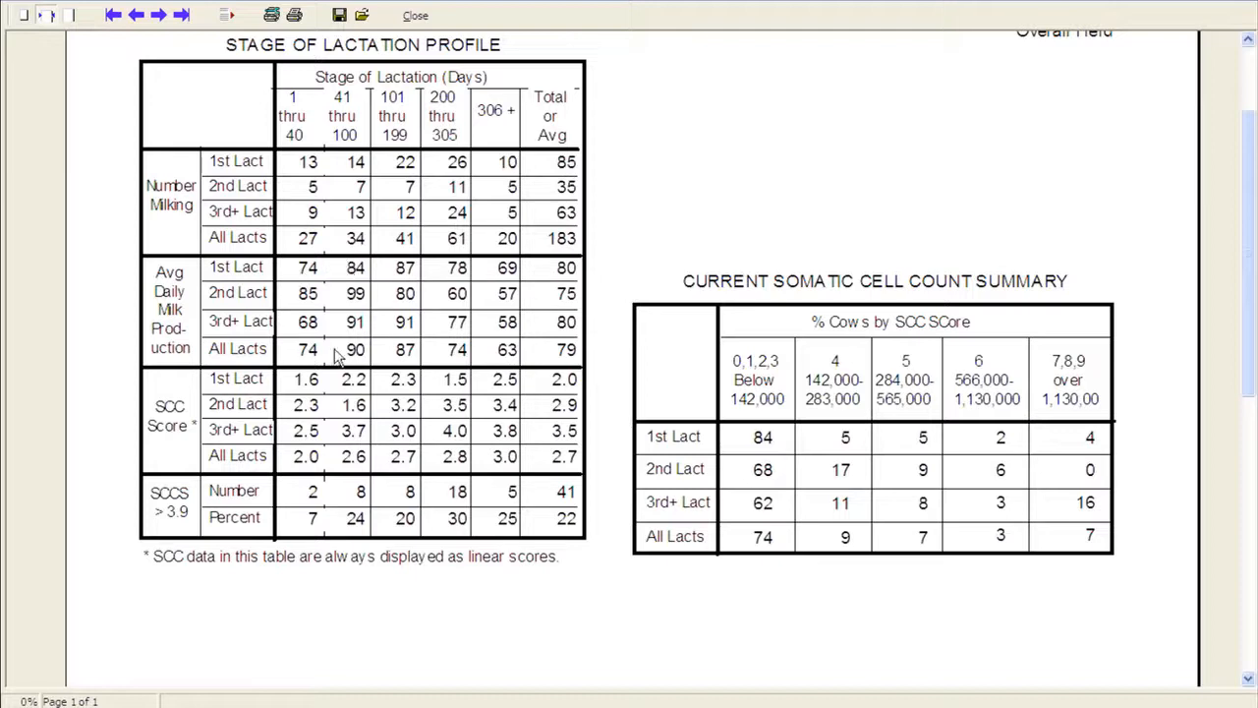
pyautogui.moveTo(311, 317)
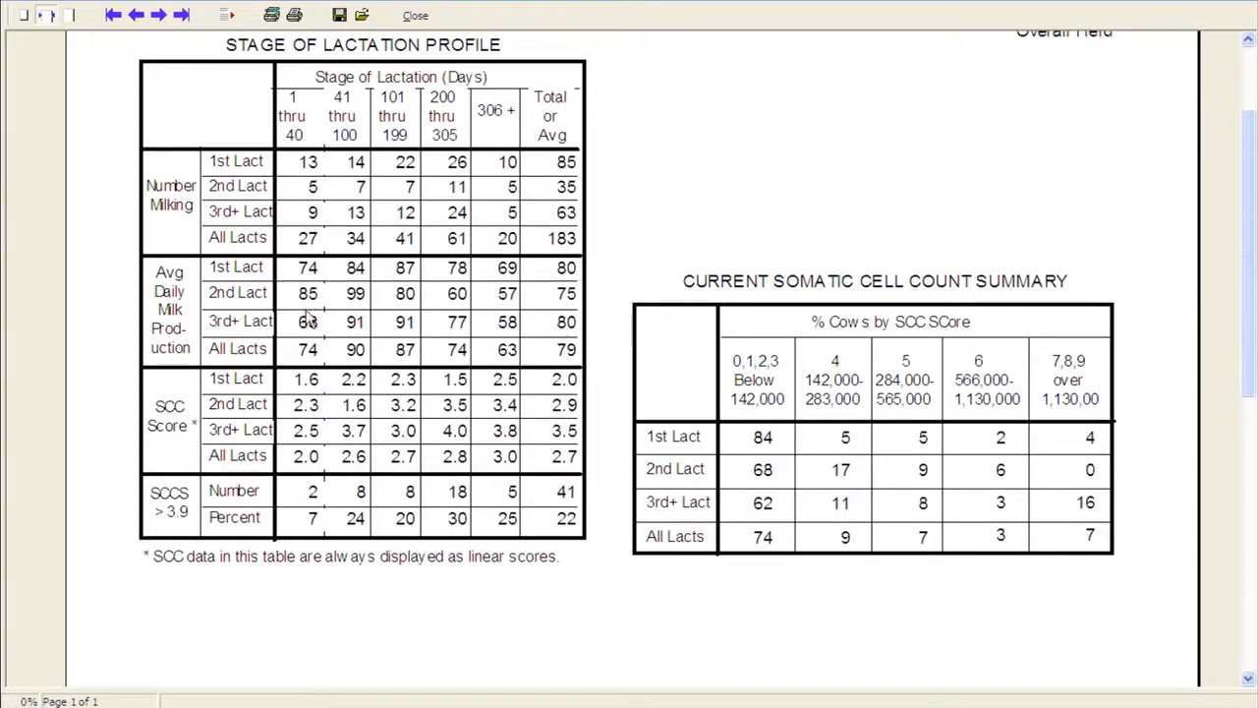
pyautogui.moveTo(311, 285)
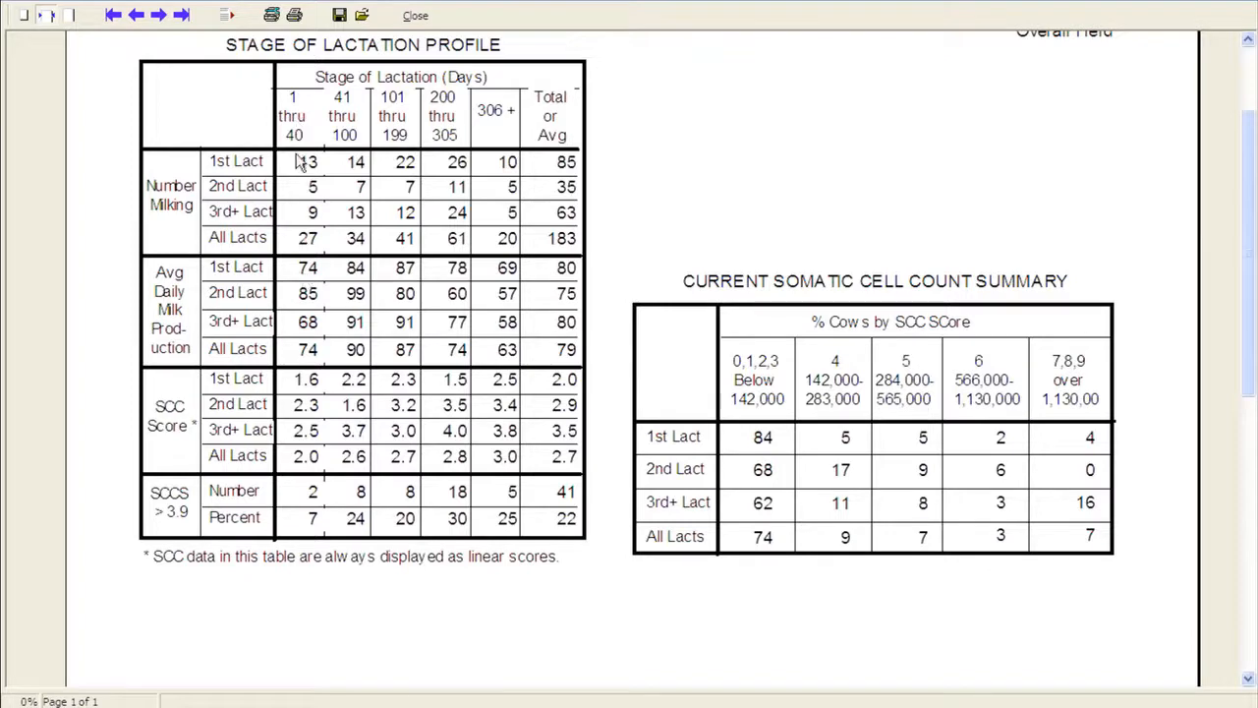
pyautogui.moveTo(314, 279)
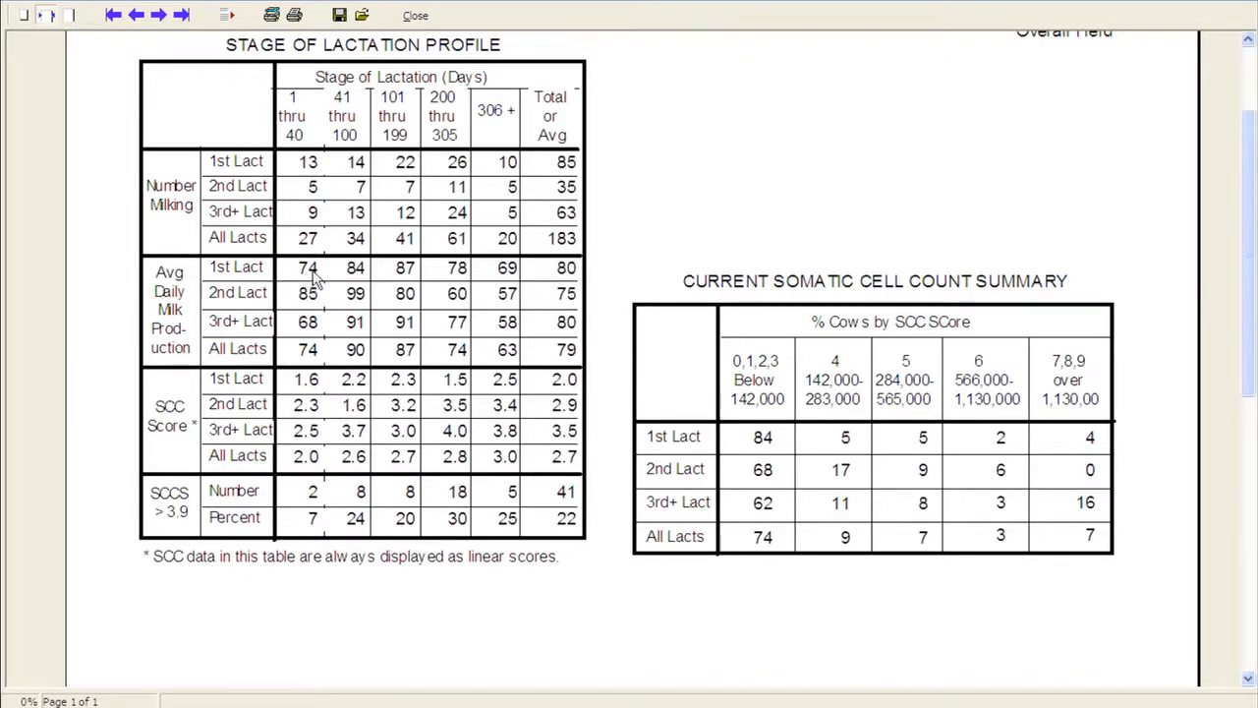
pyautogui.moveTo(310, 275)
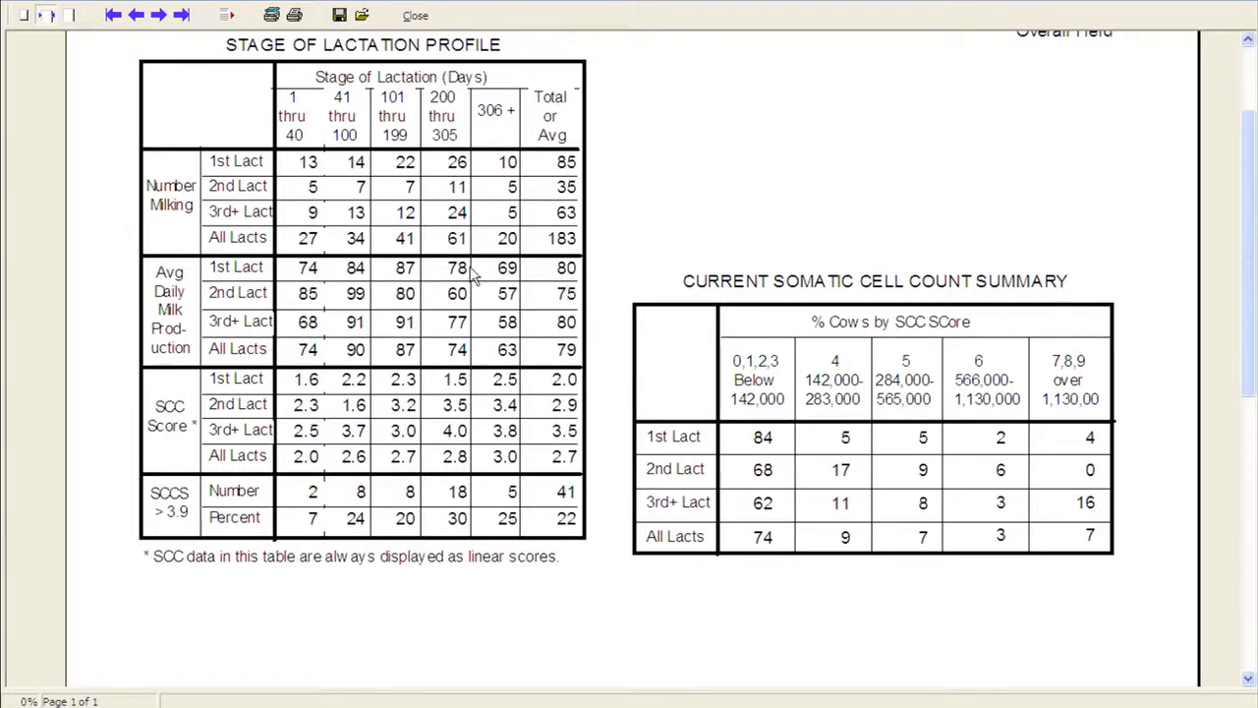
pyautogui.moveTo(285, 324)
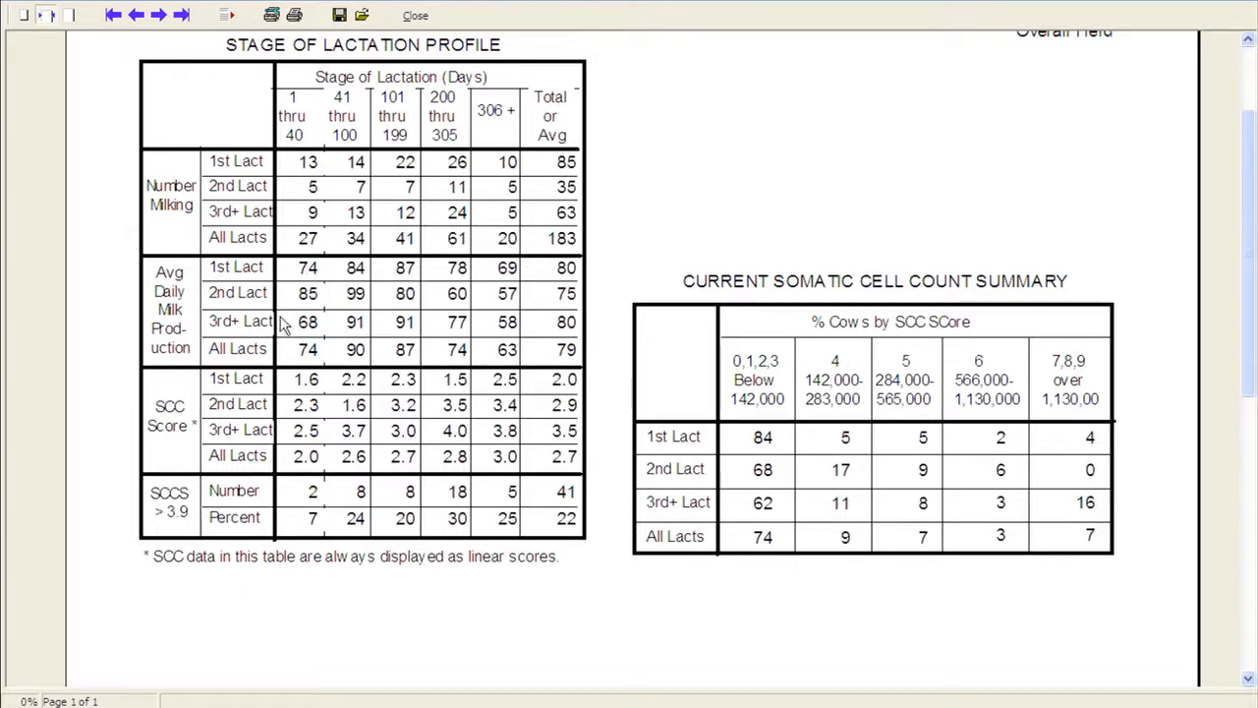
pyautogui.moveTo(304, 271)
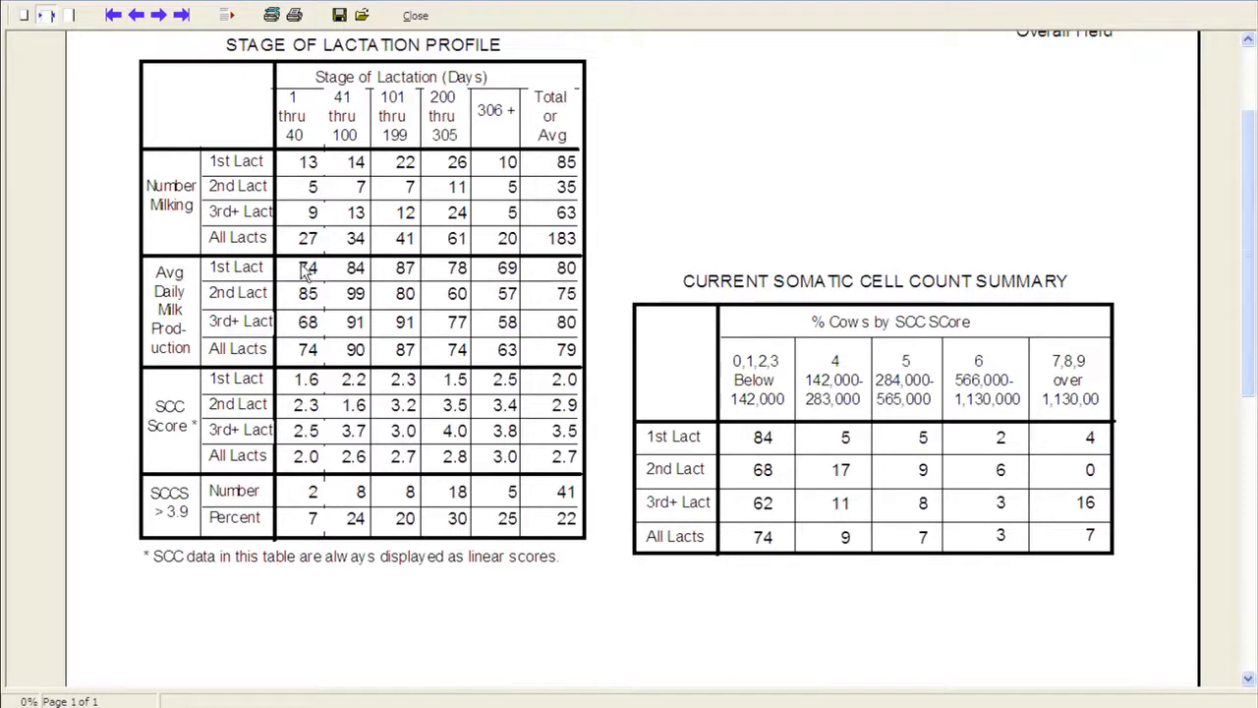
pyautogui.moveTo(310, 275)
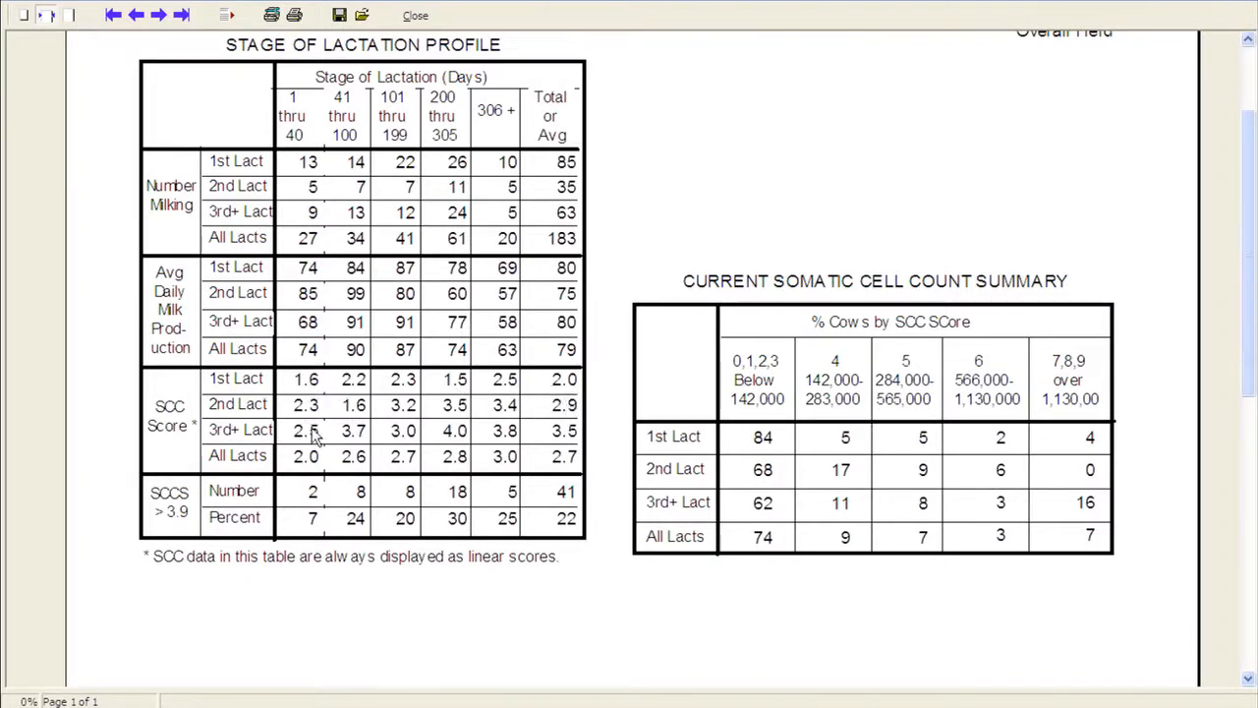
pyautogui.moveTo(551, 468)
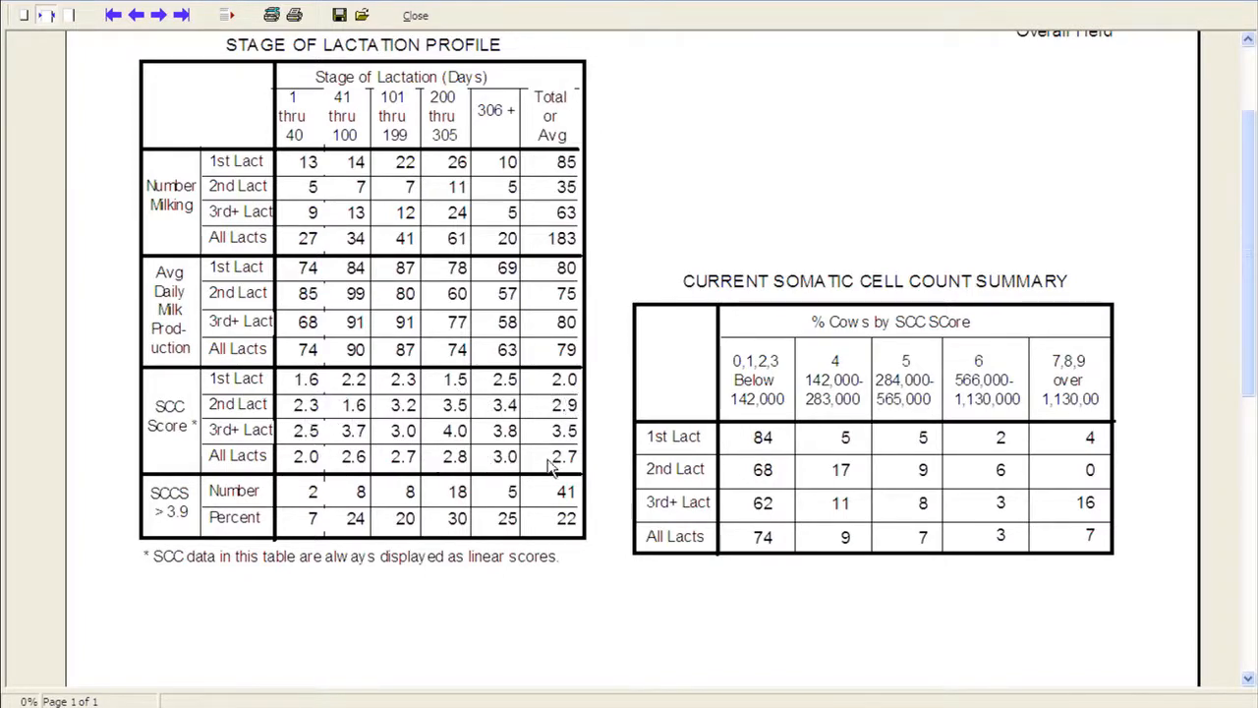
pyautogui.moveTo(311, 425)
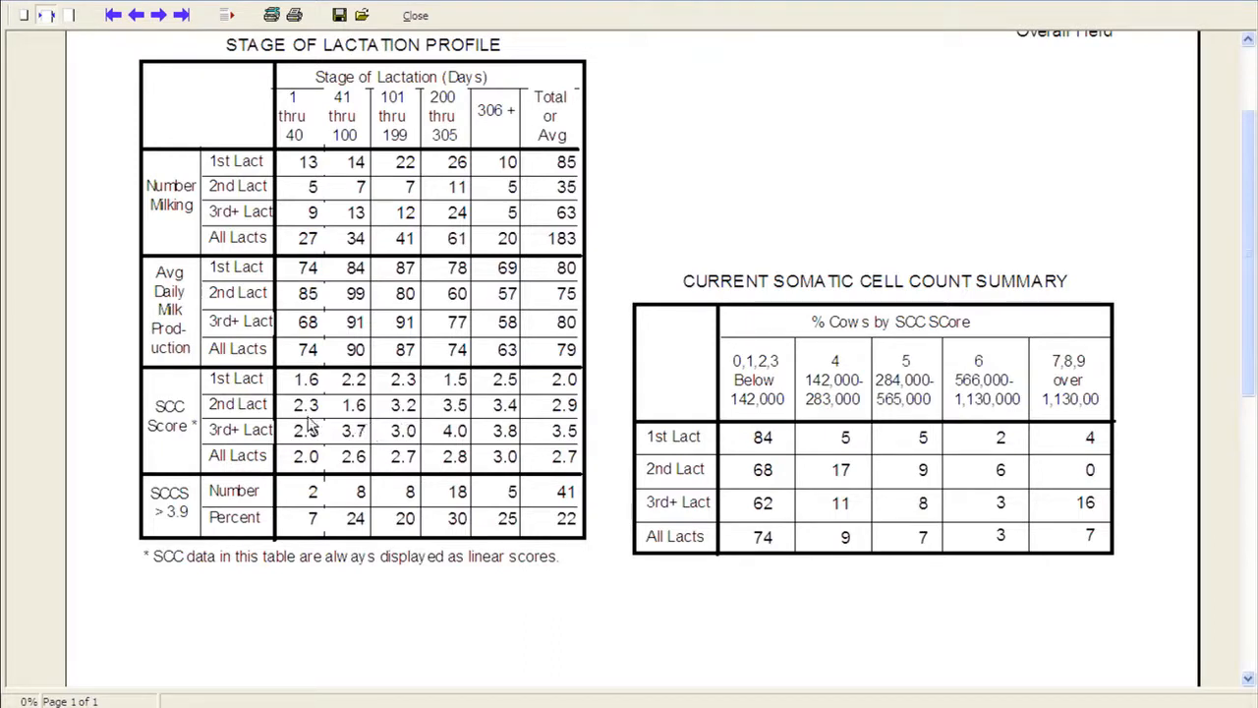
pyautogui.moveTo(307, 401)
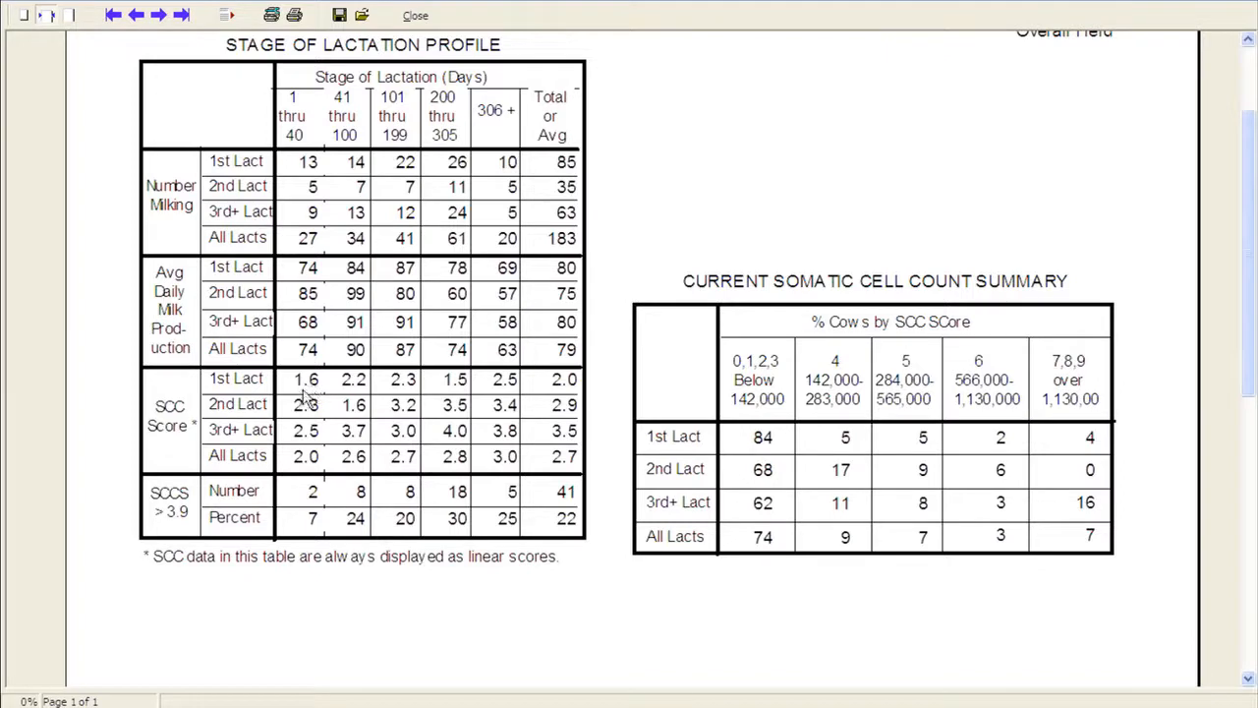
pyautogui.moveTo(311, 395)
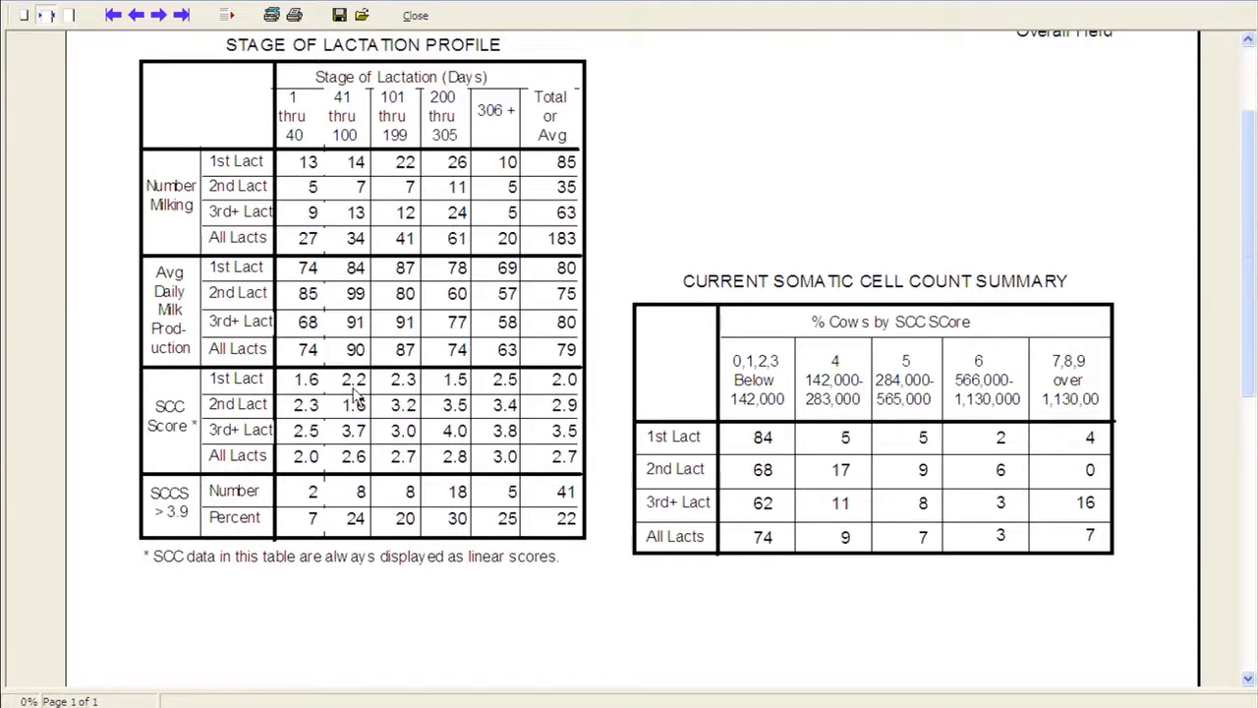
pyautogui.moveTo(566, 371)
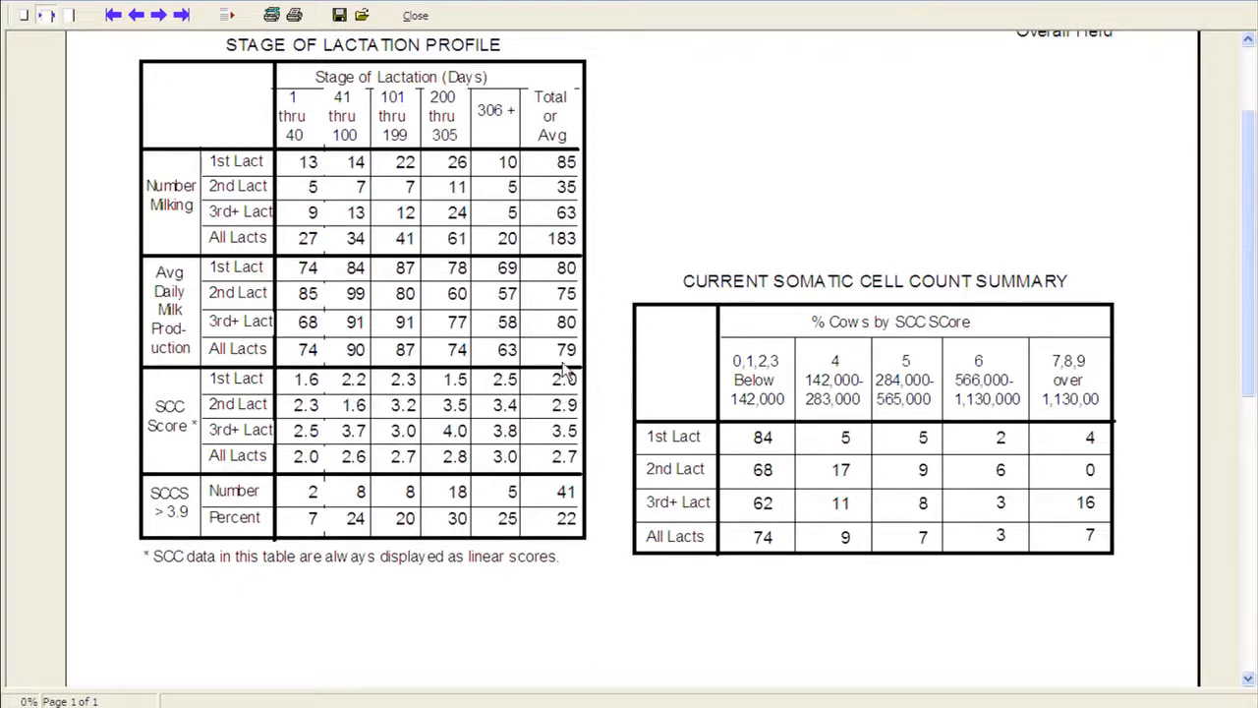
pyautogui.moveTo(574, 397)
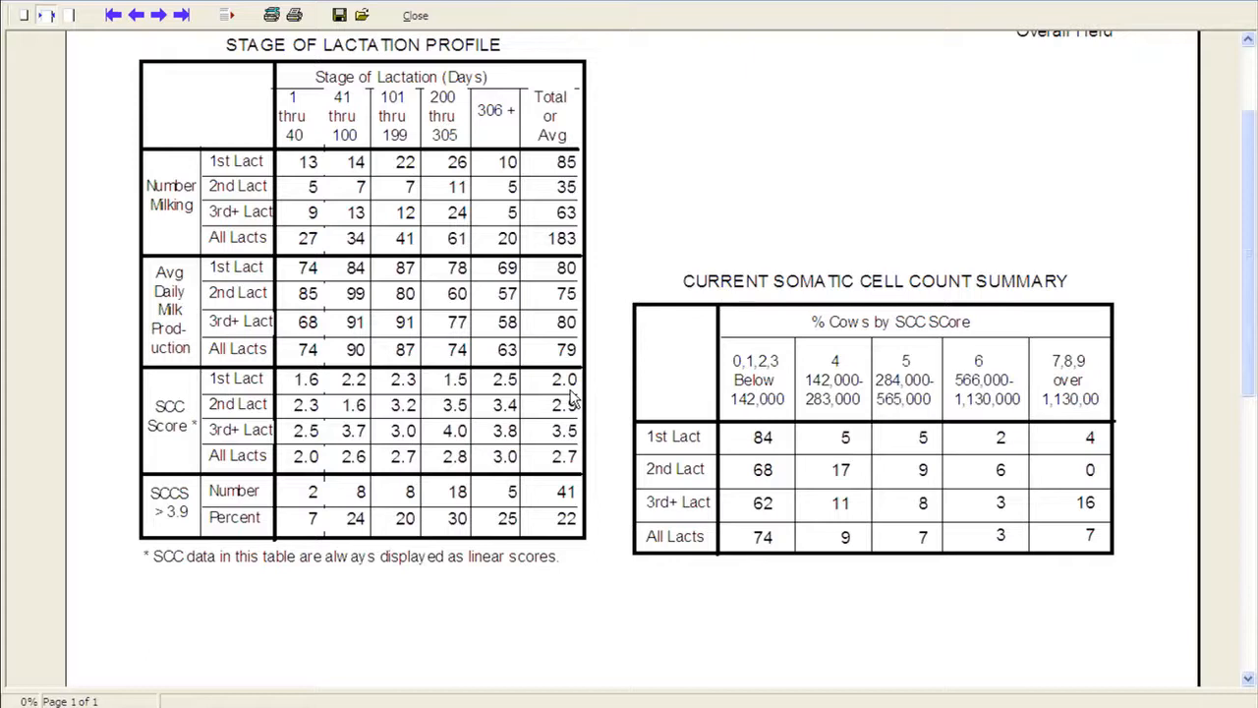
pyautogui.moveTo(604, 377)
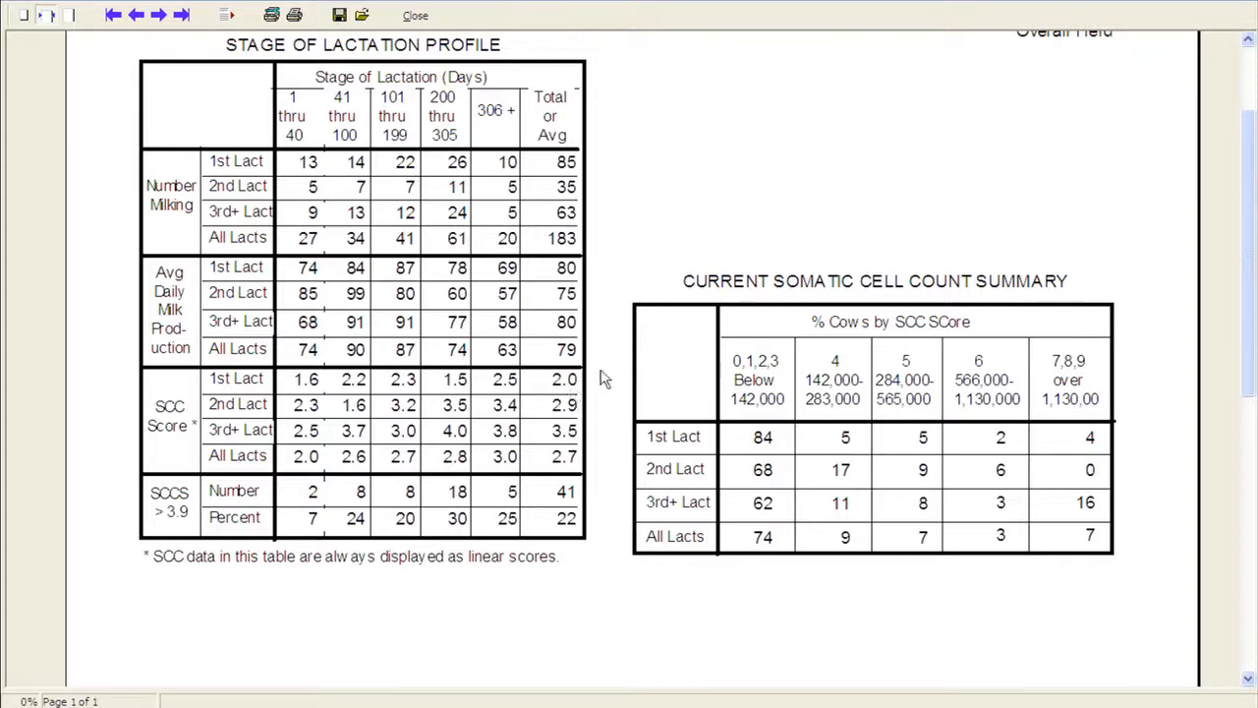
pyautogui.moveTo(451, 462)
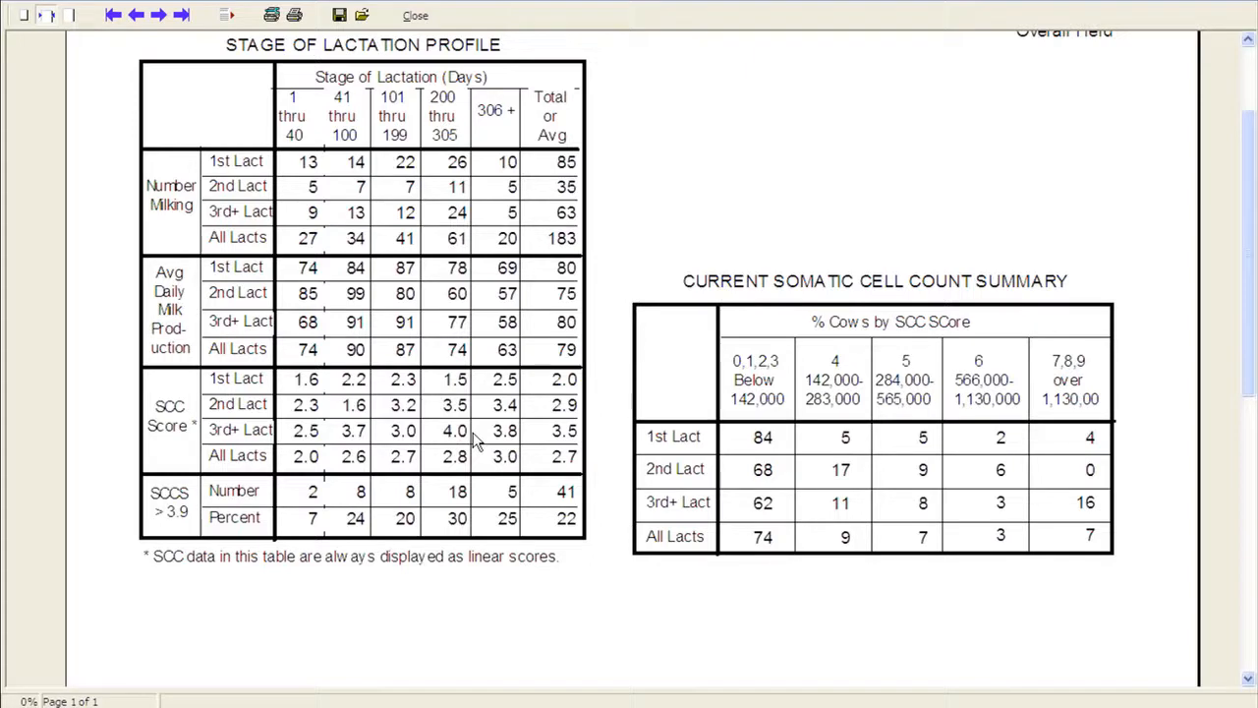
pyautogui.moveTo(1032, 413)
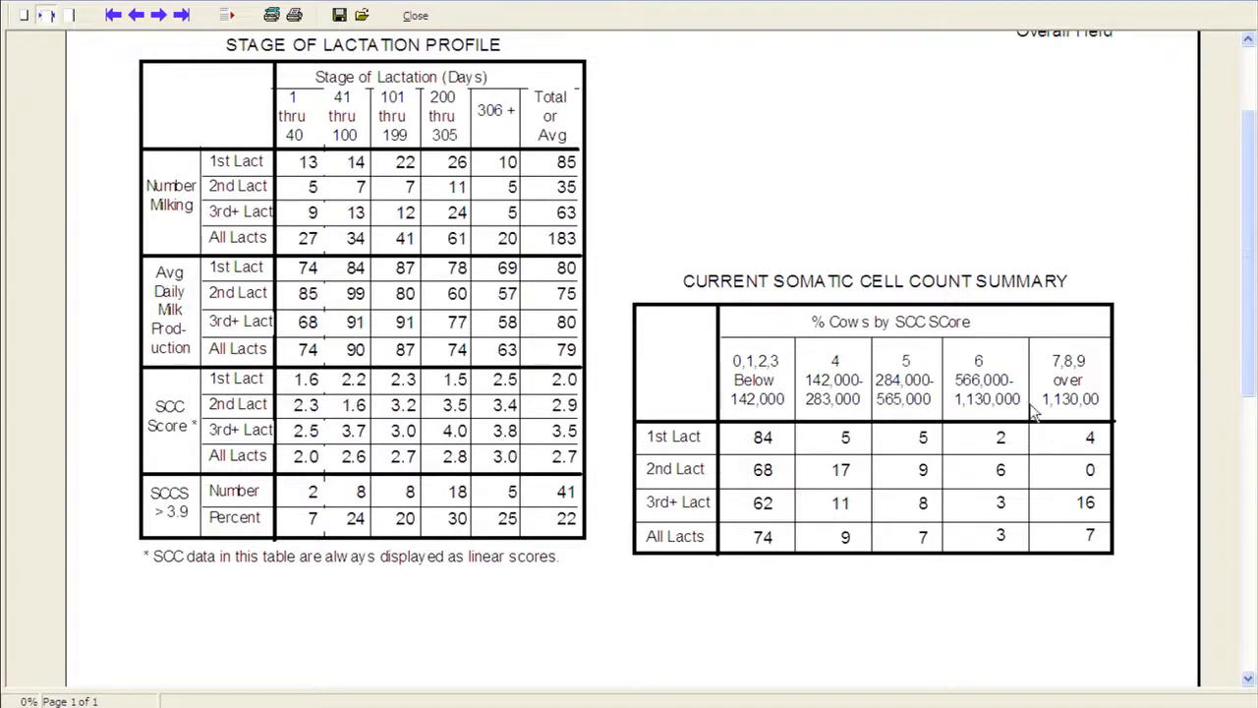
pyautogui.moveTo(712, 381)
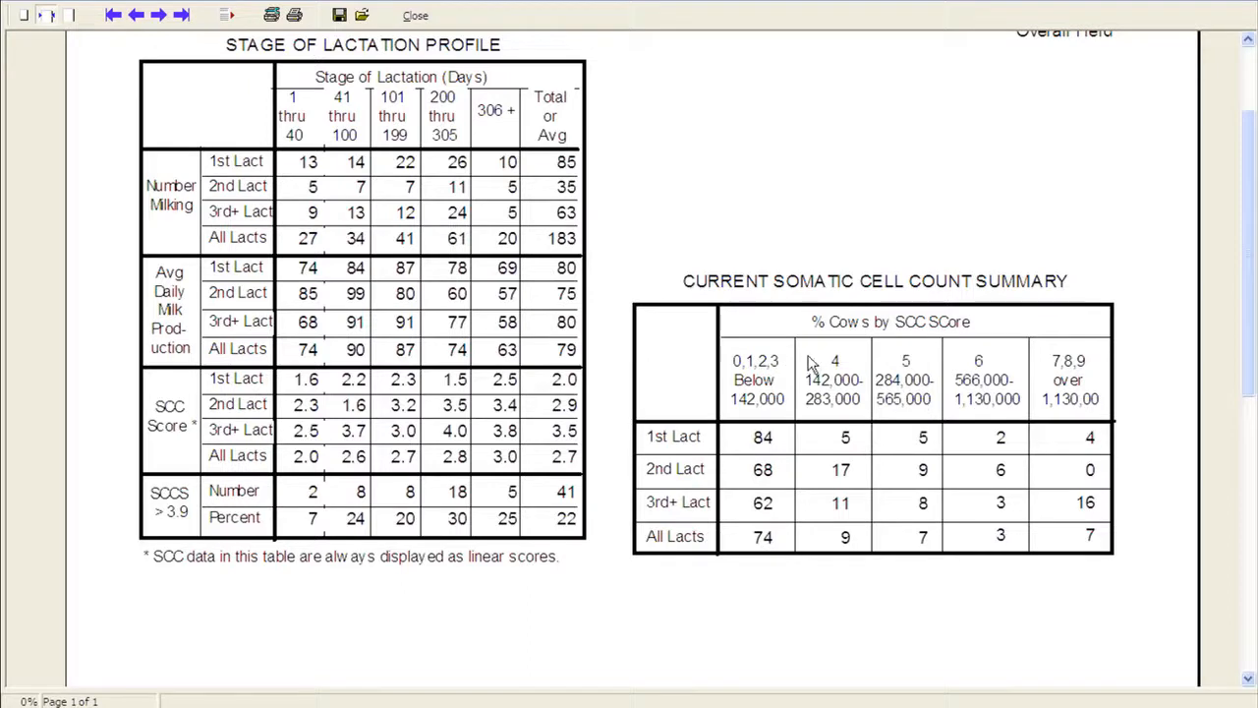
pyautogui.moveTo(884, 383)
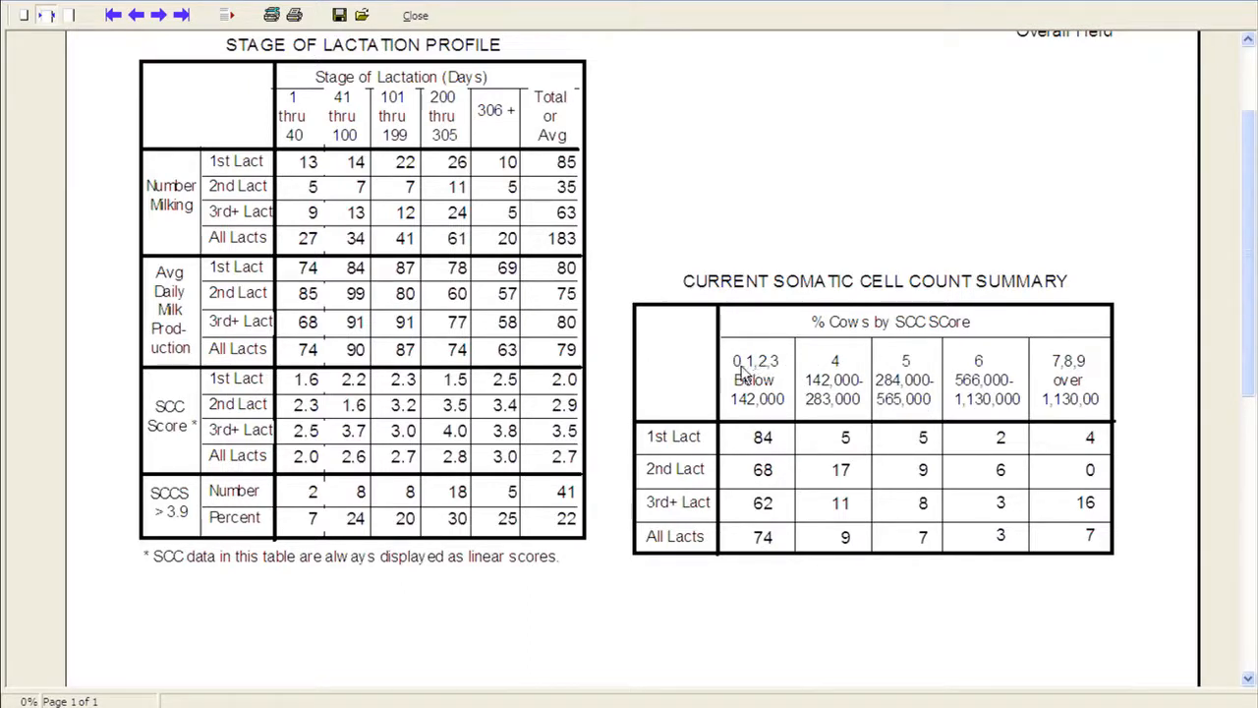
pyautogui.moveTo(782, 374)
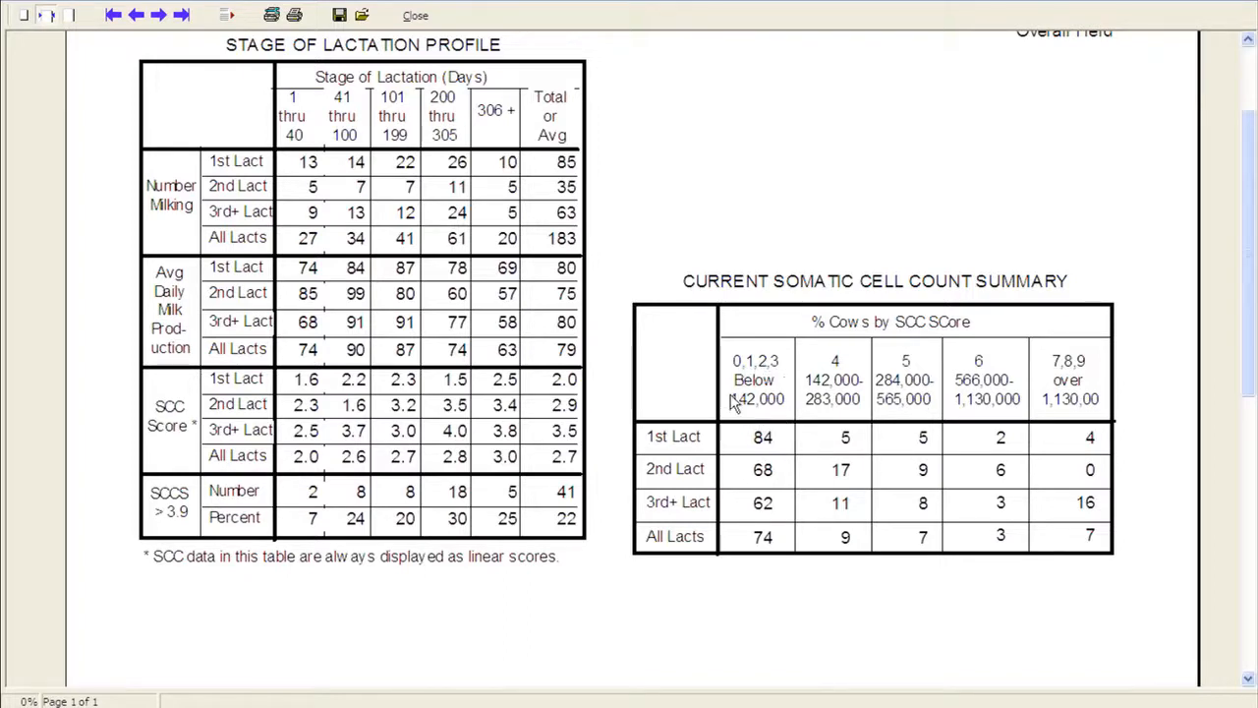
pyautogui.moveTo(737, 411)
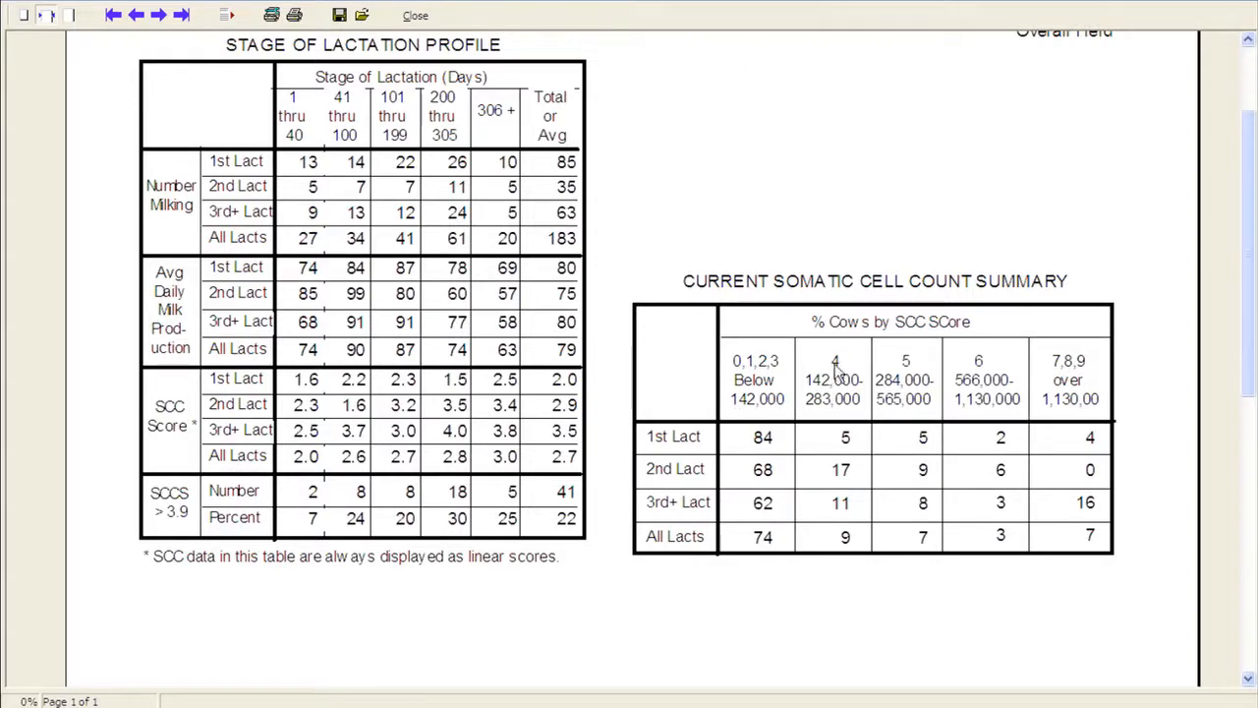
pyautogui.moveTo(814, 391)
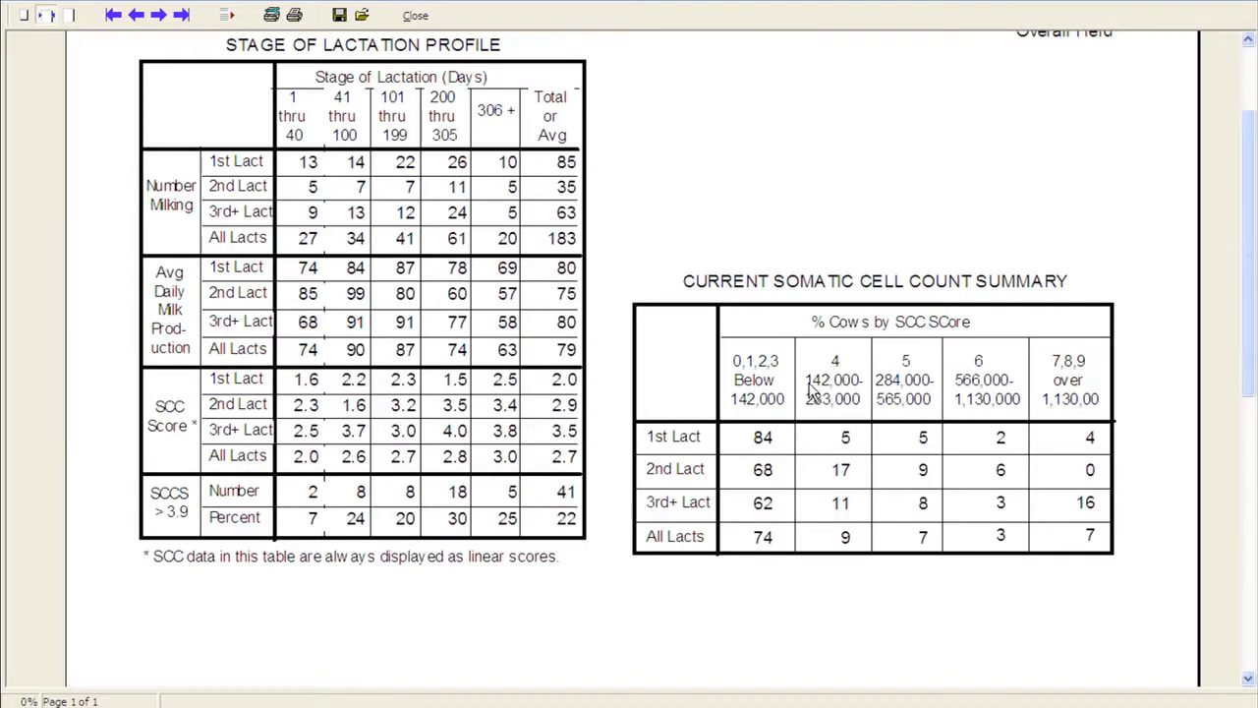
pyautogui.moveTo(829, 407)
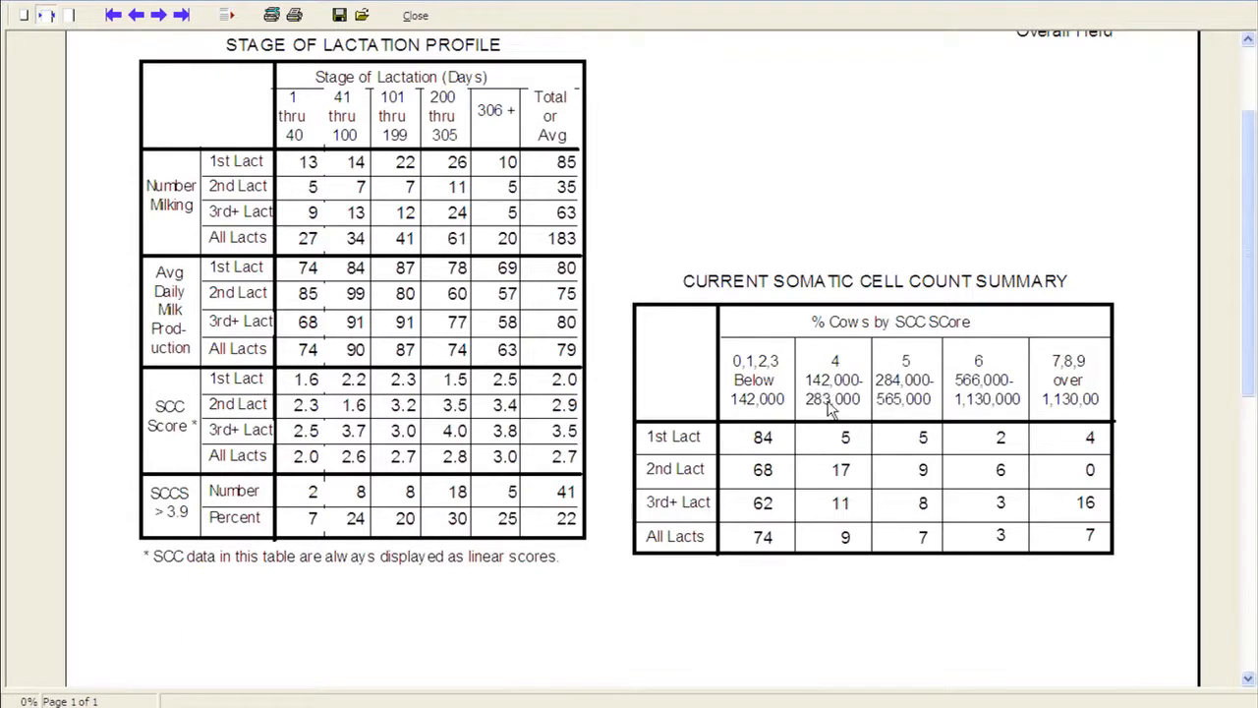
pyautogui.moveTo(876, 358)
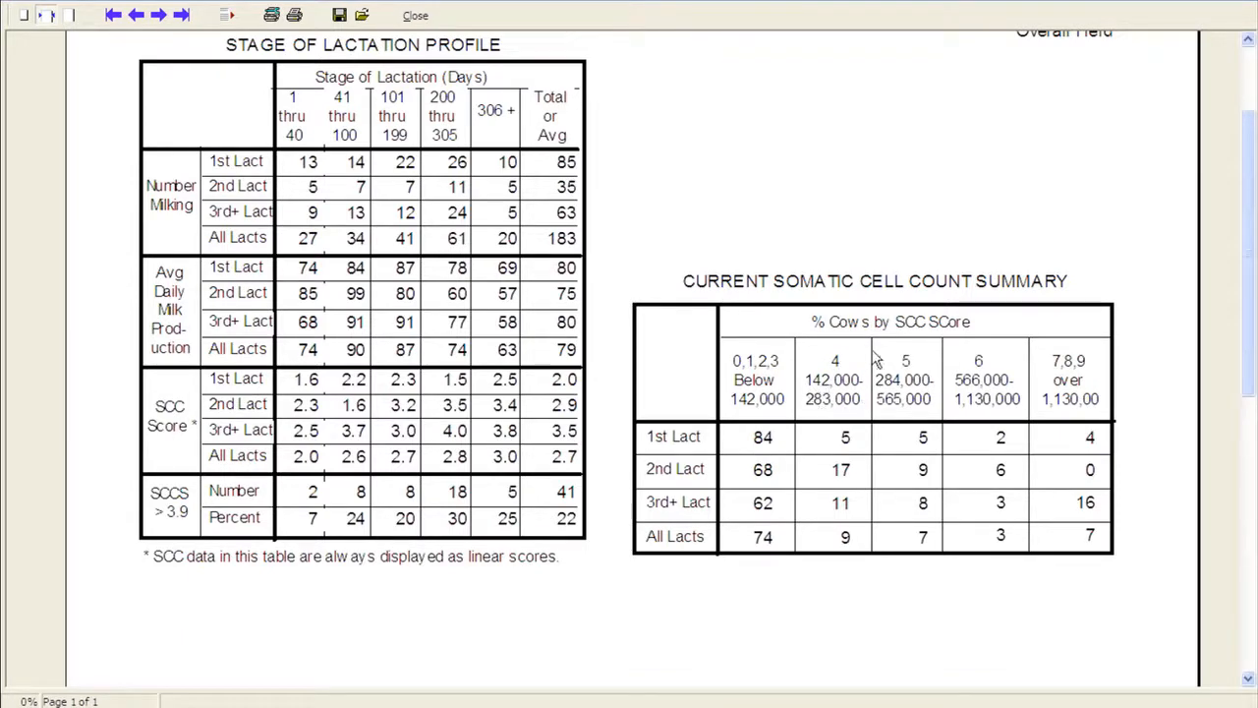
pyautogui.moveTo(881, 567)
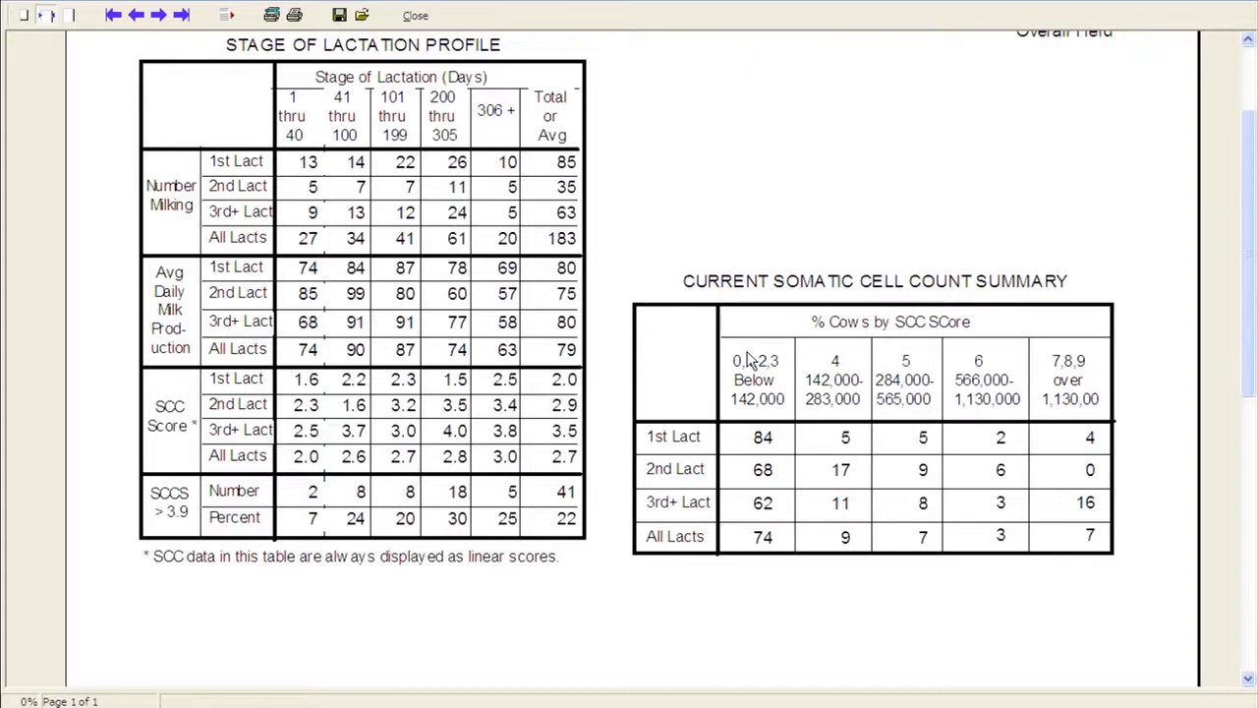
pyautogui.moveTo(954, 356)
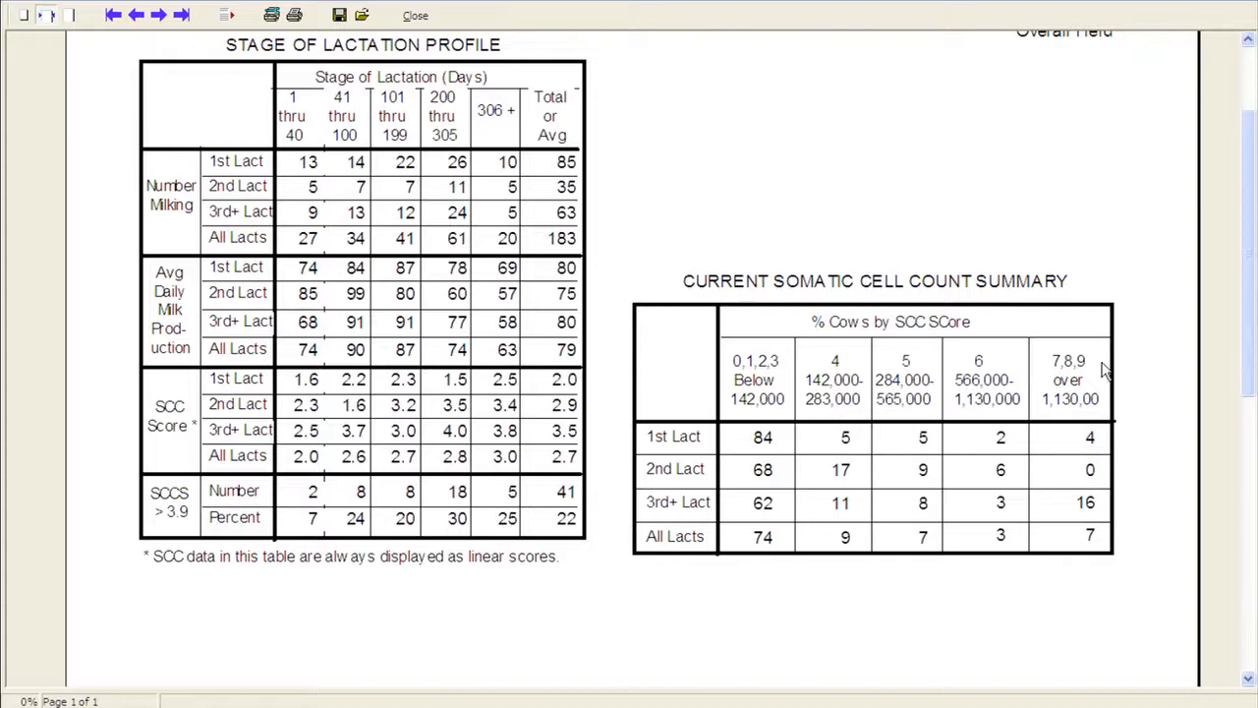
pyautogui.moveTo(1136, 402)
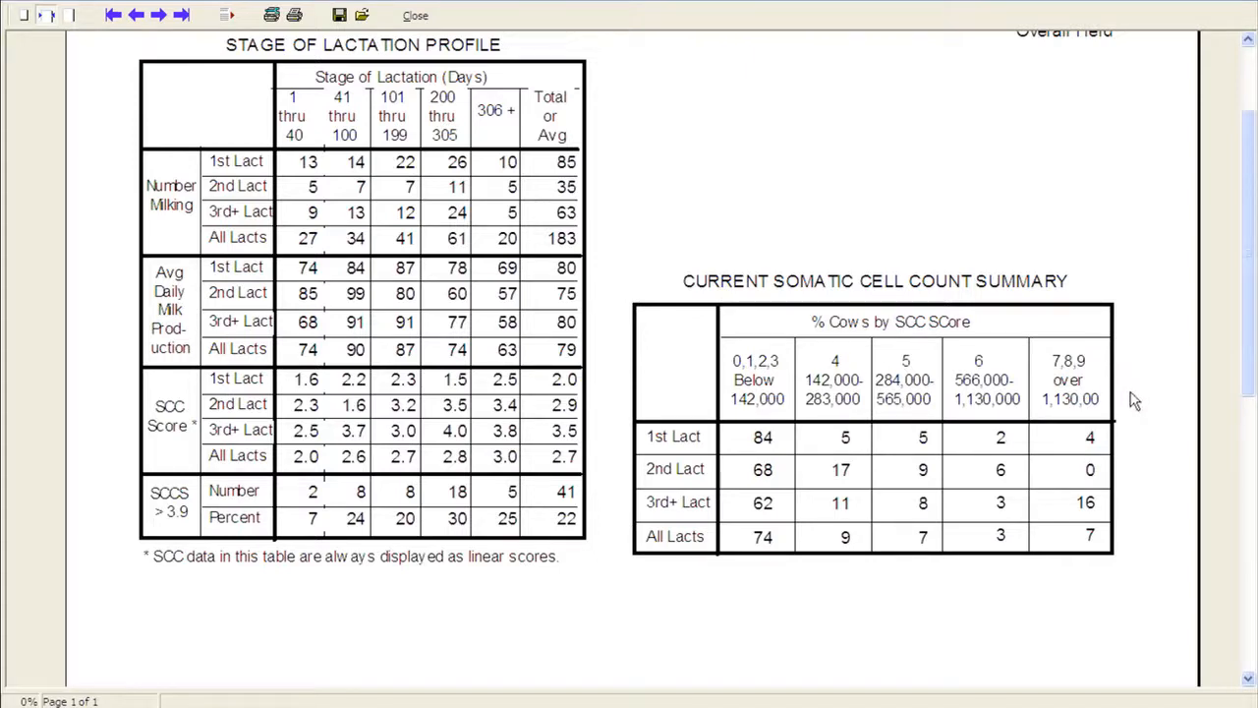
pyautogui.moveTo(645, 452)
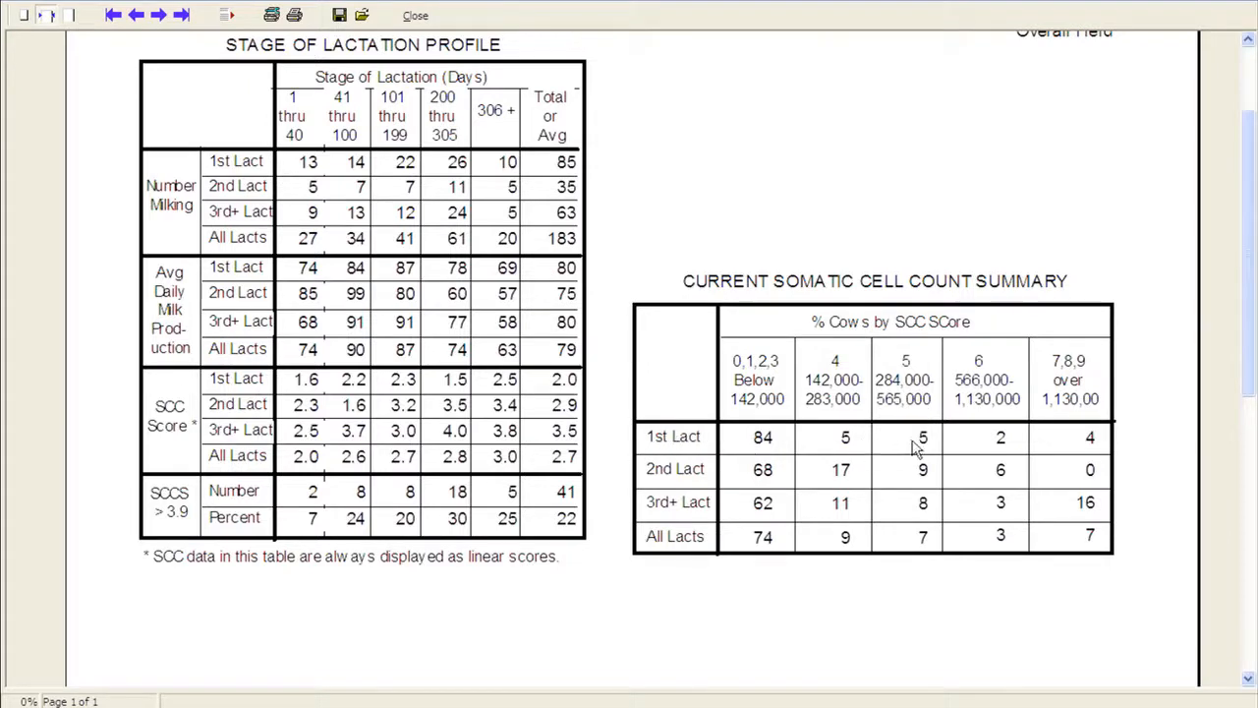
pyautogui.moveTo(1003, 502)
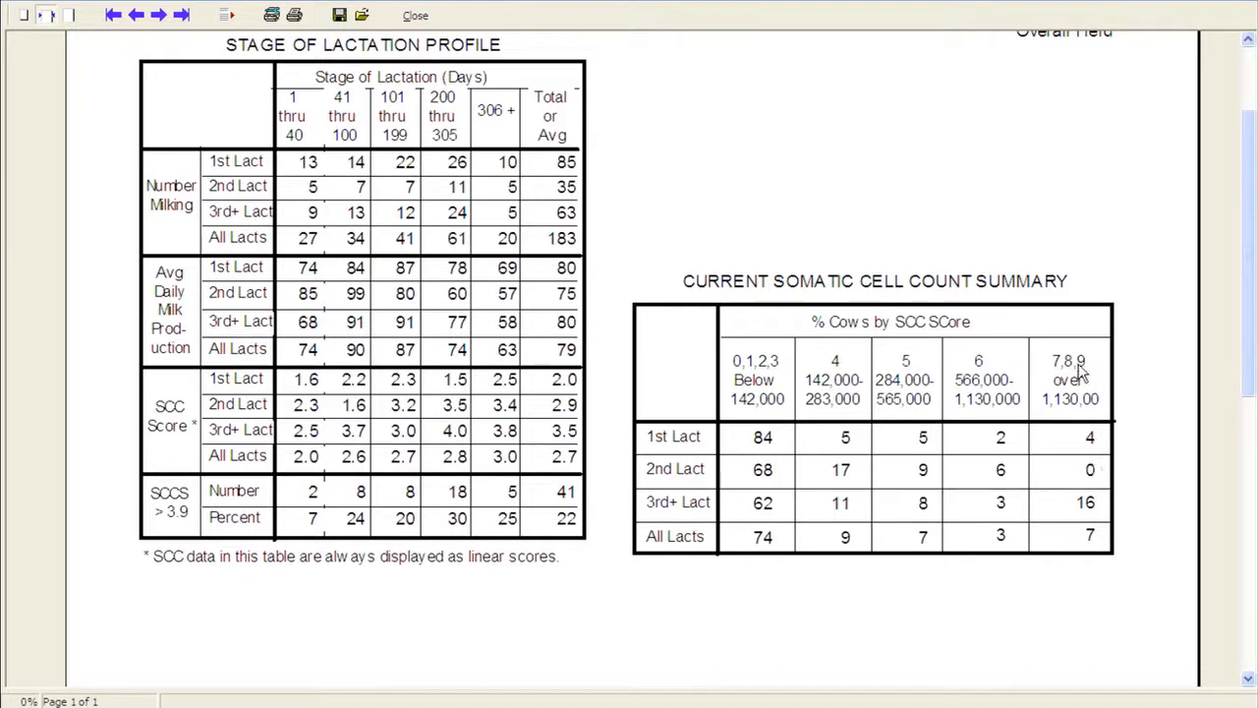
pyautogui.moveTo(1089, 382)
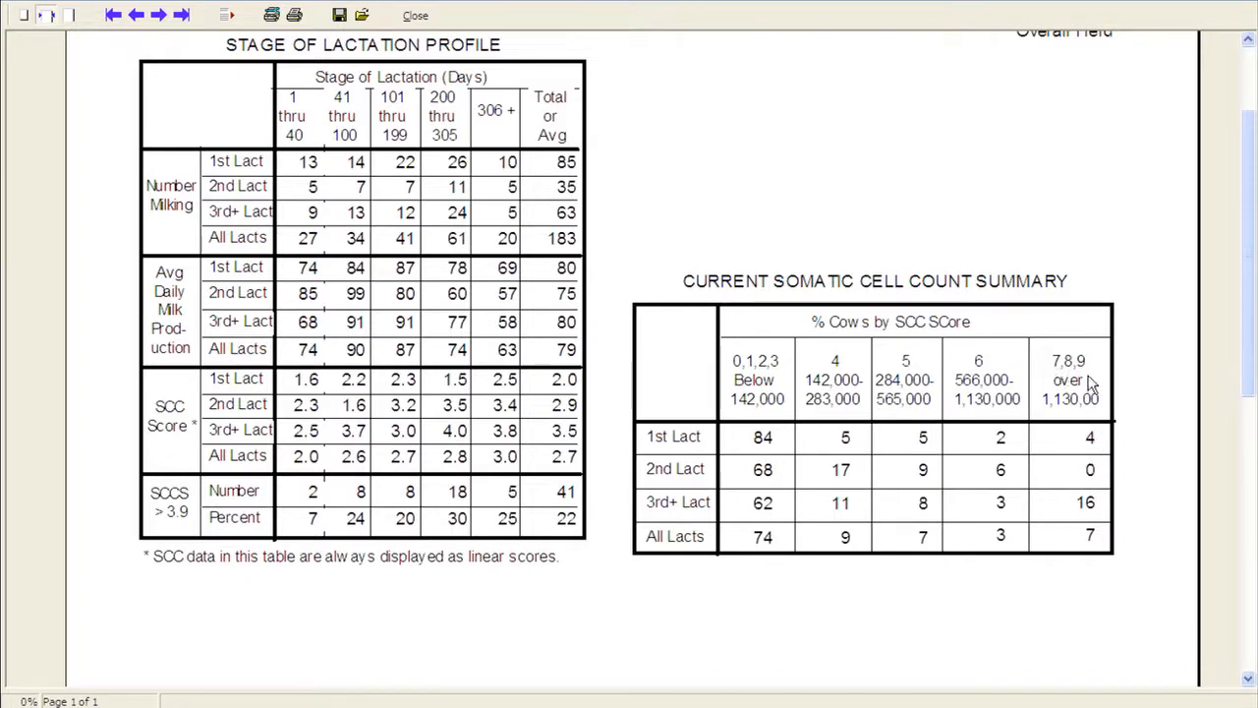
pyautogui.moveTo(1058, 413)
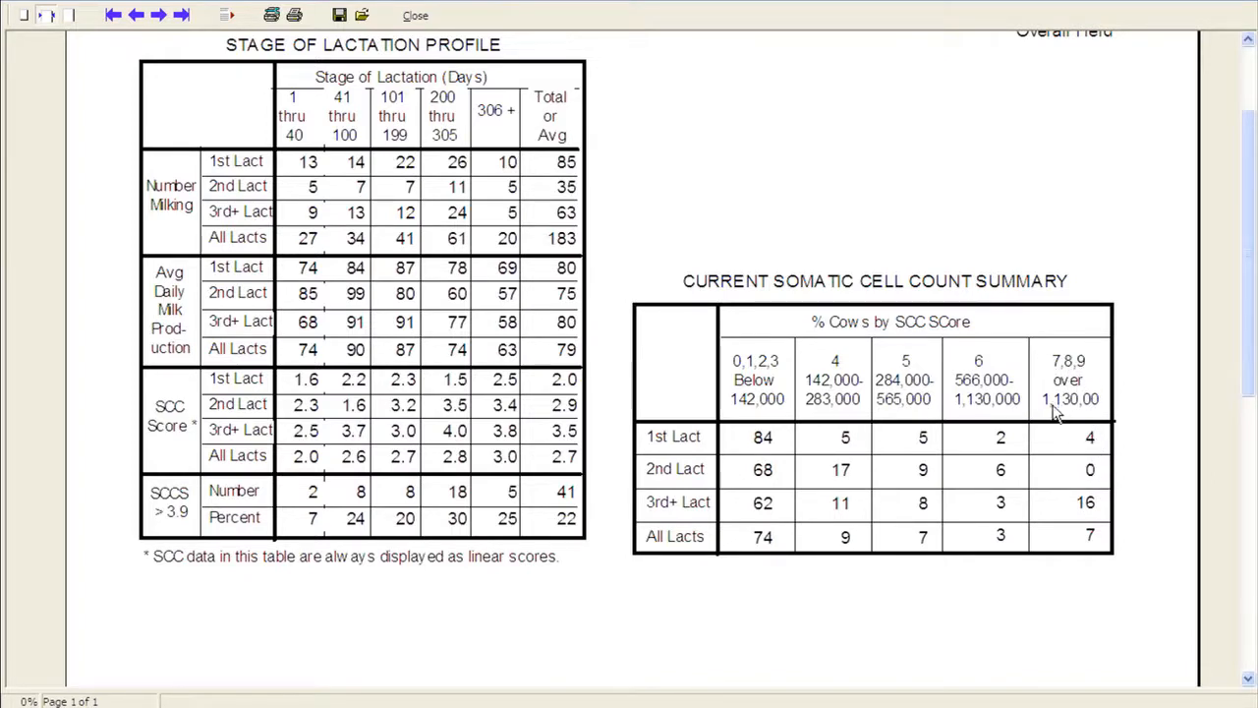
pyautogui.moveTo(1070, 515)
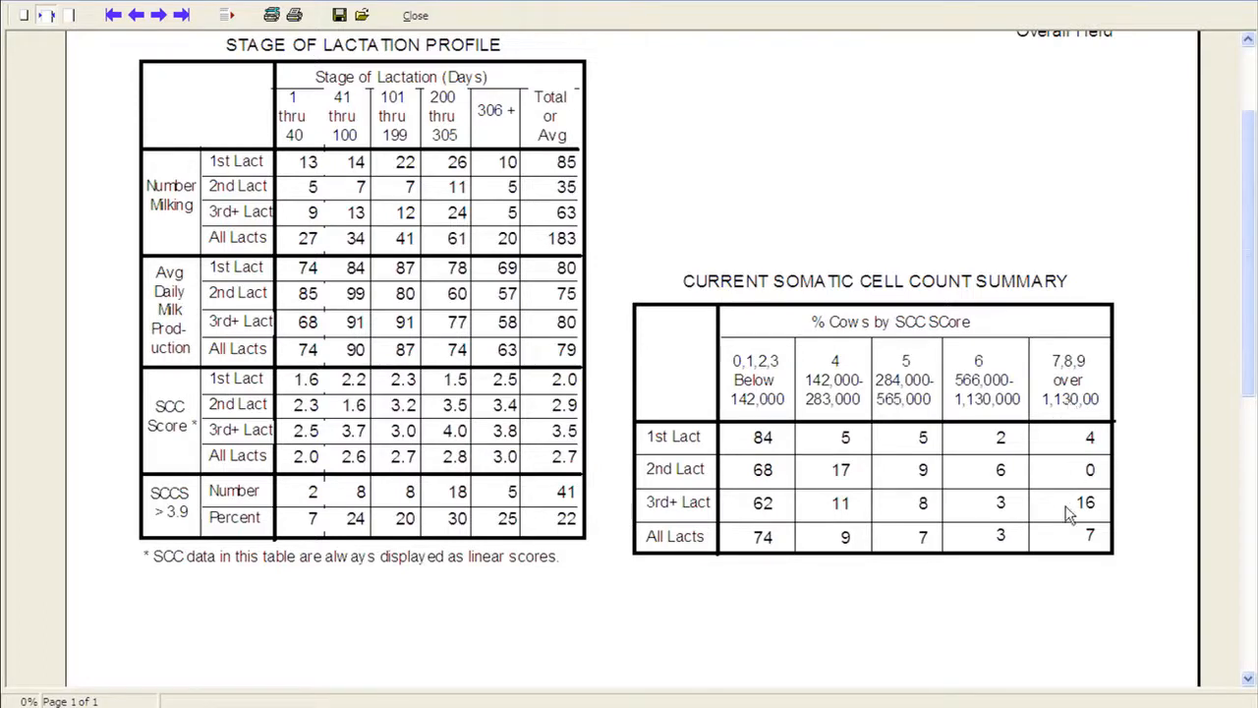
pyautogui.moveTo(1099, 516)
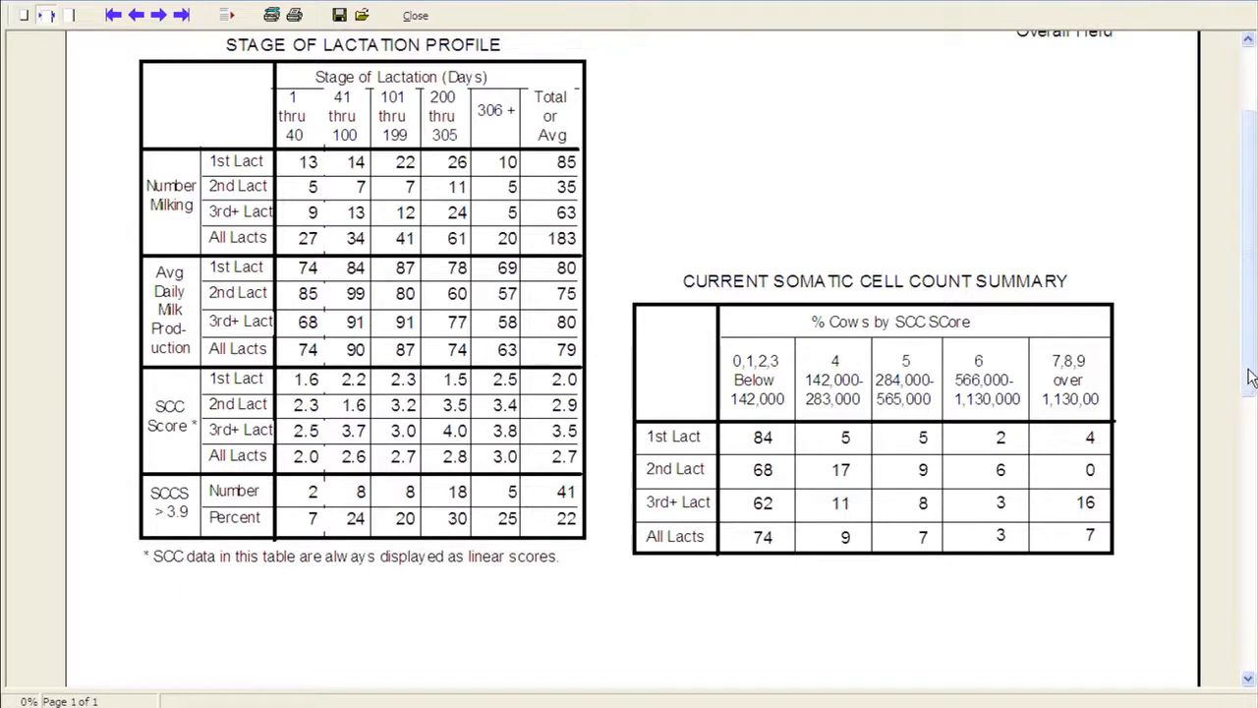
pyautogui.scroll(-3)
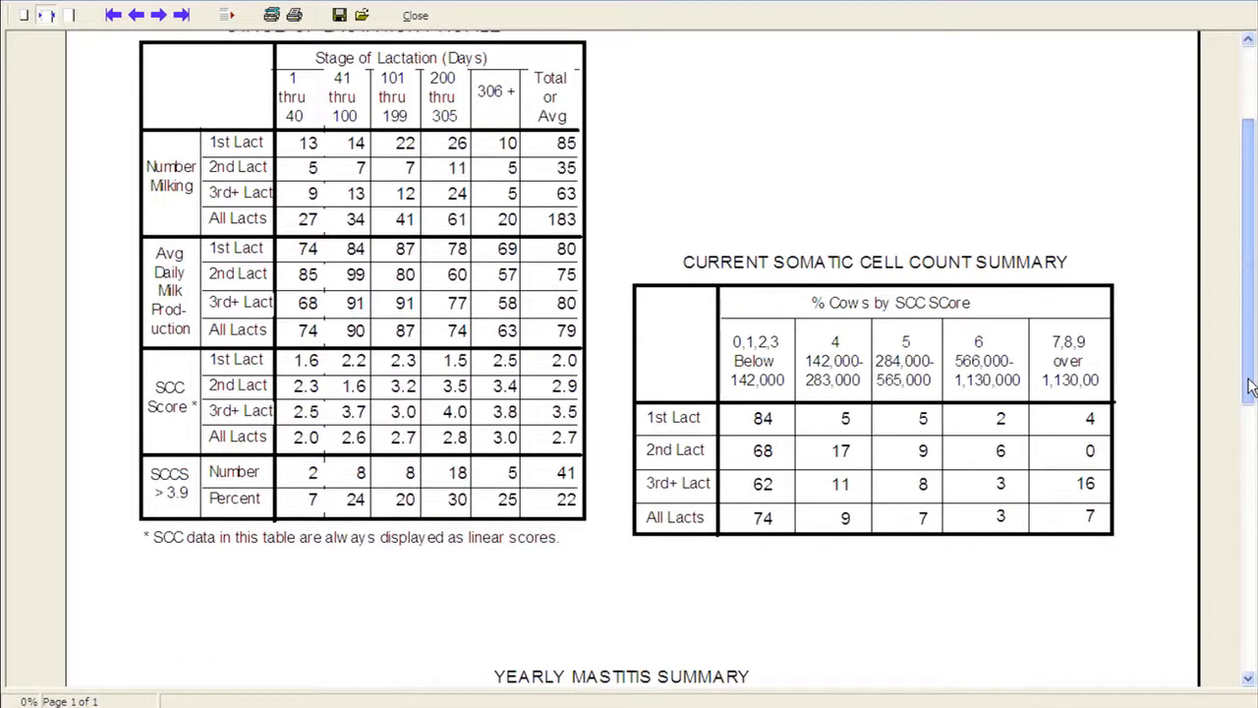
pyautogui.scroll(-3)
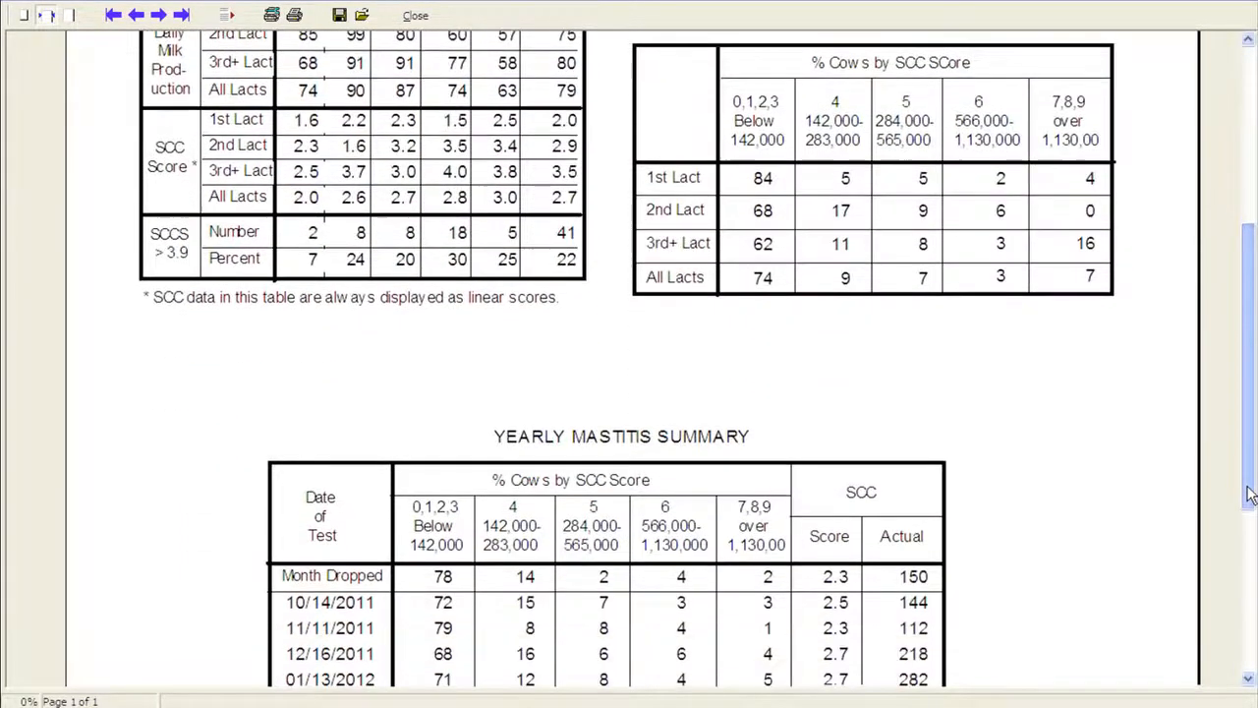
pyautogui.scroll(-3)
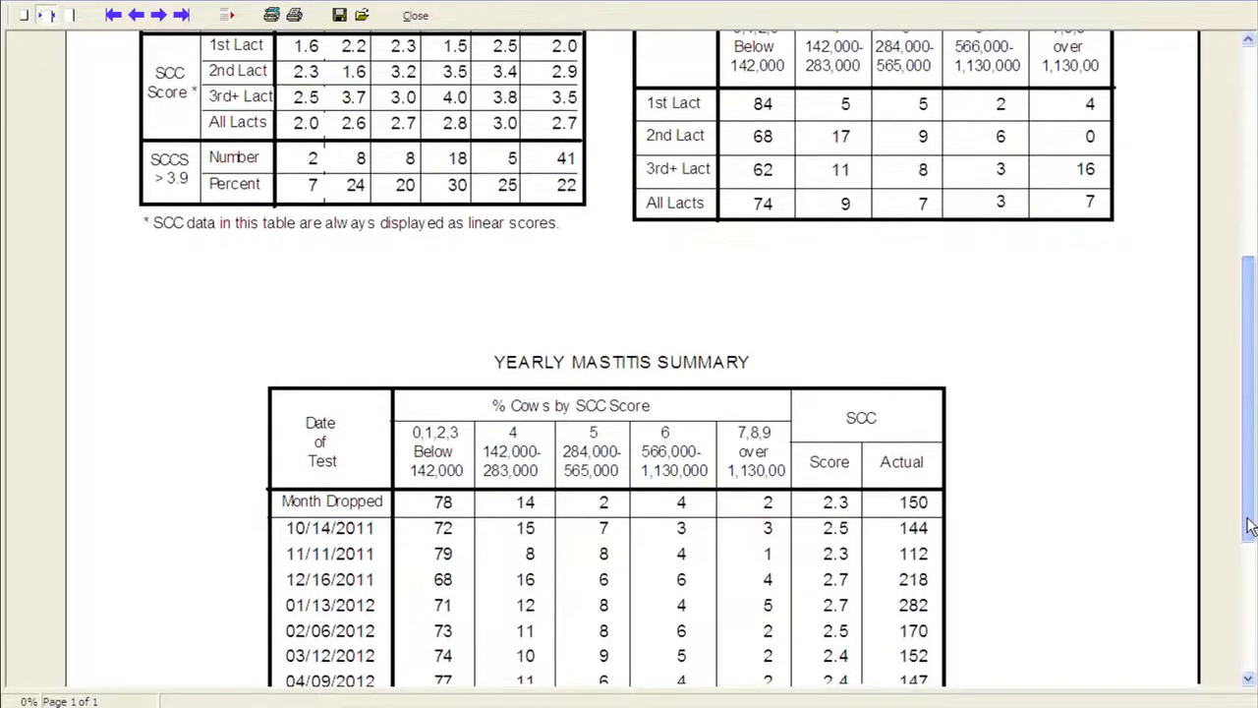
pyautogui.scroll(-3)
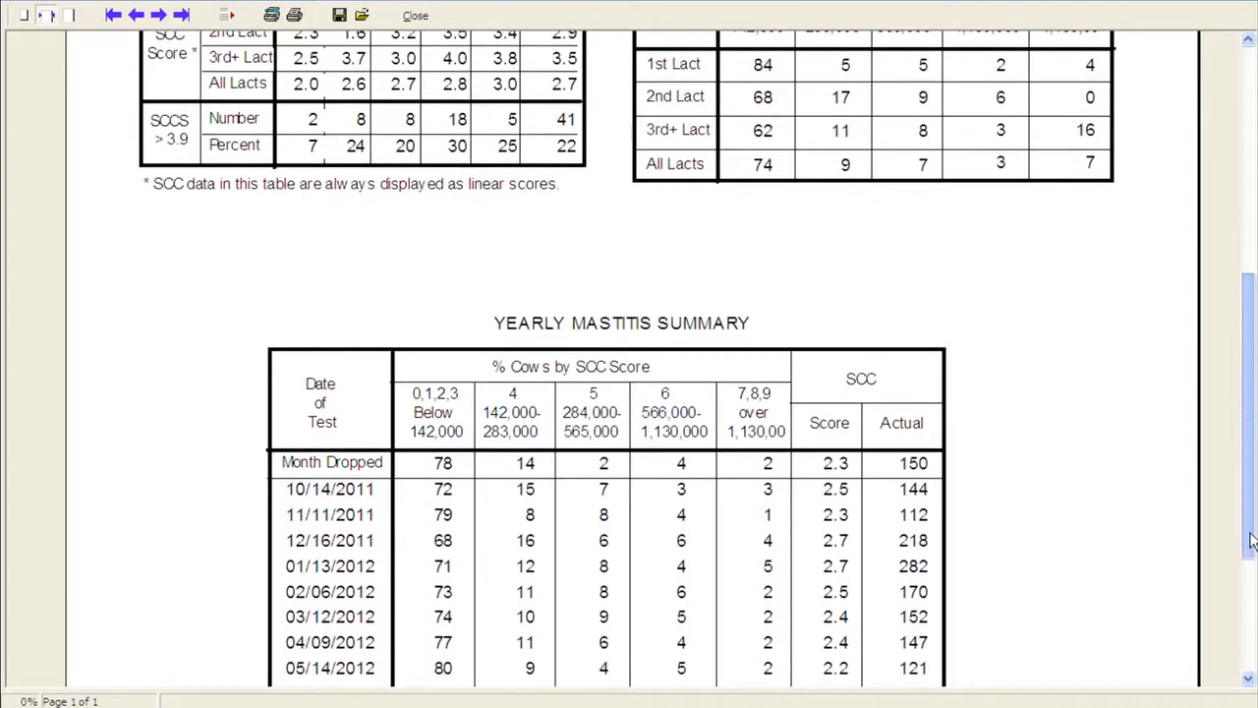
pyautogui.scroll(-3)
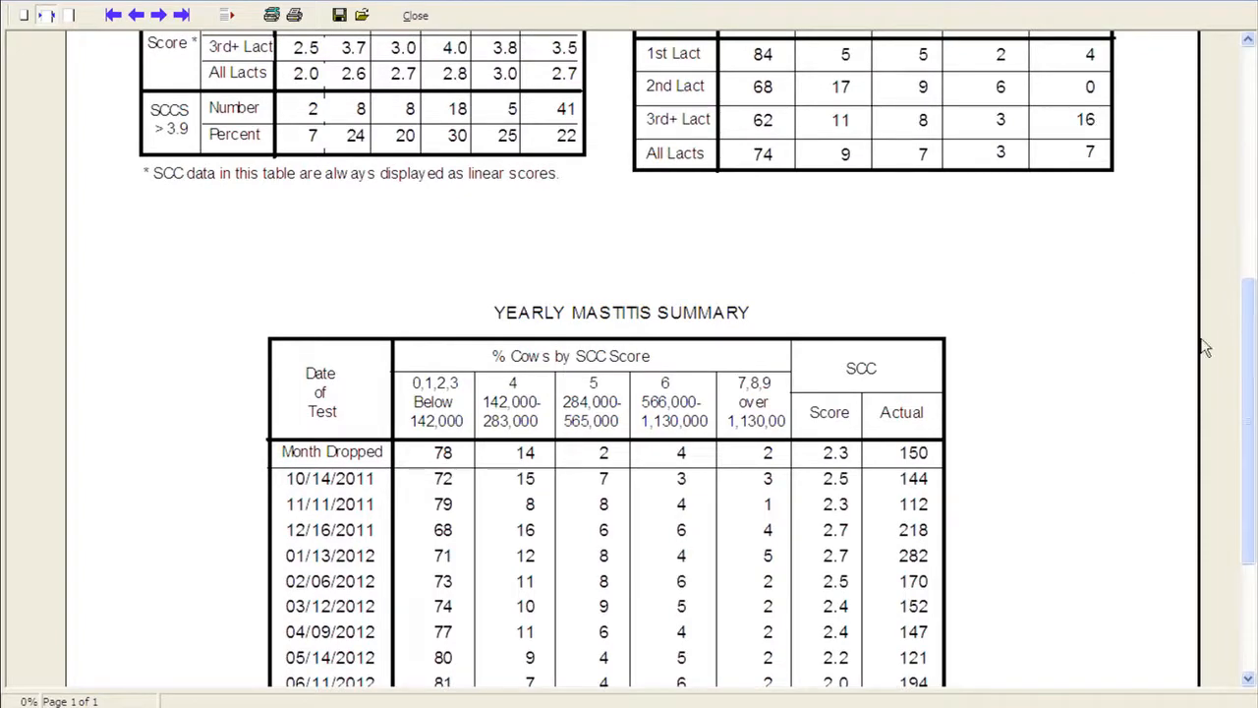
pyautogui.scroll(-3)
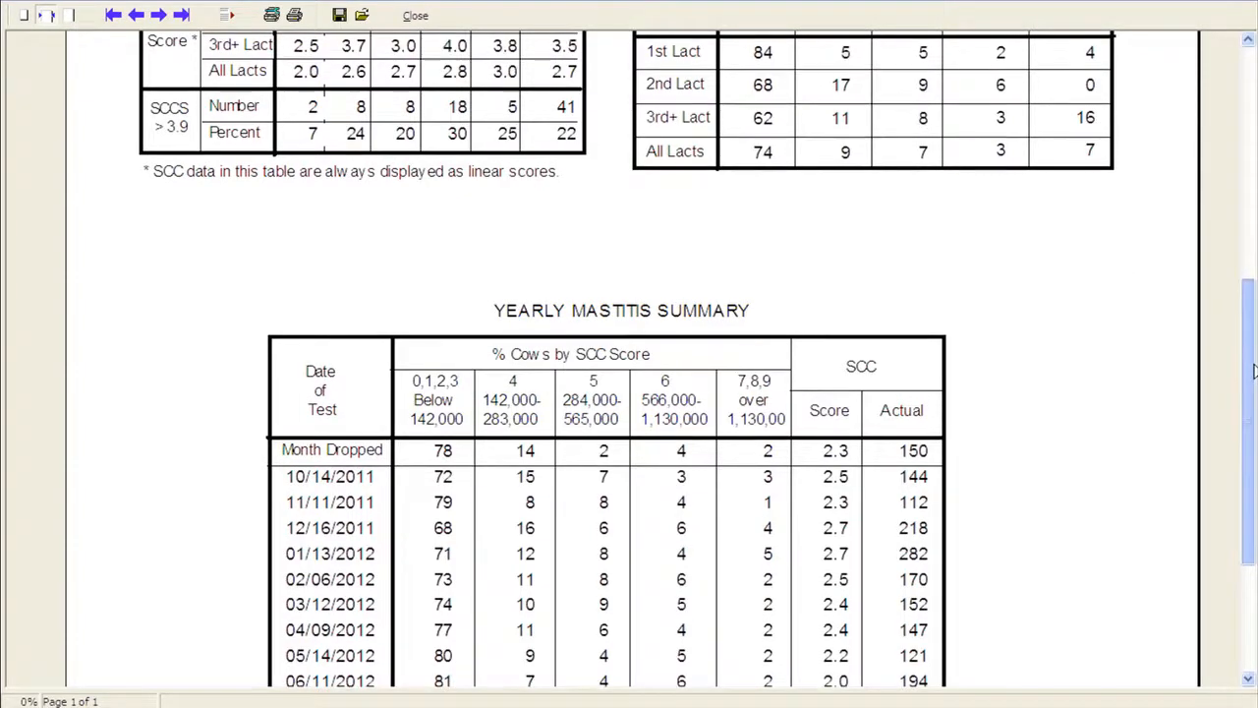
pyautogui.scroll(-3)
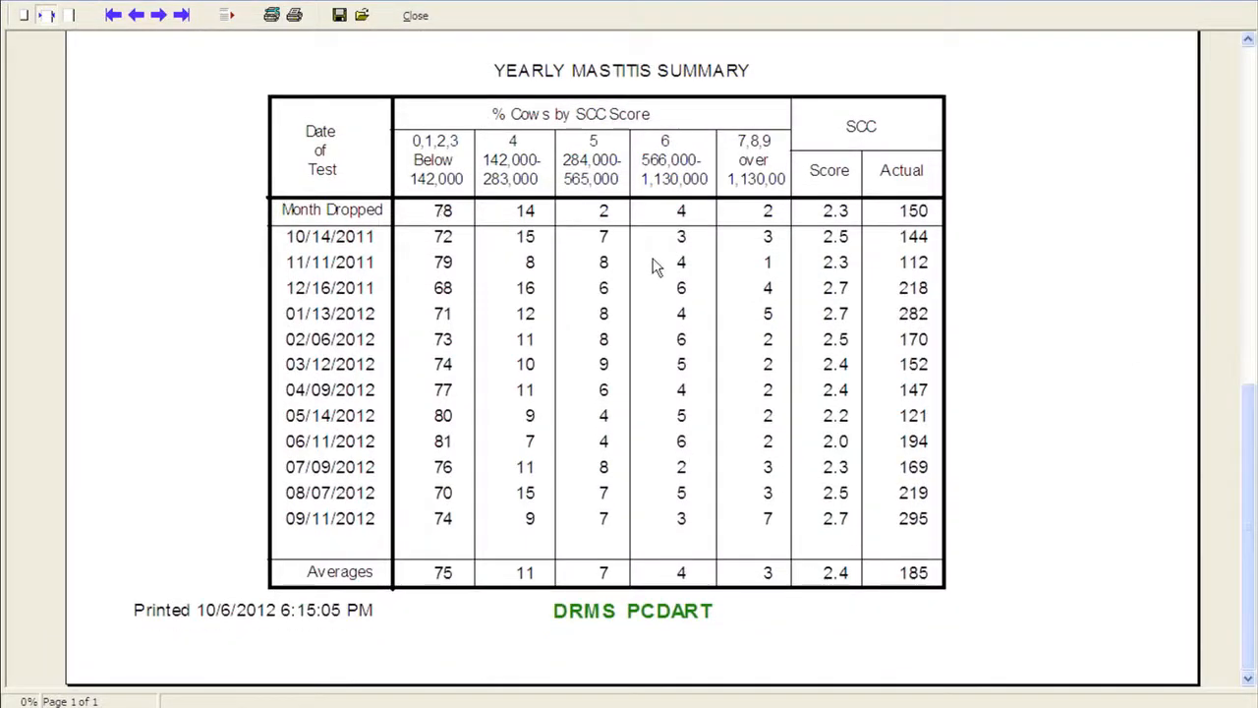
pyautogui.moveTo(448, 147)
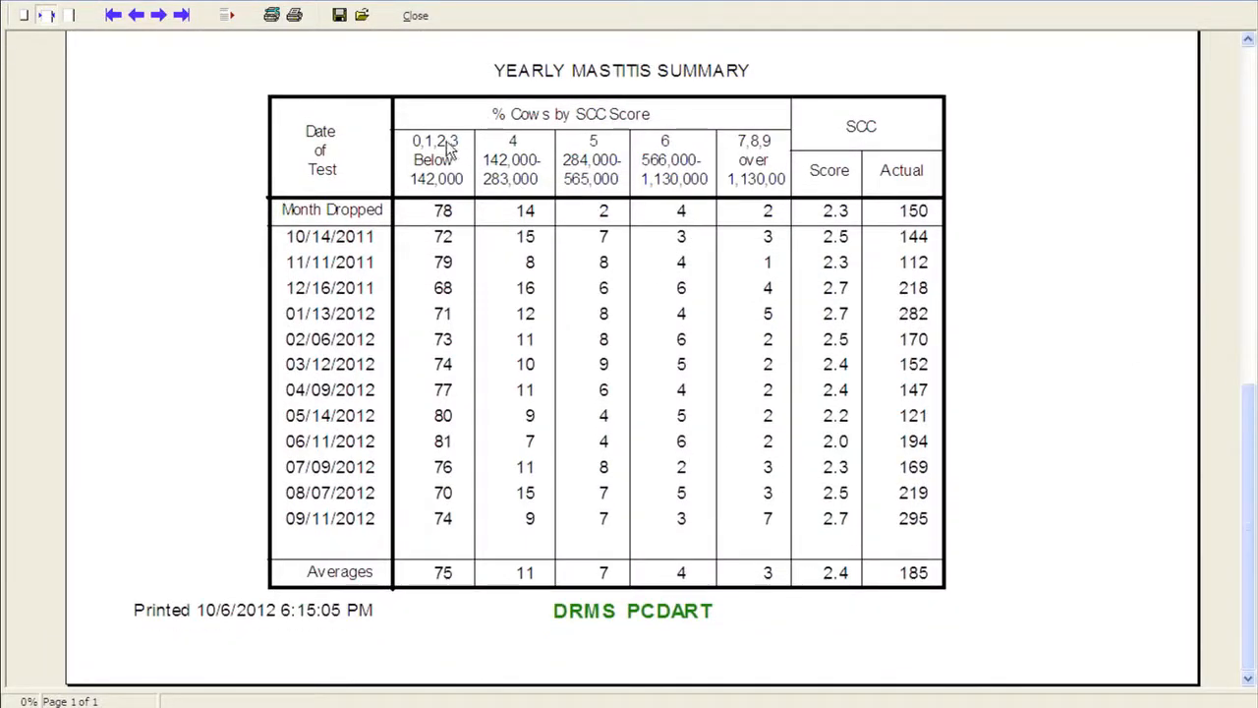
pyautogui.moveTo(448, 181)
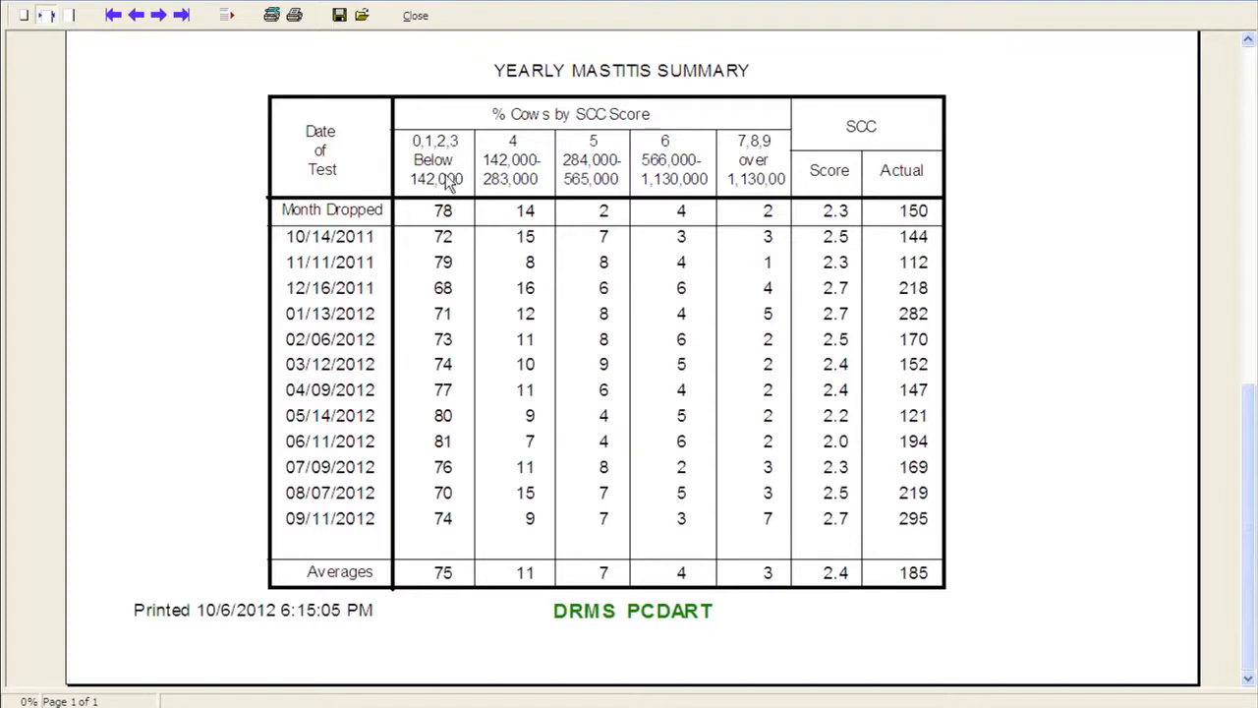
pyautogui.moveTo(444, 175)
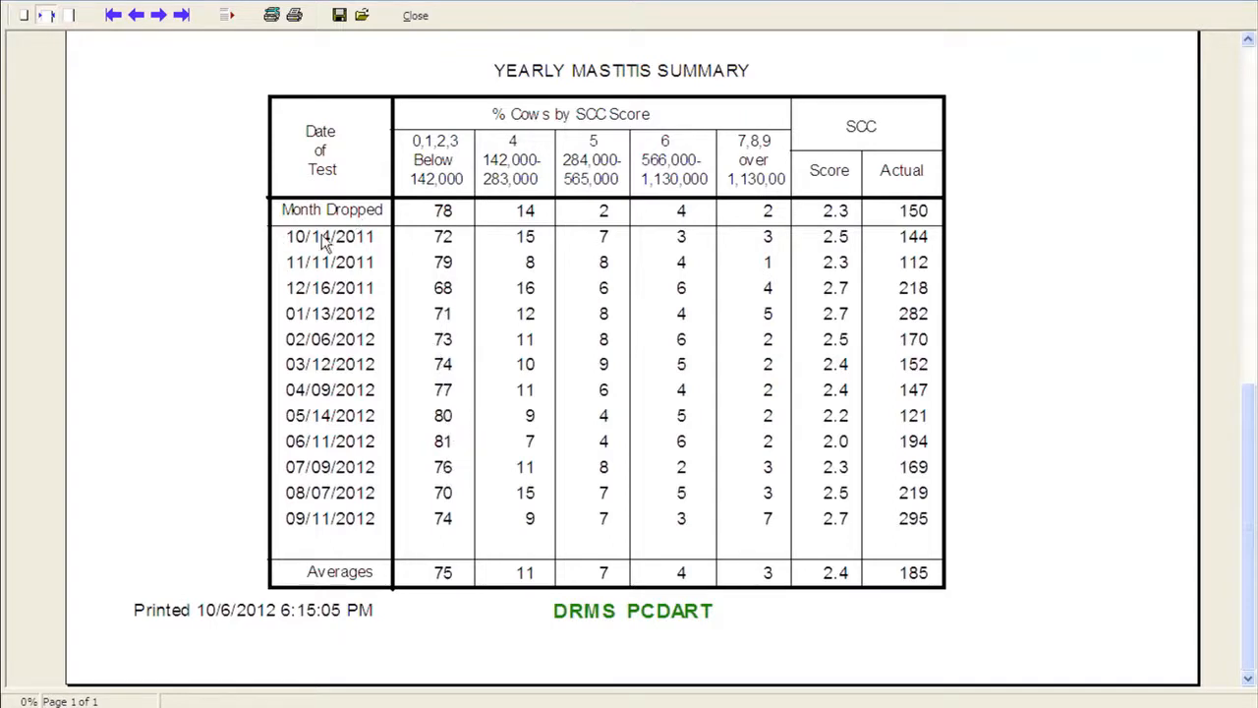
pyautogui.moveTo(330, 220)
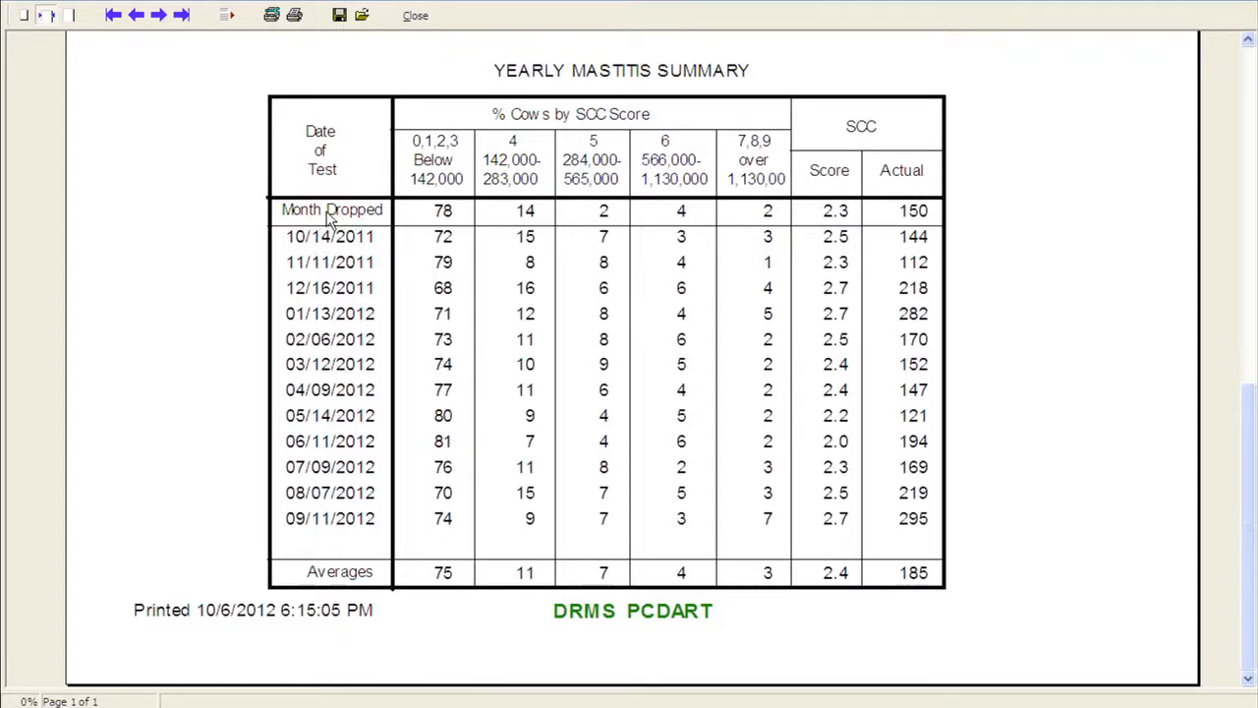
pyautogui.moveTo(445, 219)
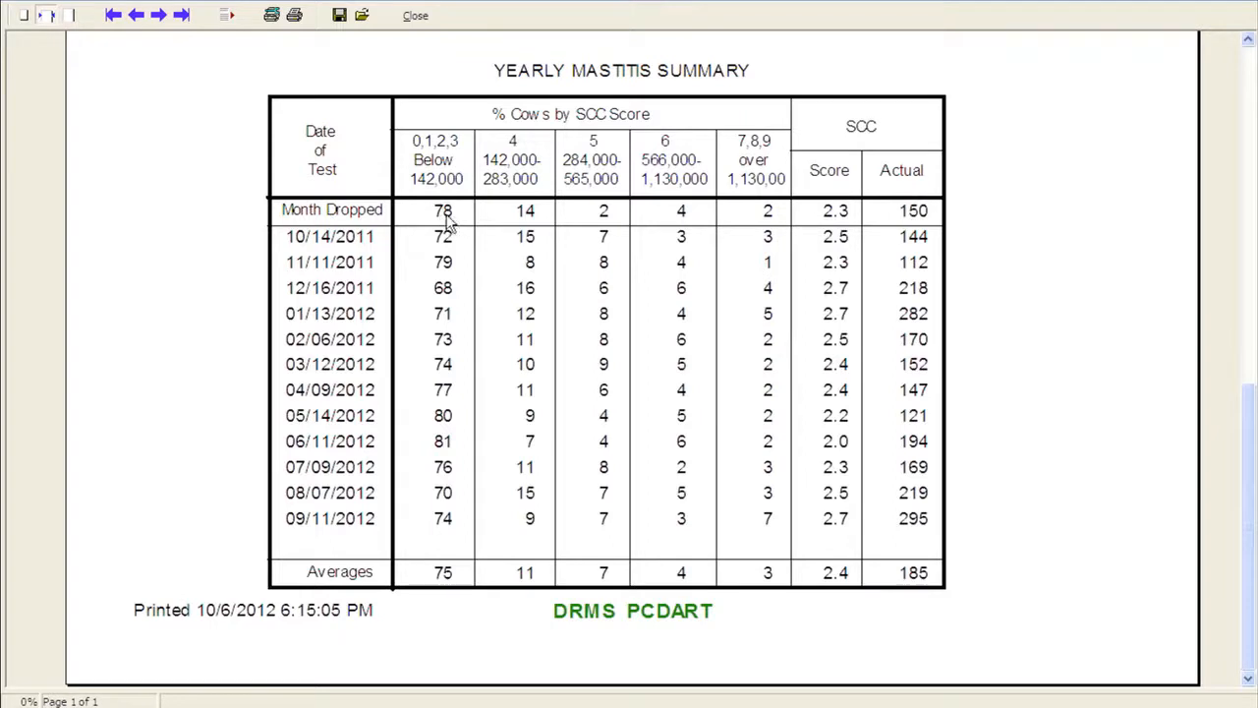
pyautogui.moveTo(468, 521)
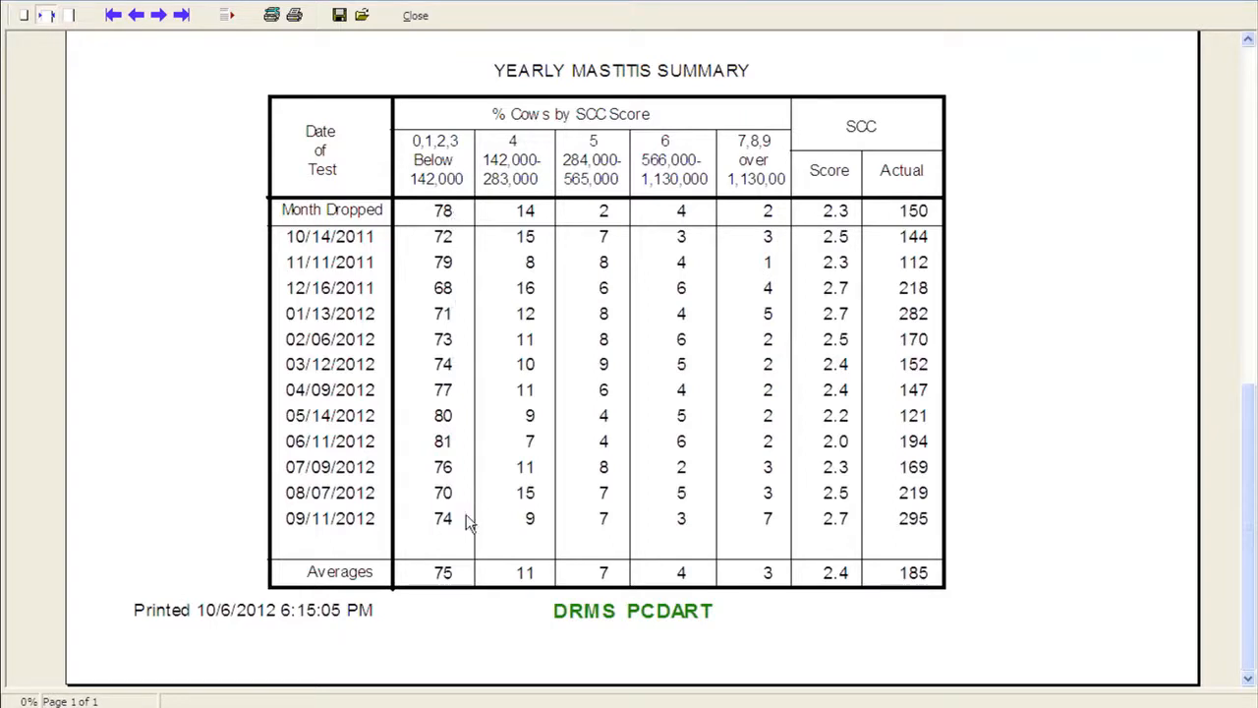
pyautogui.moveTo(443, 582)
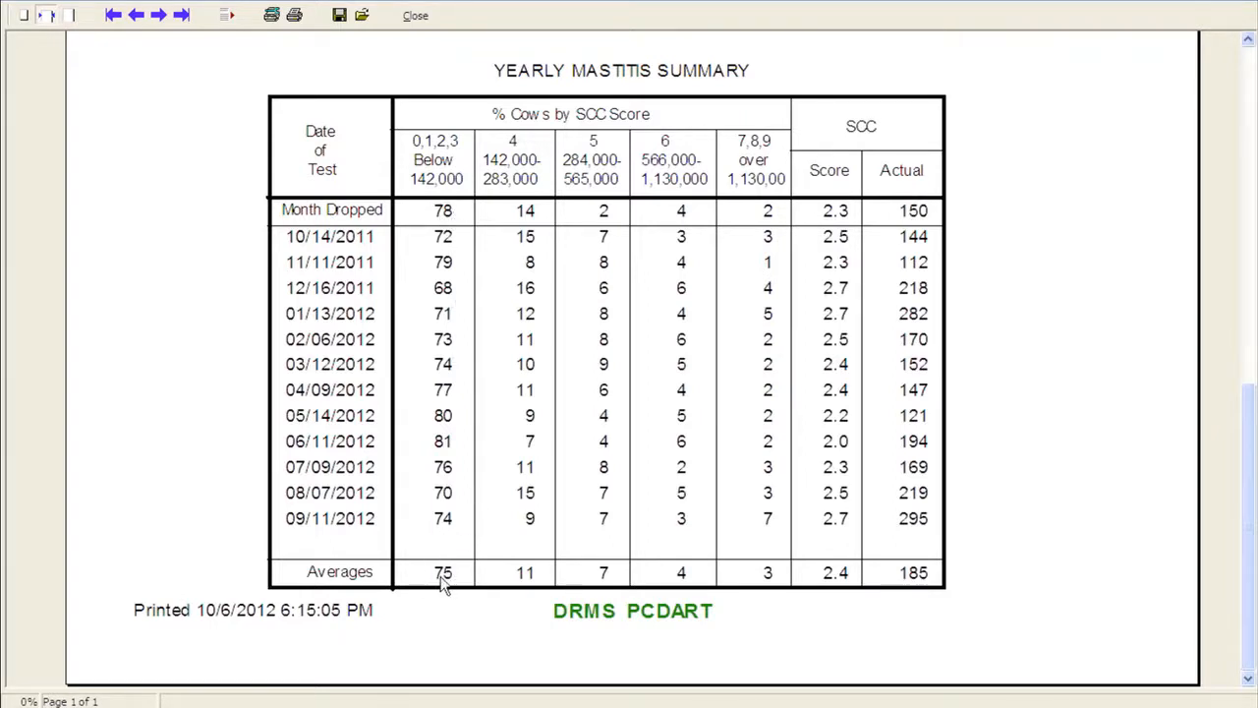
pyautogui.moveTo(436, 214)
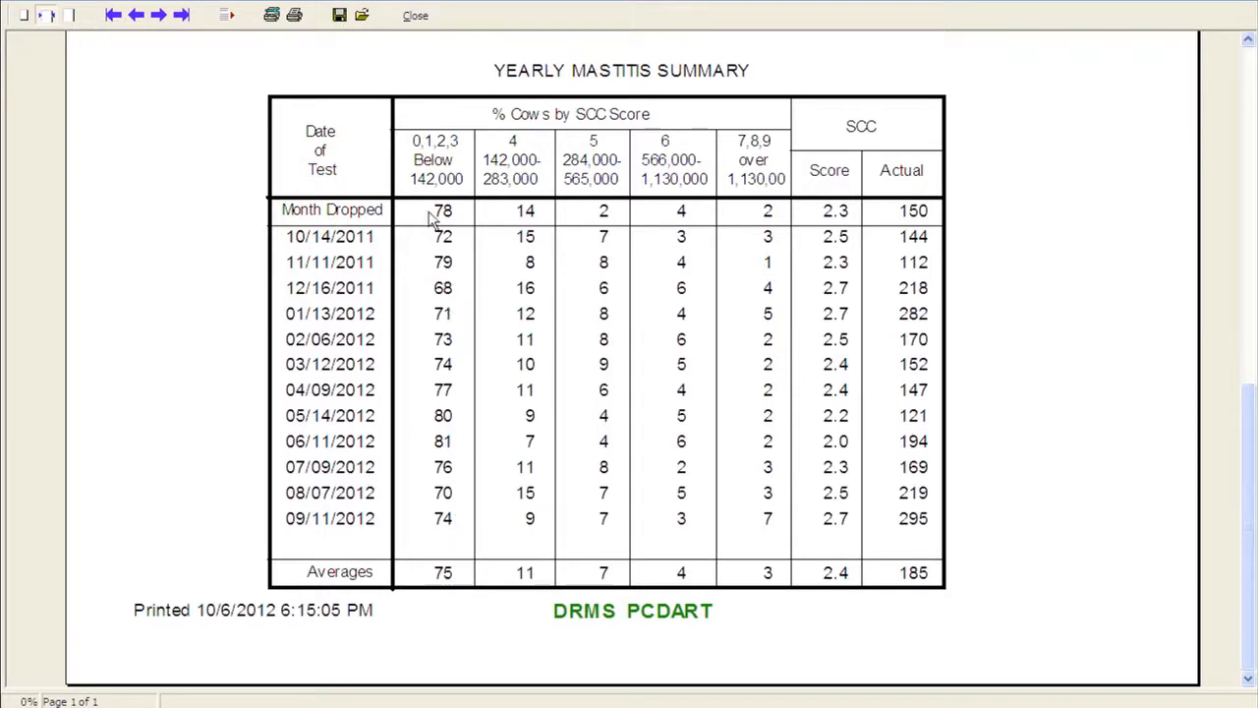
pyautogui.moveTo(423, 339)
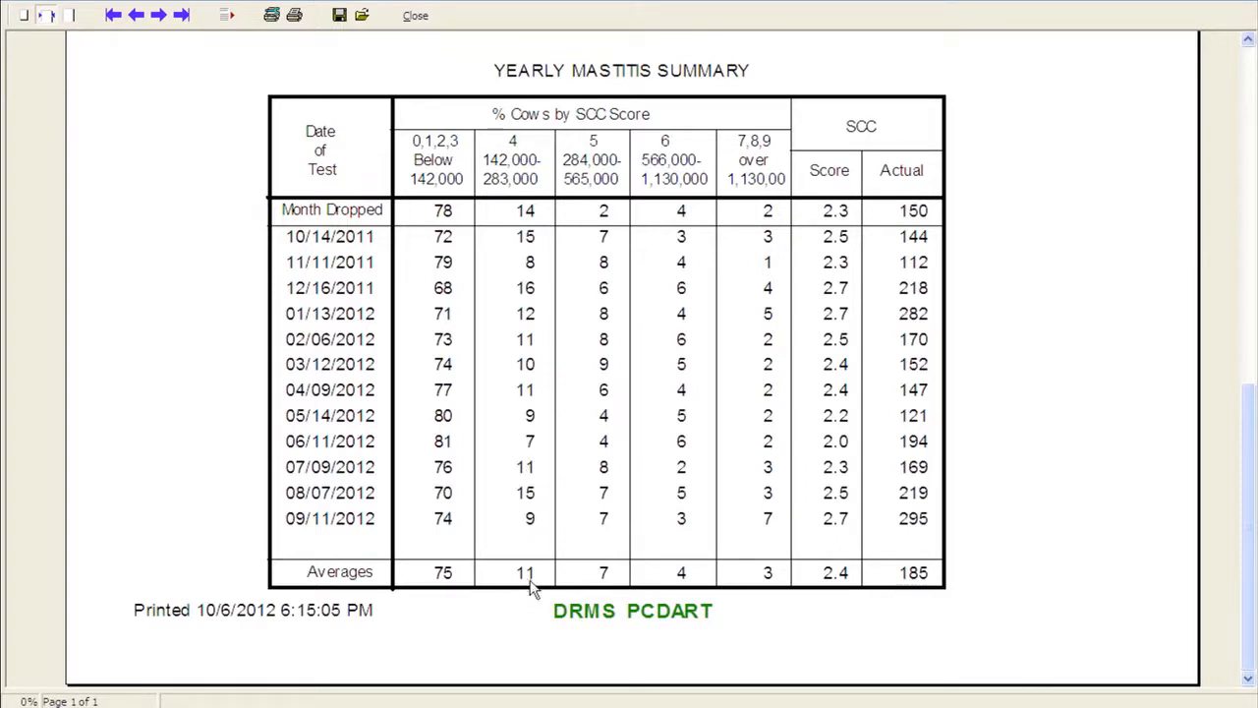
pyautogui.moveTo(479, 586)
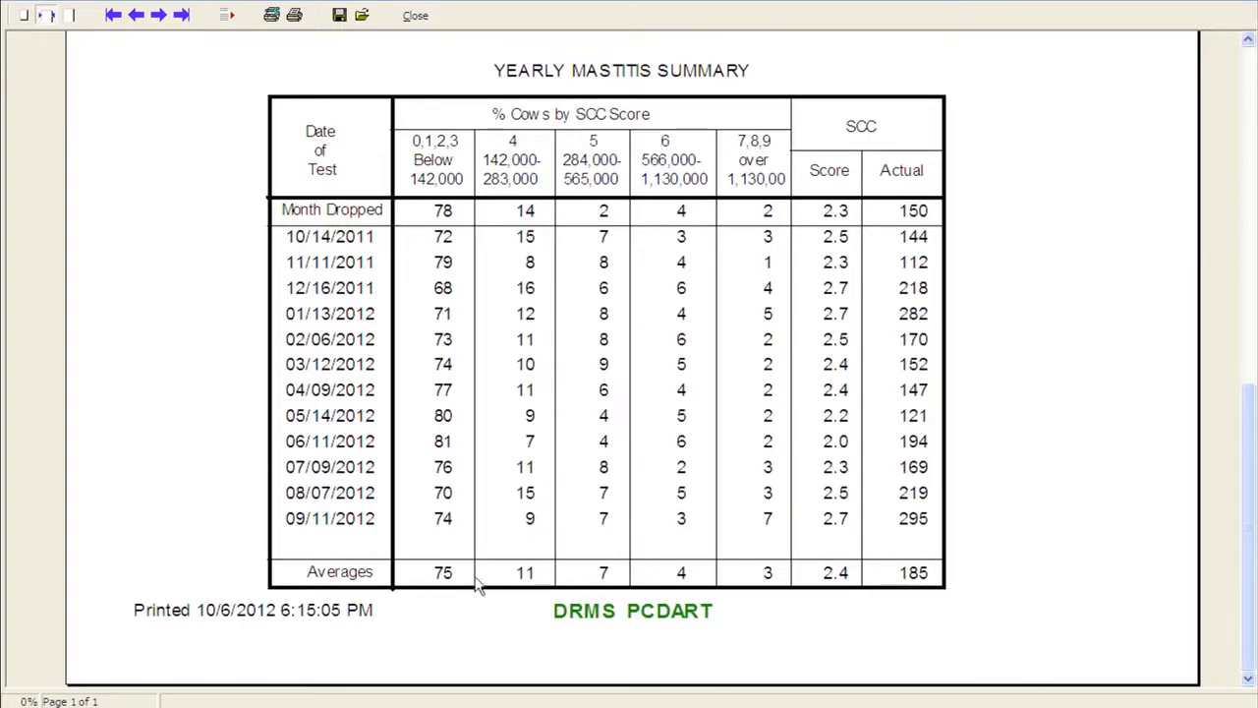
pyautogui.moveTo(550, 590)
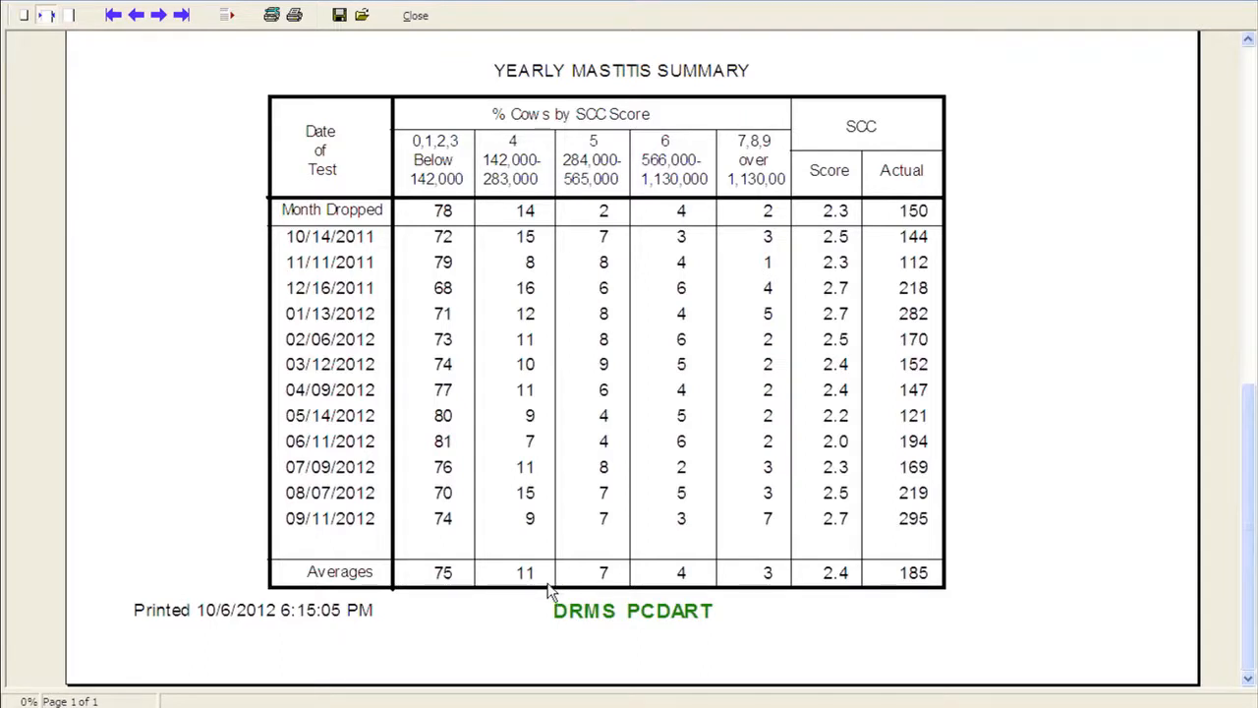
pyautogui.moveTo(535, 594)
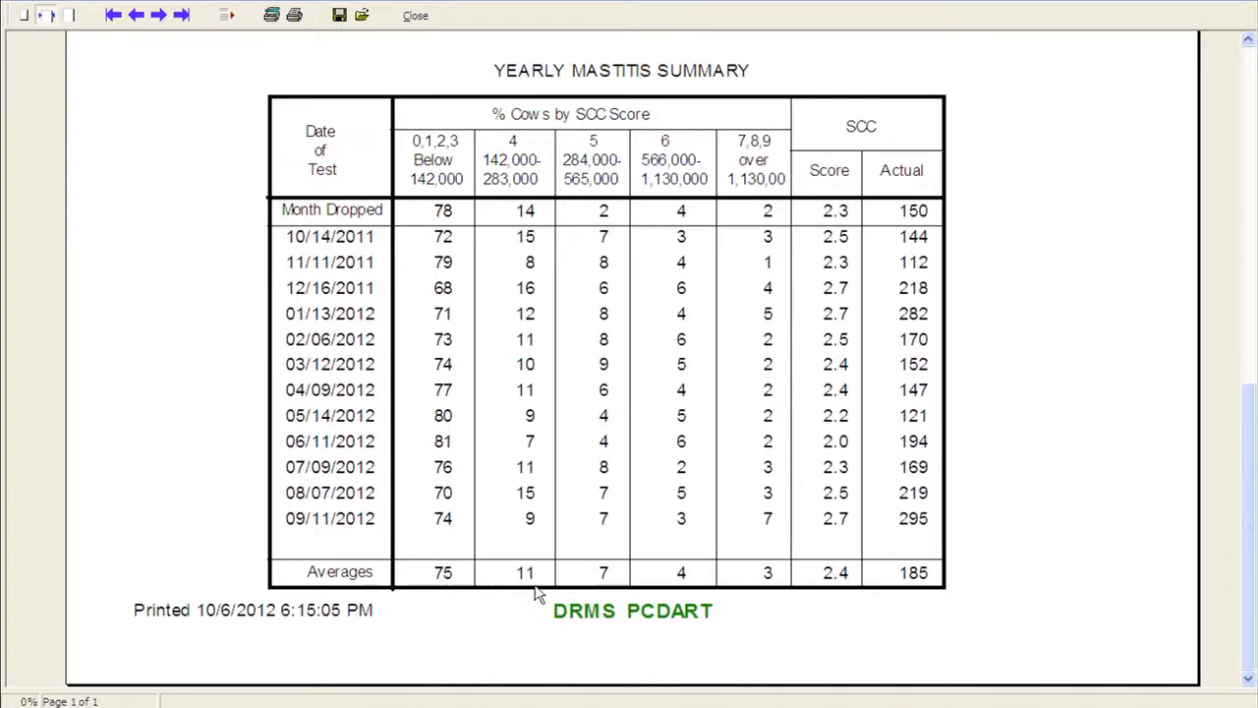
pyautogui.moveTo(527, 588)
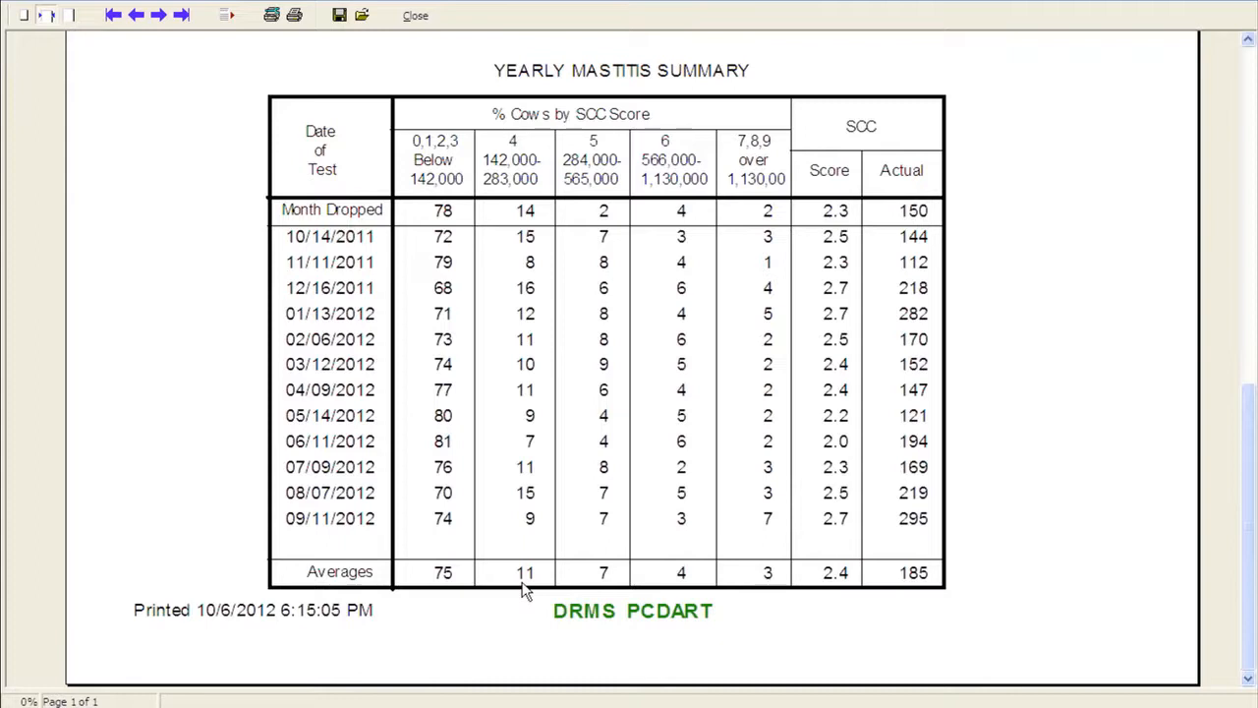
pyautogui.moveTo(531, 589)
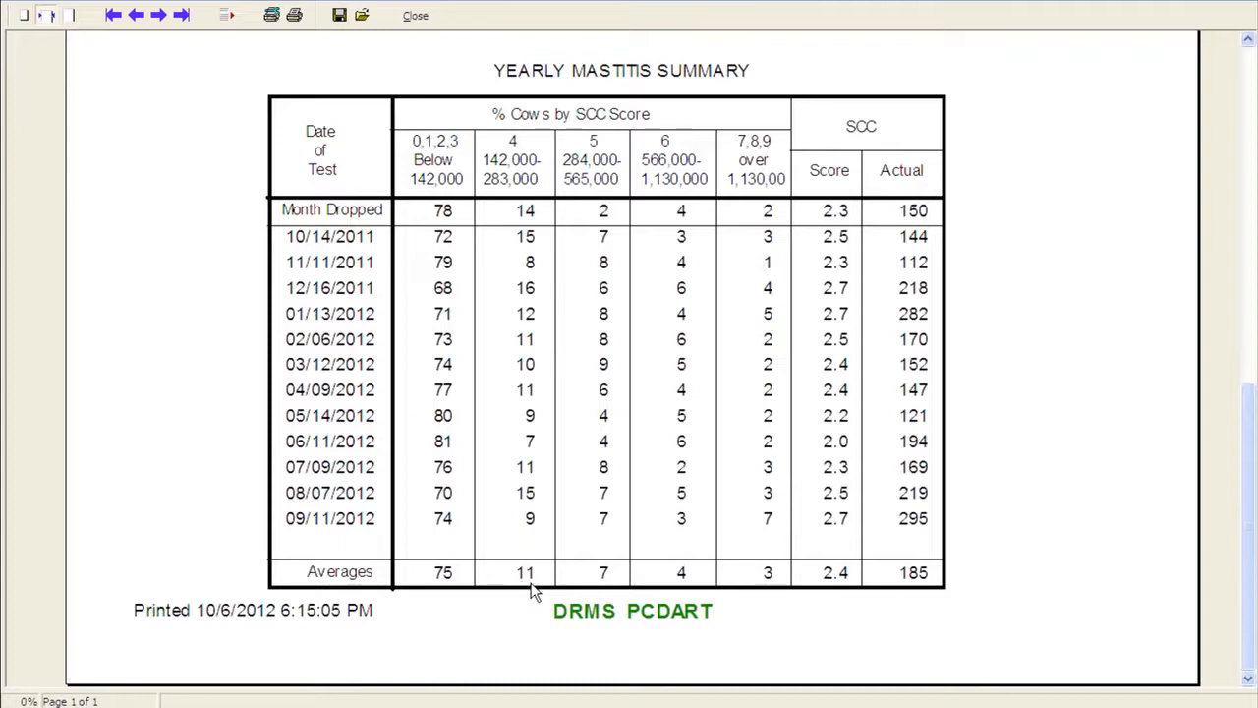
pyautogui.moveTo(841, 279)
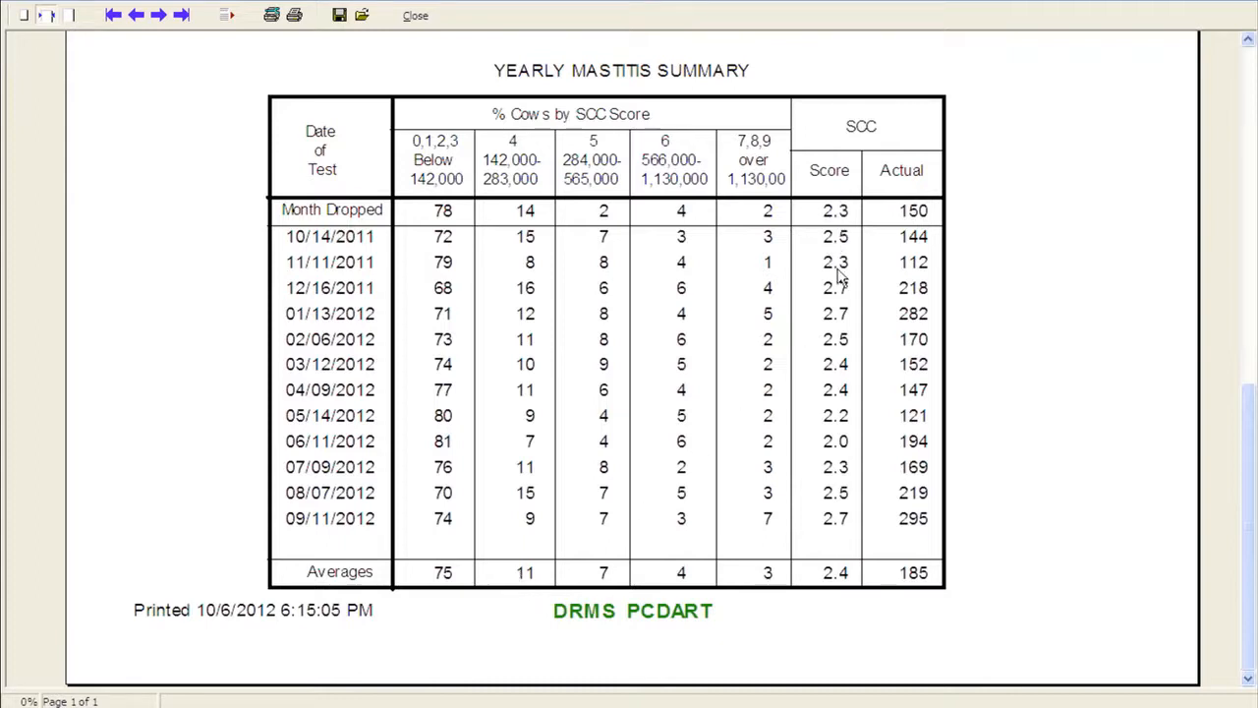
pyautogui.moveTo(934, 273)
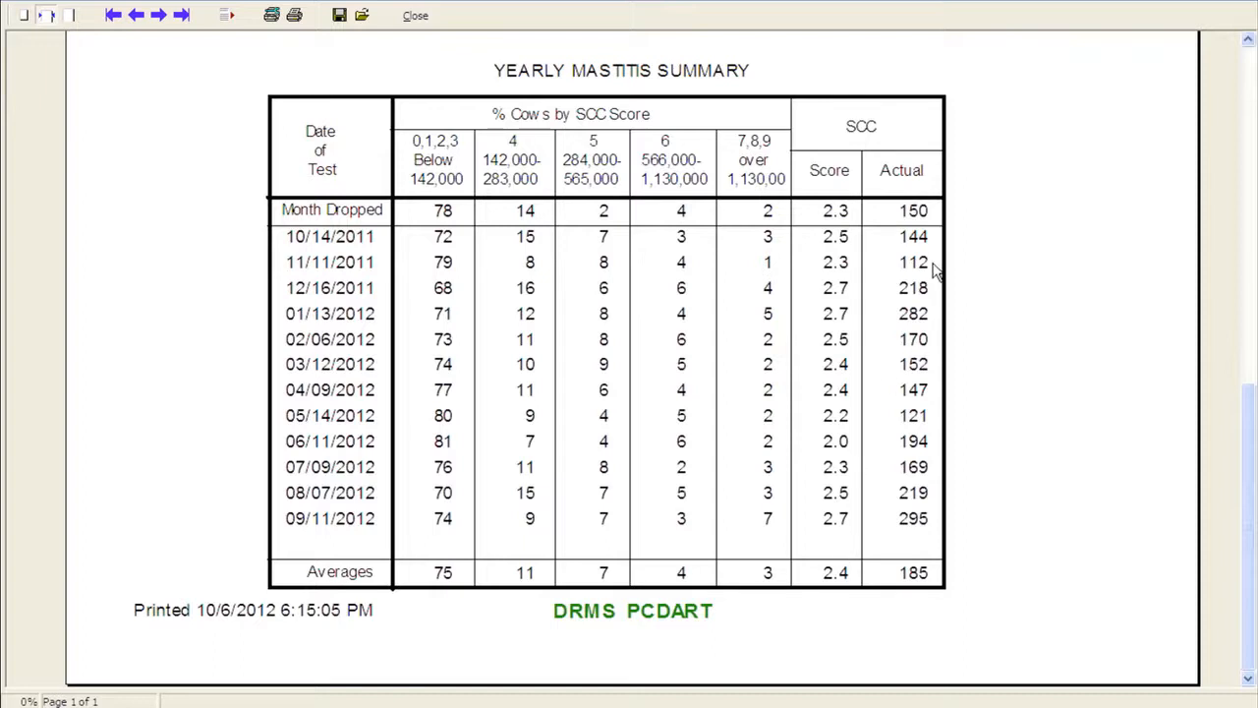
pyautogui.moveTo(942, 507)
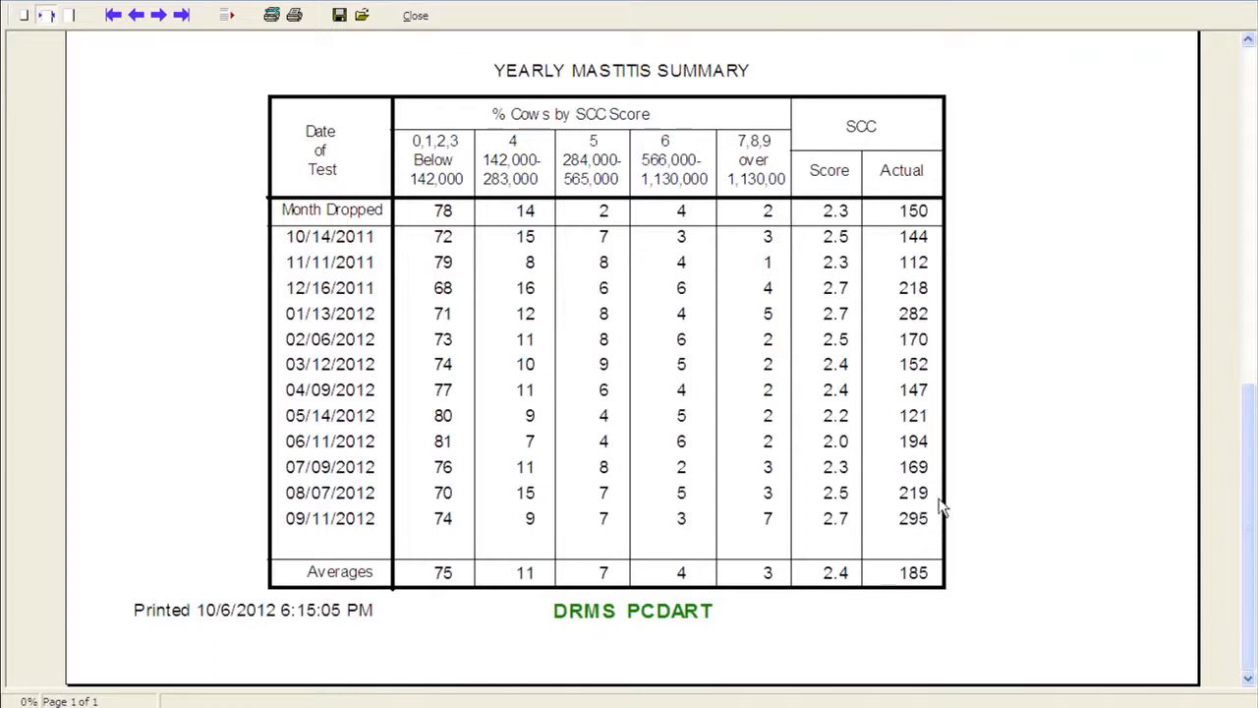
pyautogui.moveTo(928, 521)
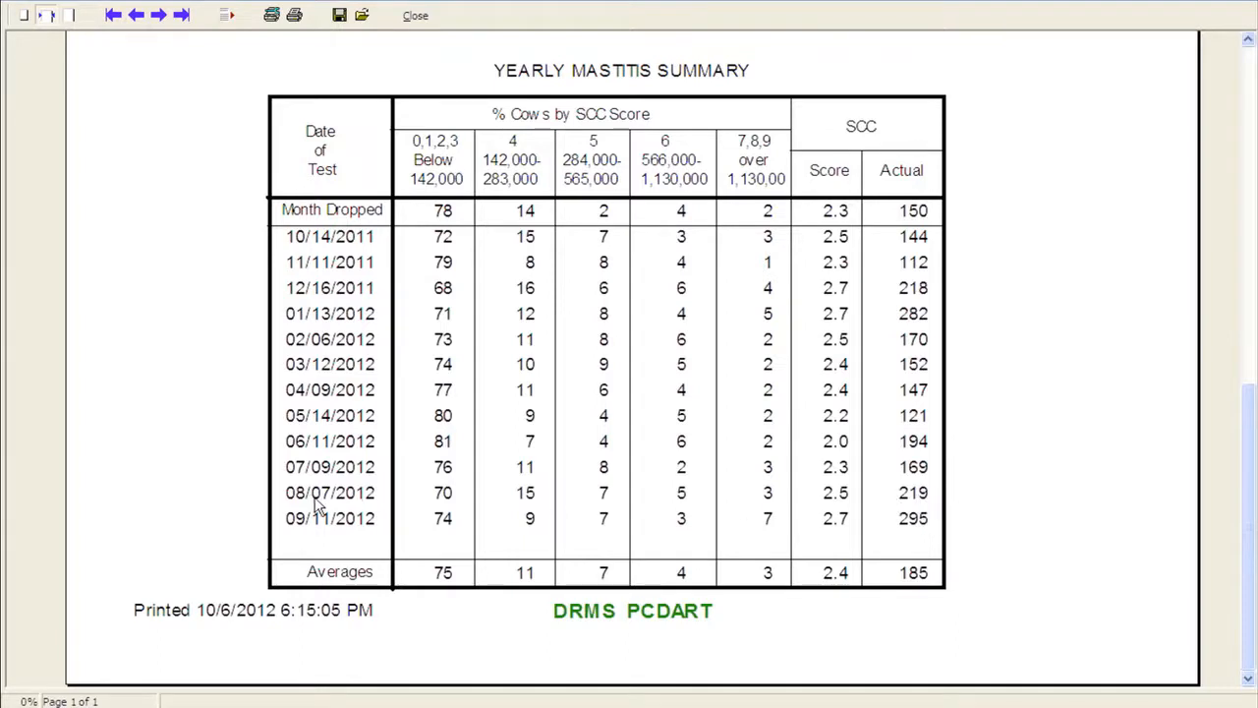
pyautogui.moveTo(326, 529)
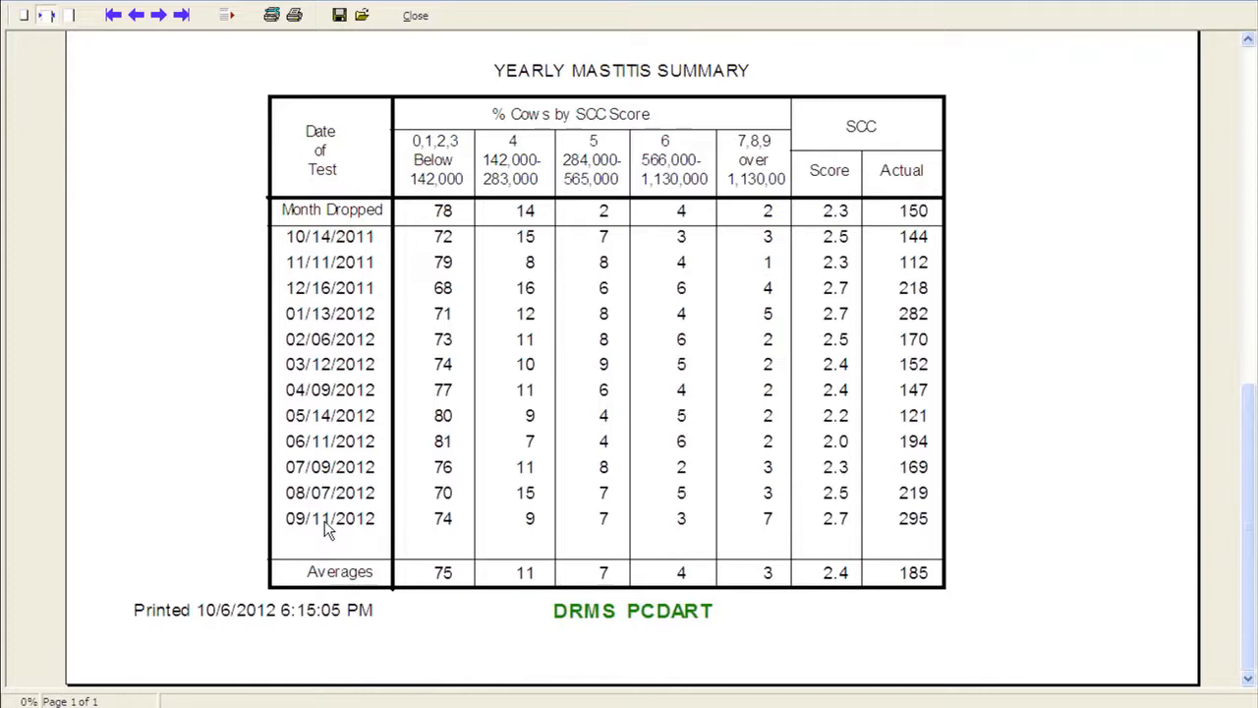
pyautogui.moveTo(881, 531)
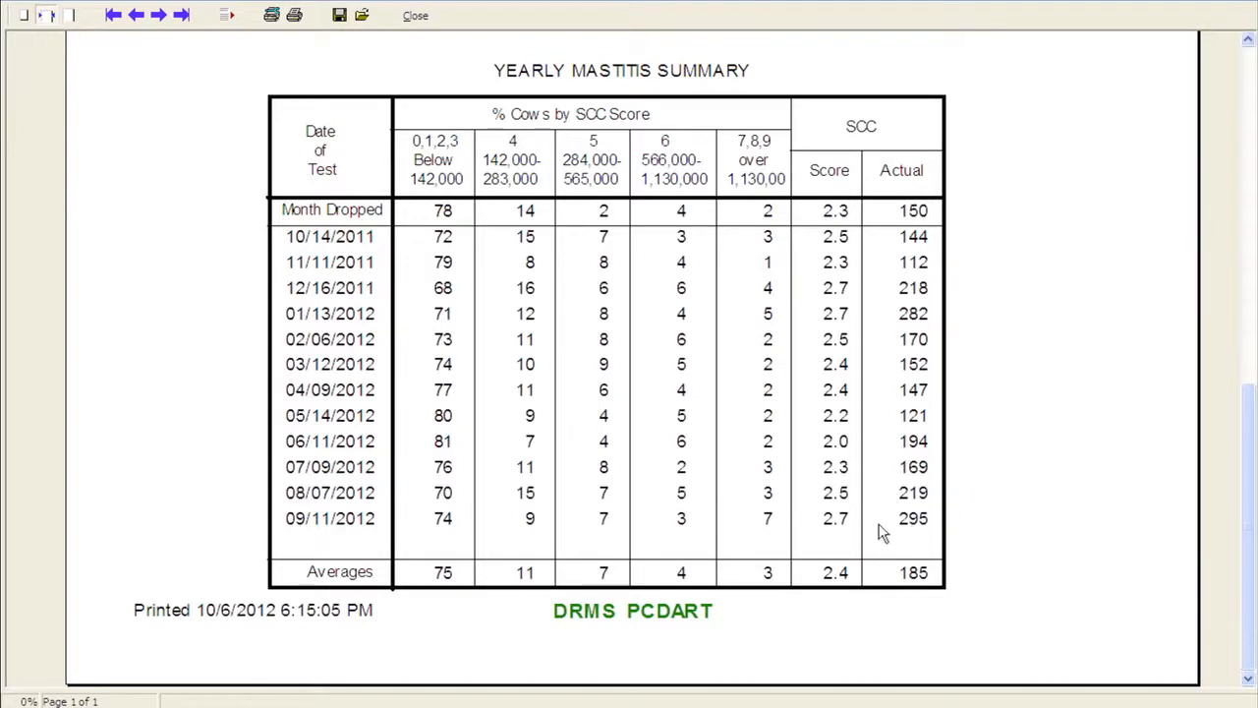
pyautogui.moveTo(932, 523)
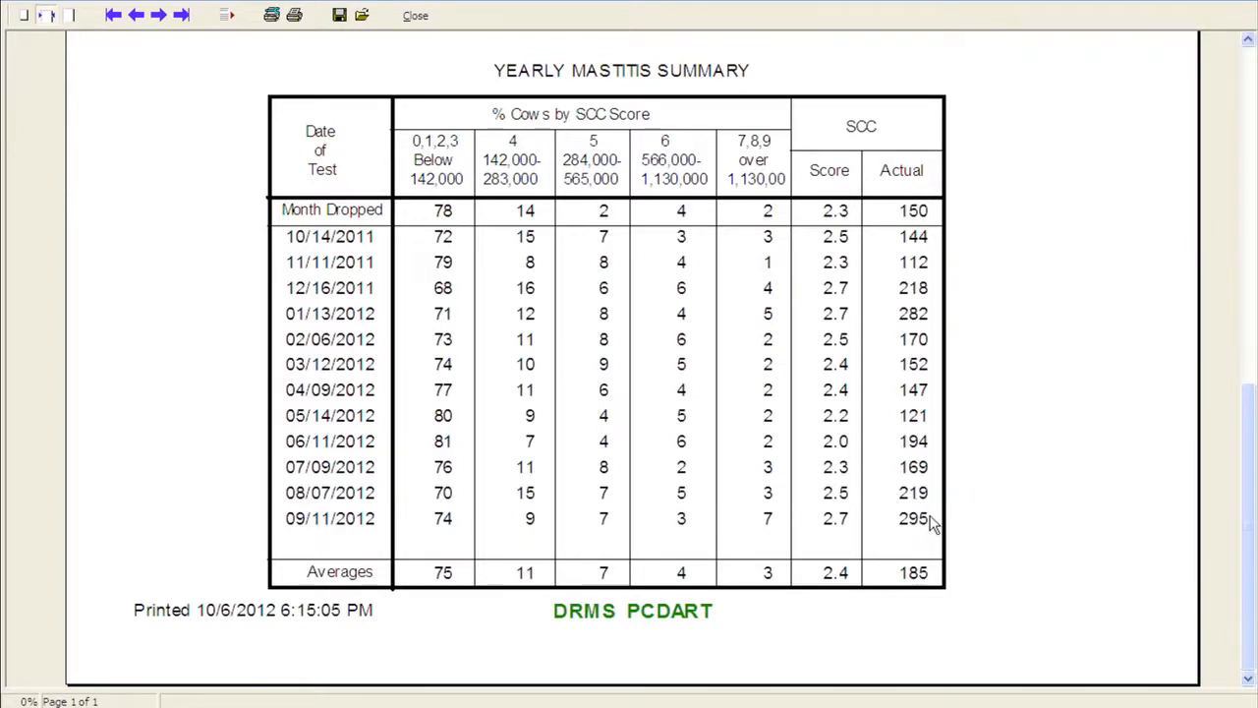
pyautogui.moveTo(1249, 436)
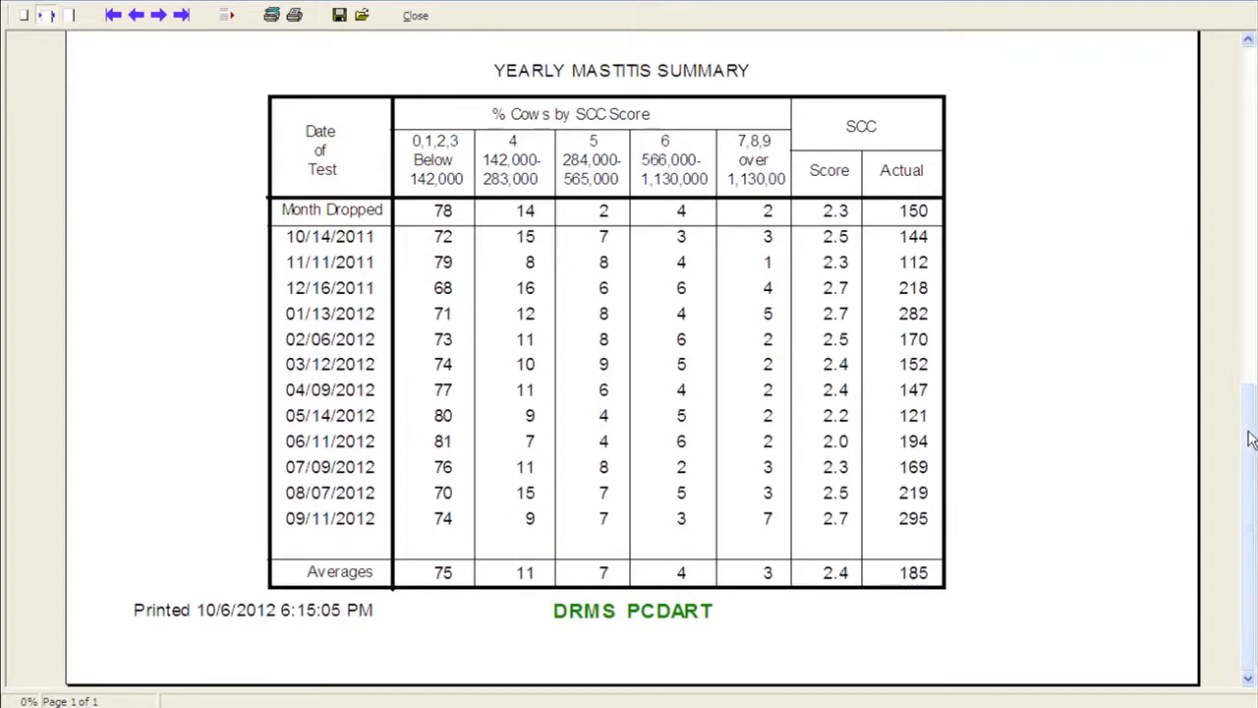
pyautogui.moveTo(905, 445)
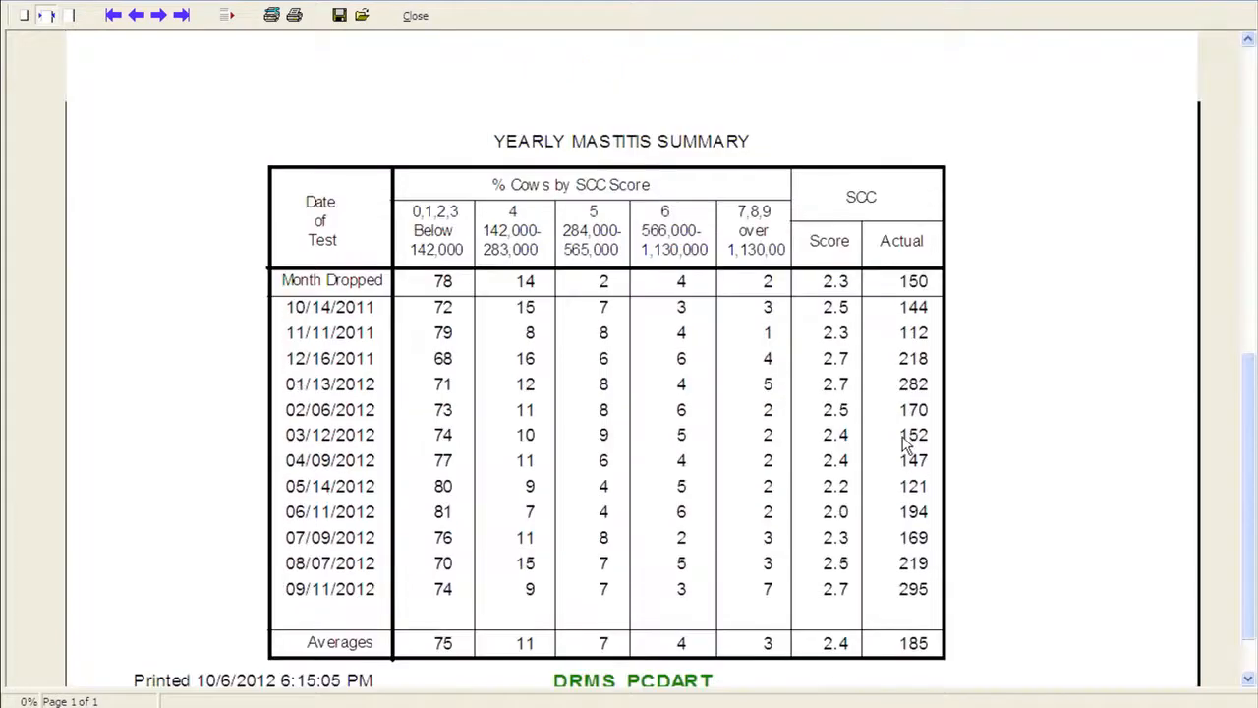
# Step: Close the 802 Yearly Mastitis Summary preview, returning to the Reports screen
pyautogui.click(136, 16)
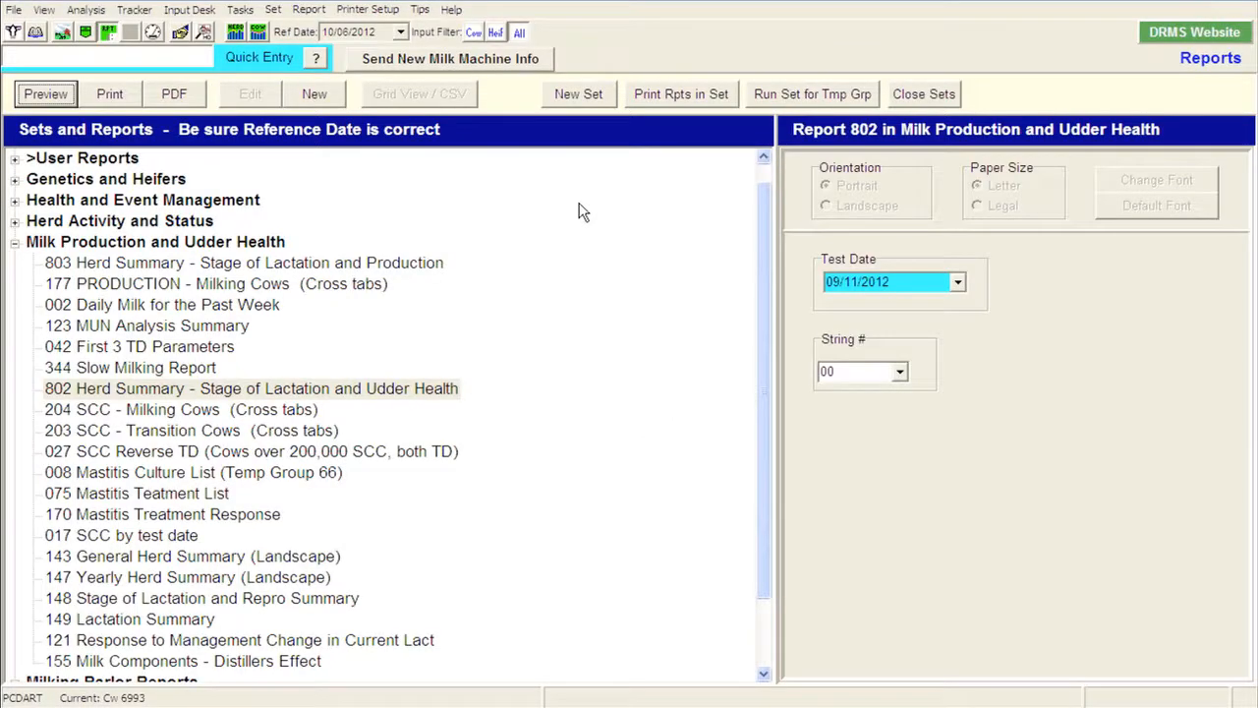
pyautogui.moveTo(559, 272)
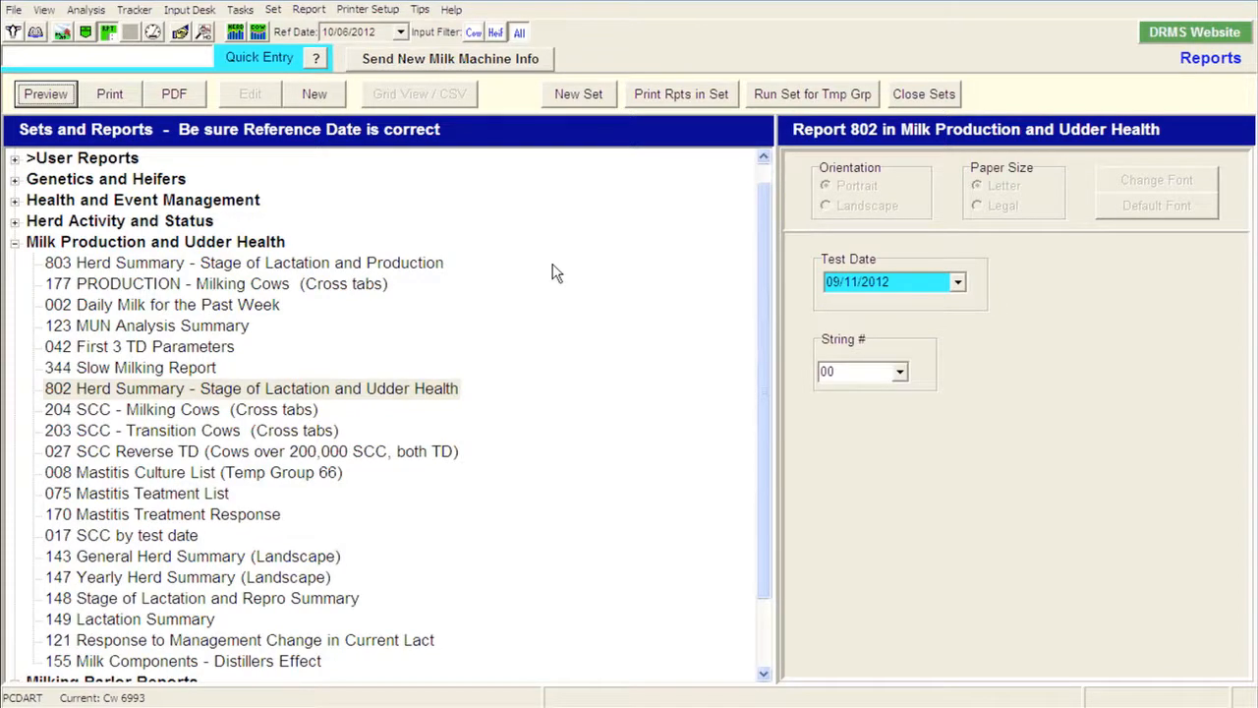
pyautogui.moveTo(633, 263)
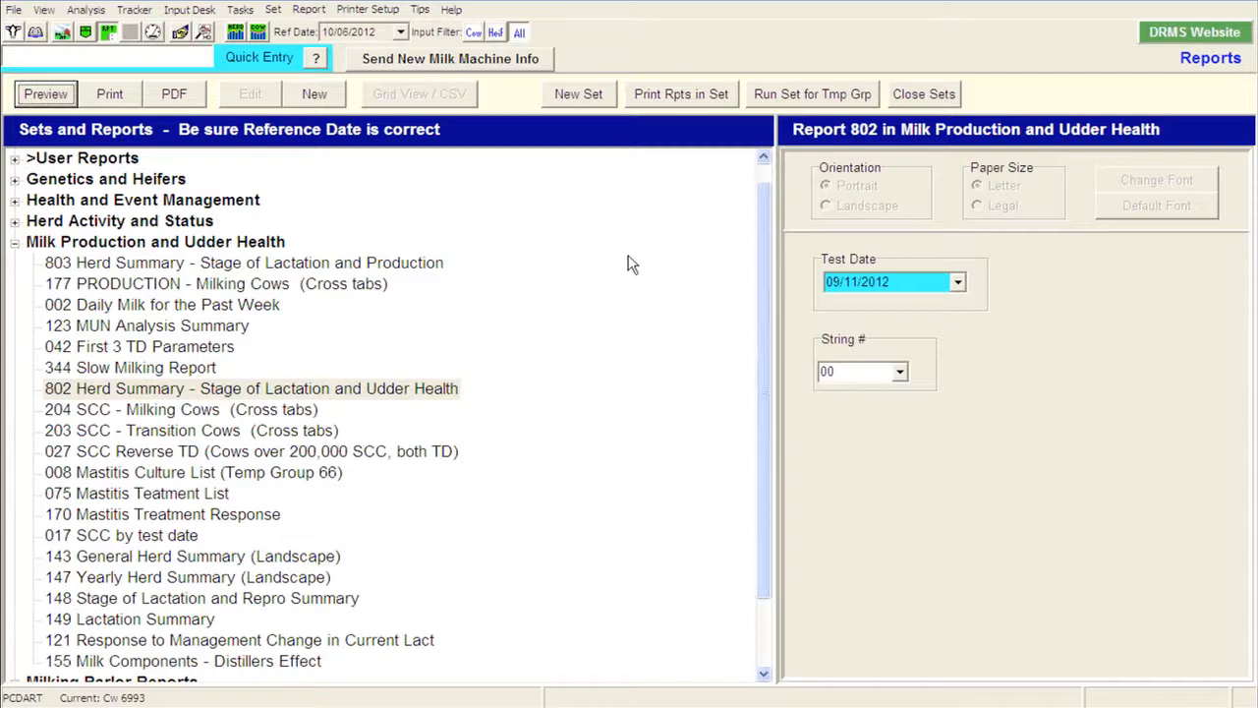
pyautogui.moveTo(489, 287)
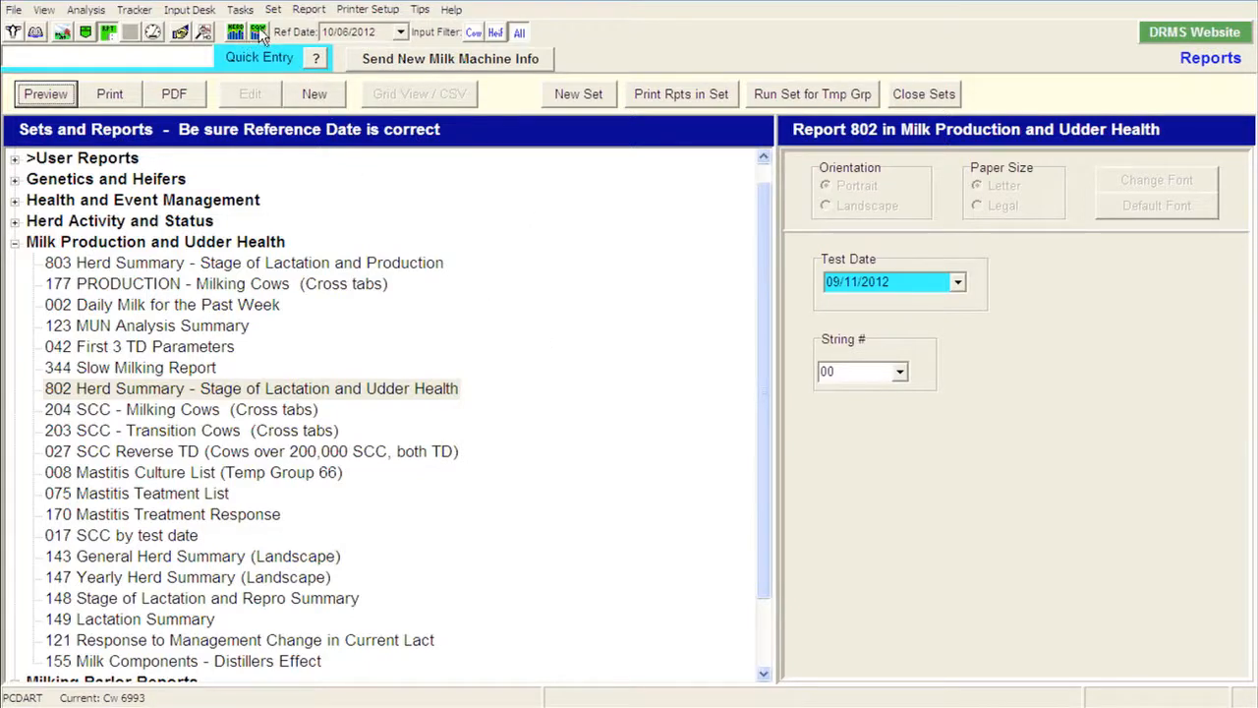
pyautogui.moveTo(236, 32)
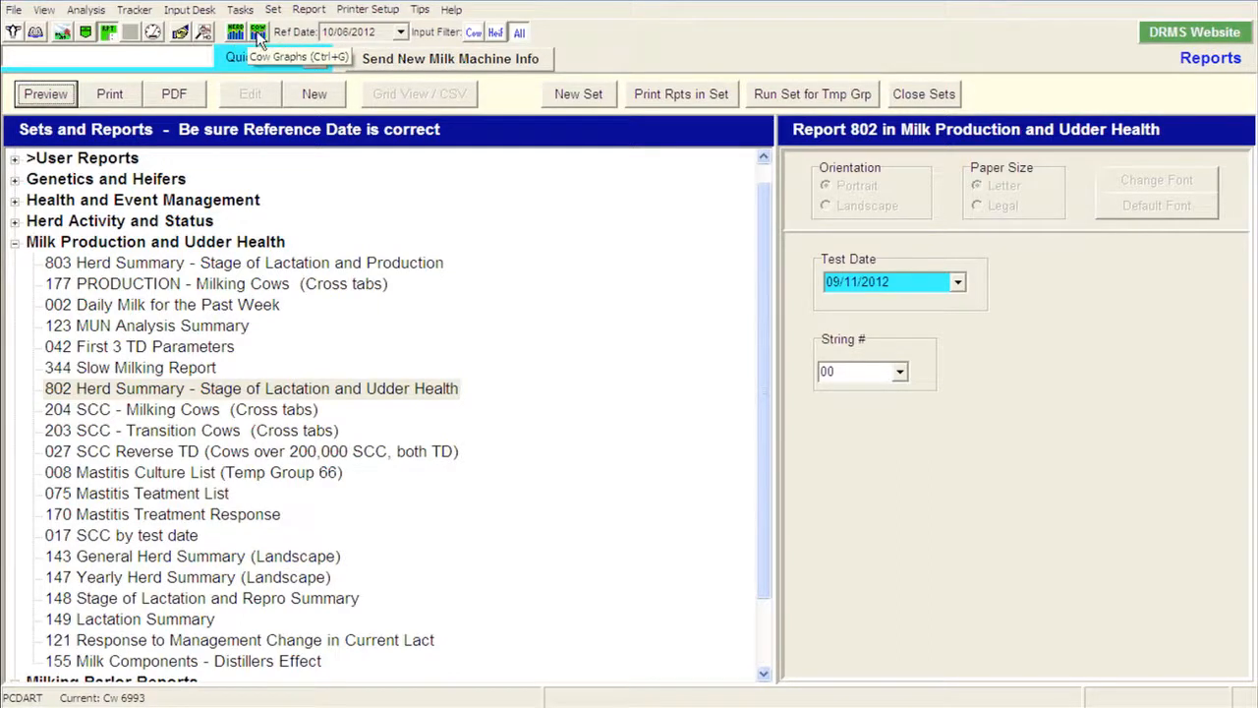
# Step: Choose Prev SCC vs Curr SCC under Udder Health from the Predefined Scatter Plots
pyautogui.click(259, 31)
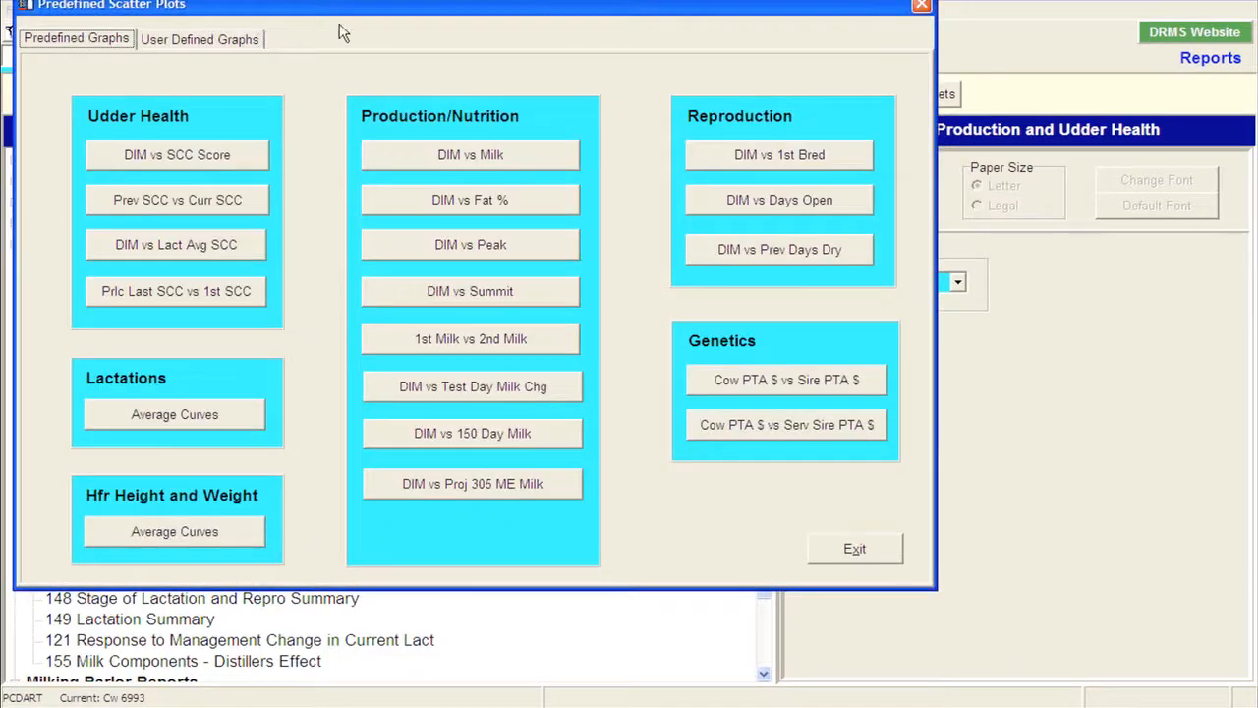
pyautogui.moveTo(450, 55)
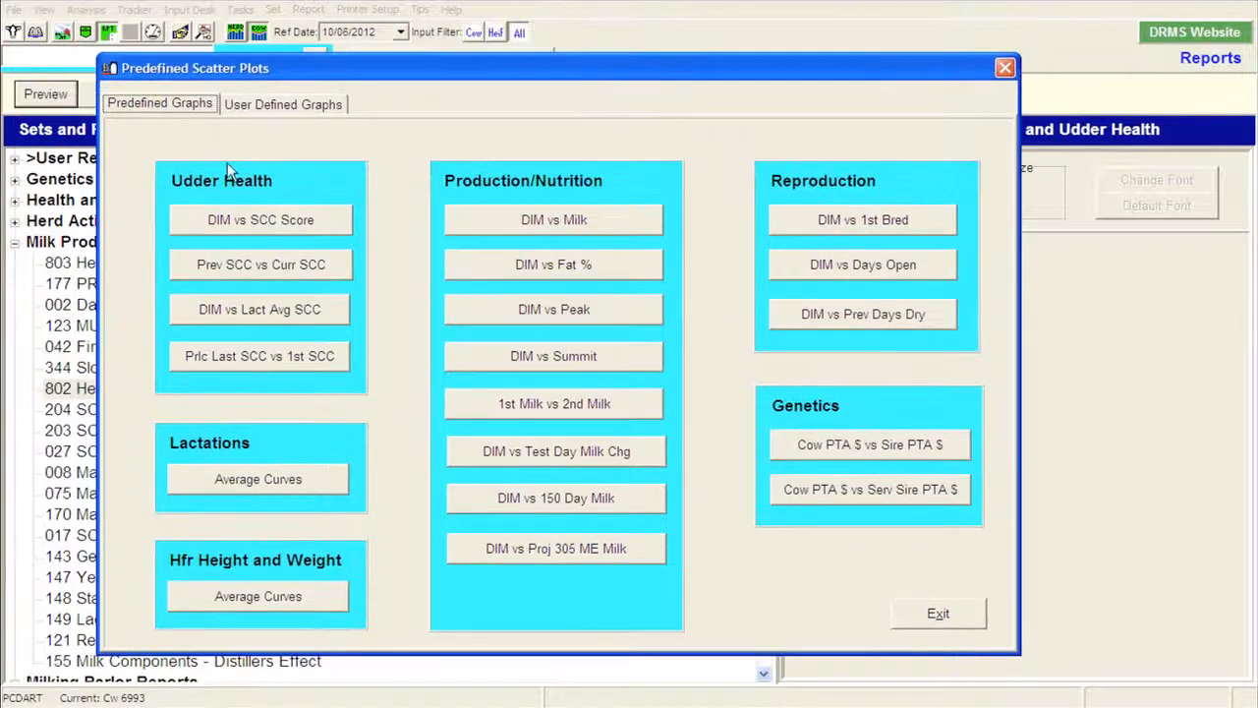
pyautogui.moveTo(344, 364)
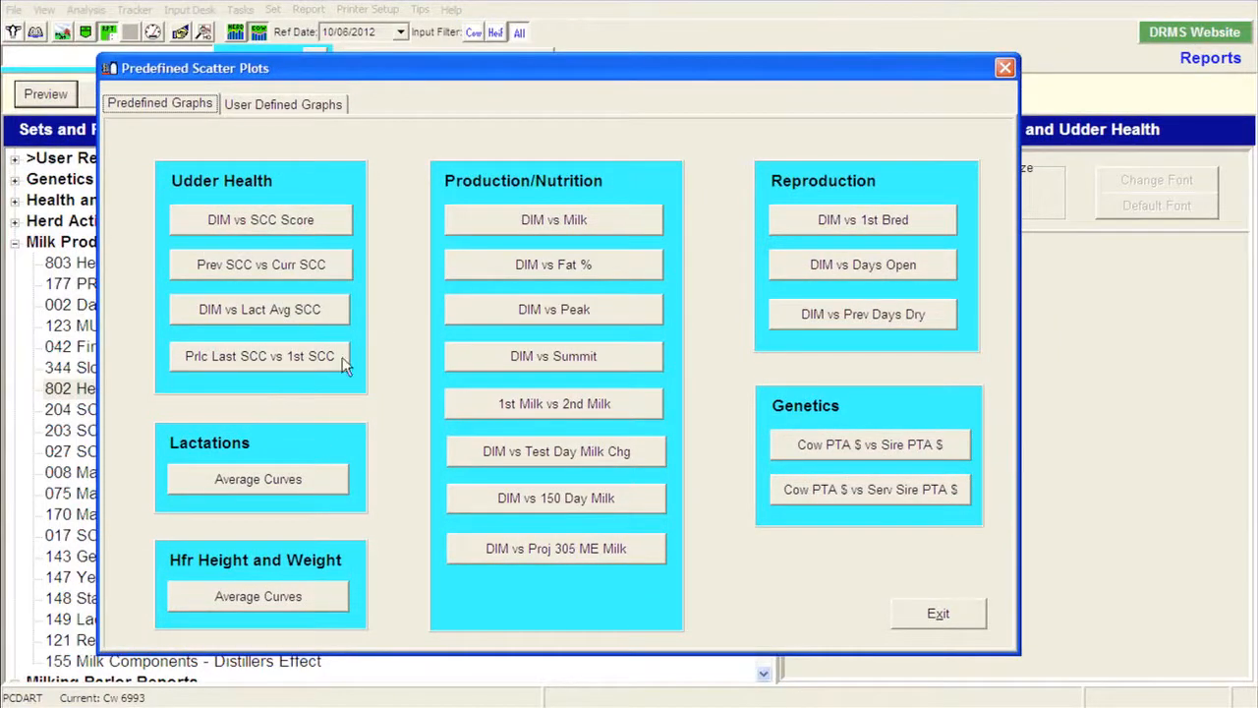
pyautogui.moveTo(832, 350)
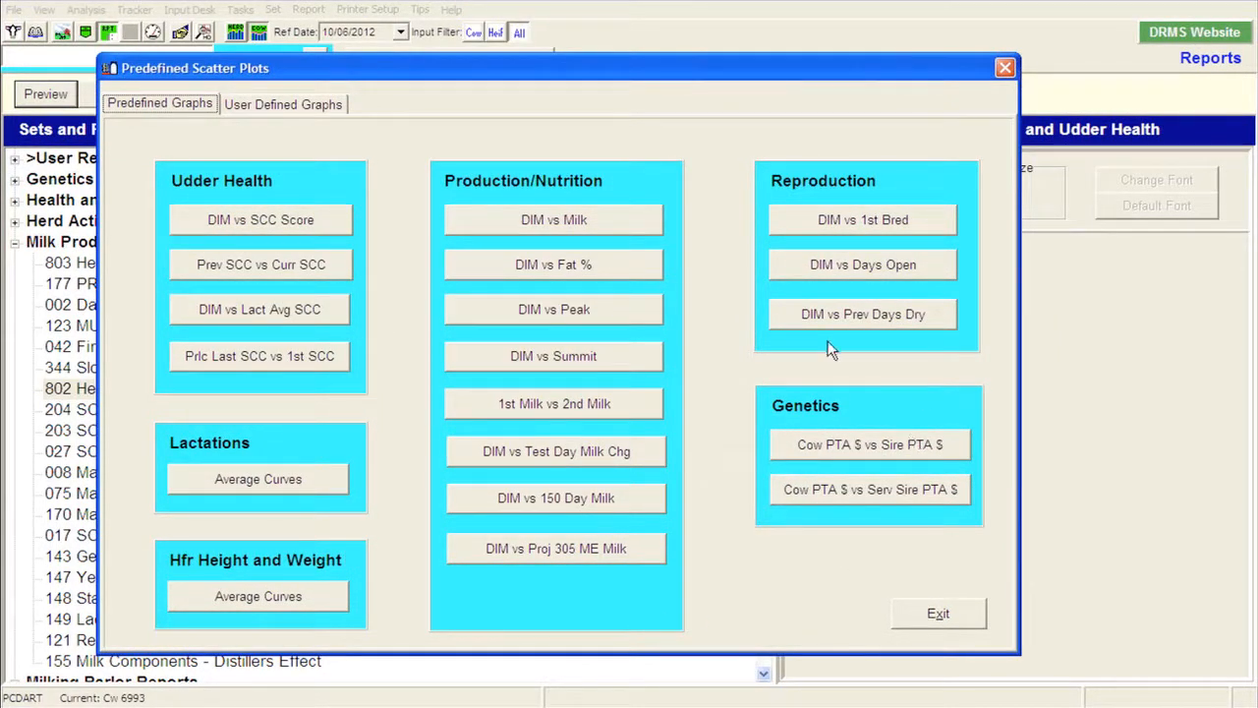
pyautogui.moveTo(207, 397)
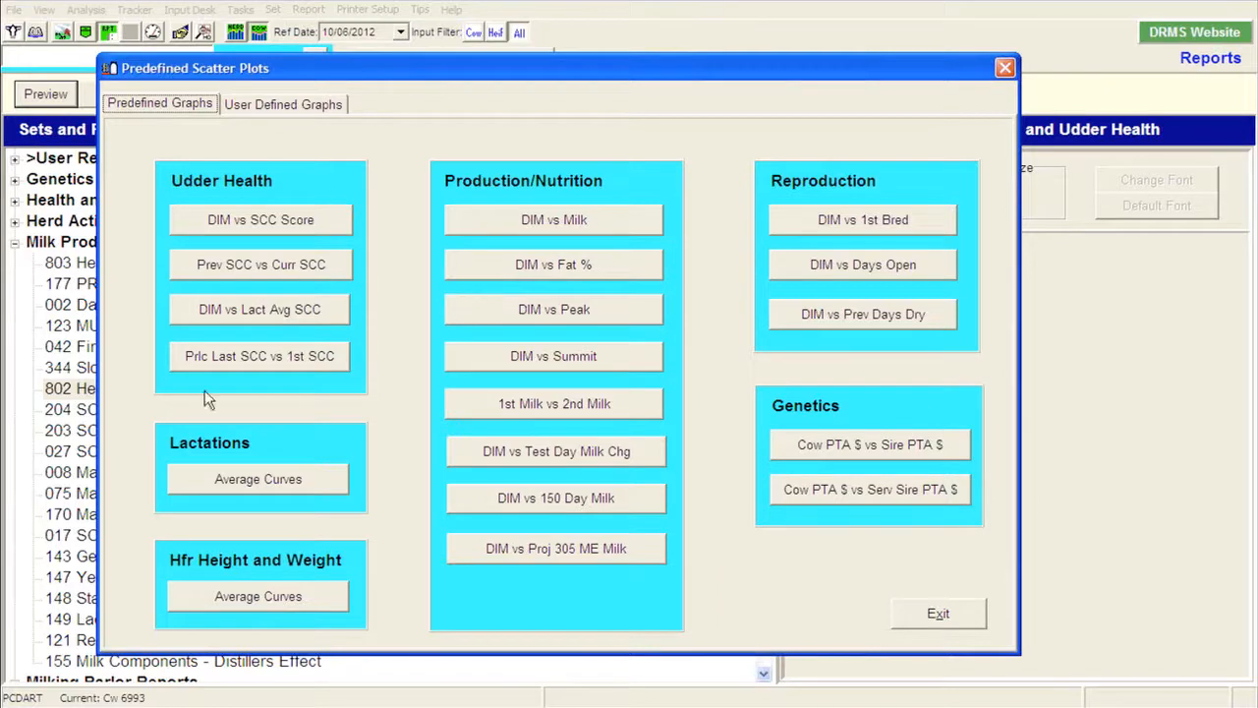
pyautogui.moveTo(197, 356)
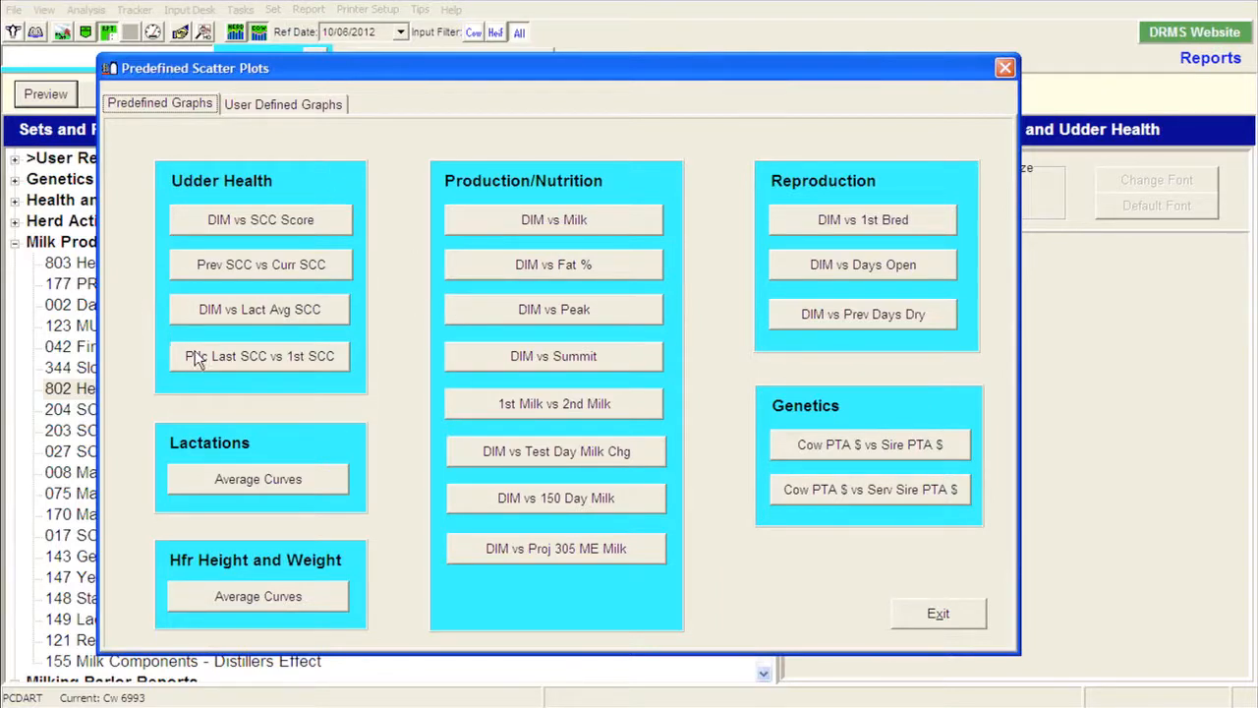
pyautogui.moveTo(274, 279)
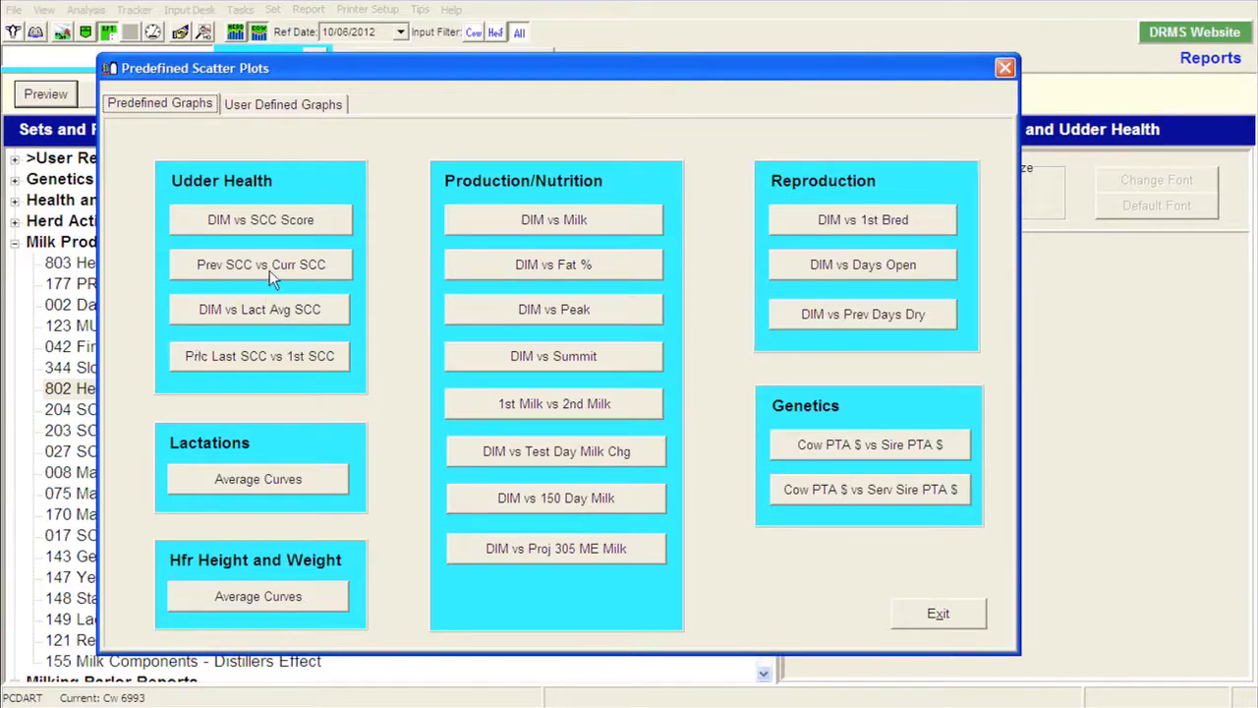
pyautogui.moveTo(215, 275)
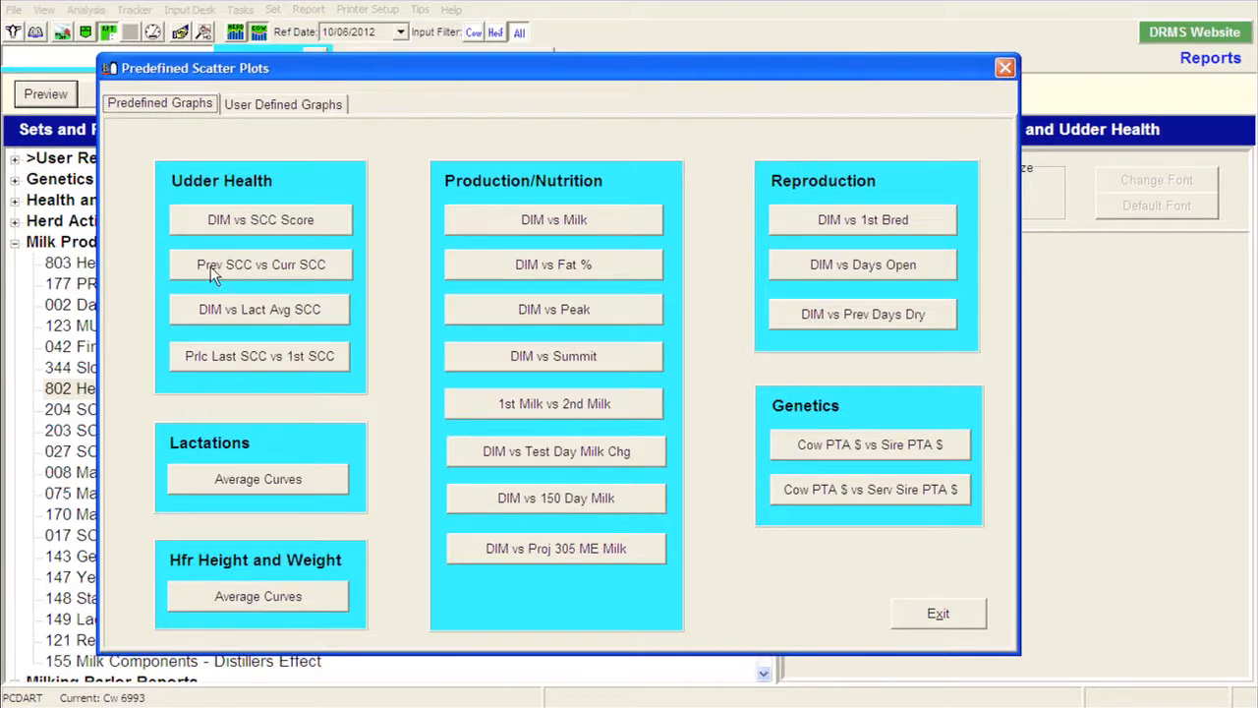
pyautogui.moveTo(236, 271)
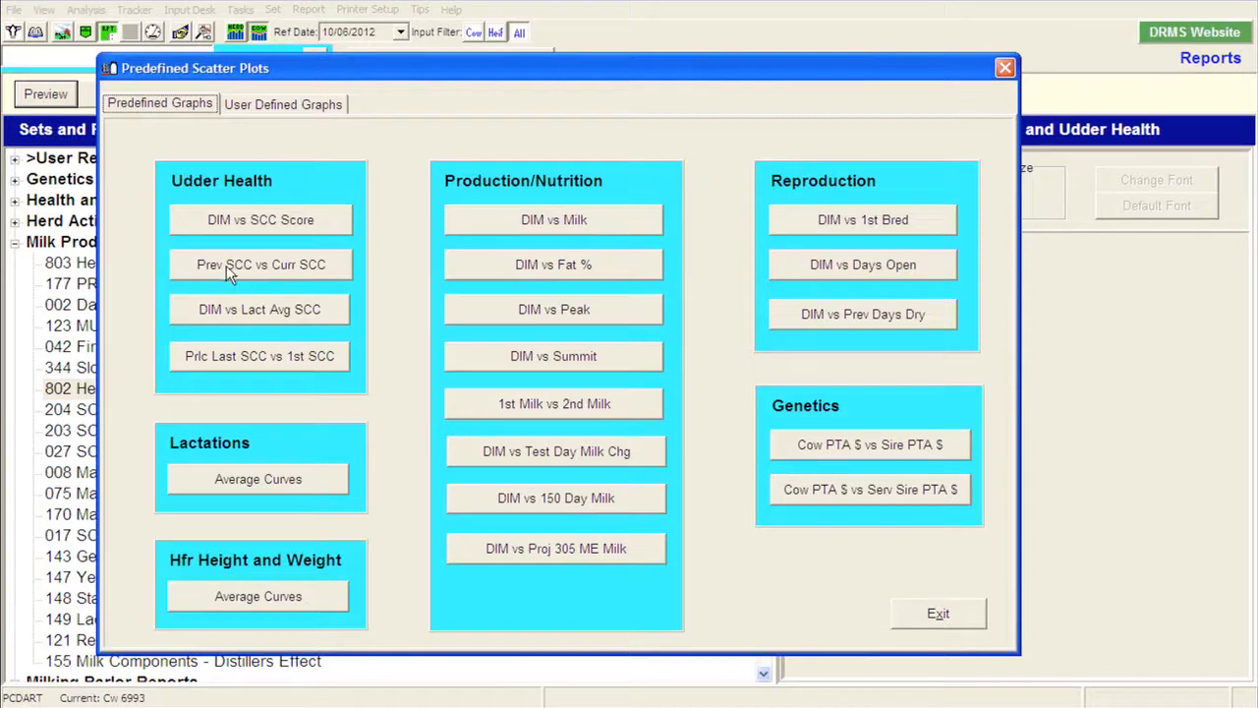
pyautogui.moveTo(280, 273)
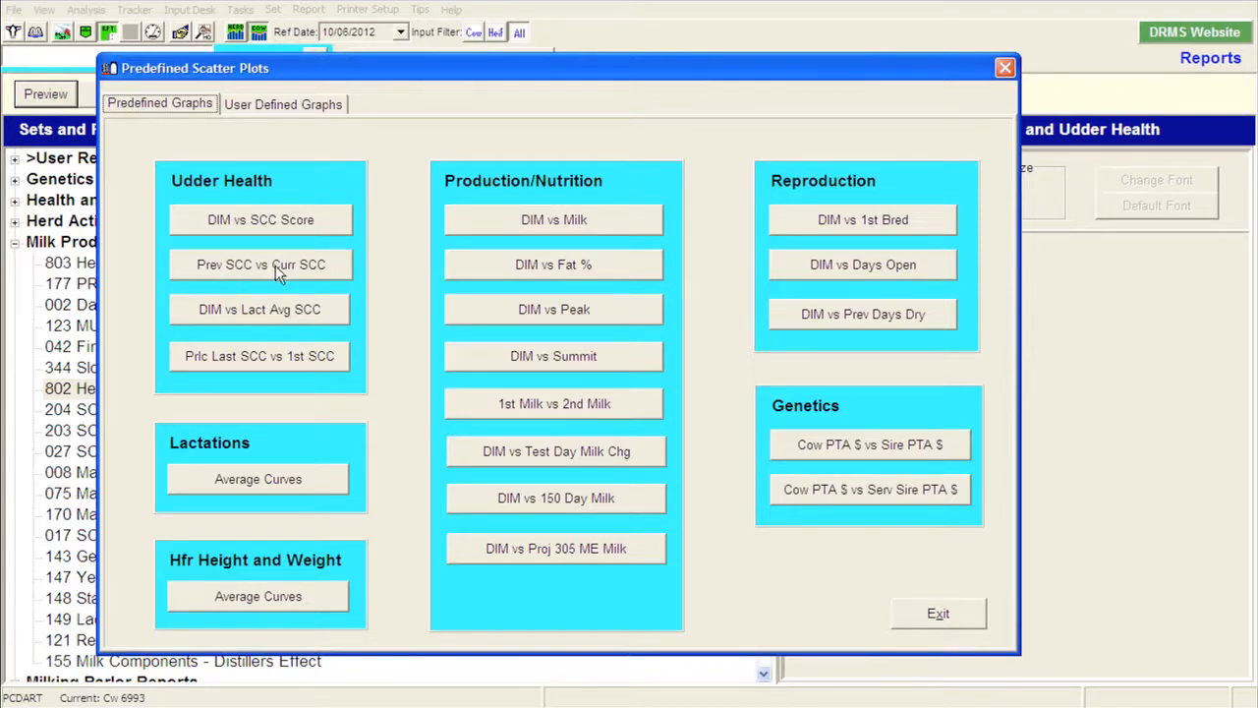
pyautogui.click(259, 264)
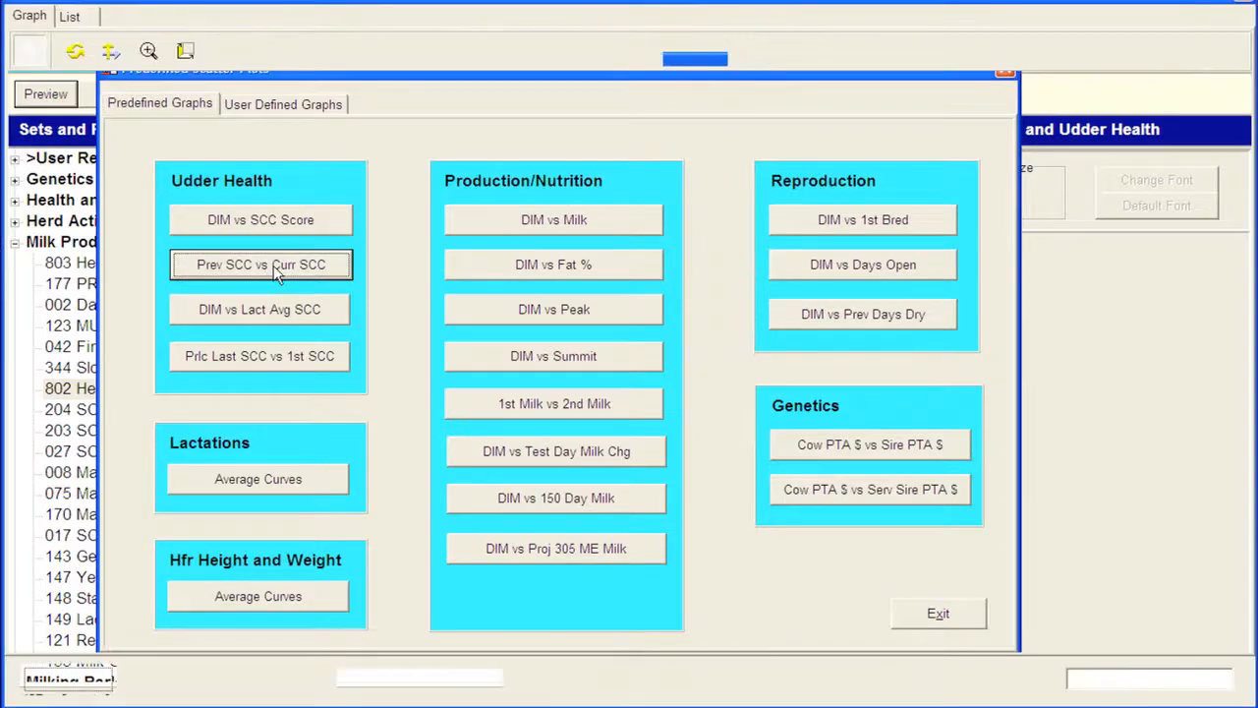
# Step: Load the Previous vs Current SCC scatter plot and hide its regression line
pyautogui.click(260, 264)
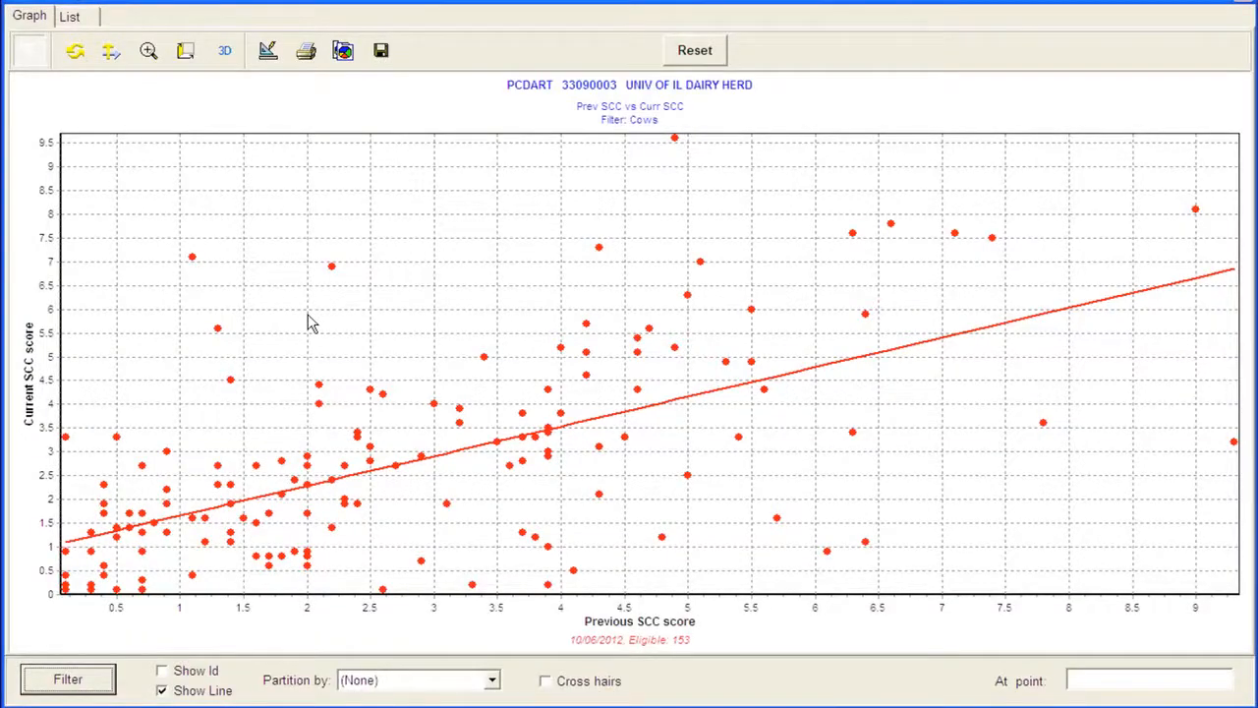
pyautogui.moveTo(429, 423)
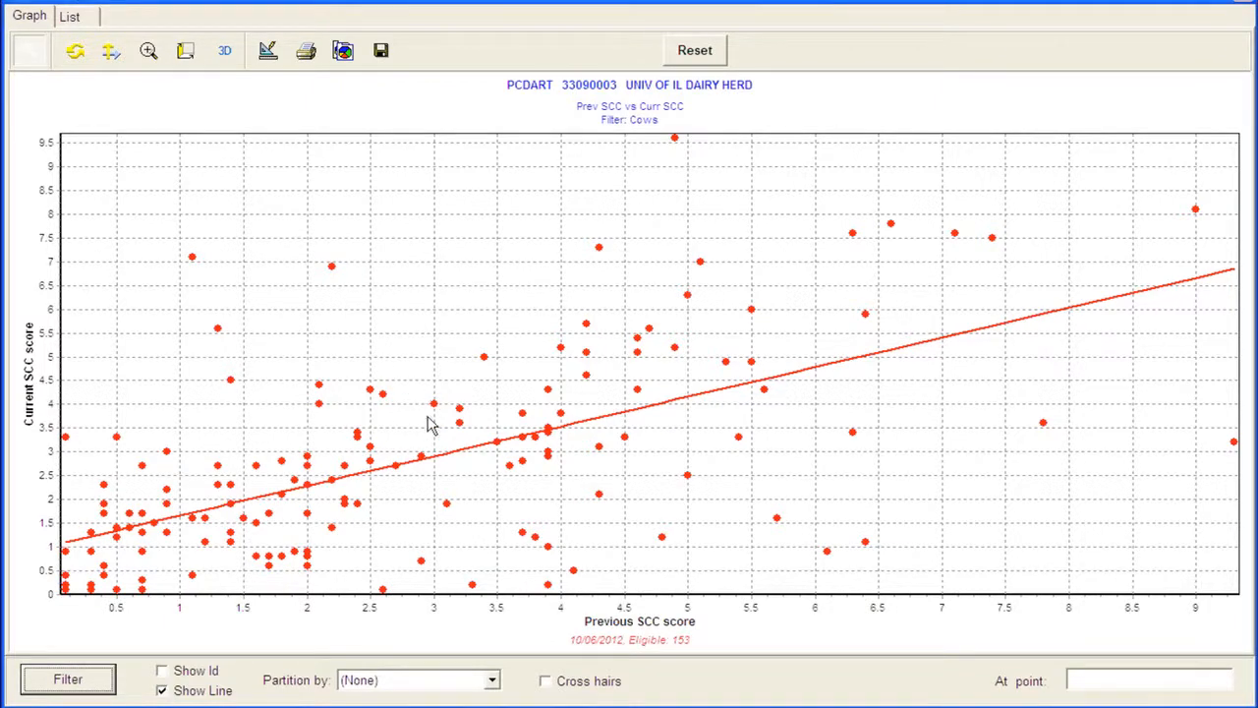
pyautogui.moveTo(454, 481)
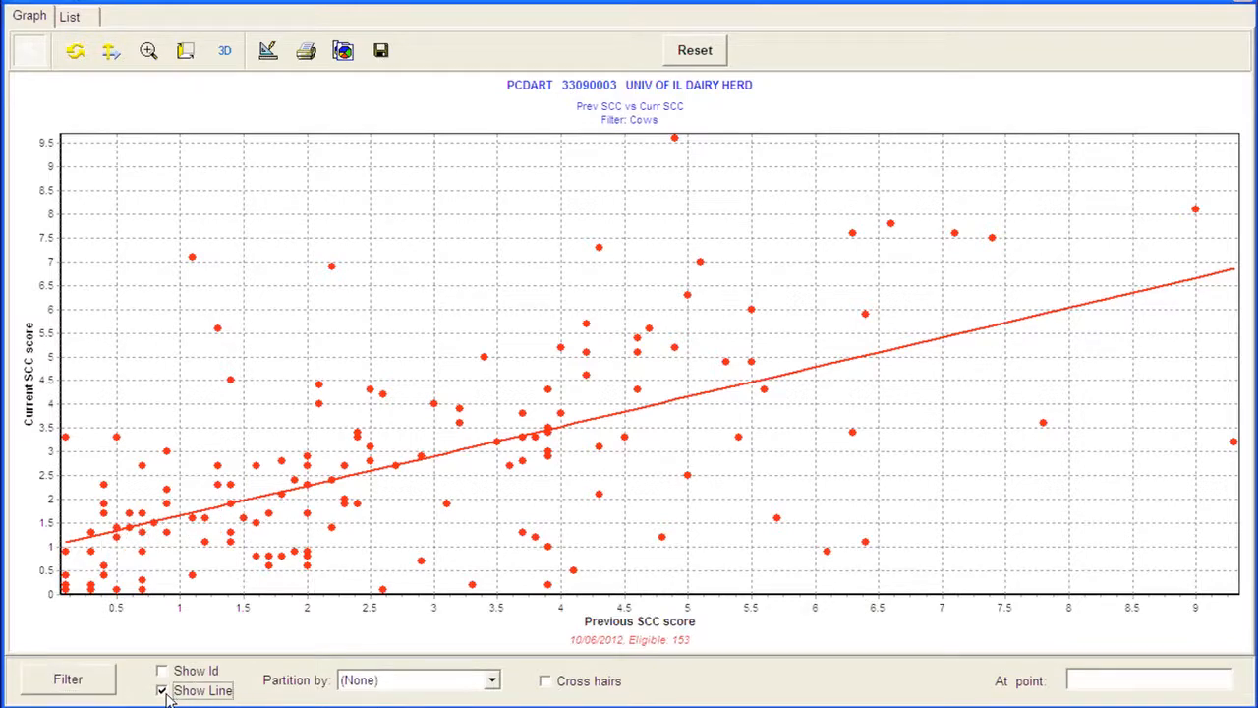
pyautogui.click(161, 690)
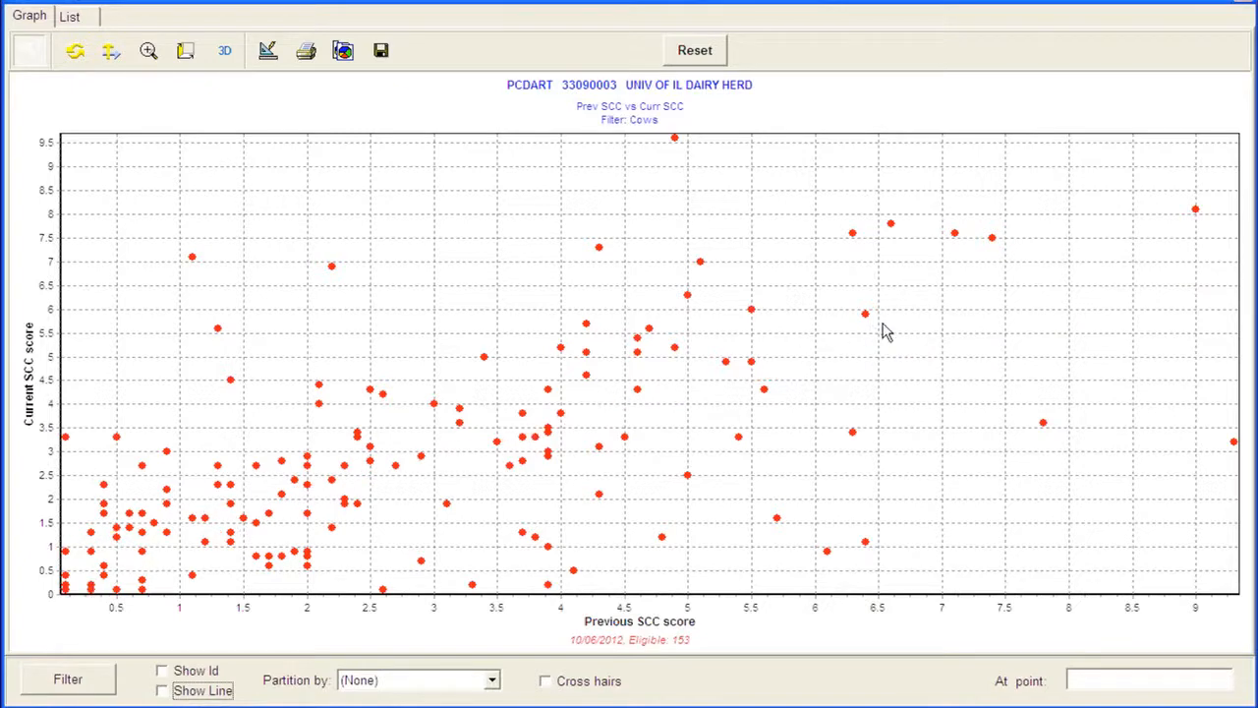
pyautogui.moveTo(863, 352)
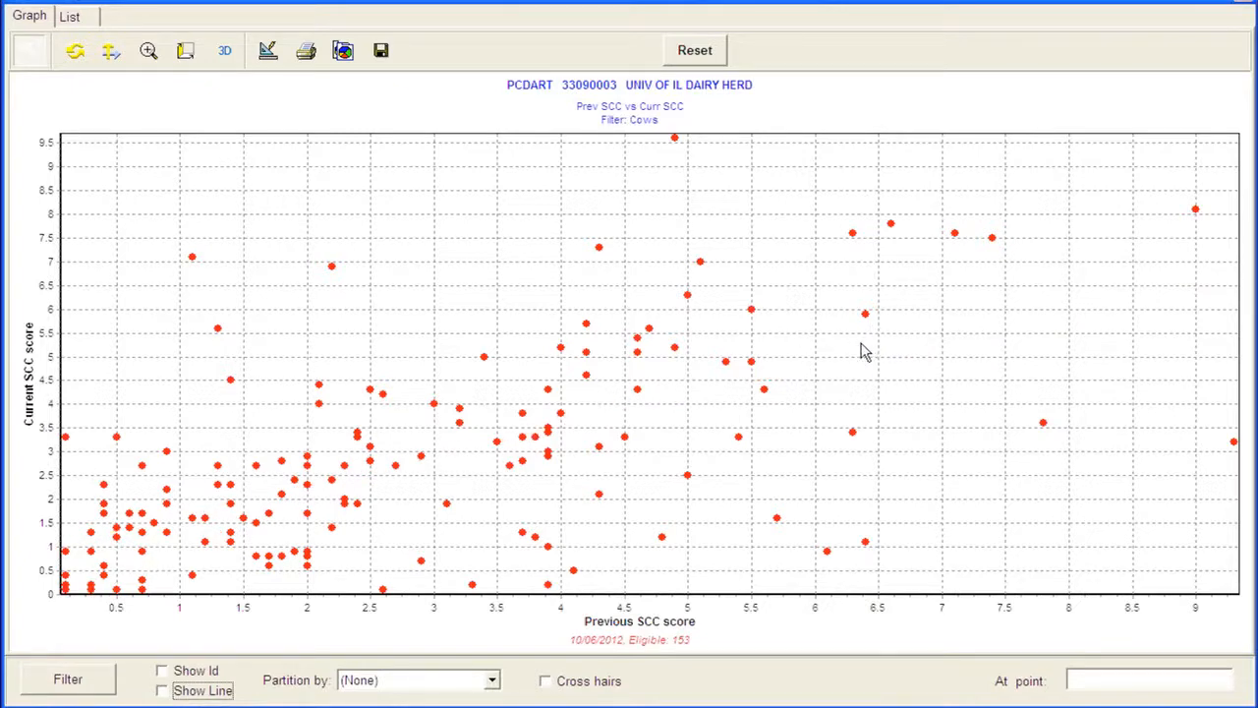
pyautogui.moveTo(842, 343)
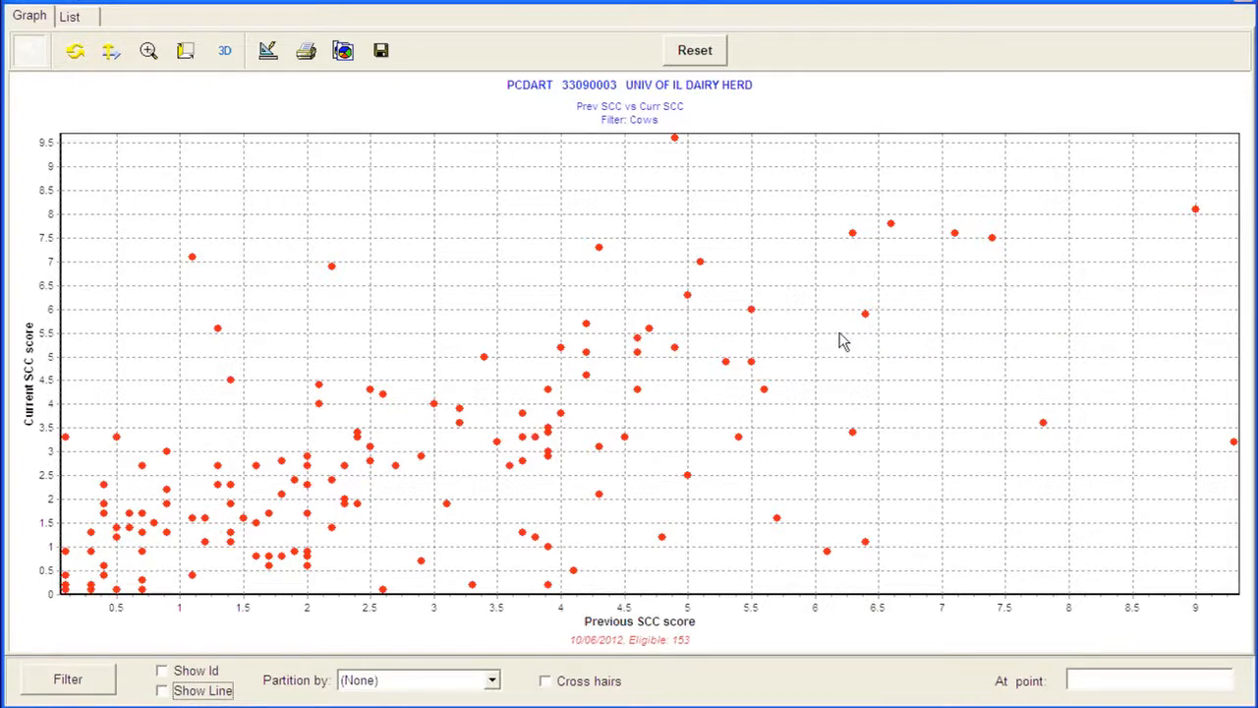
pyautogui.moveTo(531, 659)
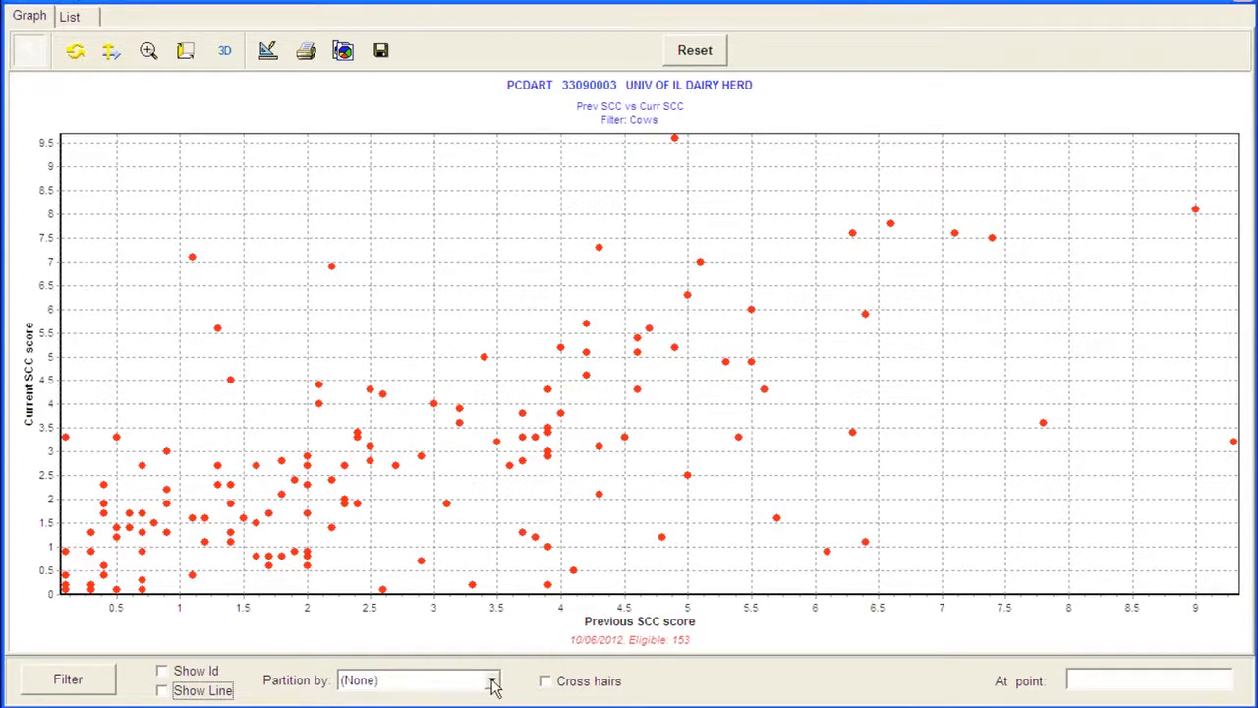
# Step: Partition the plotted cows by Lactation so 1, 2 and 3+ get coloured markers and a legend
pyautogui.click(492, 680)
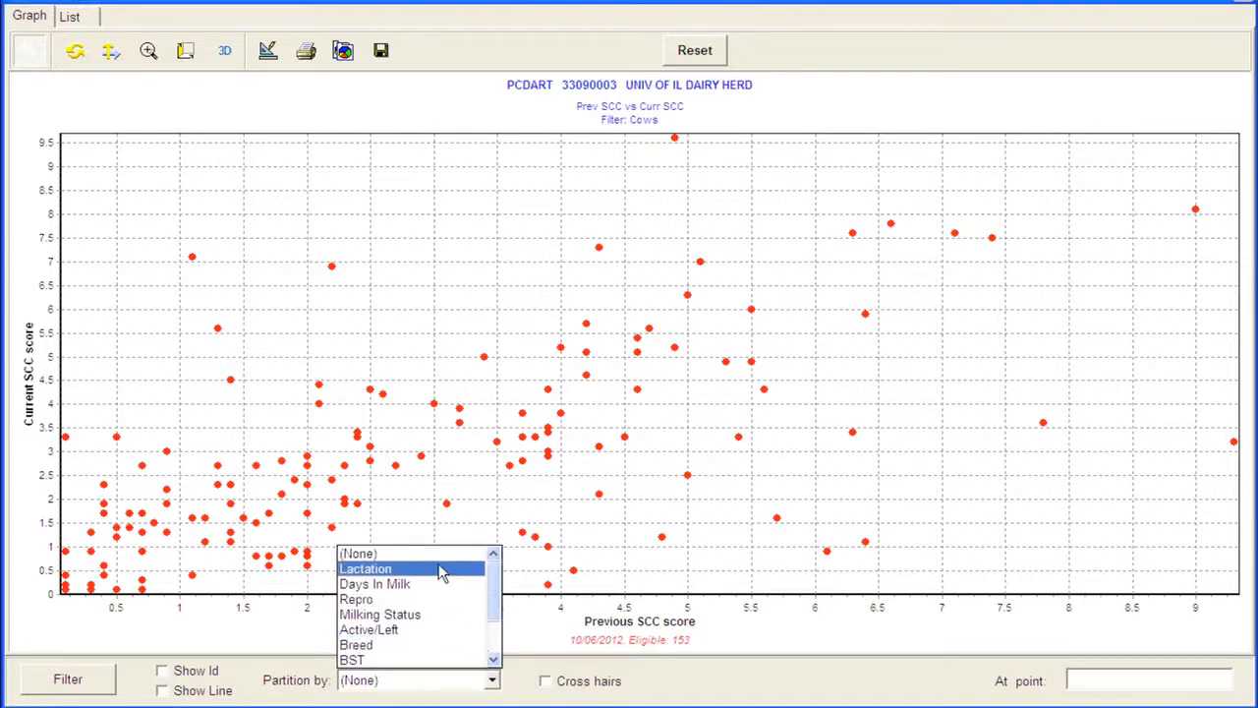
pyautogui.click(366, 568)
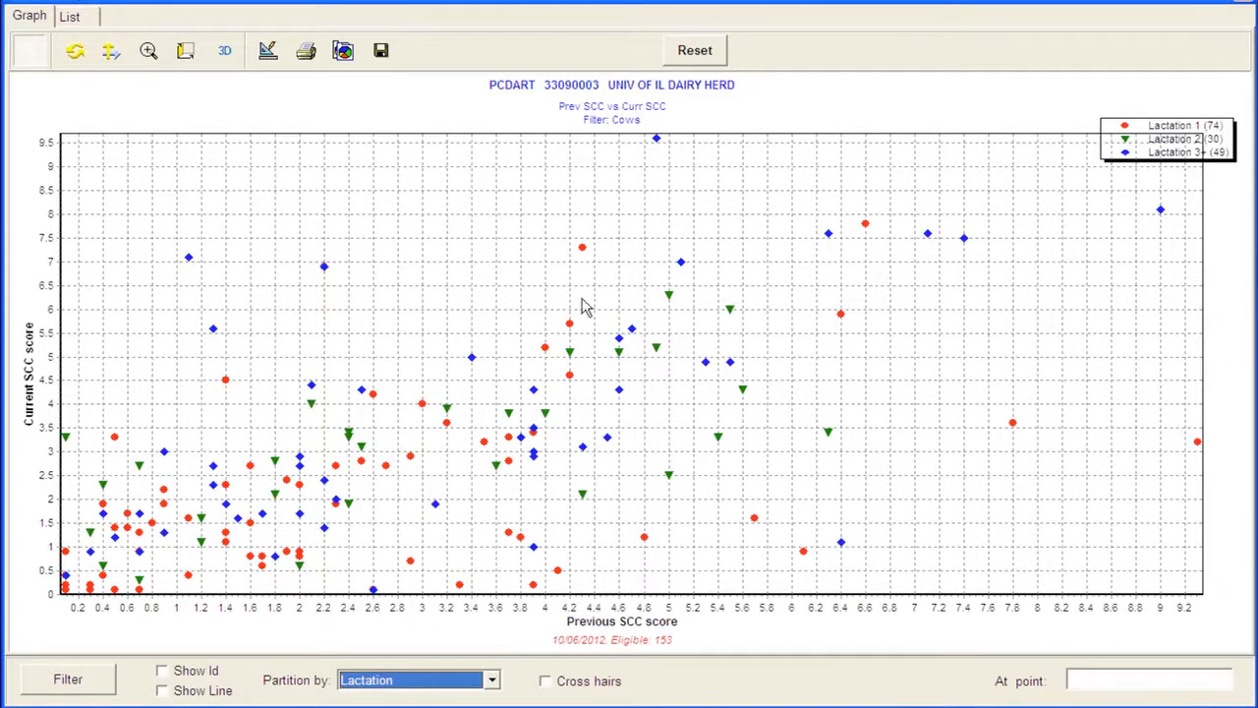
pyautogui.moveTo(429, 452)
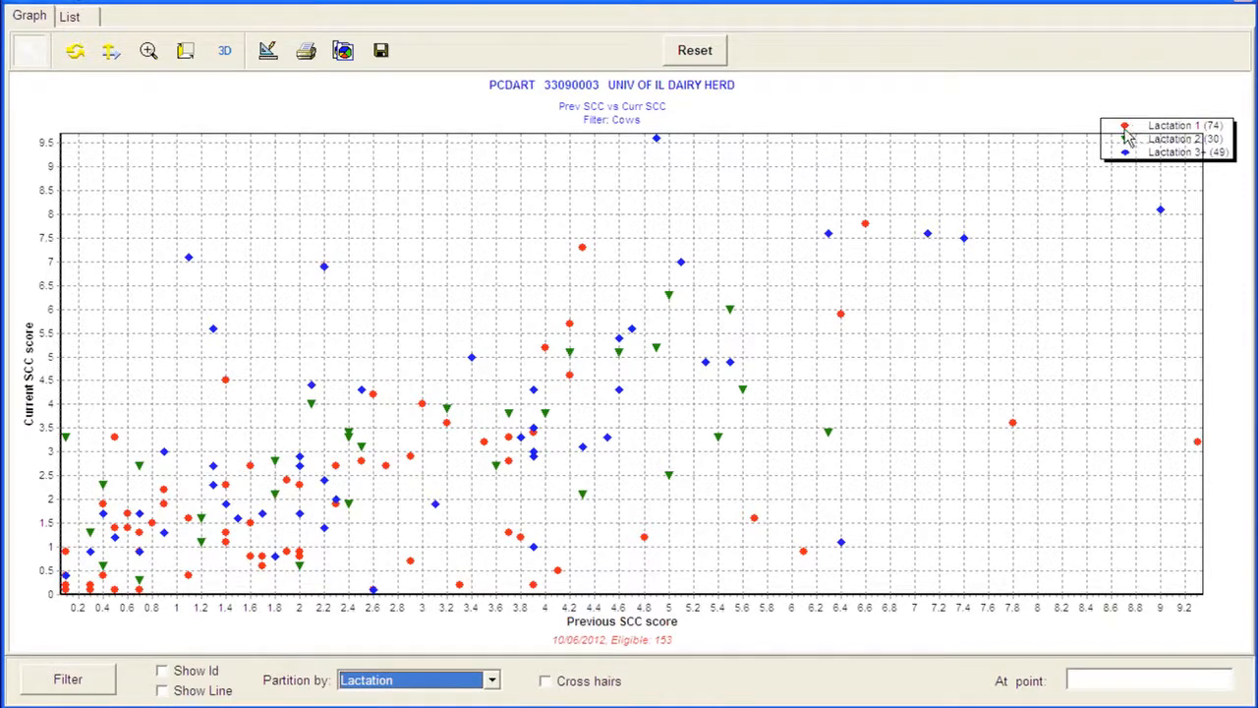
pyautogui.moveTo(1189, 138)
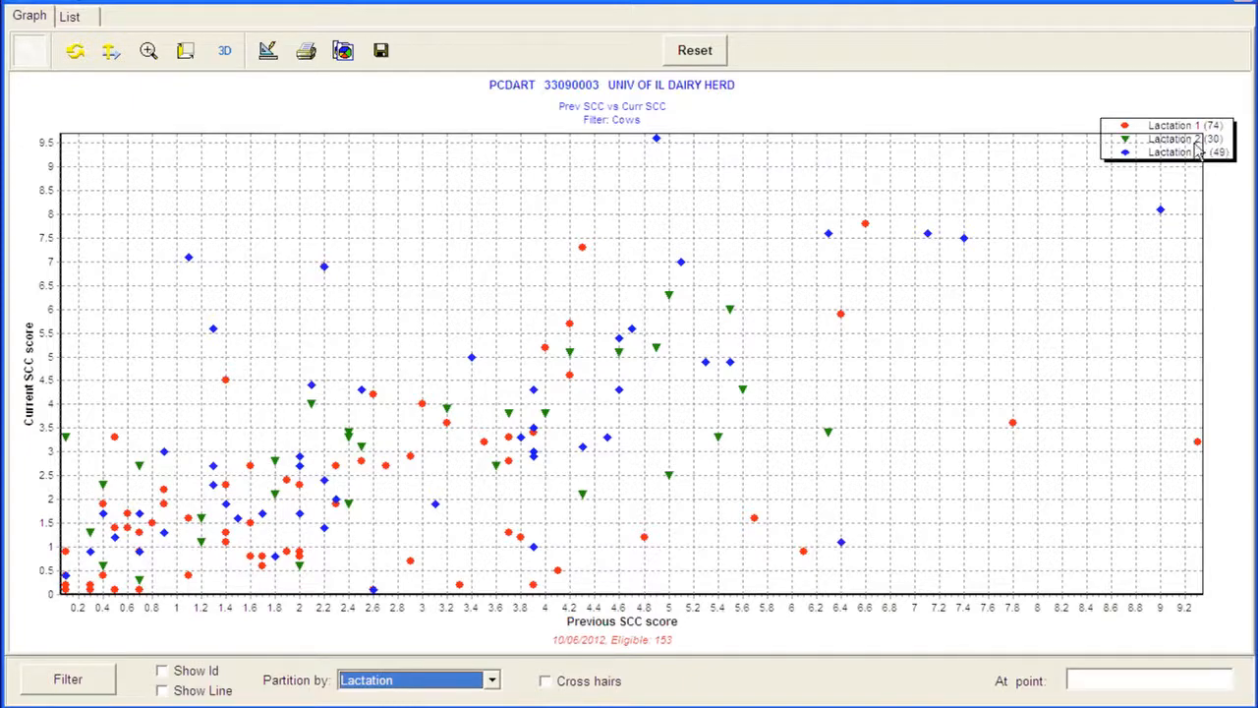
pyautogui.moveTo(1197, 158)
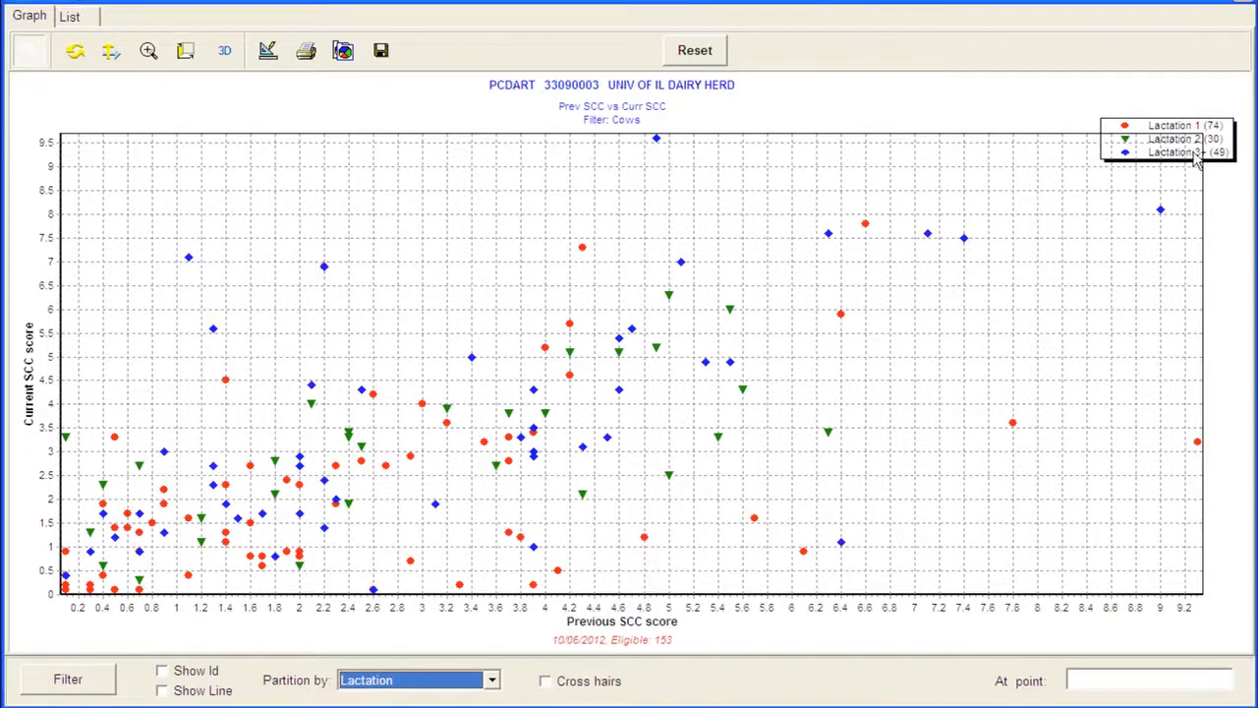
pyautogui.moveTo(1219, 162)
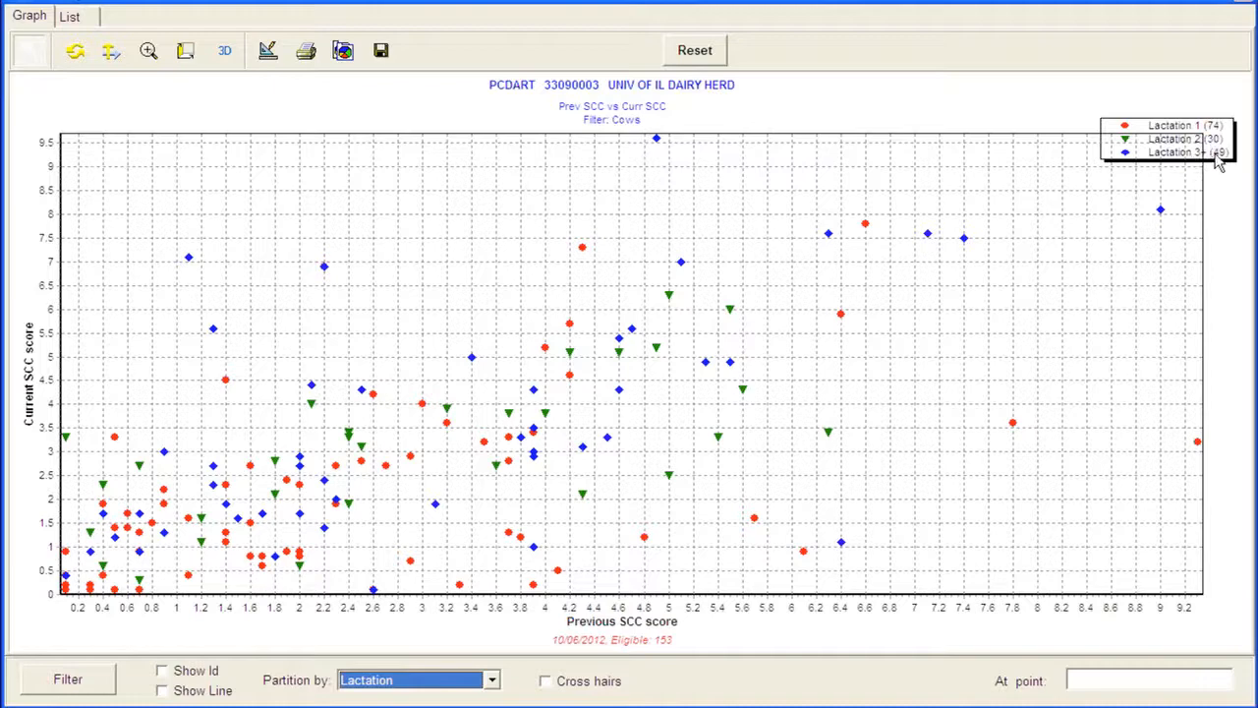
pyautogui.moveTo(810, 488)
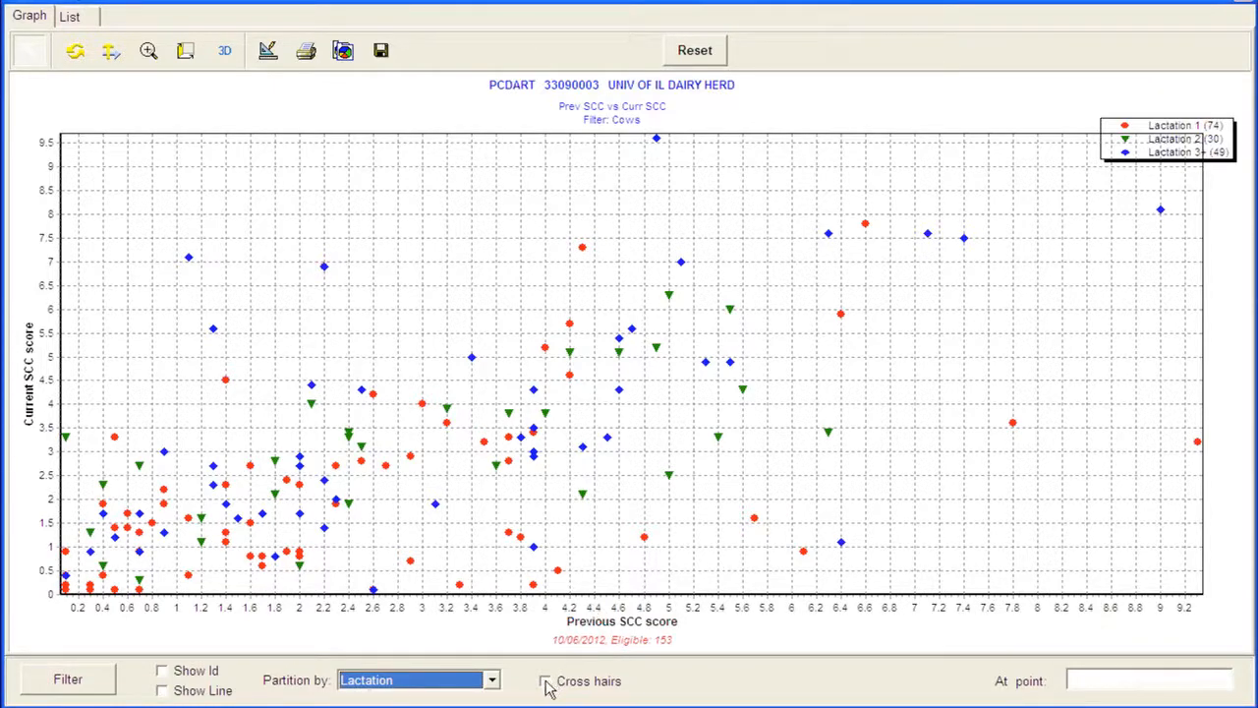
# Step: Enable cross hairs to split the plot into quadrants with cow counts and percentages
pyautogui.click(546, 680)
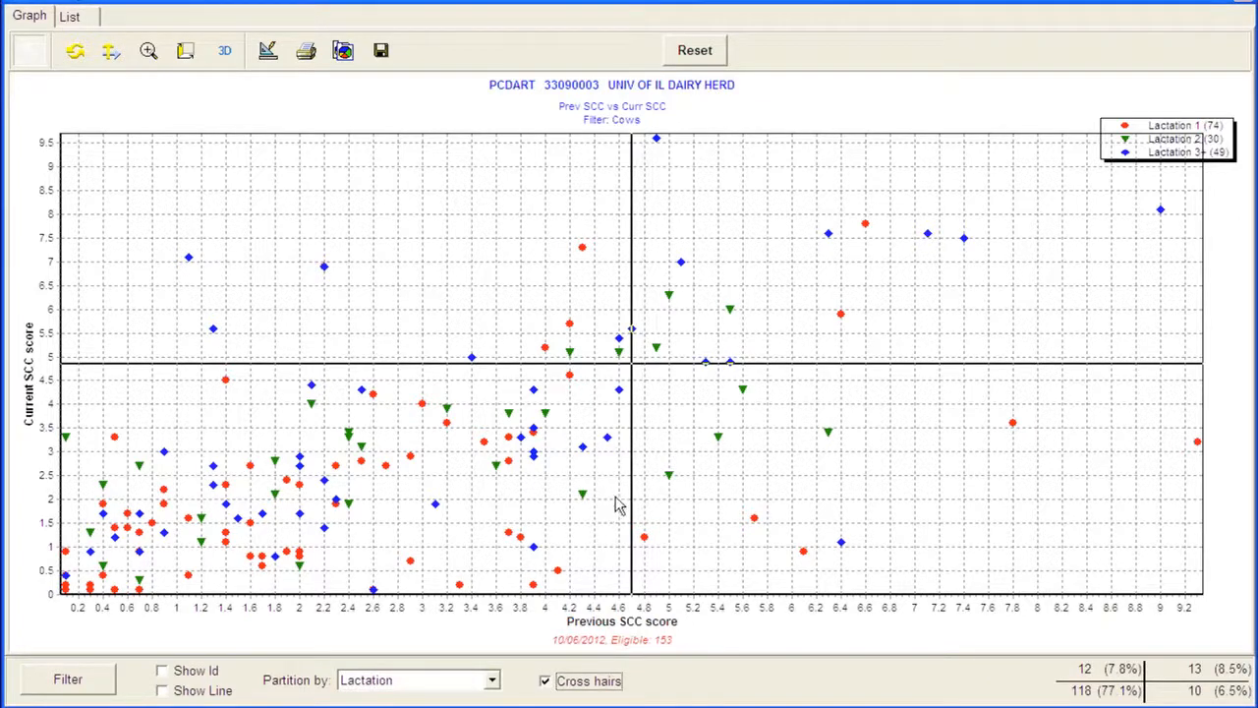
pyautogui.moveTo(617, 511)
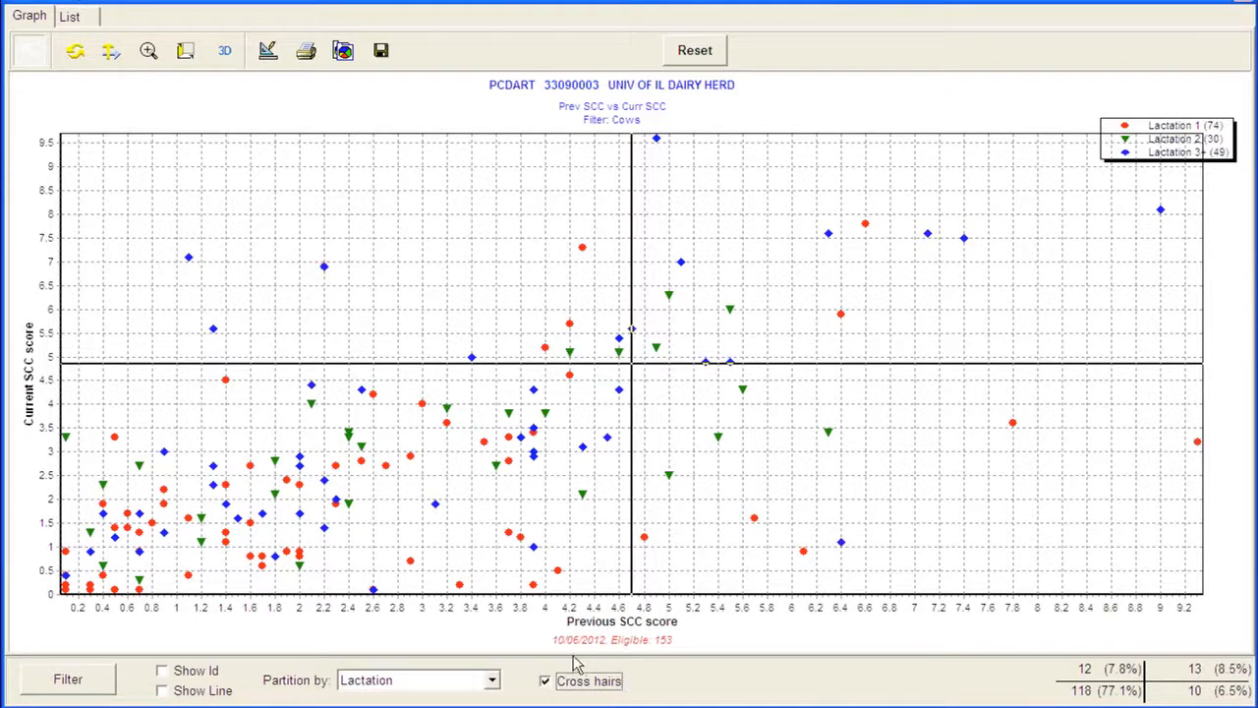
pyautogui.moveTo(630, 366)
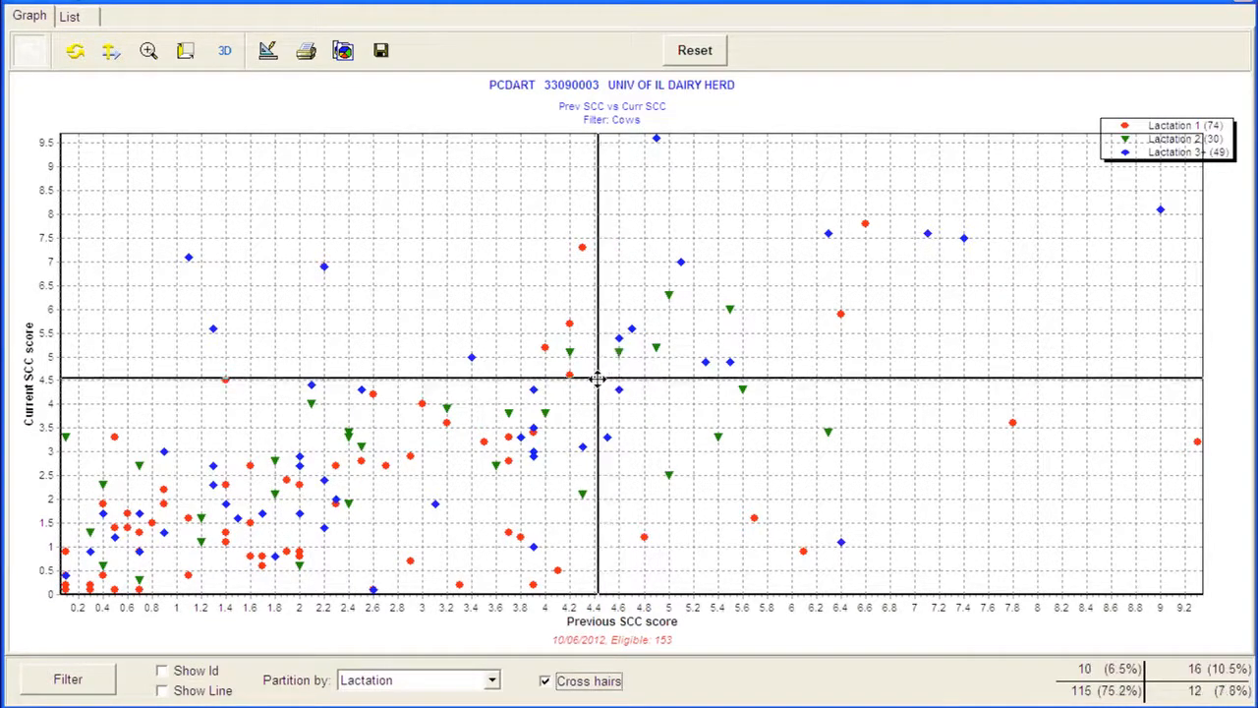
pyautogui.moveTo(560, 373)
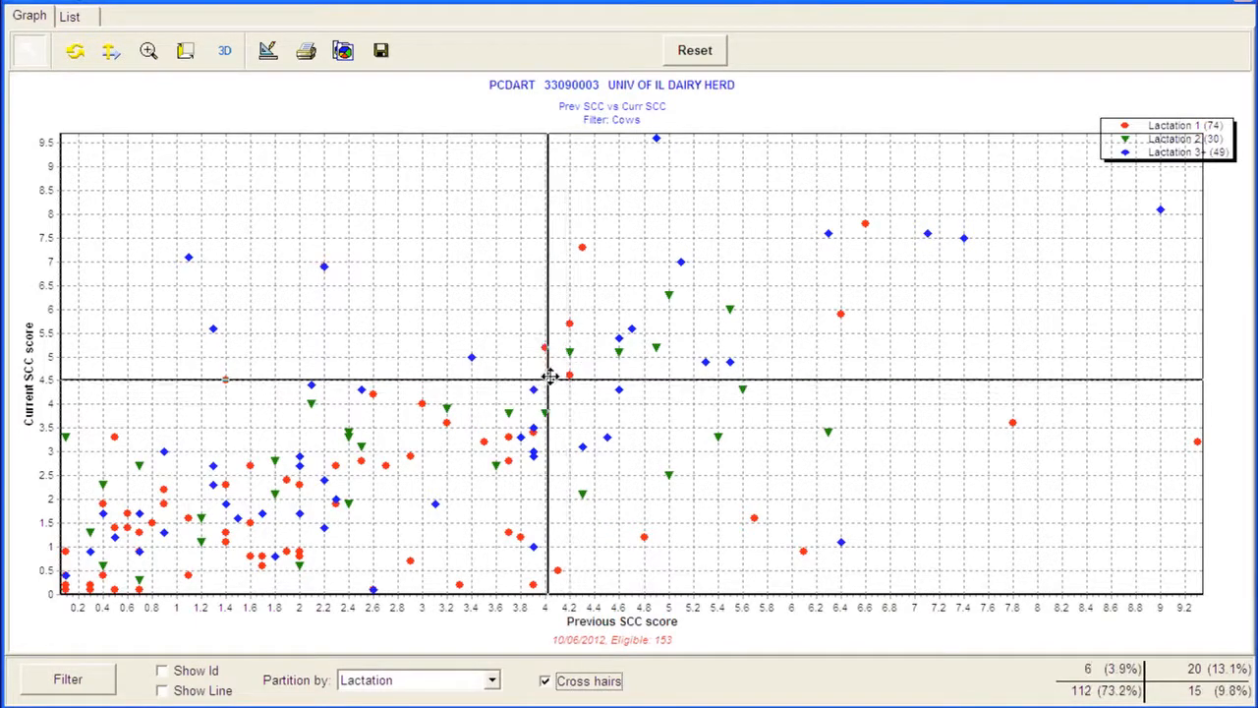
pyautogui.moveTo(547, 382)
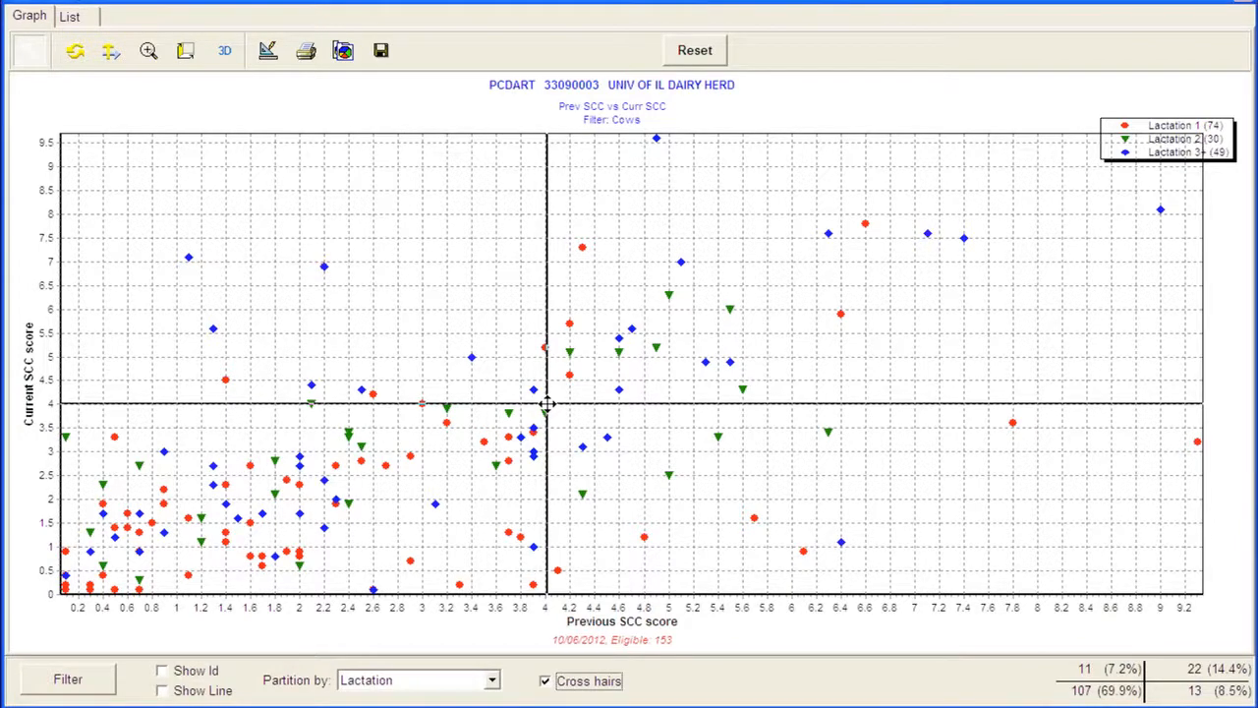
pyautogui.moveTo(1184, 655)
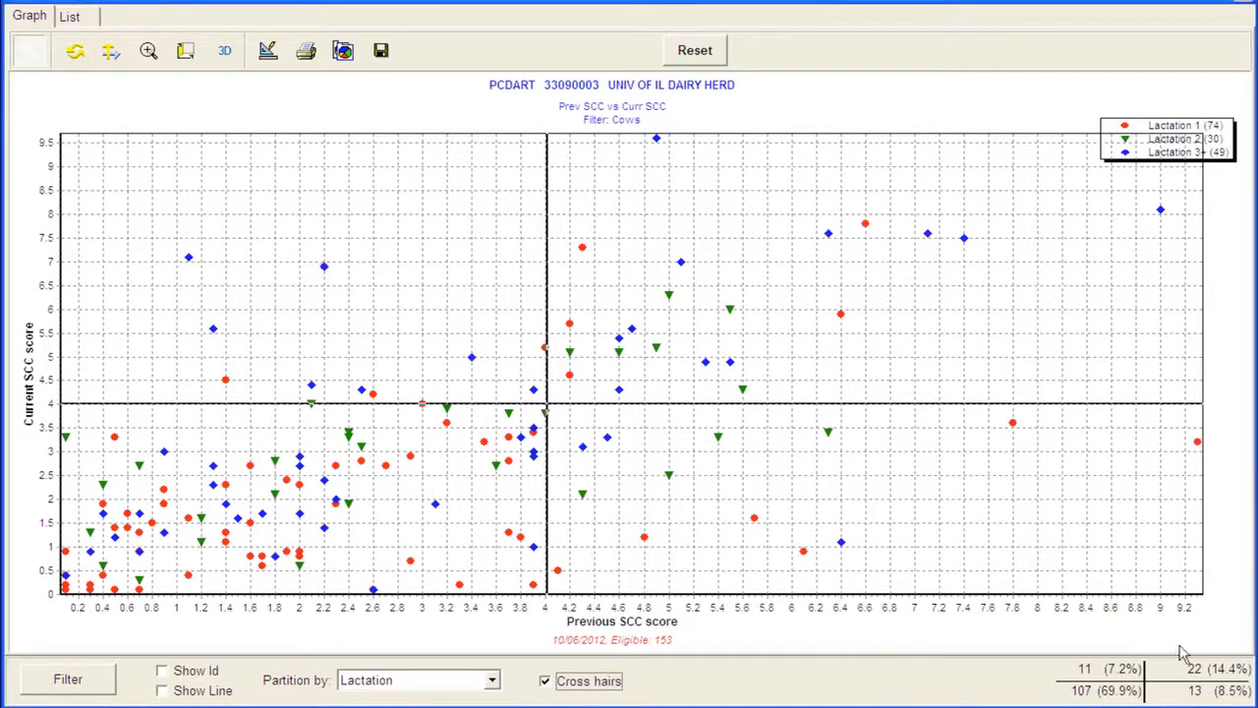
pyautogui.moveTo(1164, 637)
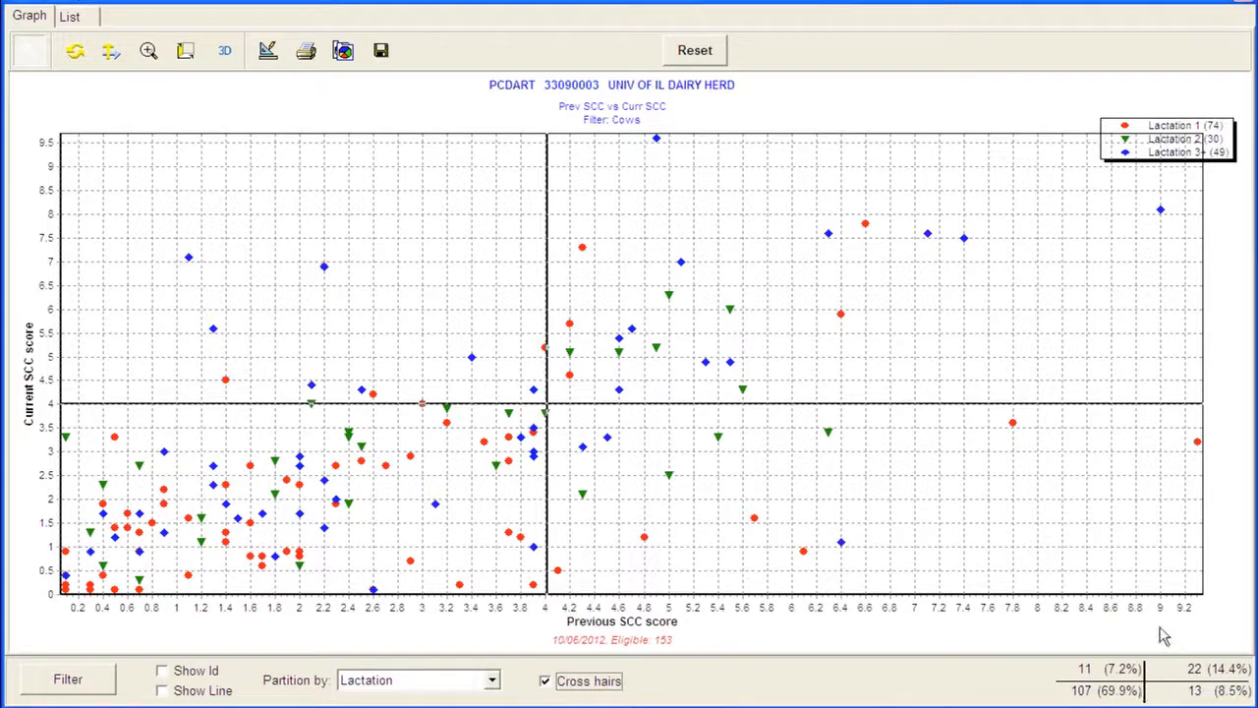
pyautogui.moveTo(1168, 698)
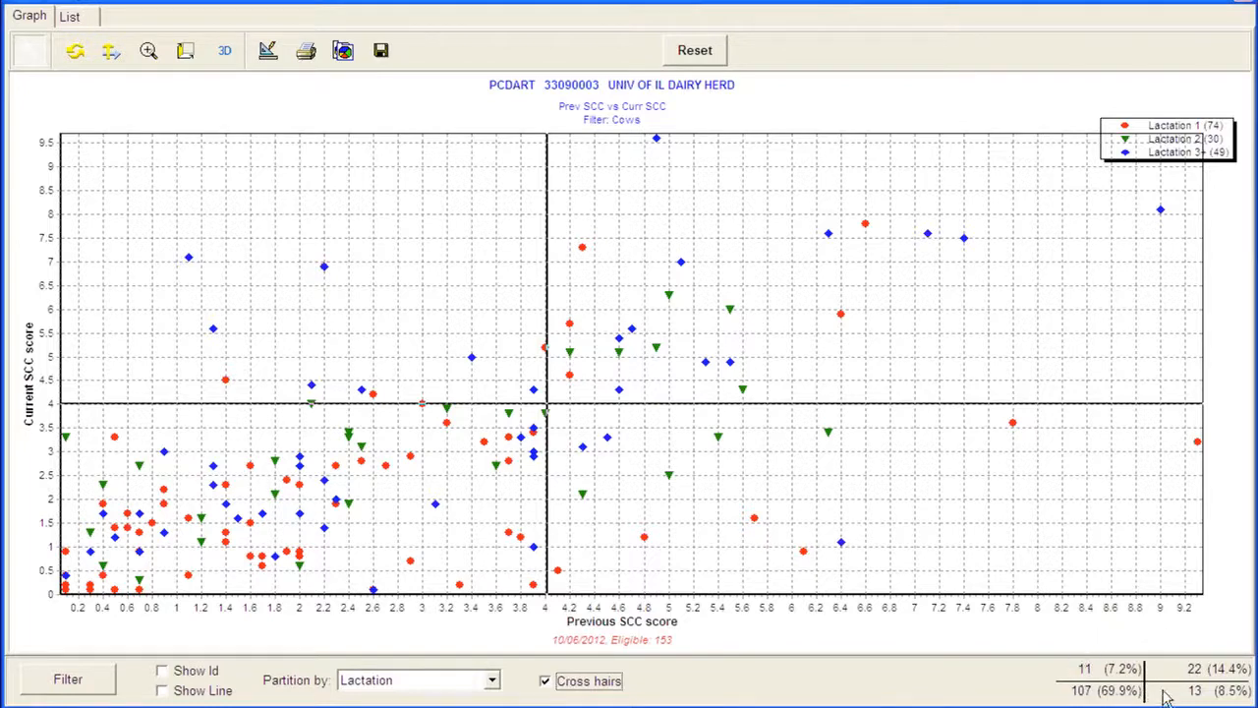
pyautogui.moveTo(1140, 679)
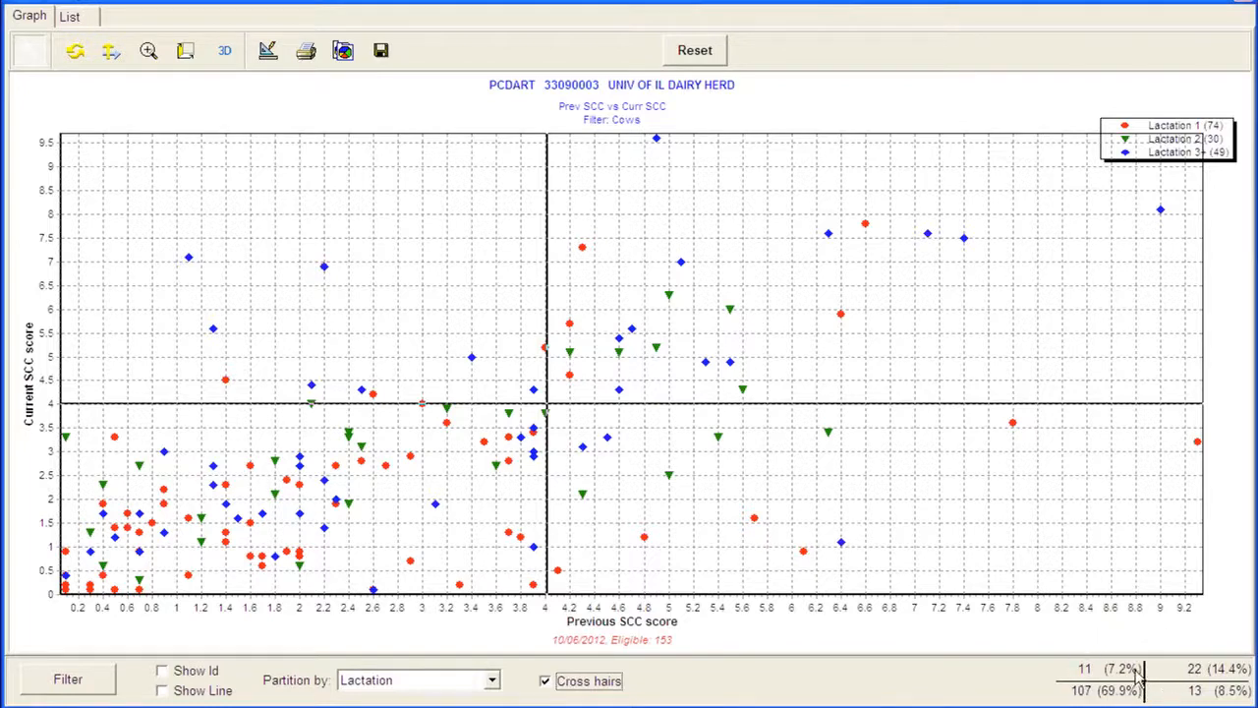
pyautogui.moveTo(413, 538)
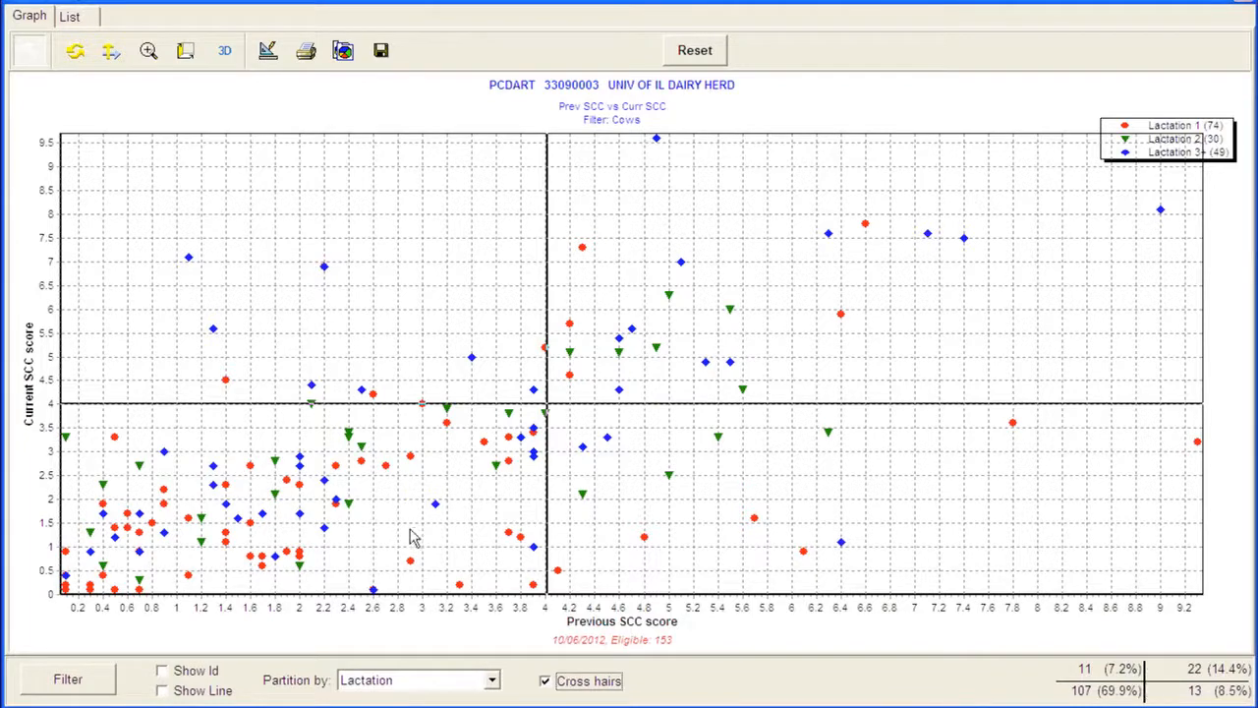
pyautogui.moveTo(69, 633)
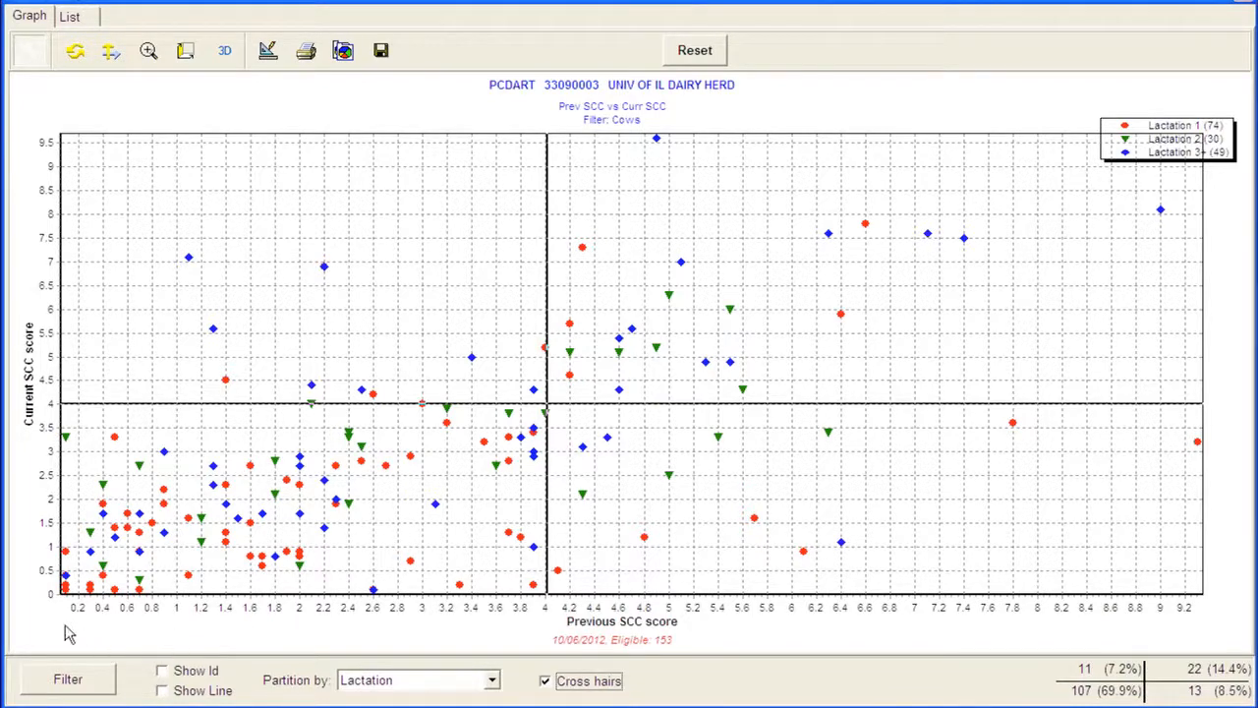
pyautogui.moveTo(633, 618)
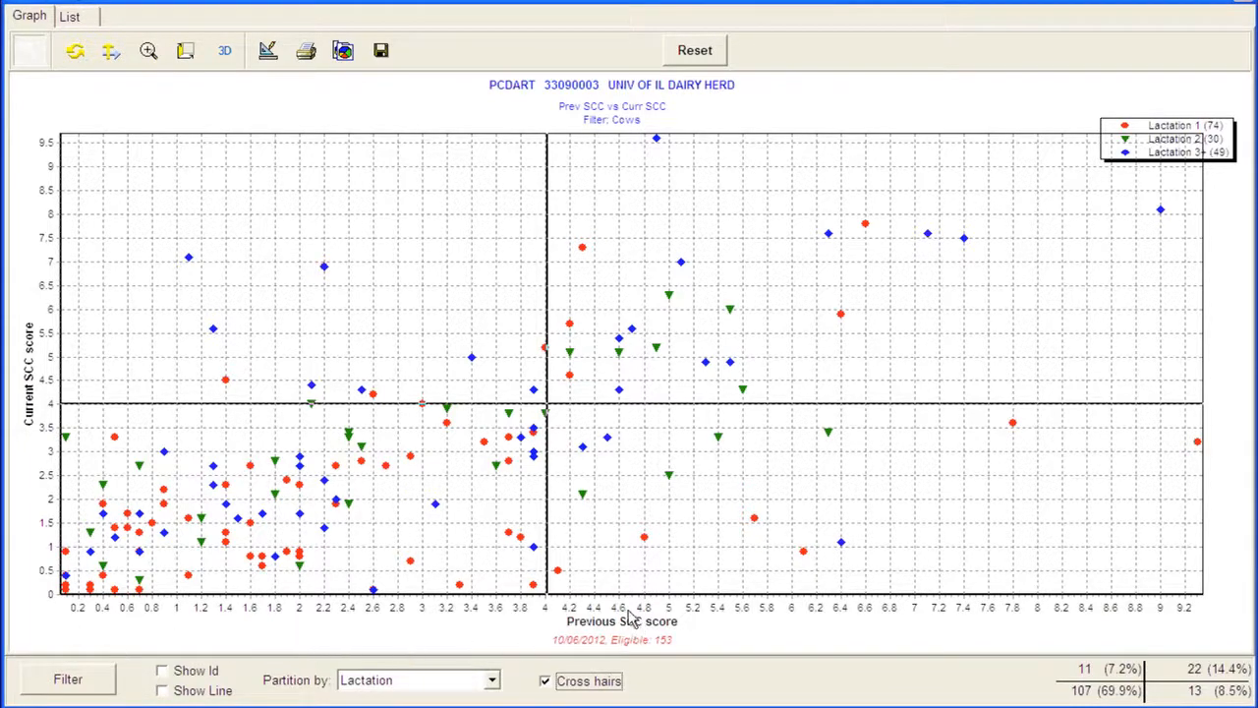
pyautogui.moveTo(546, 621)
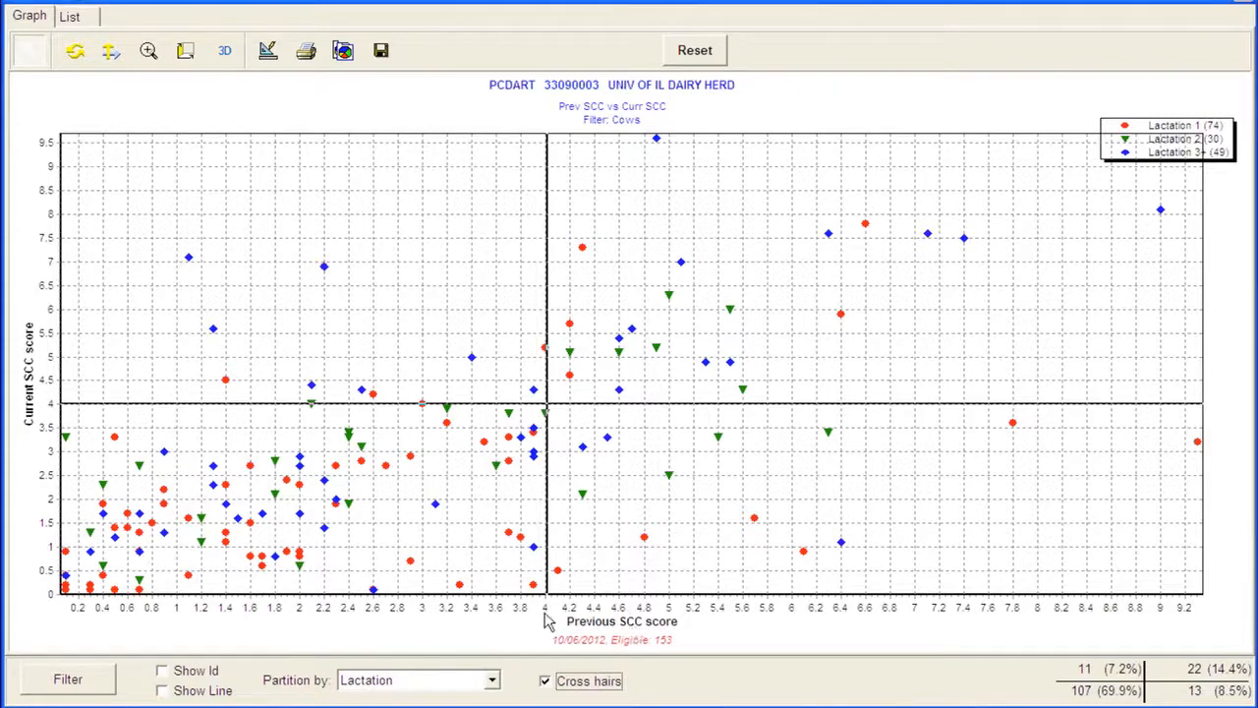
pyautogui.moveTo(90, 621)
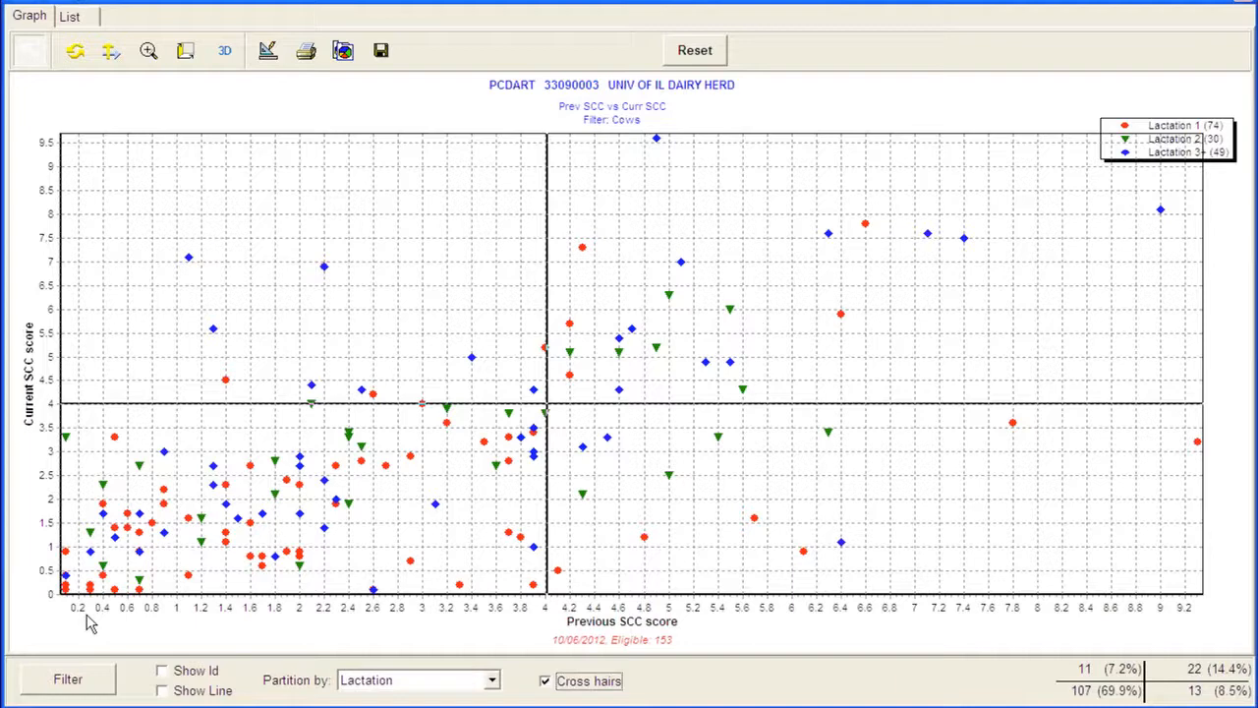
pyautogui.moveTo(43, 417)
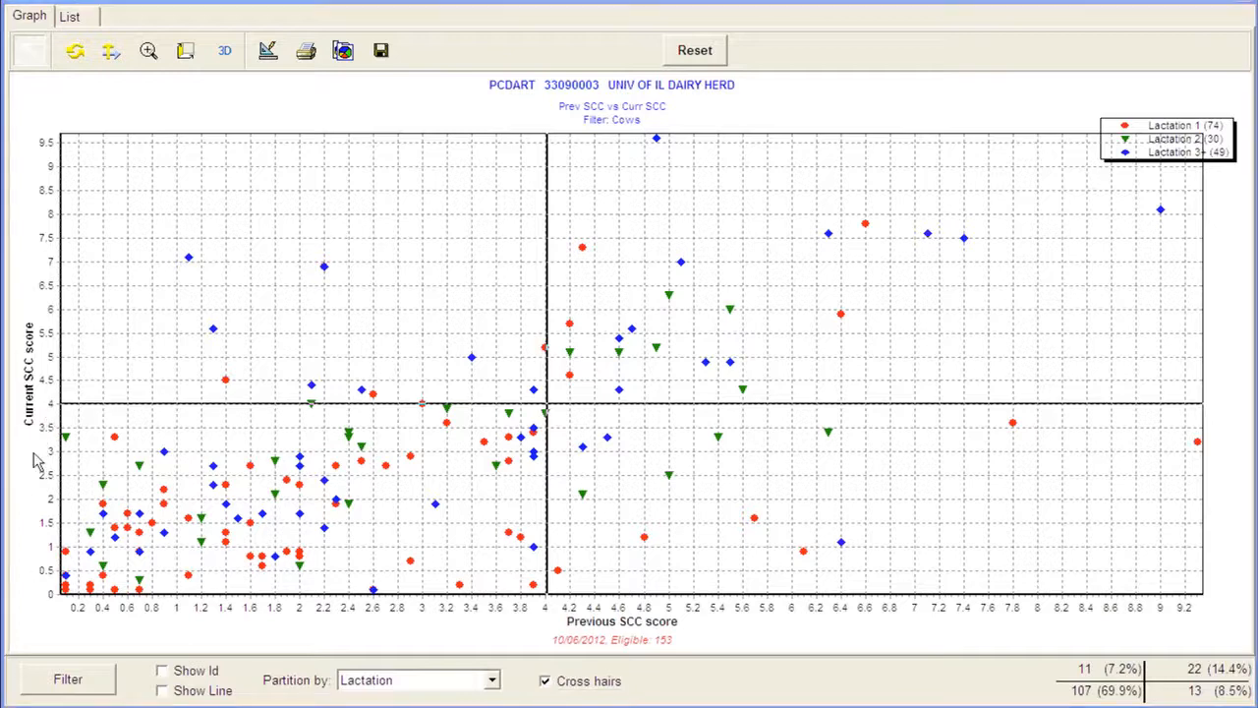
pyautogui.moveTo(114, 586)
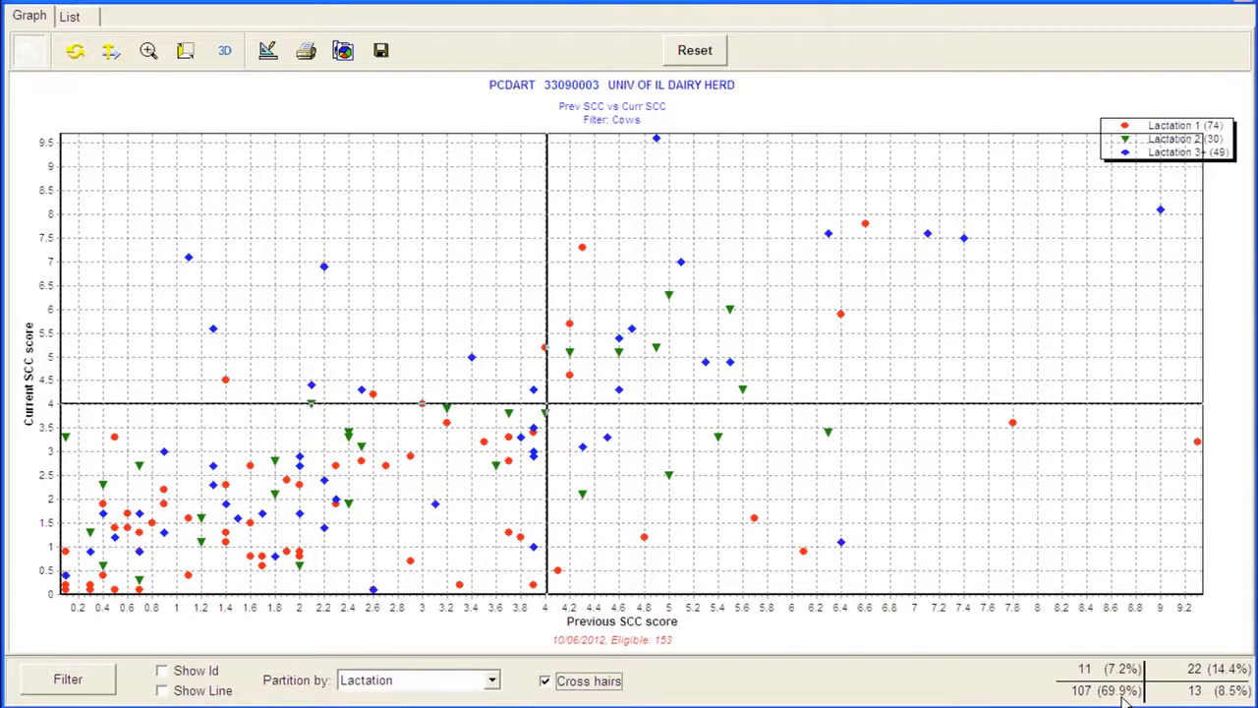
pyautogui.moveTo(442, 631)
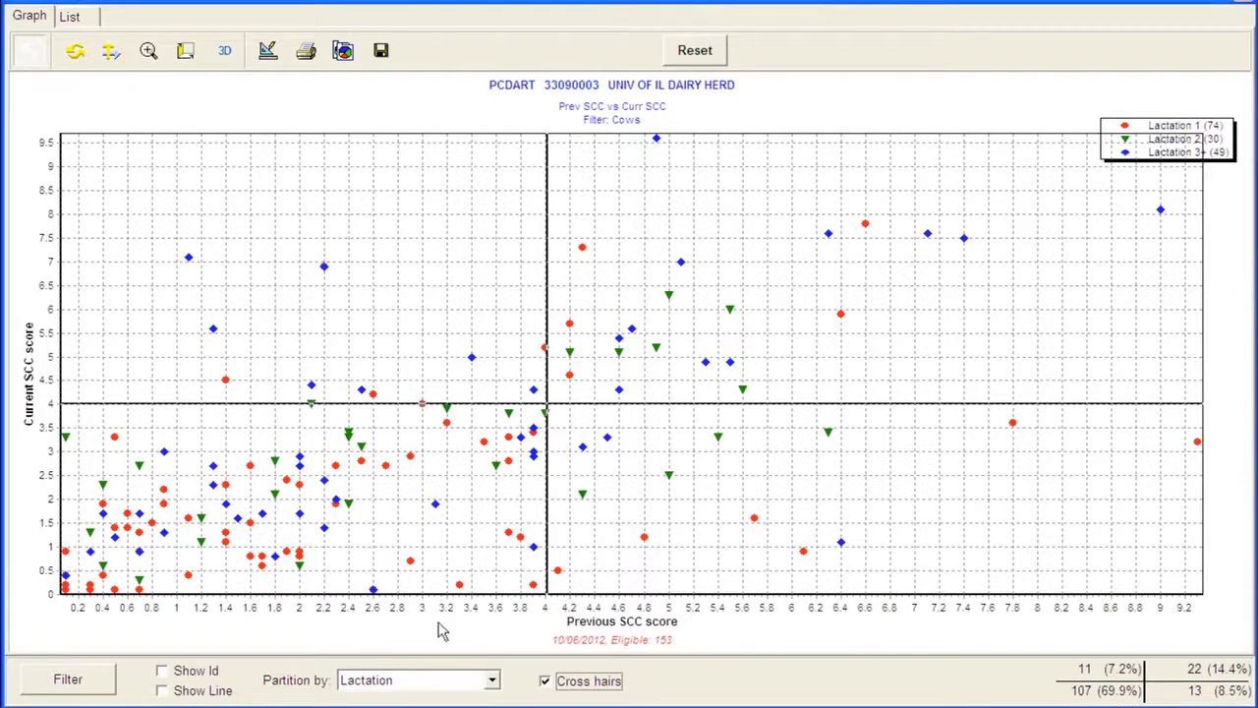
pyautogui.moveTo(429, 634)
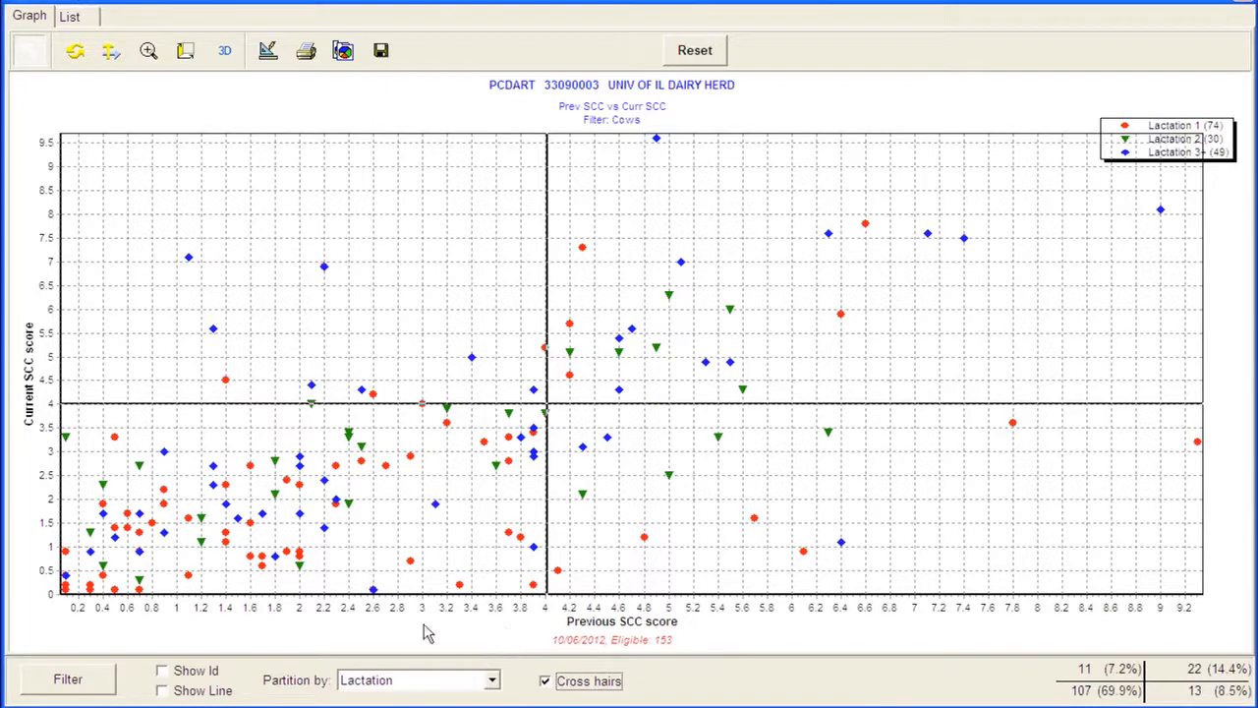
pyautogui.moveTo(79, 626)
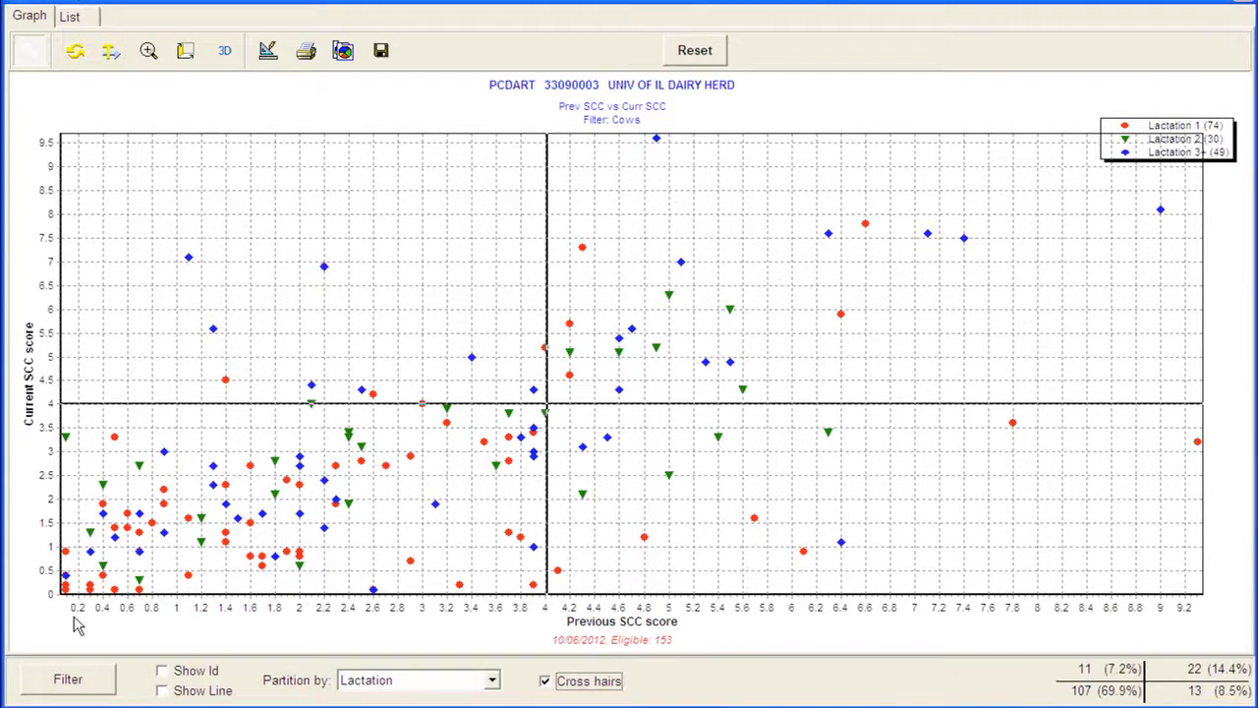
pyautogui.moveTo(52, 352)
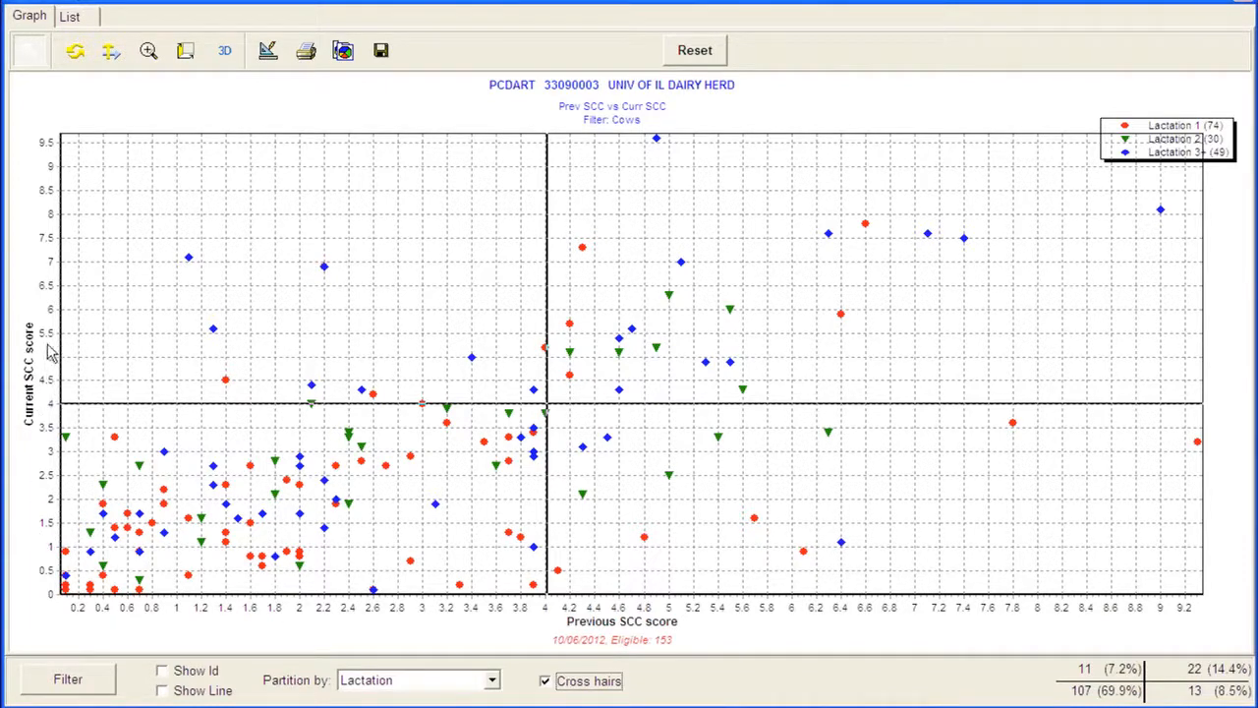
pyautogui.moveTo(299, 146)
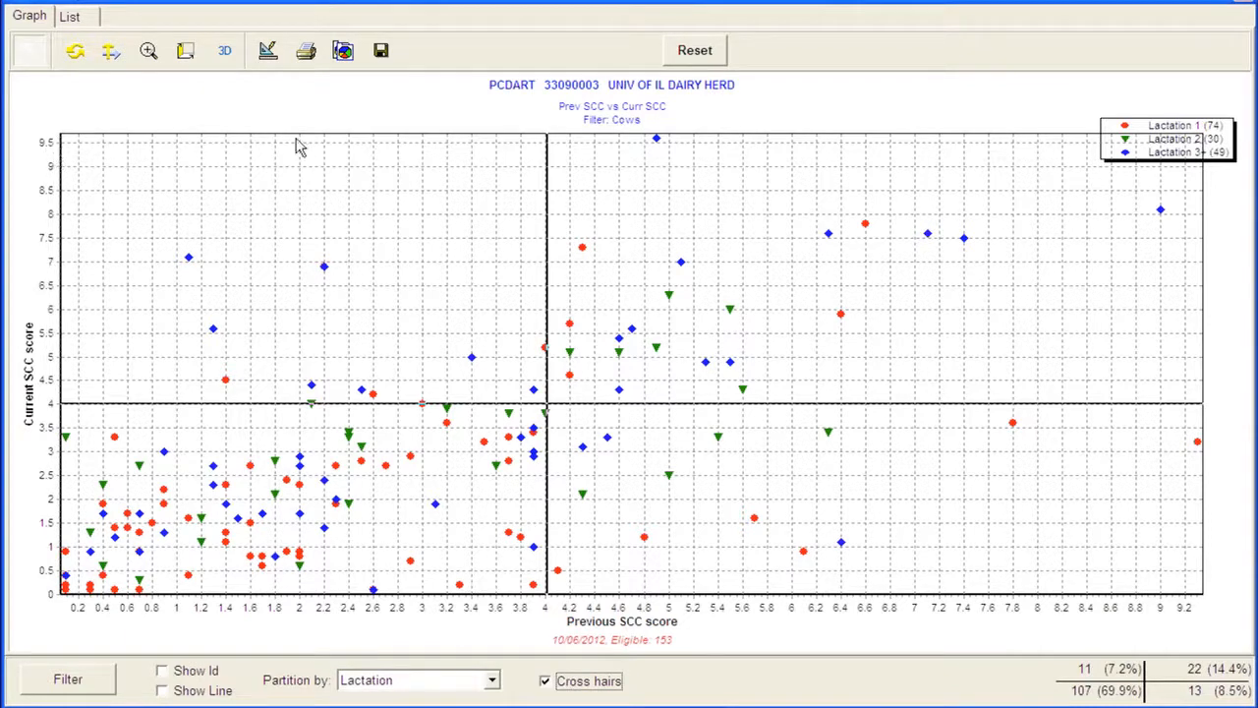
pyautogui.moveTo(133, 382)
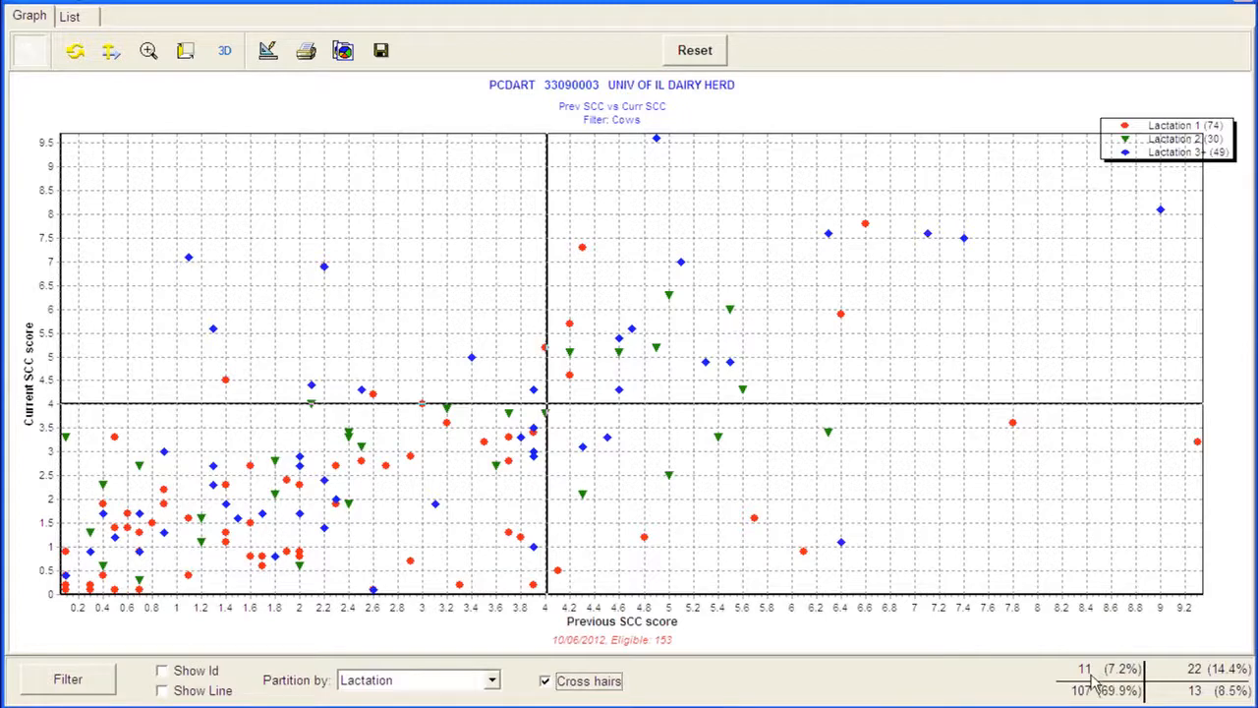
pyautogui.moveTo(649, 393)
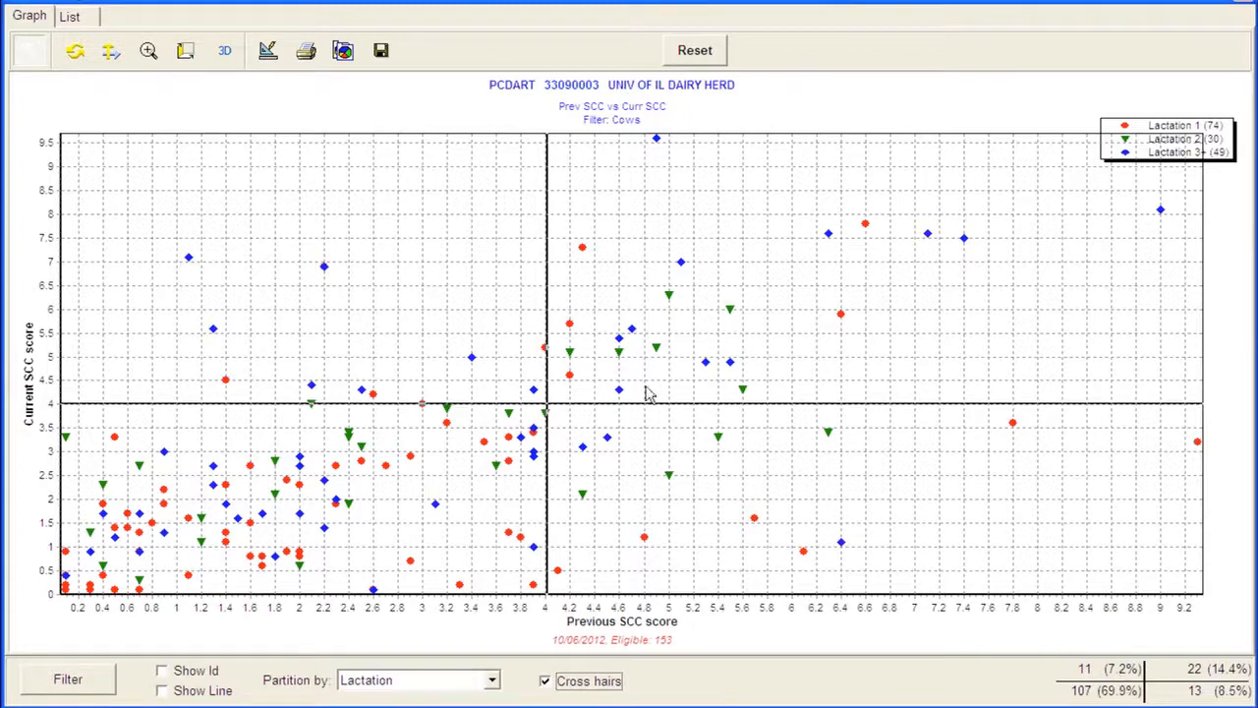
pyautogui.moveTo(385, 291)
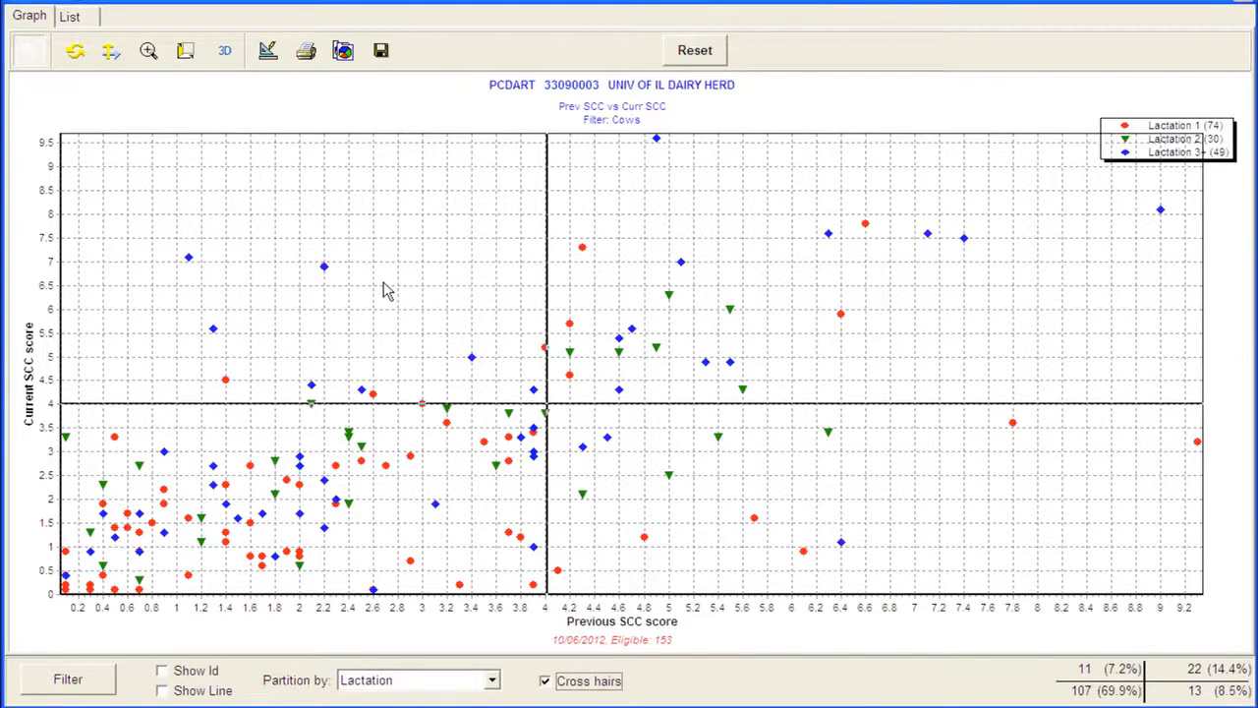
pyautogui.moveTo(236, 645)
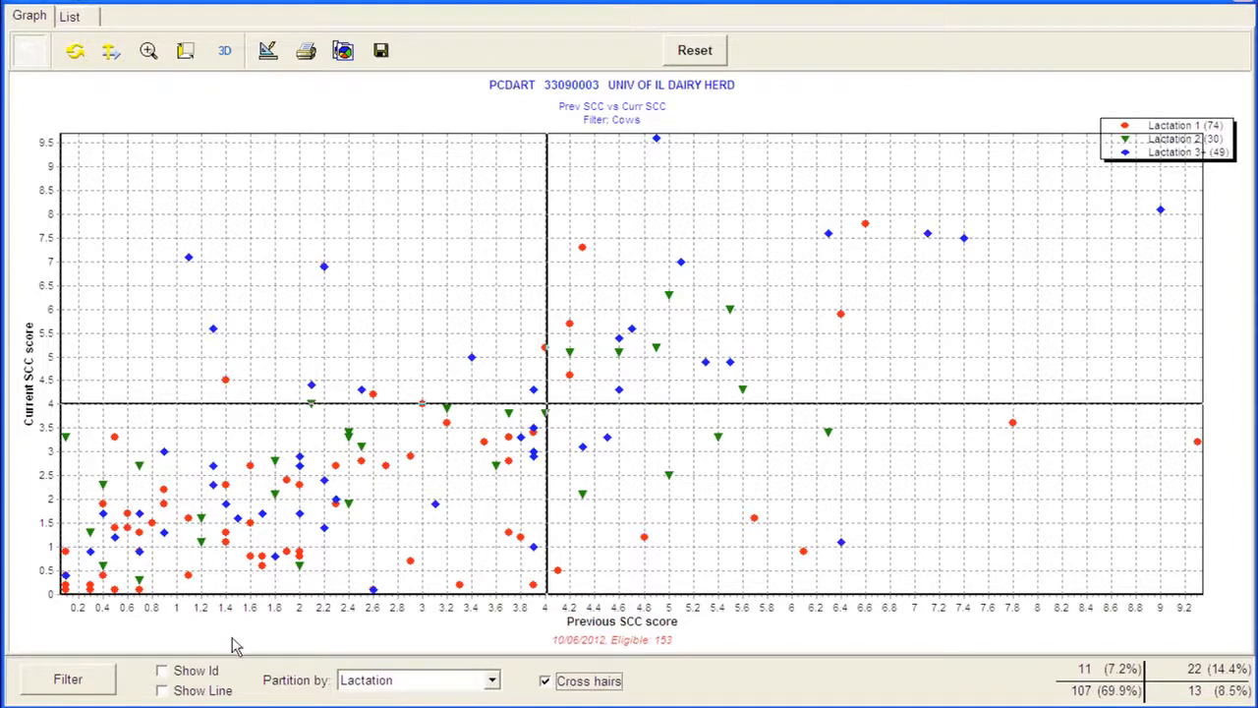
pyautogui.moveTo(40, 265)
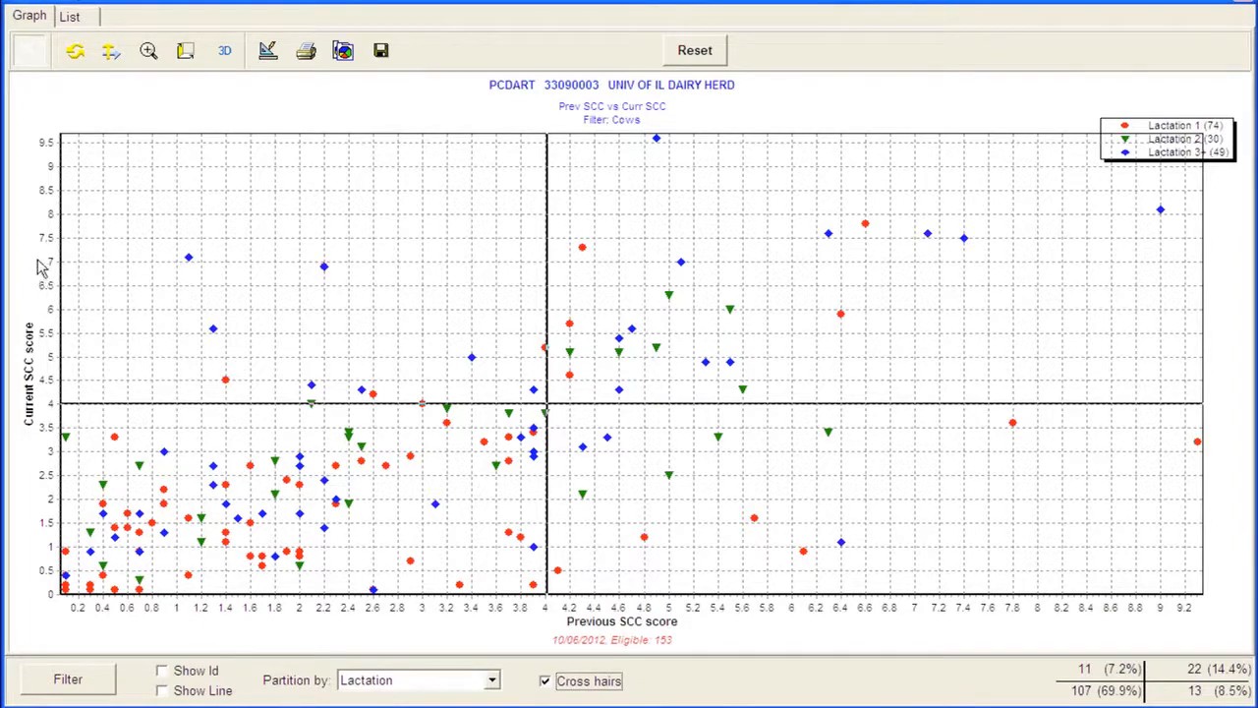
pyautogui.moveTo(326, 283)
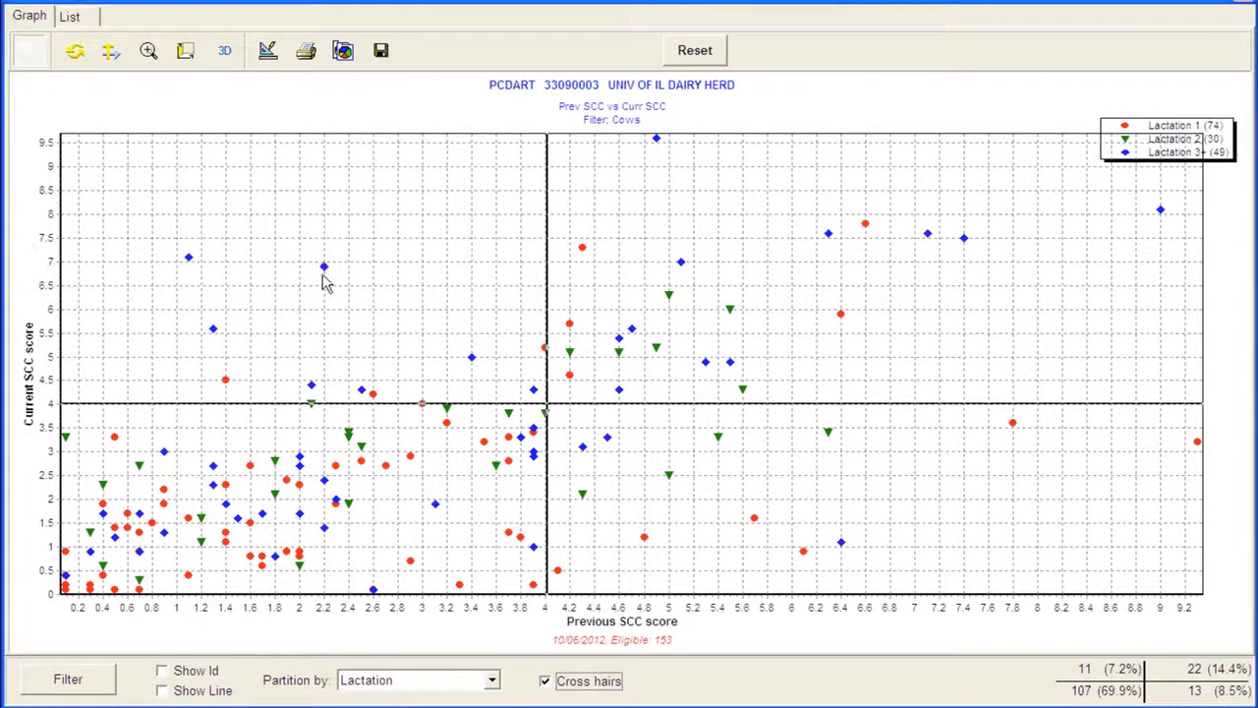
pyautogui.moveTo(409, 330)
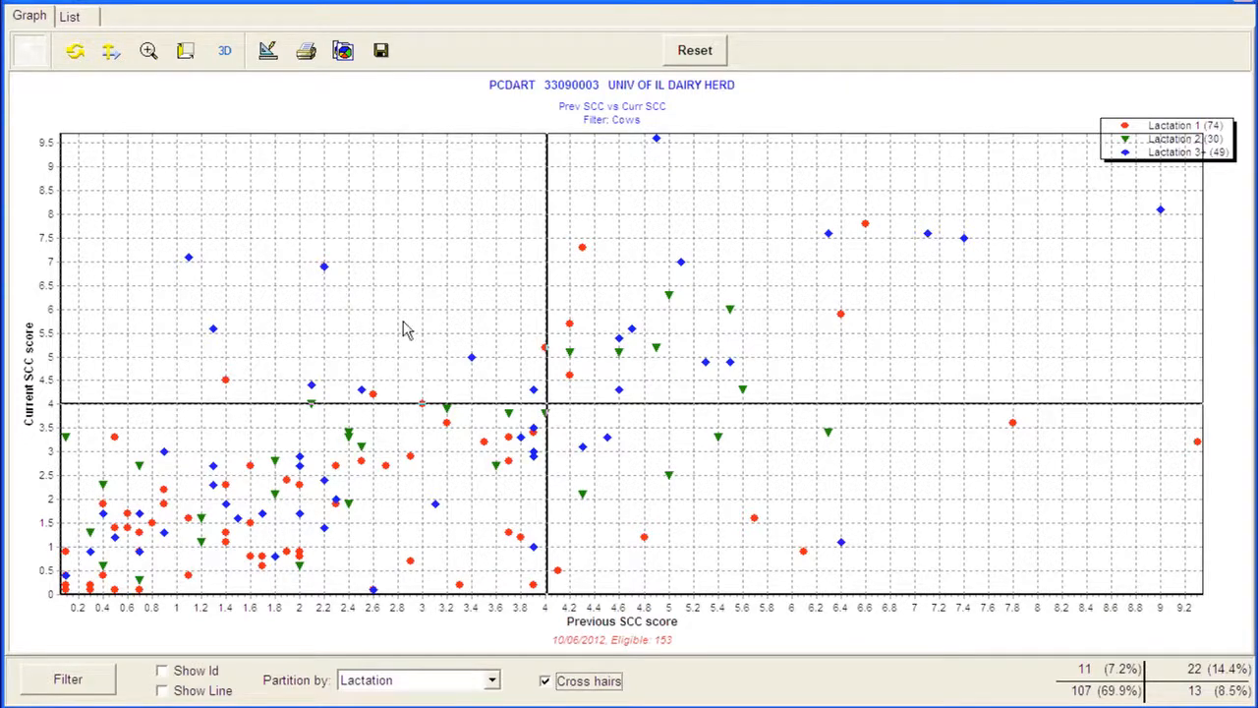
pyautogui.moveTo(942, 251)
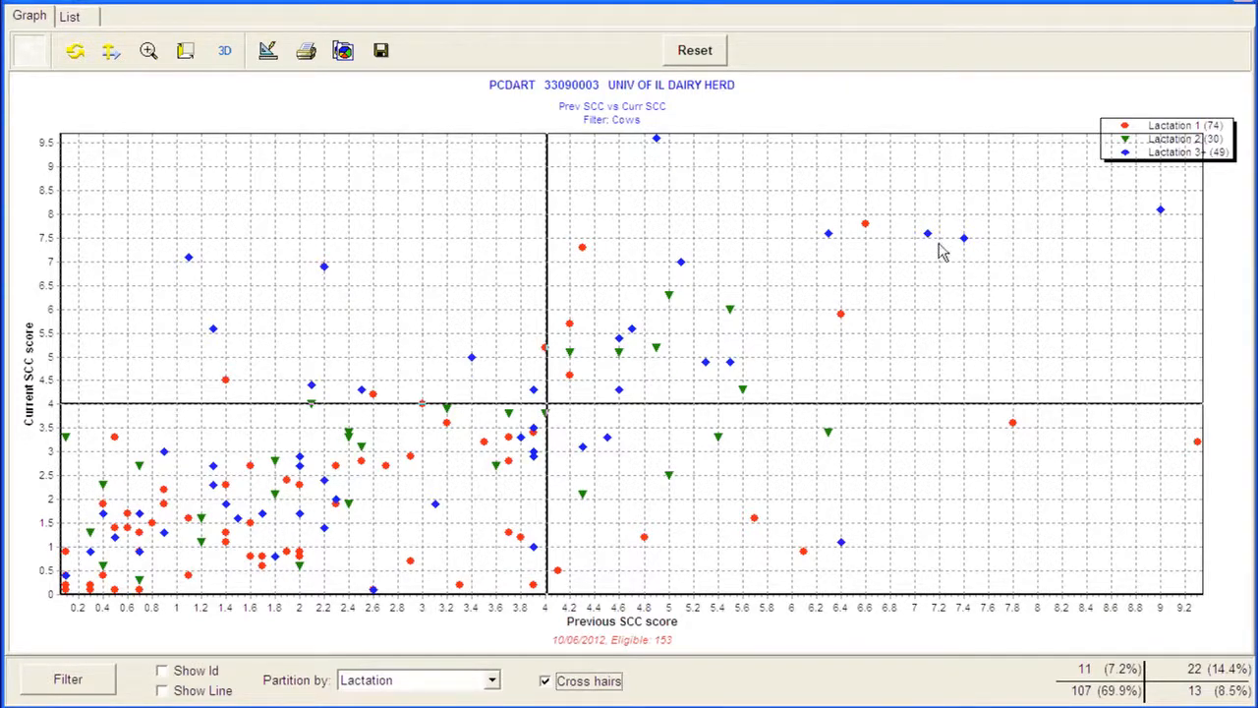
pyautogui.moveTo(629, 200)
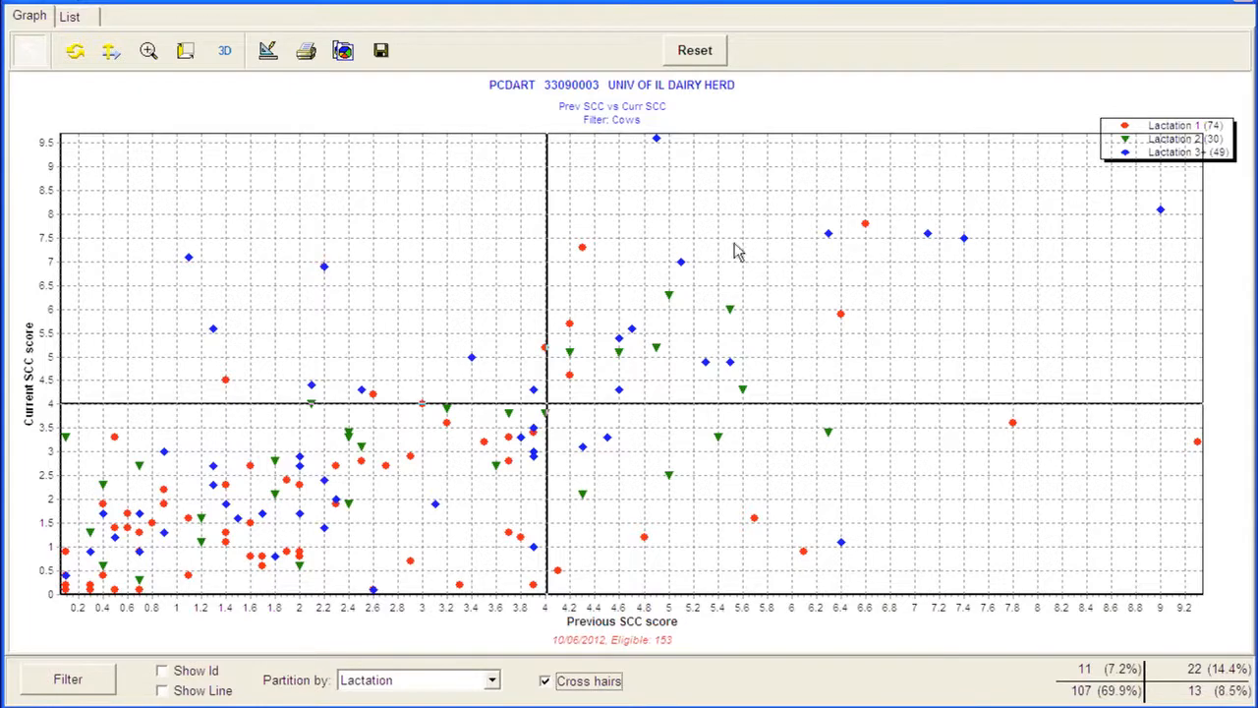
pyautogui.moveTo(771, 299)
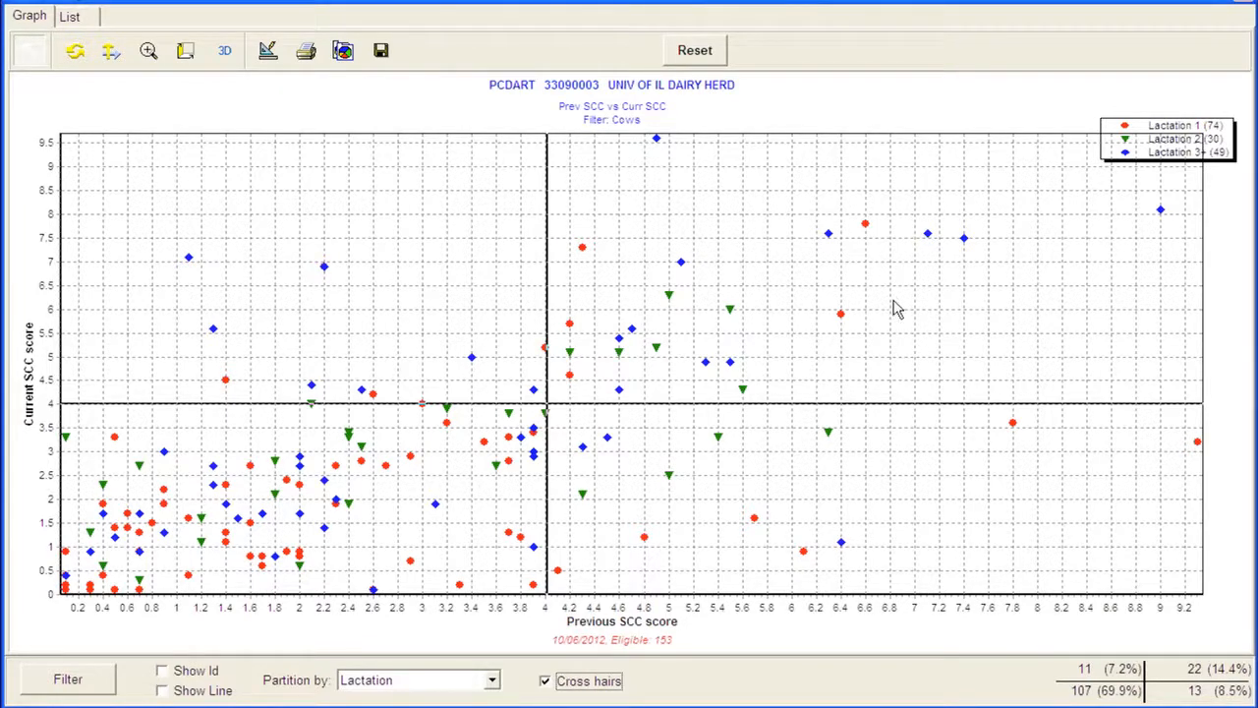
pyautogui.moveTo(889, 480)
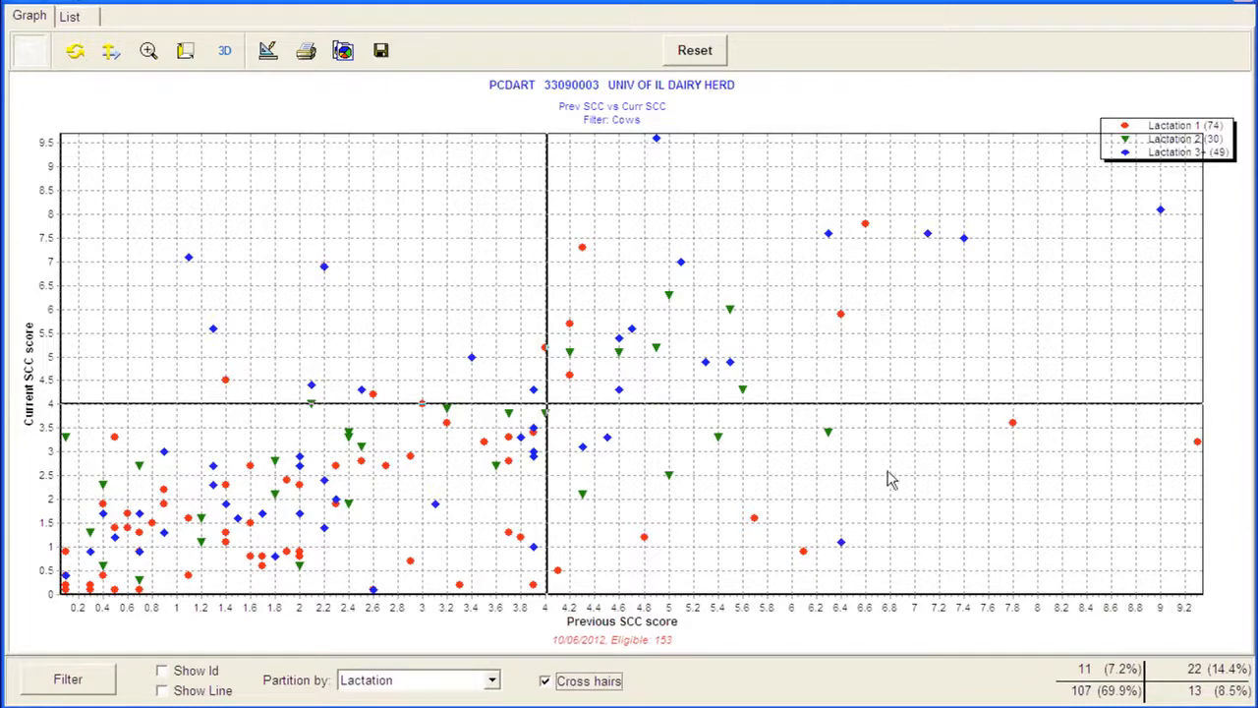
pyautogui.moveTo(594, 617)
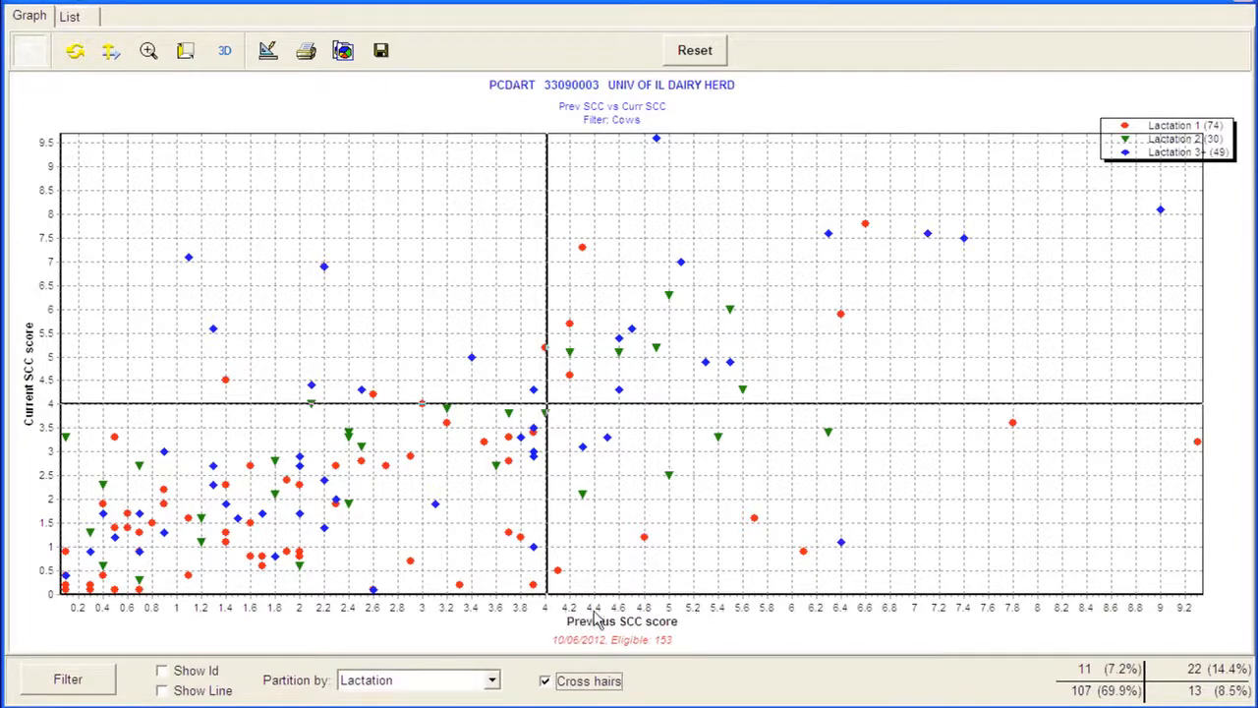
pyautogui.moveTo(1140, 620)
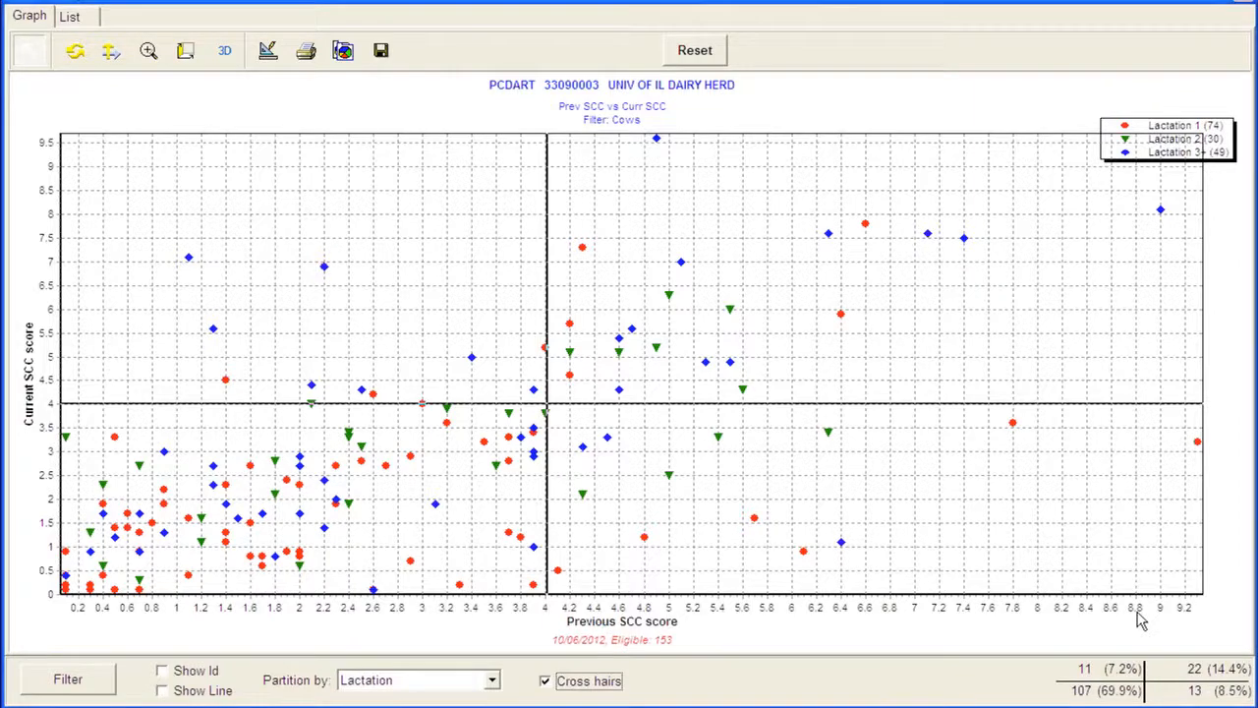
pyautogui.moveTo(659, 417)
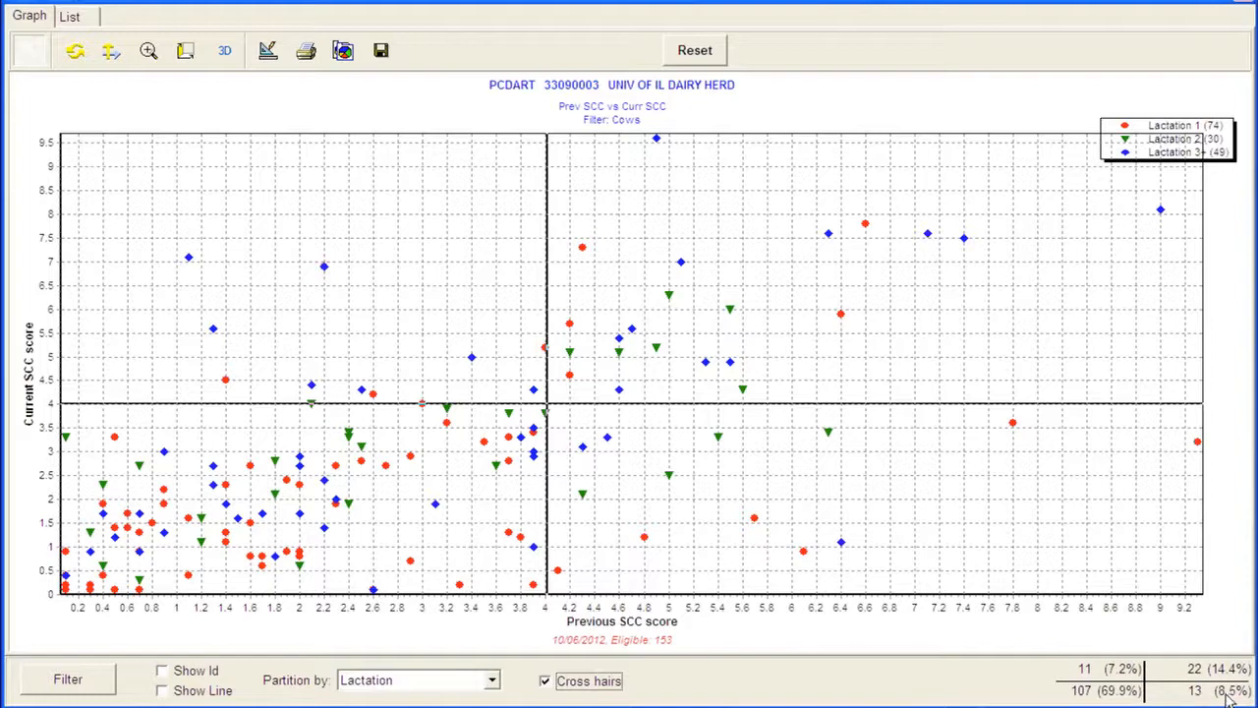
pyautogui.moveTo(973, 464)
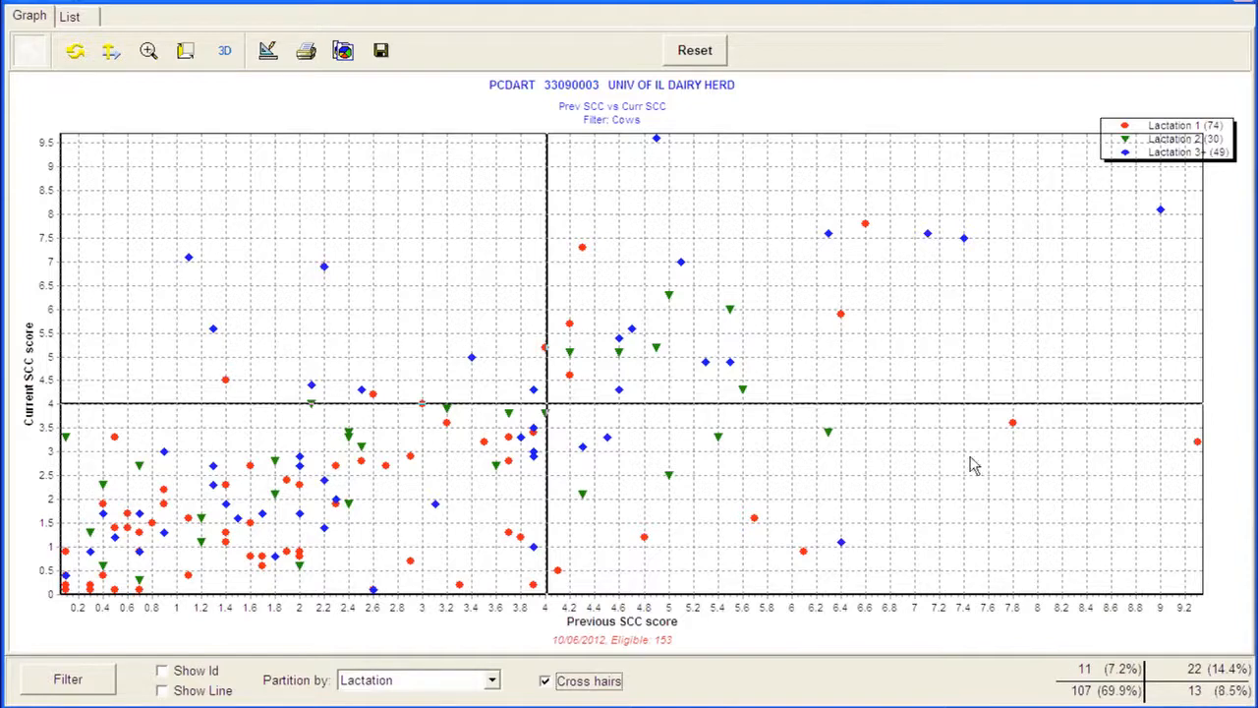
pyautogui.moveTo(934, 464)
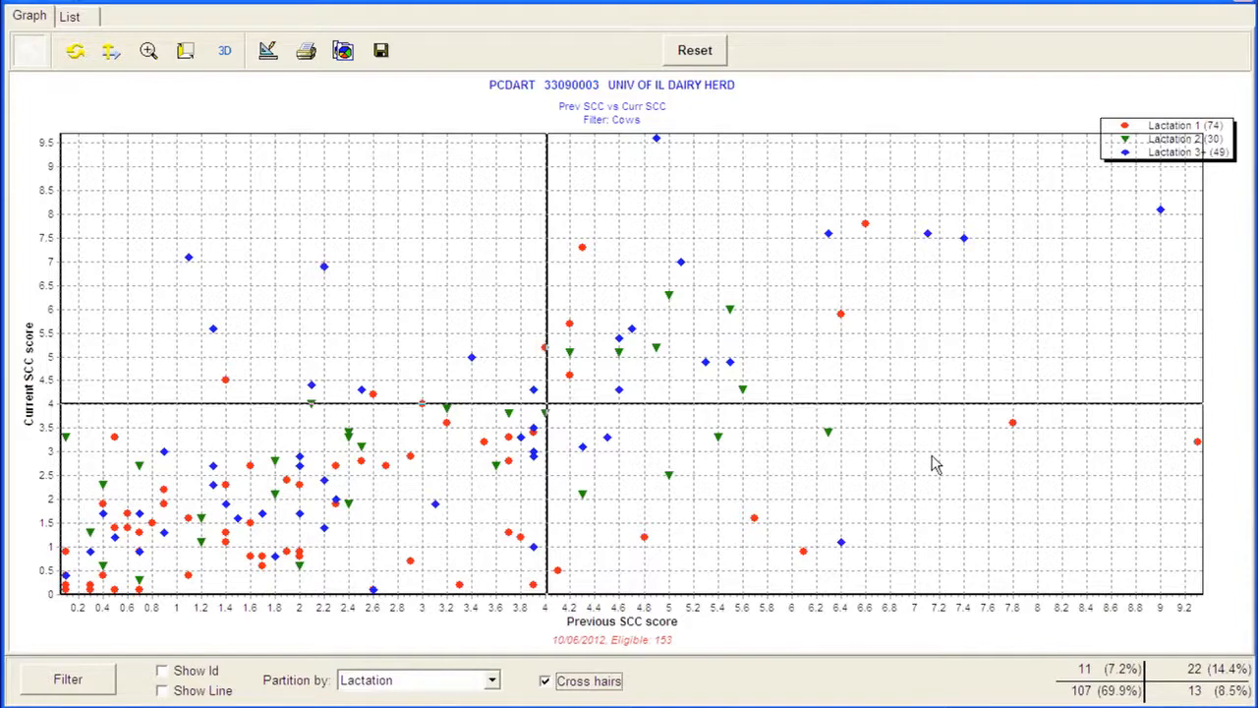
pyautogui.moveTo(845, 501)
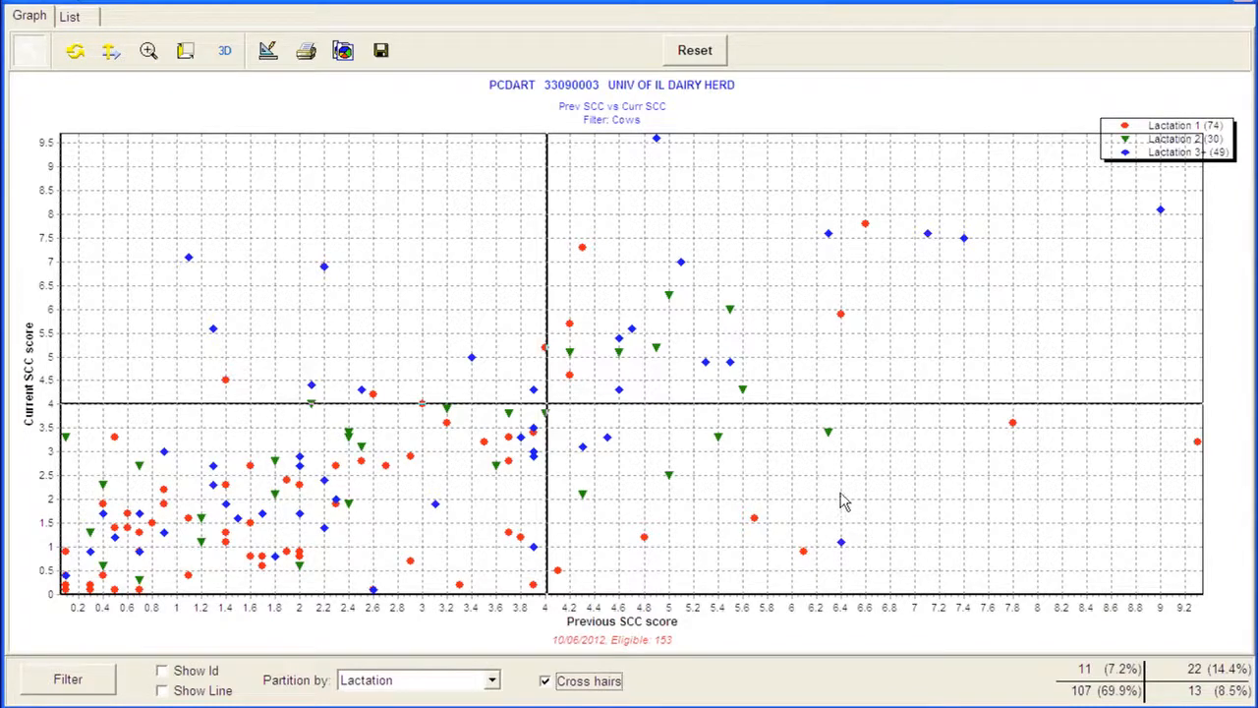
pyautogui.moveTo(1042, 503)
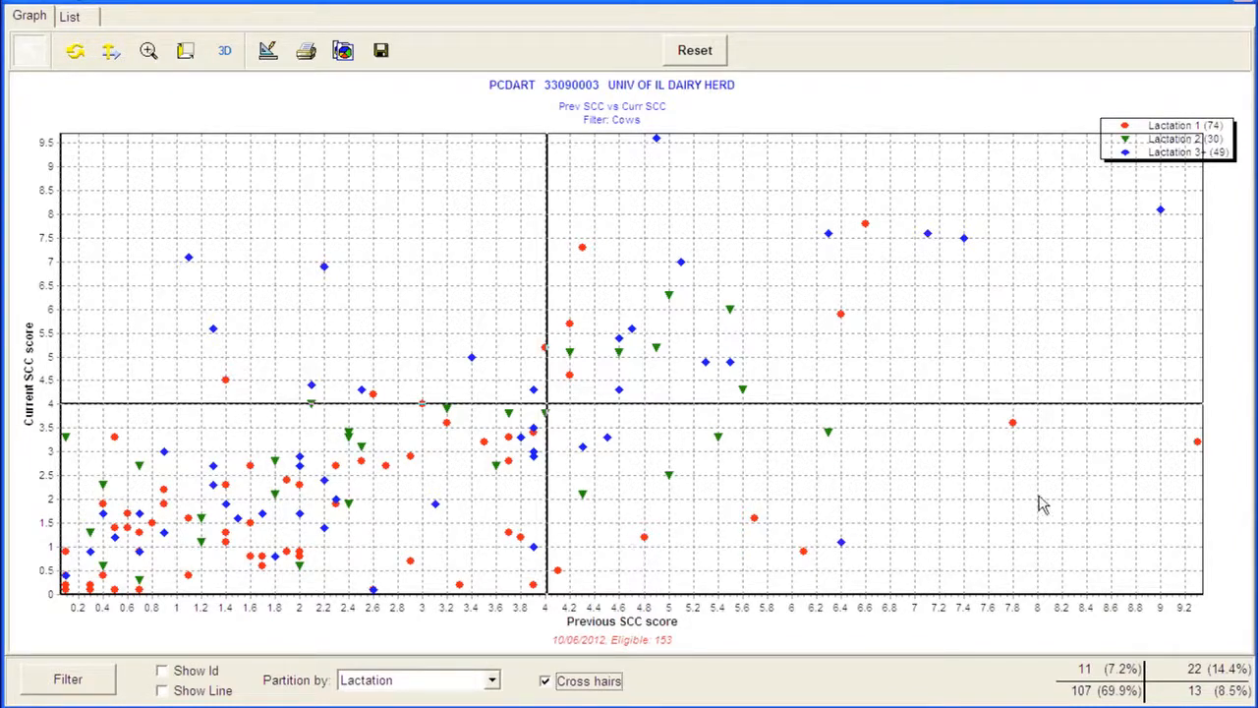
pyautogui.moveTo(601, 541)
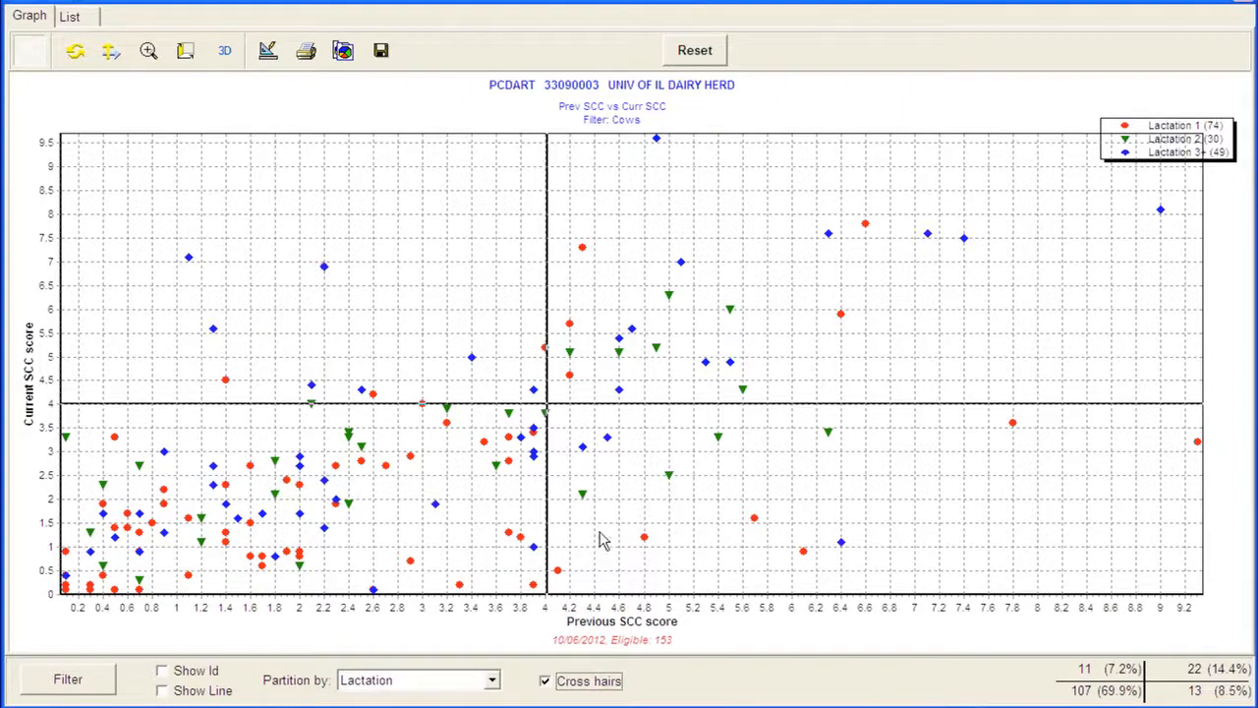
pyautogui.moveTo(751, 570)
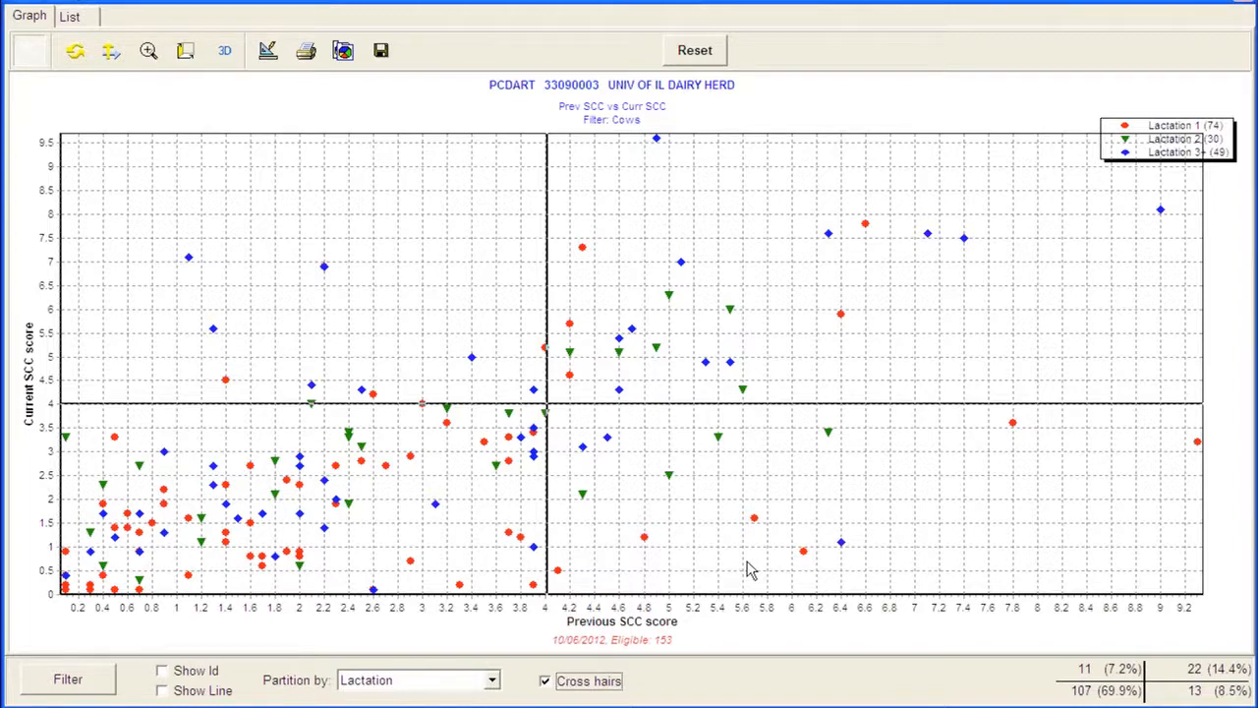
pyautogui.moveTo(480, 382)
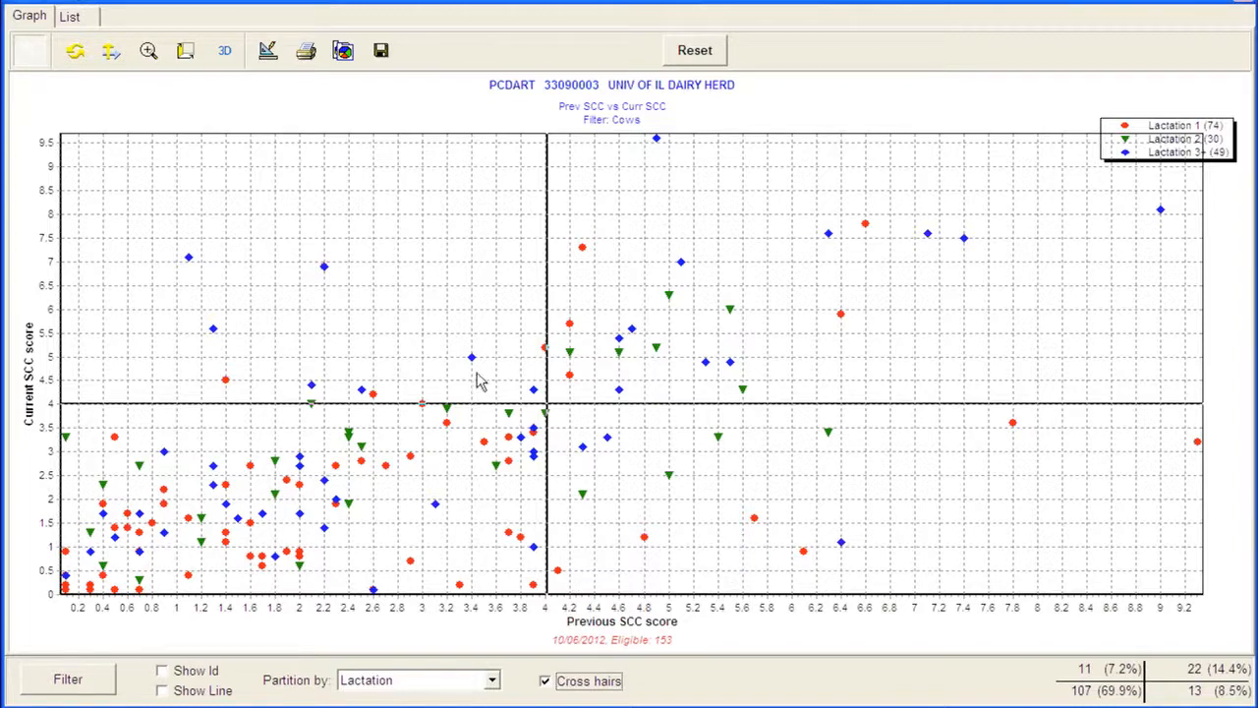
pyautogui.moveTo(669, 488)
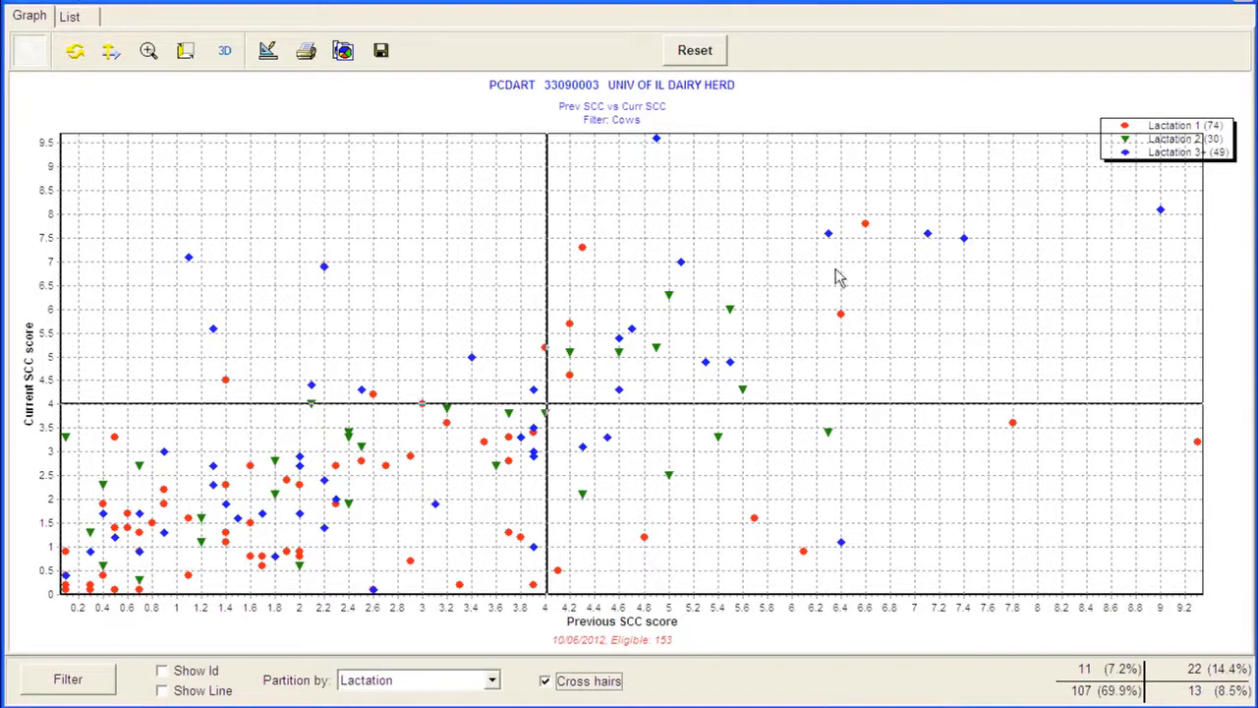
pyautogui.moveTo(850, 283)
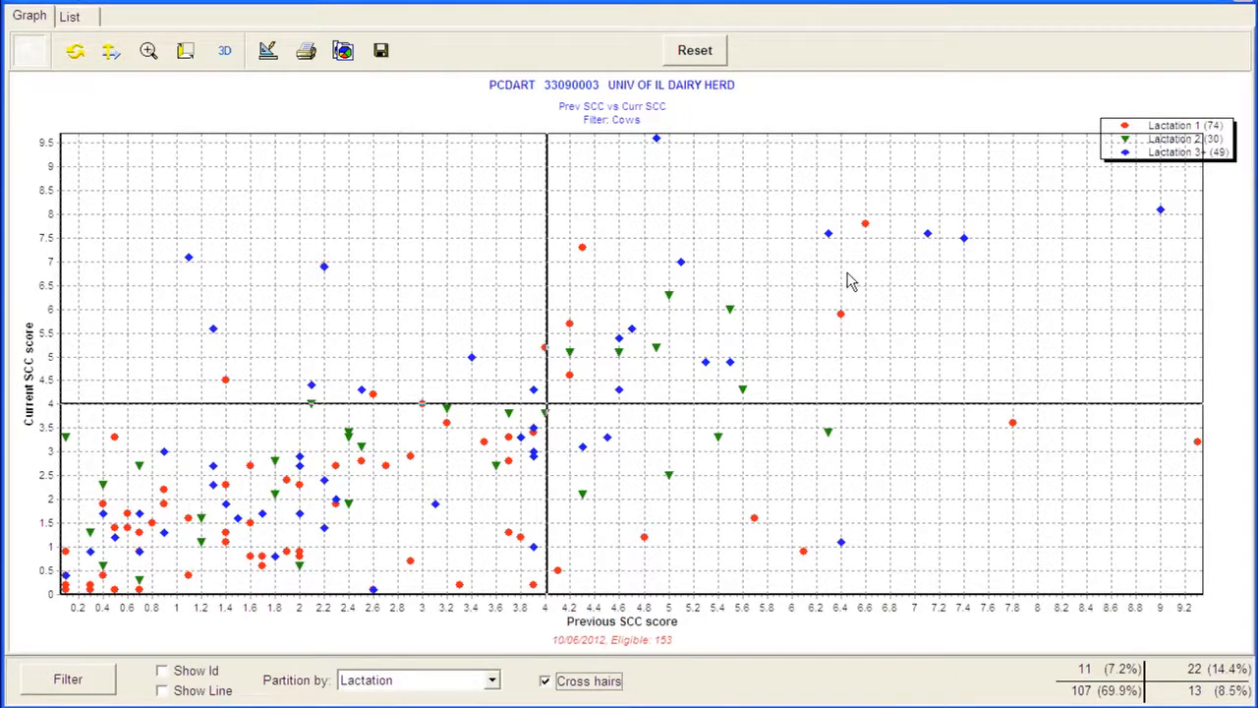
pyautogui.moveTo(850, 279)
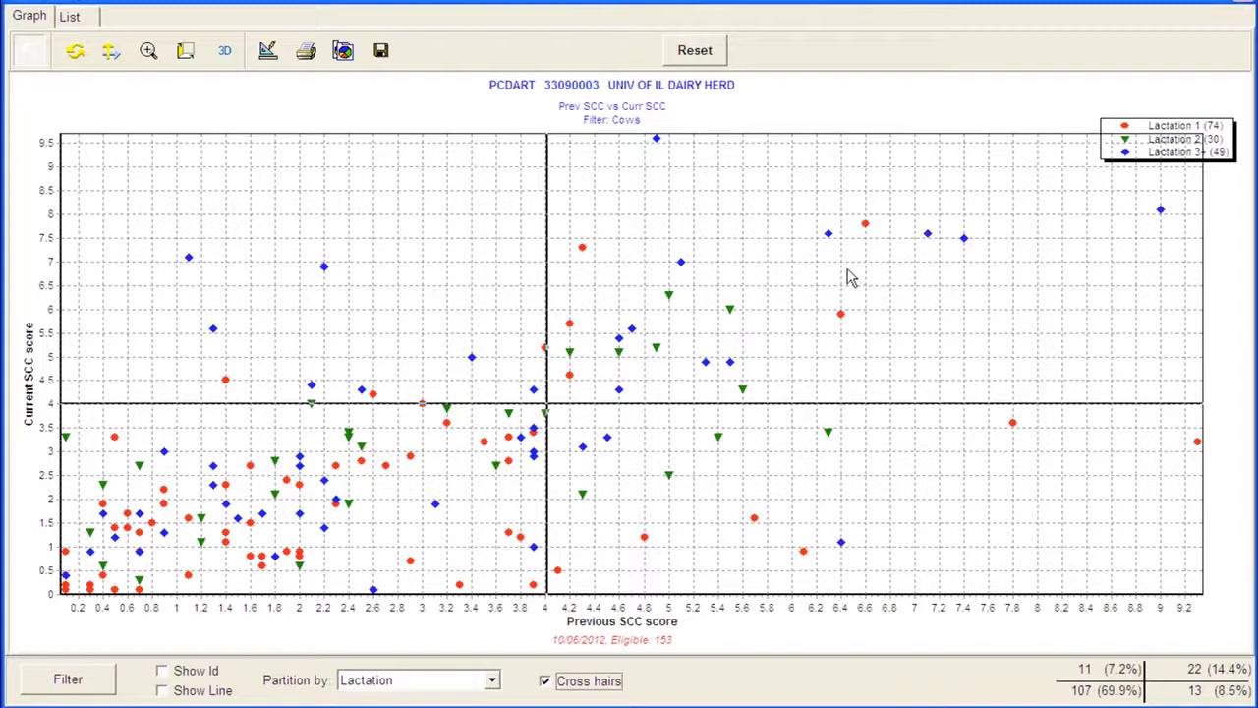
pyautogui.moveTo(383, 293)
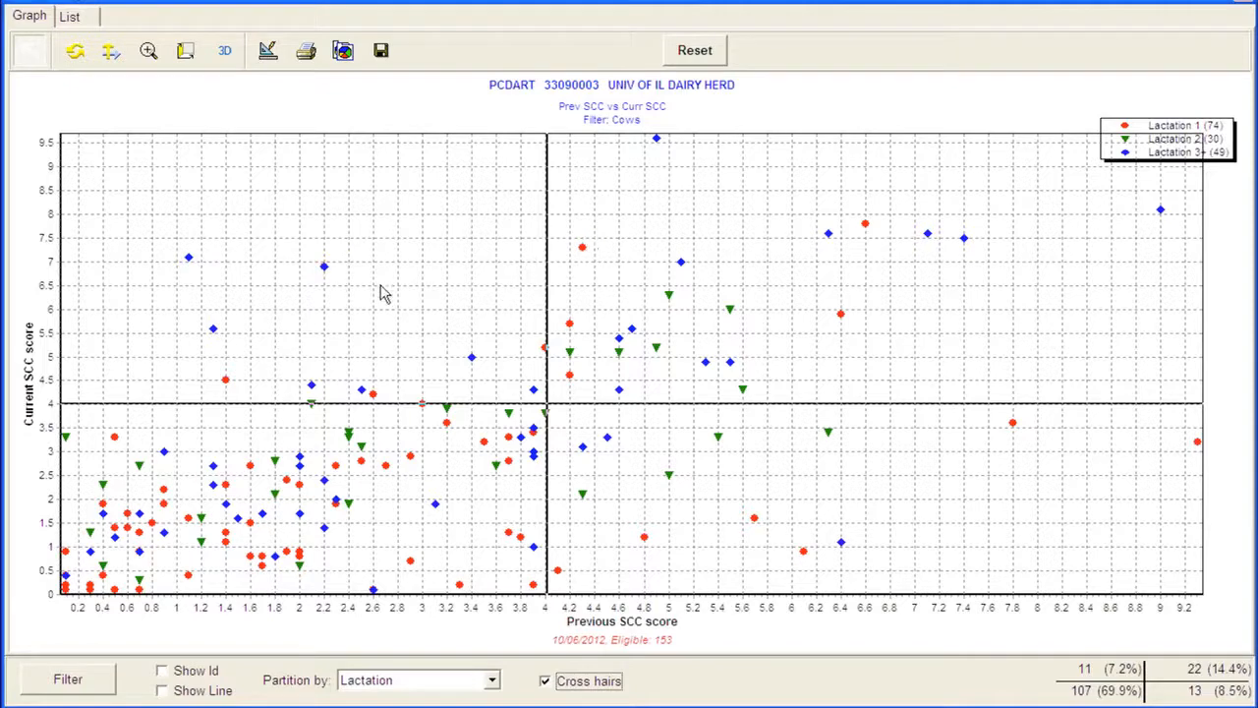
pyautogui.moveTo(279, 244)
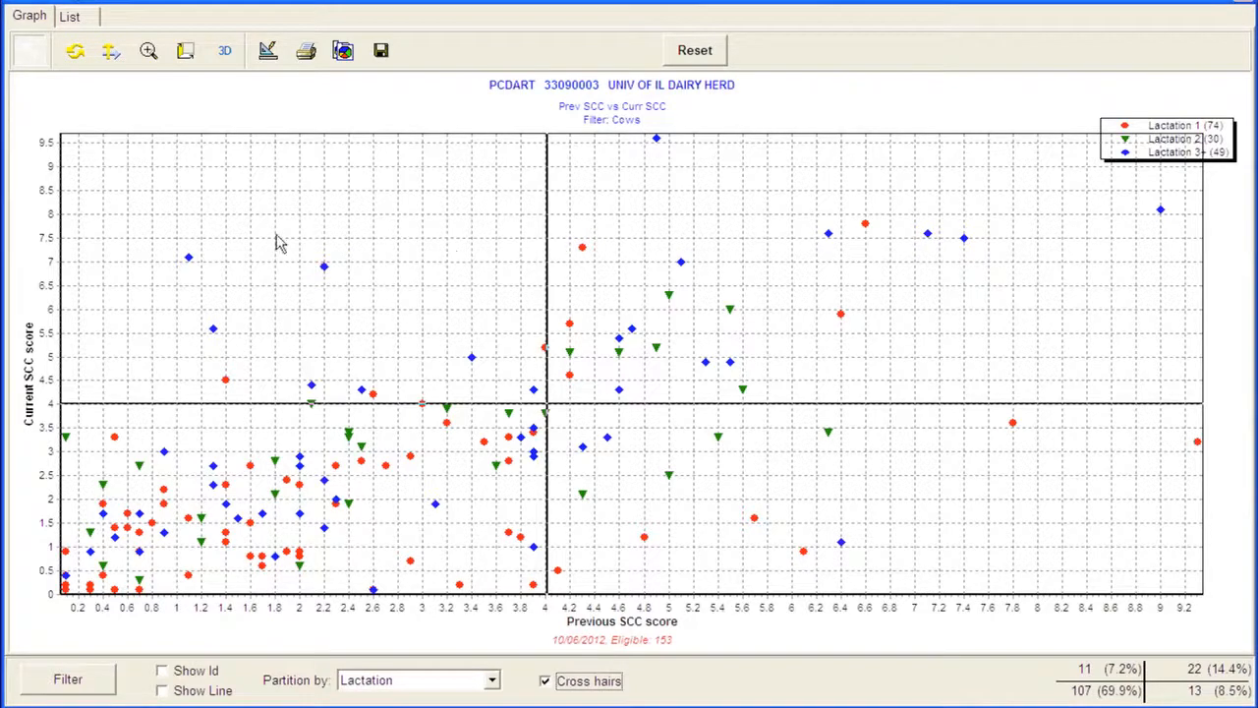
pyautogui.moveTo(588, 315)
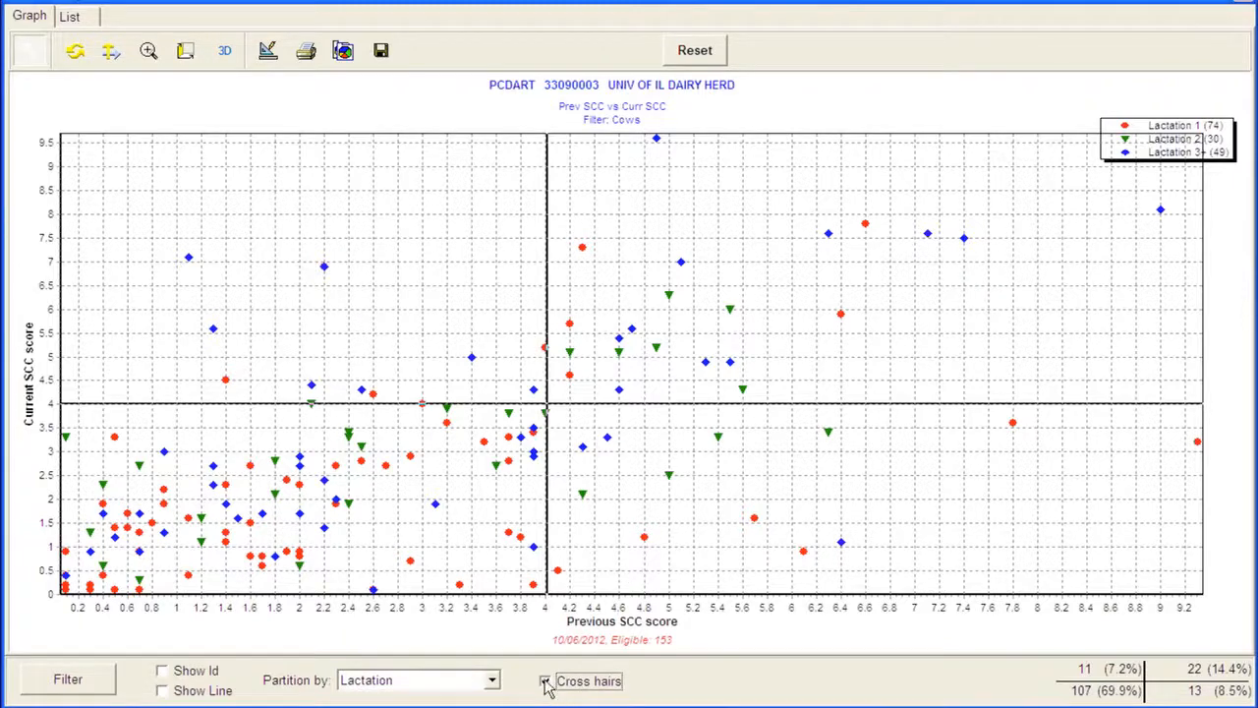
# Step: Remove the crosshairs and pick a point to open cow 8329 SUE's Quick Entry record
pyautogui.click(547, 681)
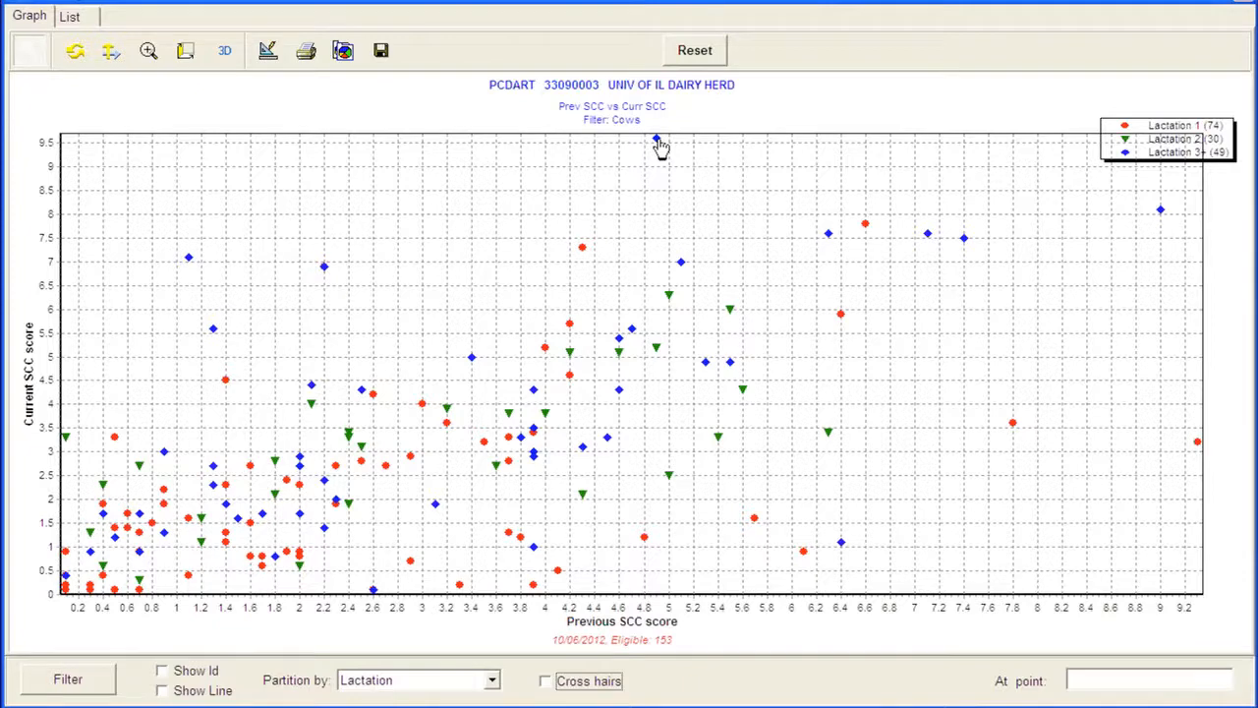
pyautogui.click(657, 138)
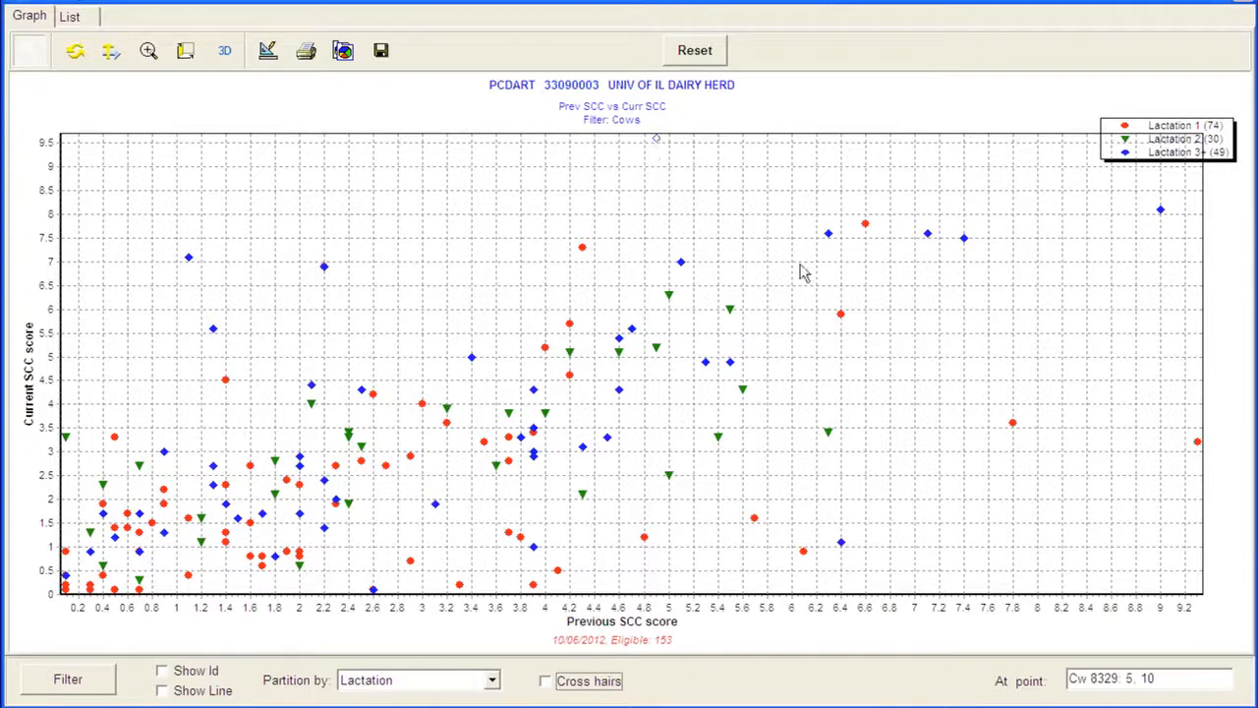
pyautogui.moveTo(1081, 698)
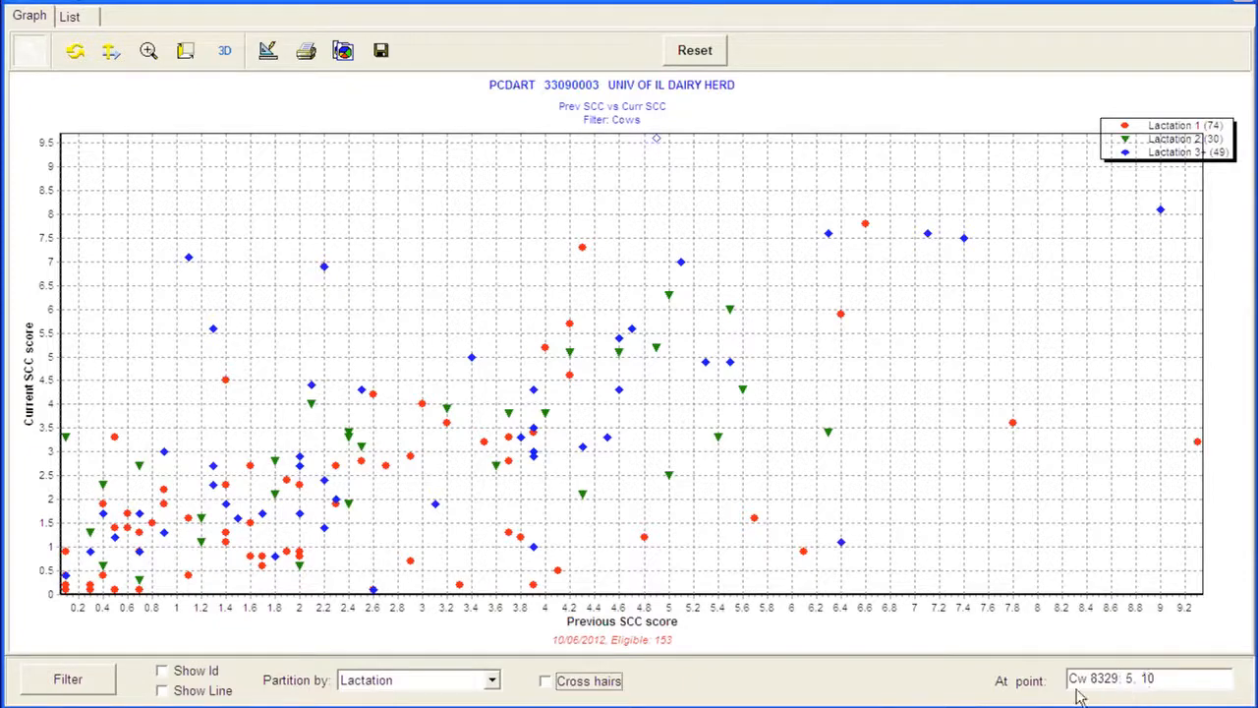
pyautogui.moveTo(1062, 692)
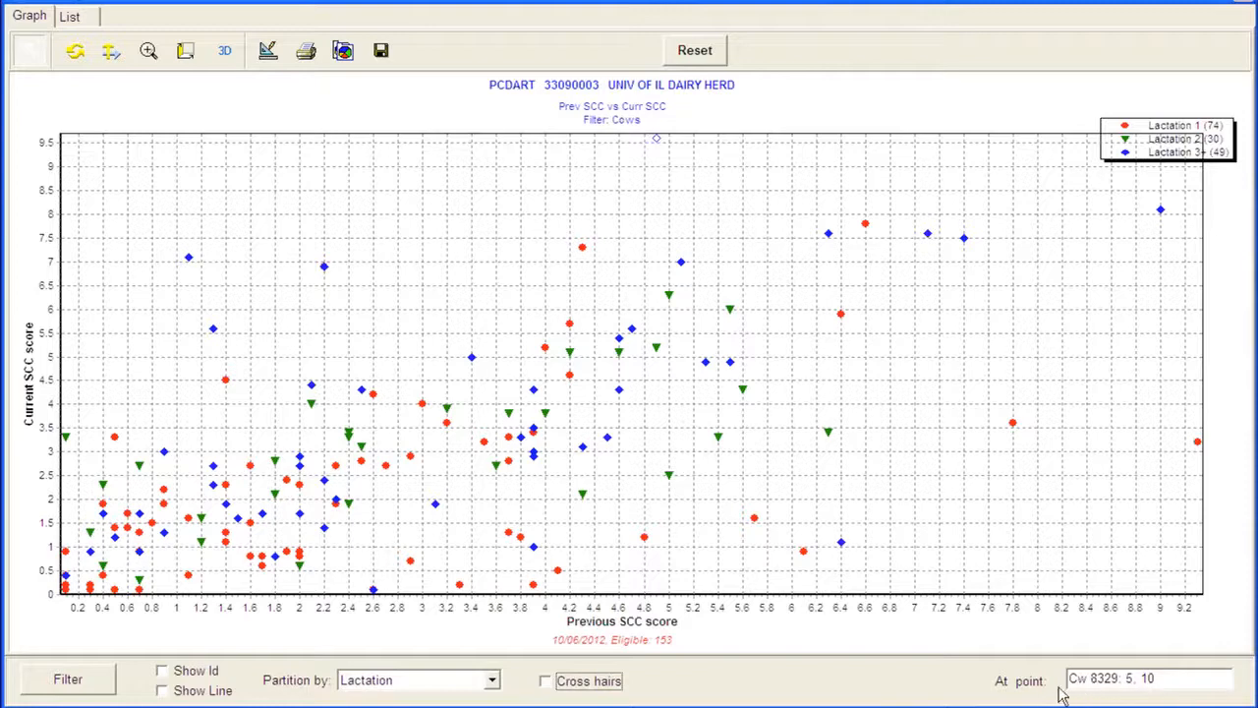
pyautogui.moveTo(657, 148)
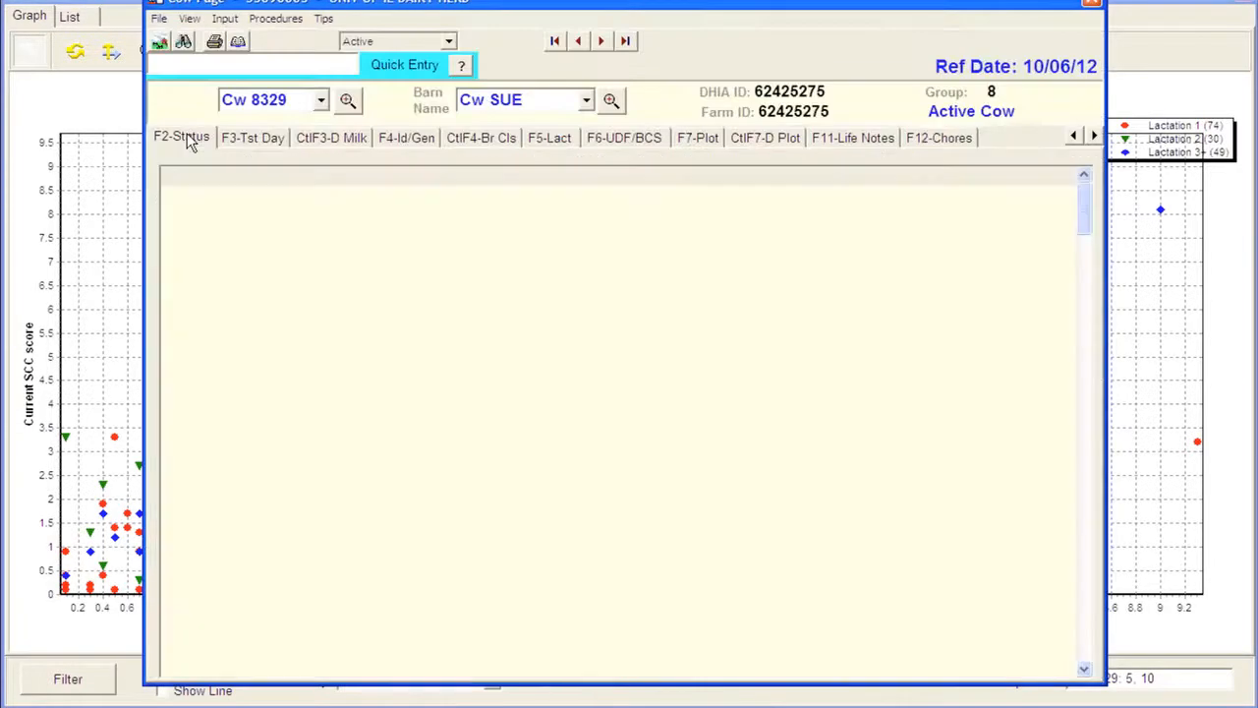
# Step: Review cow 8329's F1-Gen identity details, then return to her F2-Status event history
pyautogui.click(181, 138)
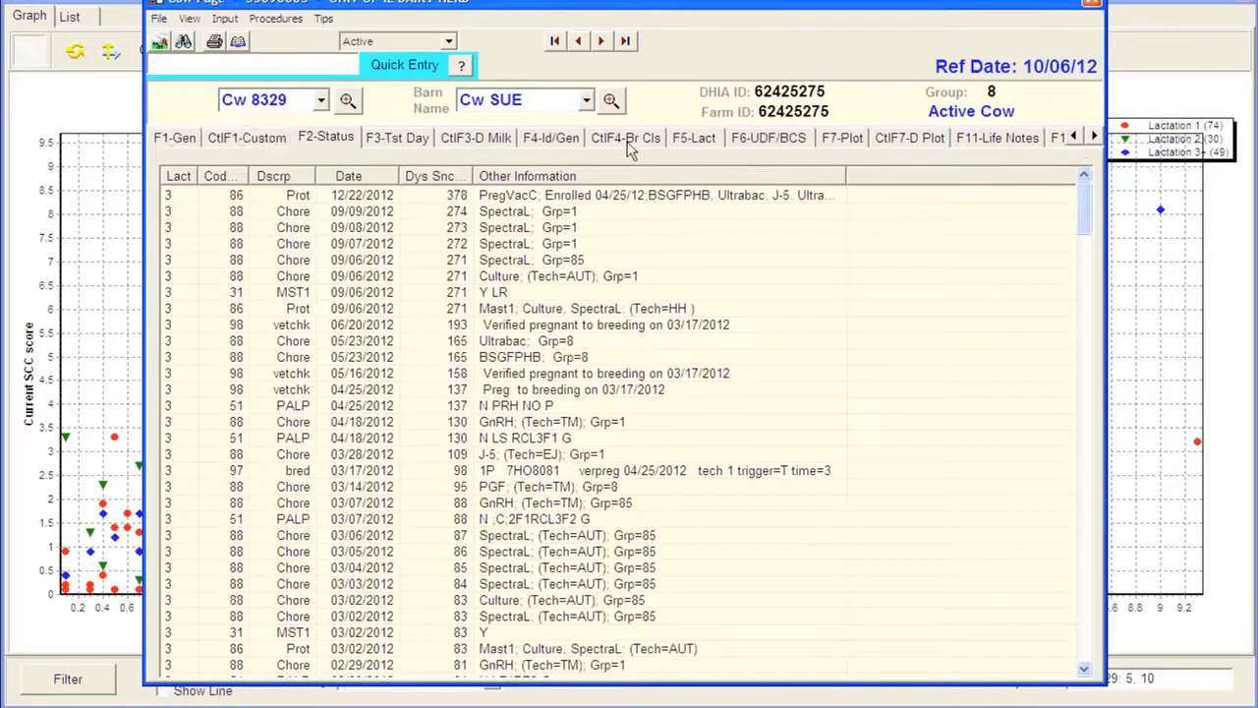
pyautogui.click(173, 138)
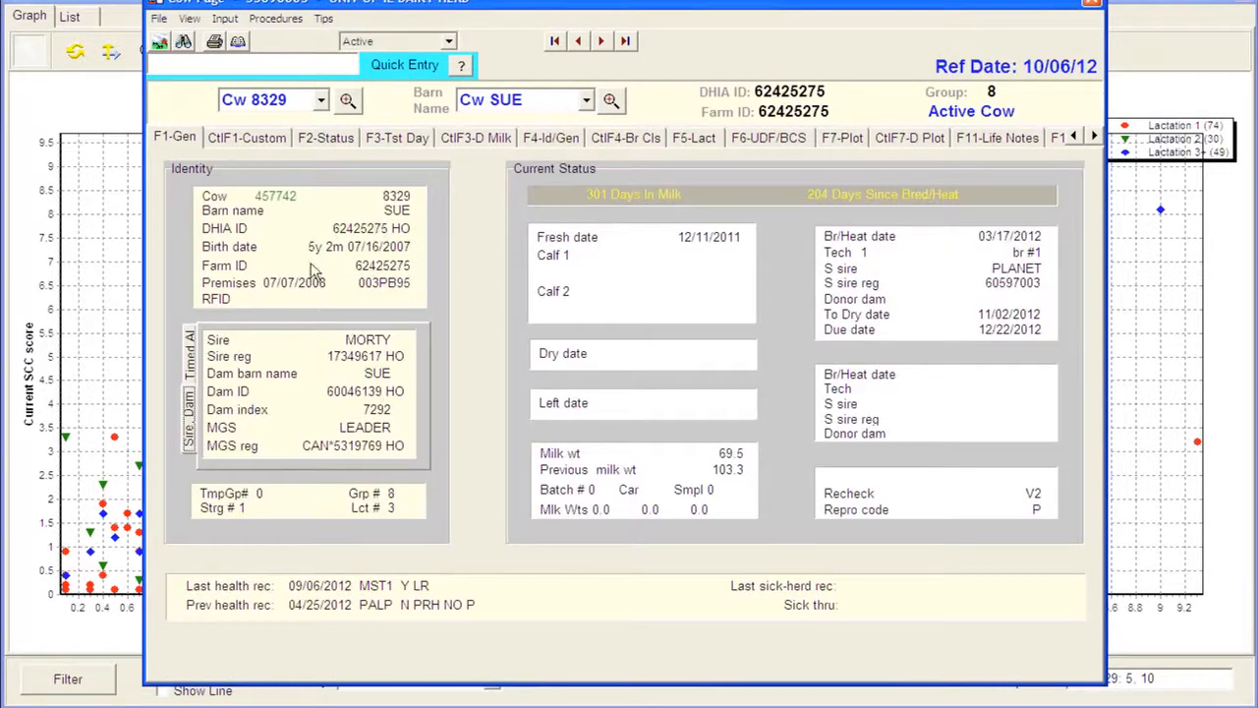
pyautogui.moveTo(462, 285)
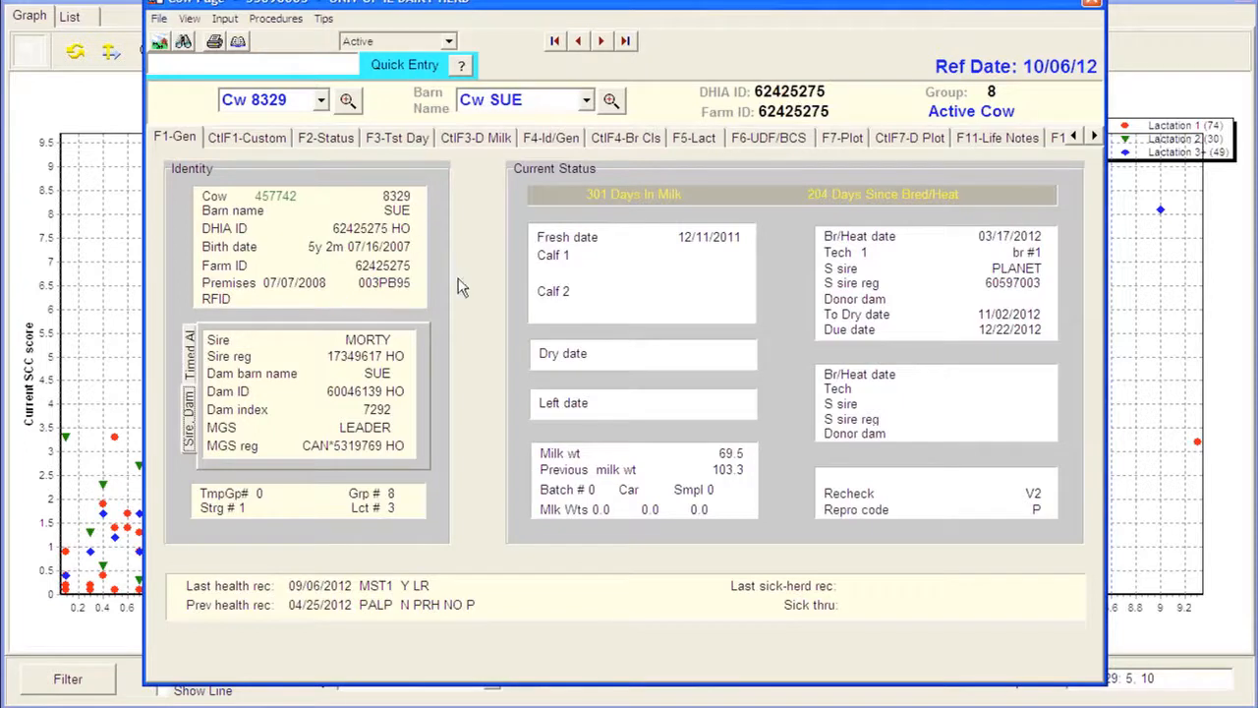
pyautogui.moveTo(808, 207)
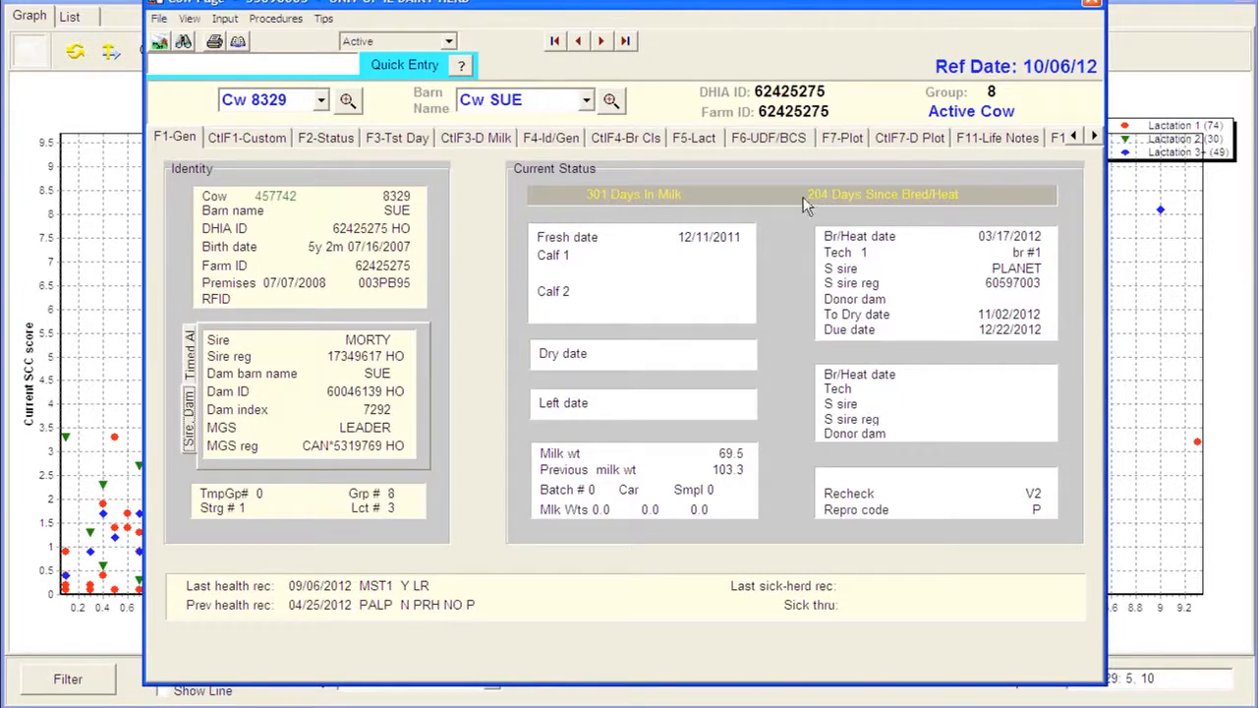
pyautogui.moveTo(826, 207)
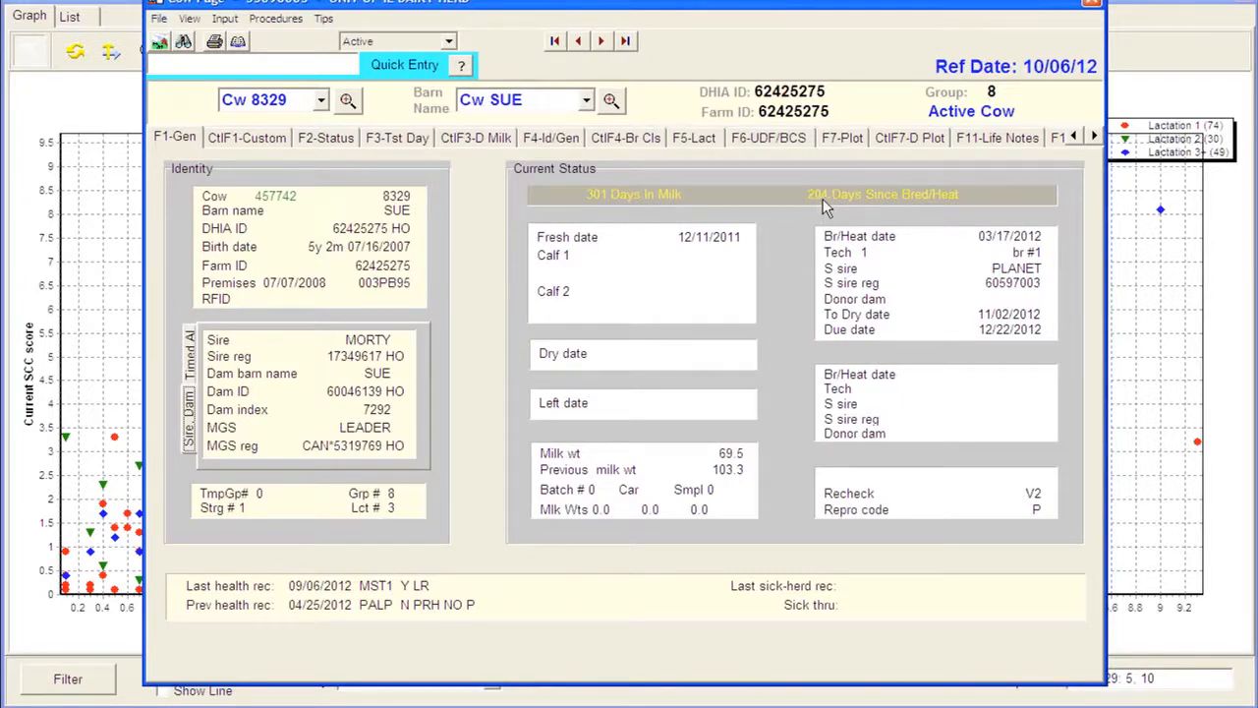
pyautogui.moveTo(1060, 529)
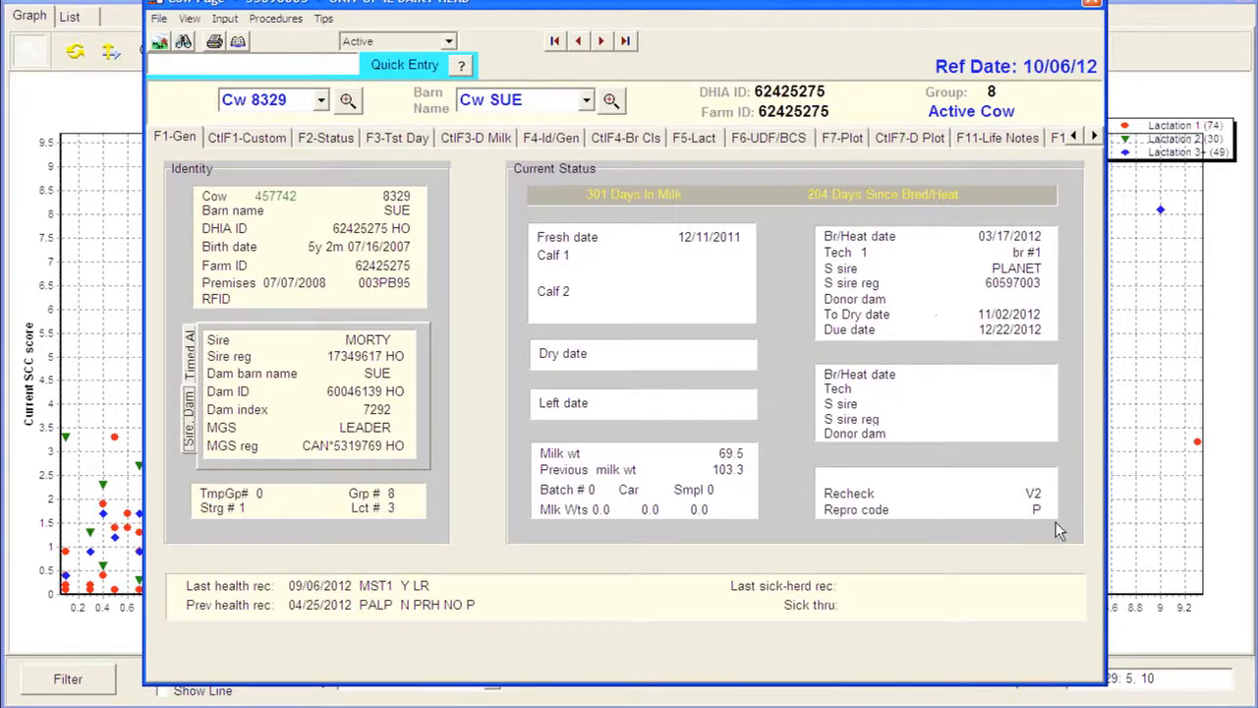
pyautogui.moveTo(1035, 502)
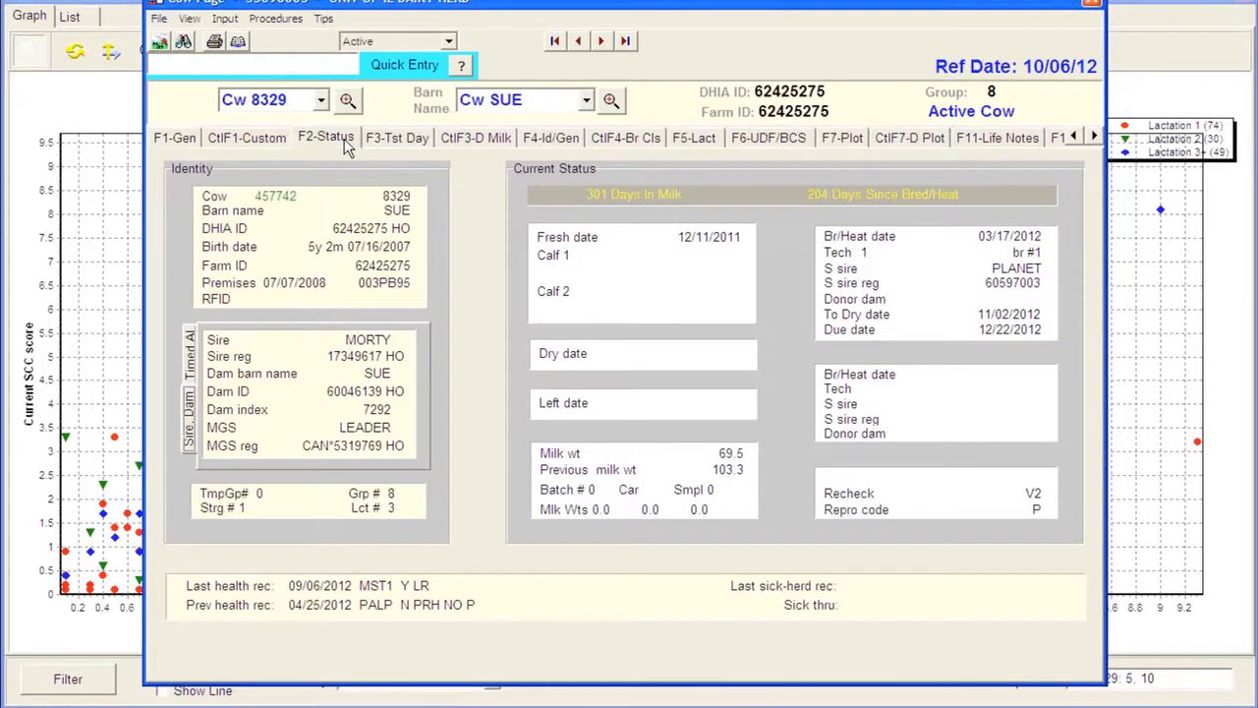
pyautogui.click(327, 137)
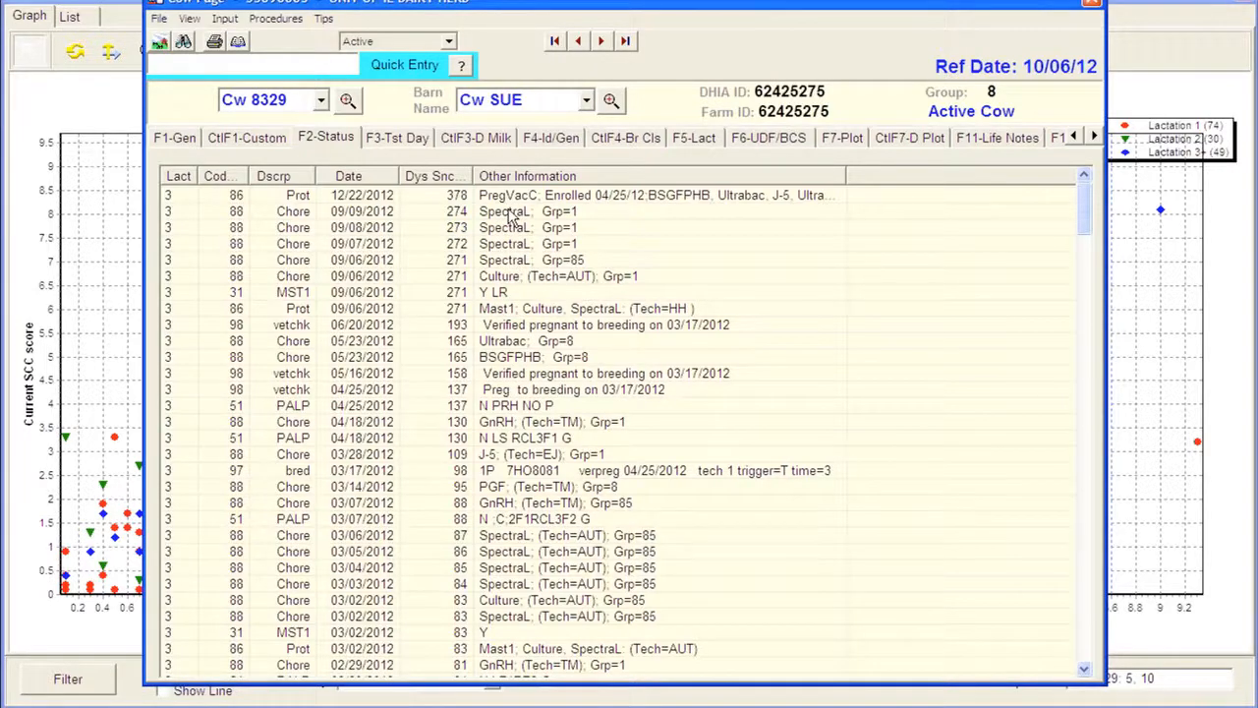
pyautogui.moveTo(409, 162)
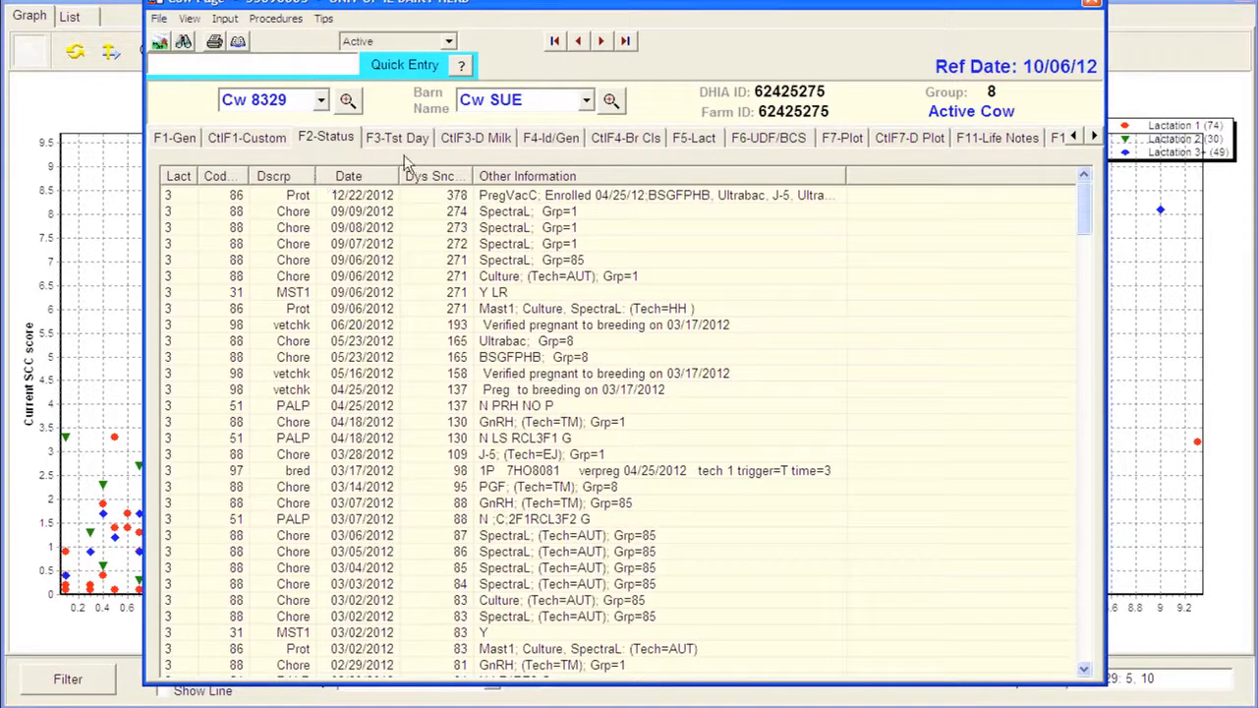
# Step: Show cow 8329 SUE's test-day milk and SCS records for current and previous lactations
pyautogui.click(397, 137)
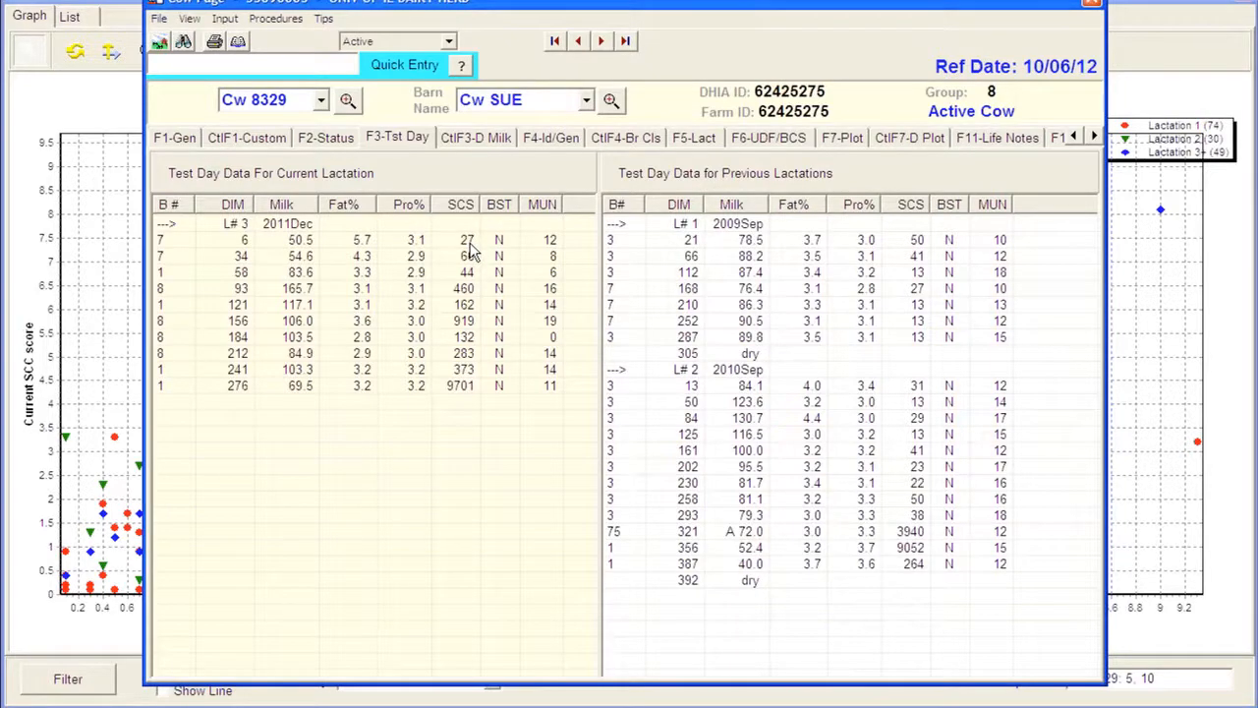
pyautogui.moveTo(475, 298)
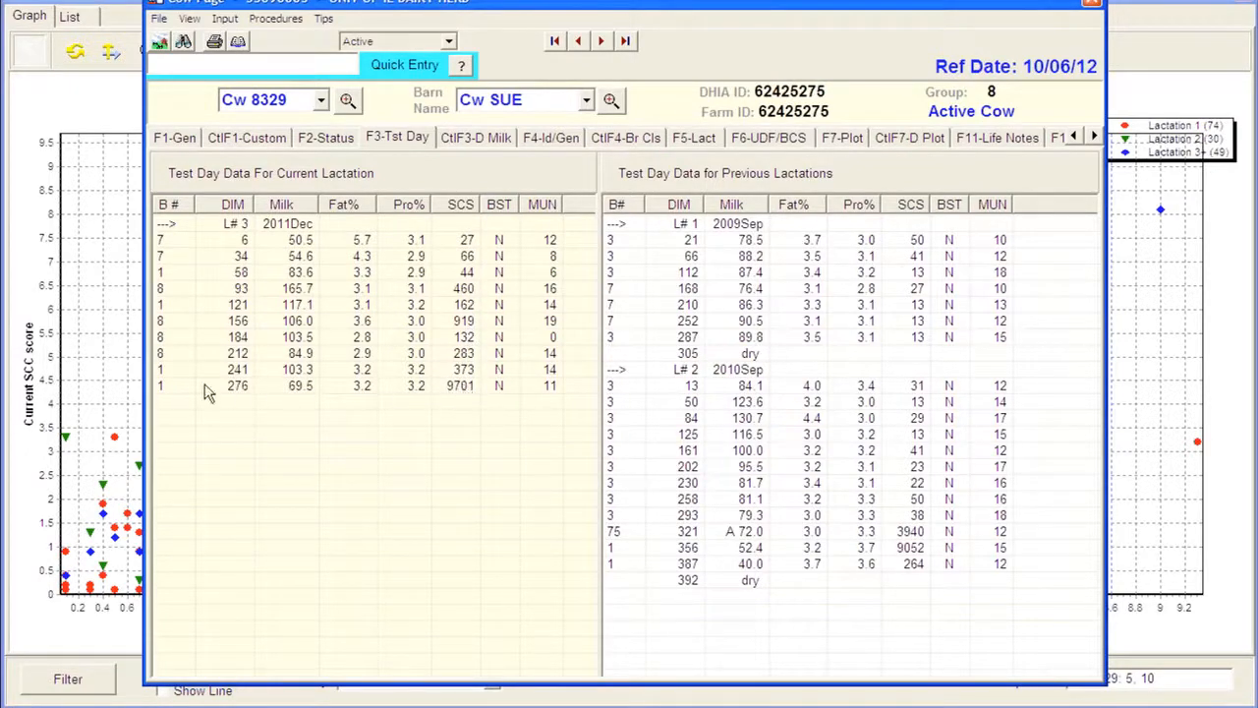
pyautogui.moveTo(491, 391)
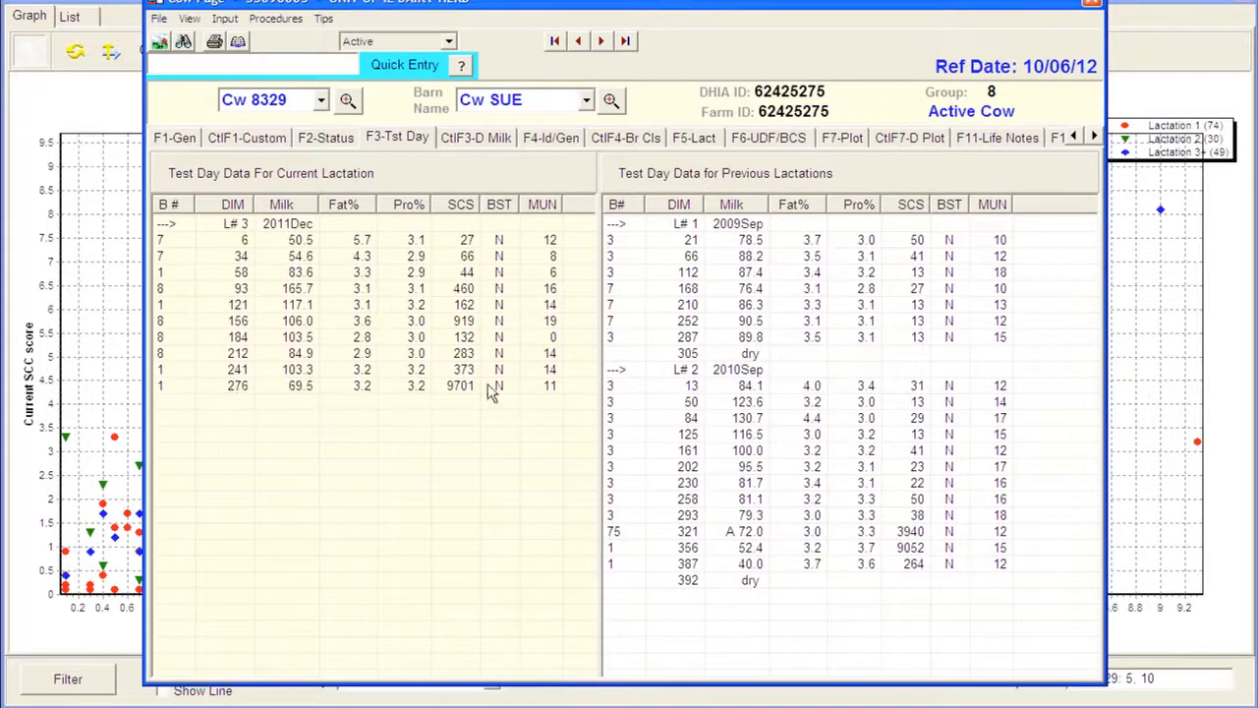
pyautogui.moveTo(476, 395)
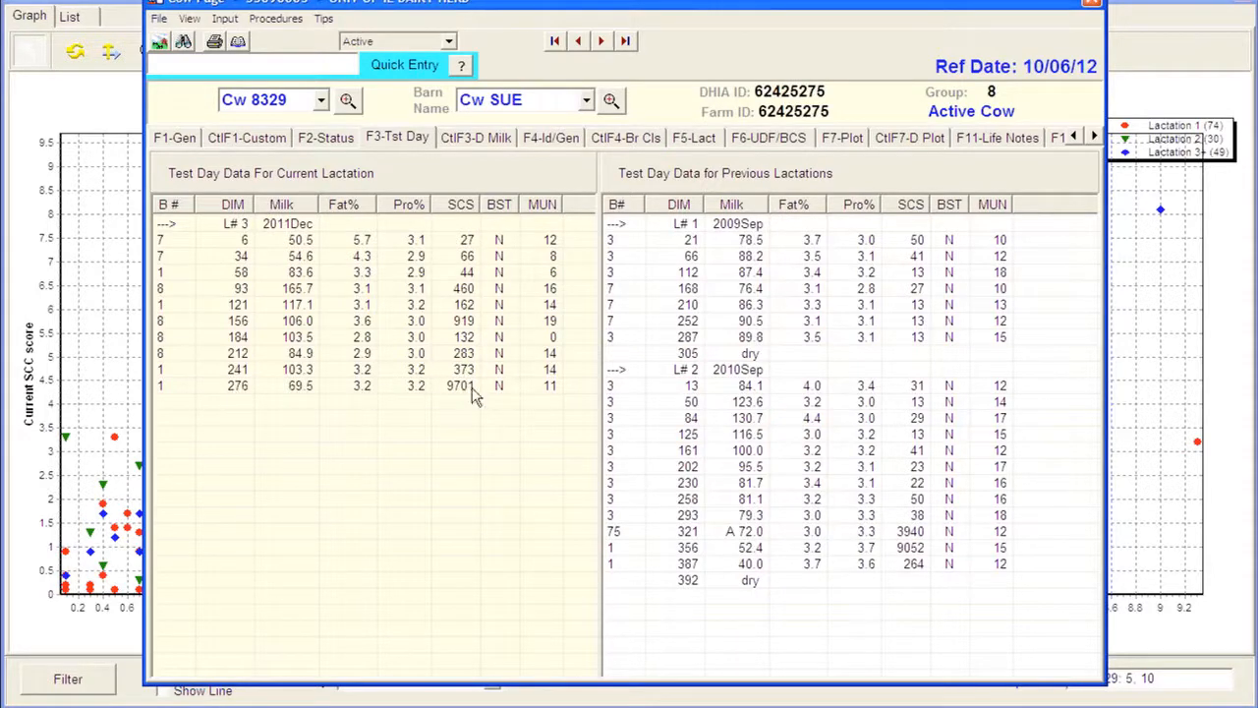
pyautogui.moveTo(468, 394)
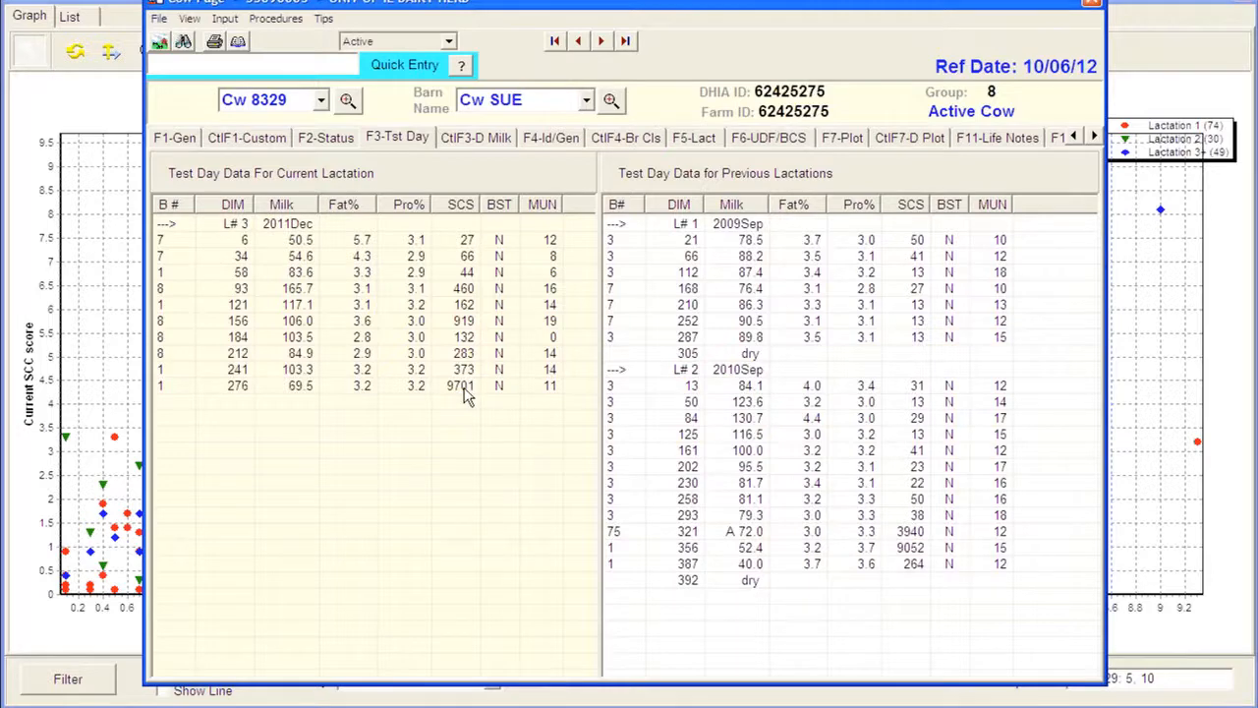
pyautogui.moveTo(944, 42)
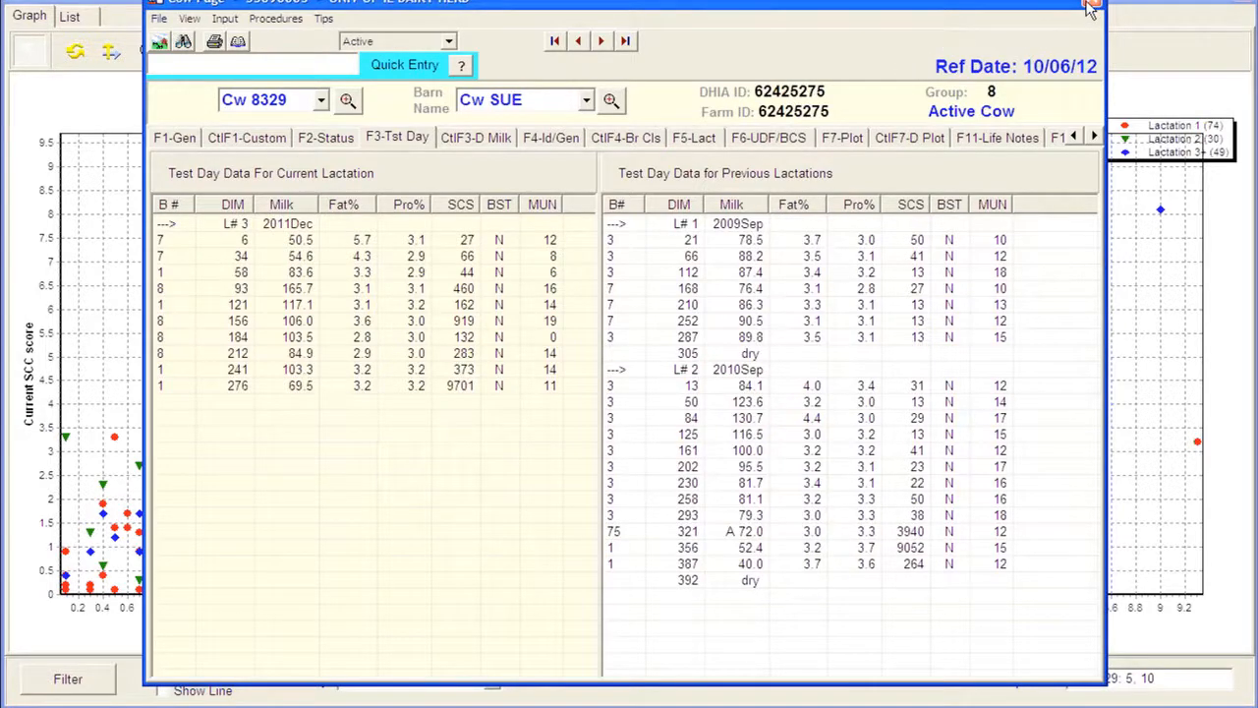
pyautogui.moveTo(326, 306)
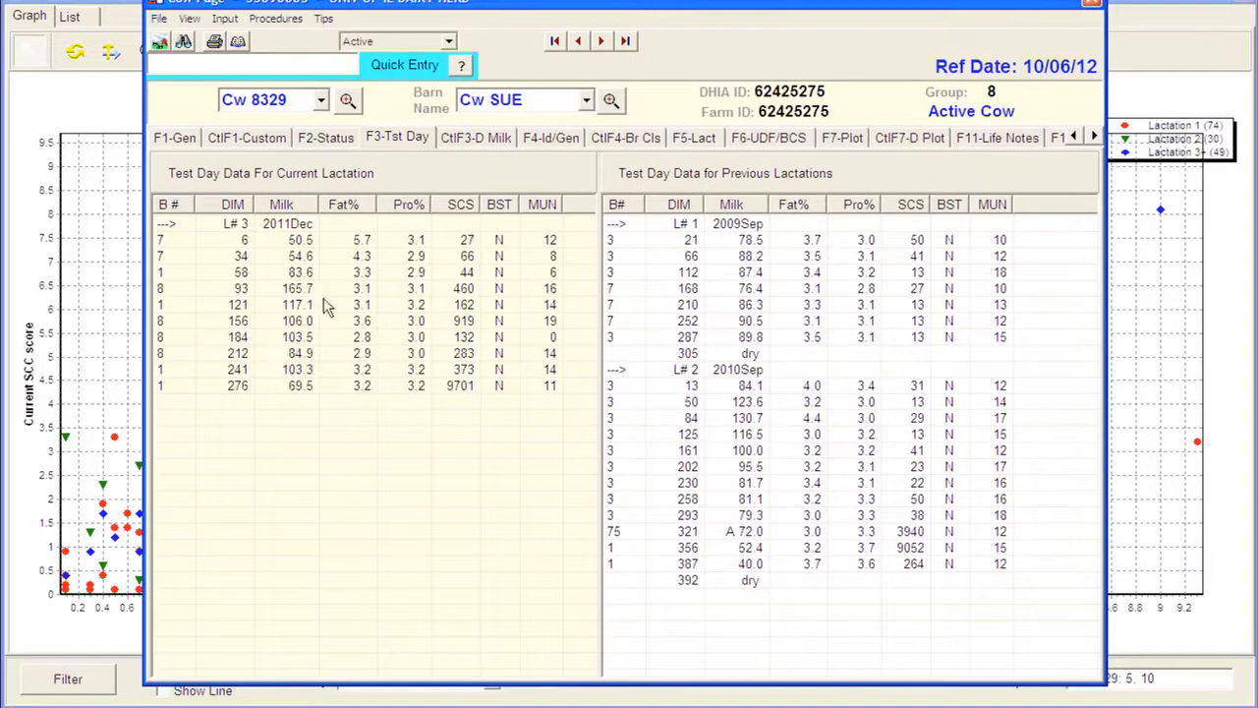
# Step: Close cow 8329's record and exit the Predefined Scatter Plots dialog back to Reports
pyautogui.click(30, 16)
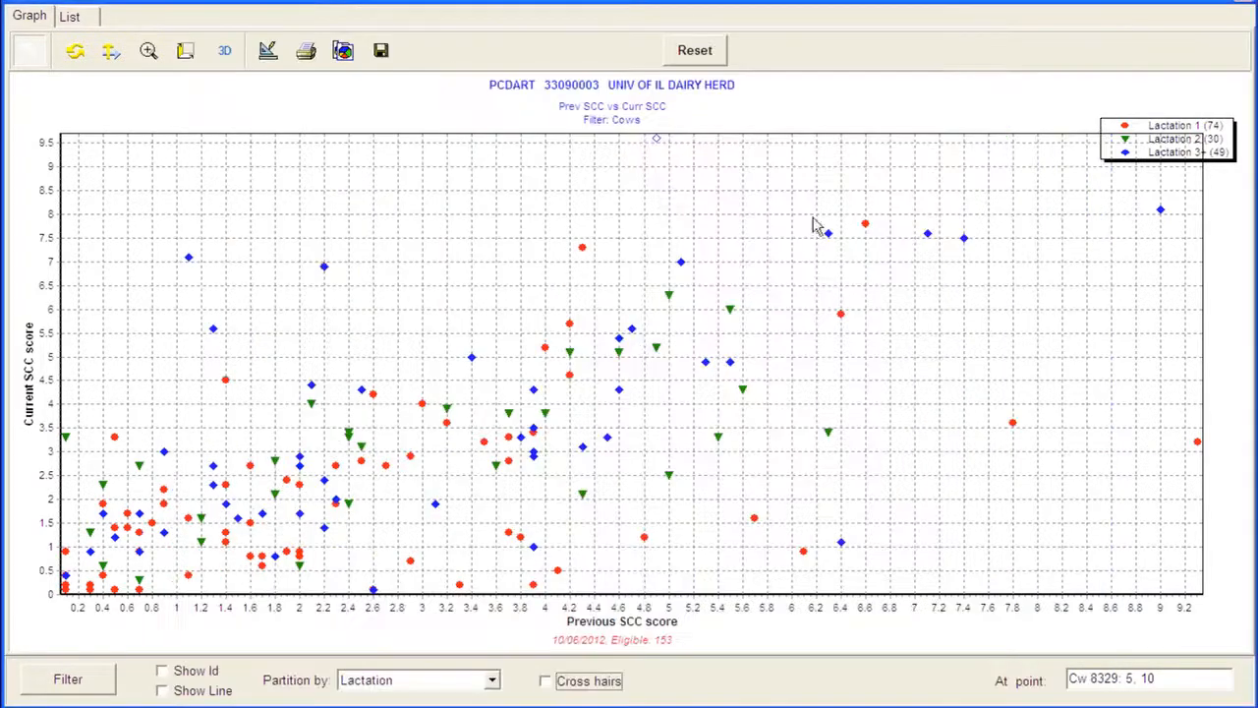
pyautogui.moveTo(751, 224)
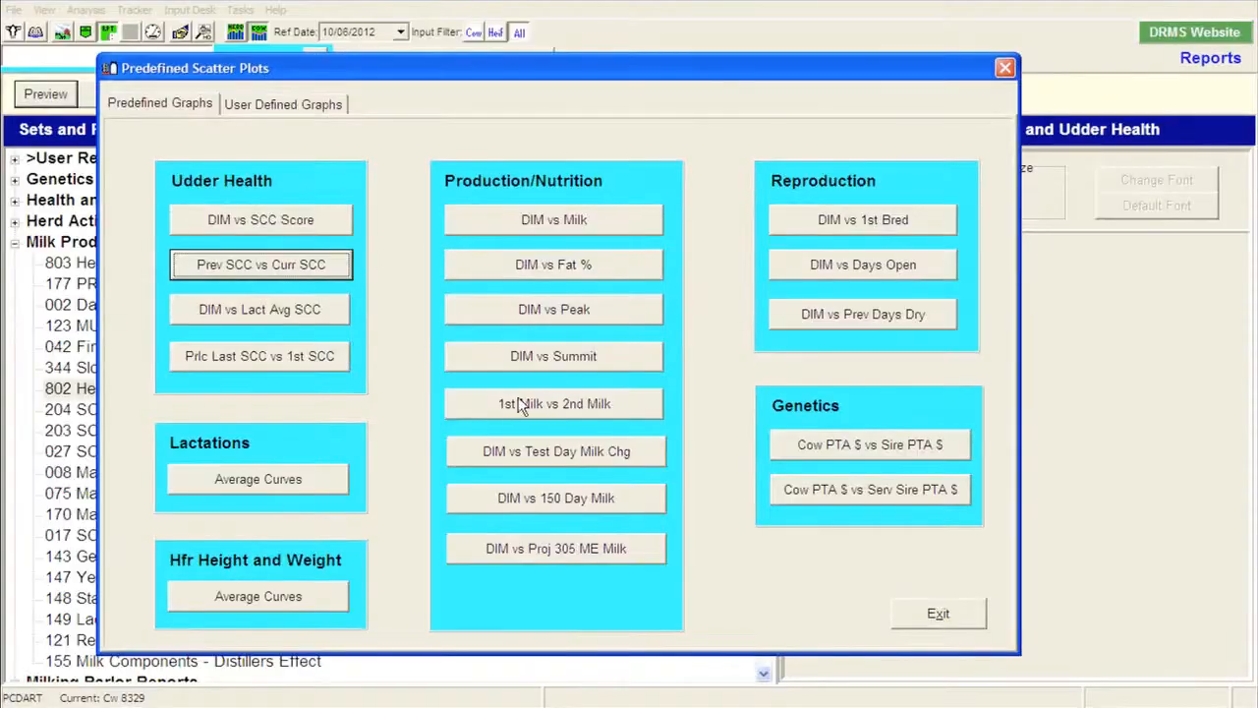
pyautogui.moveTo(628, 311)
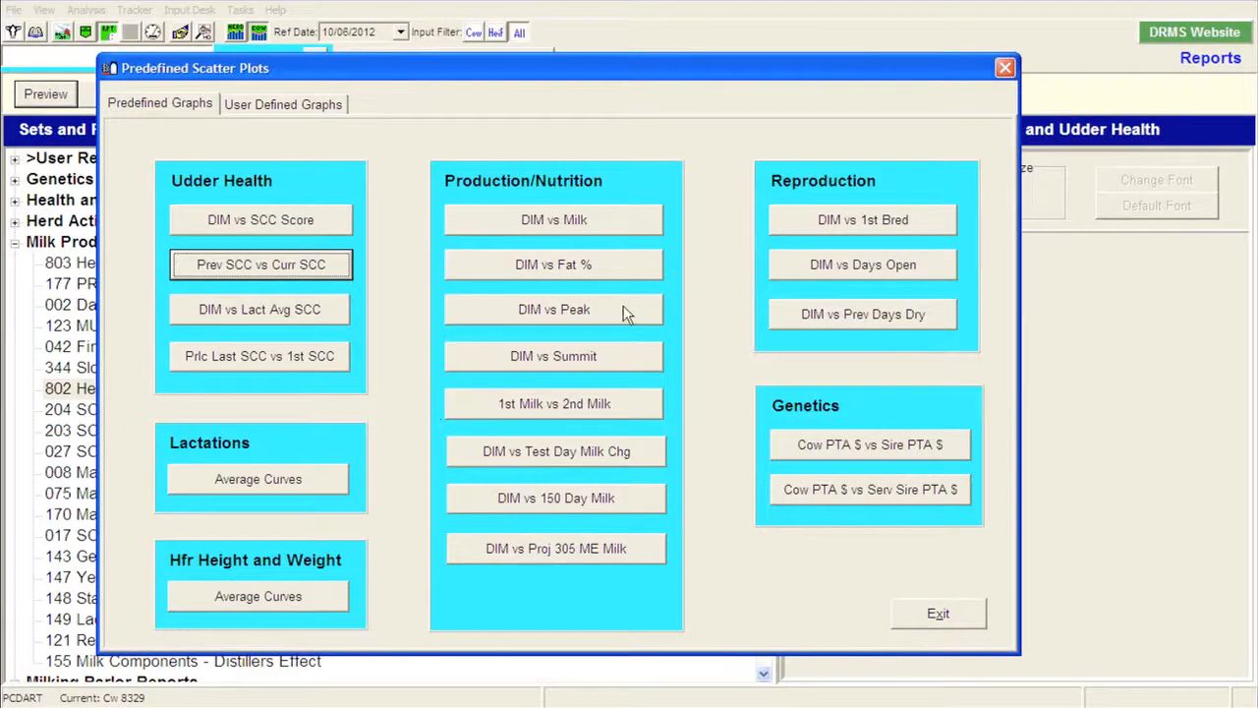
pyautogui.moveTo(937, 613)
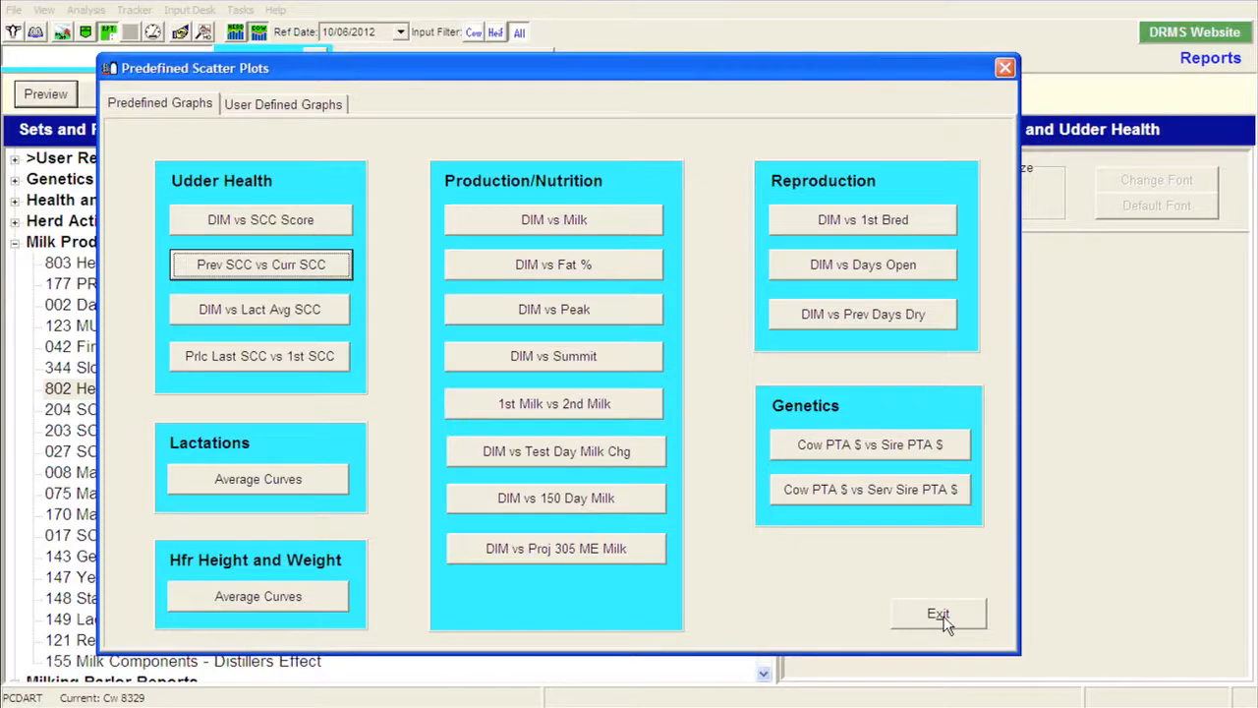
pyautogui.click(938, 613)
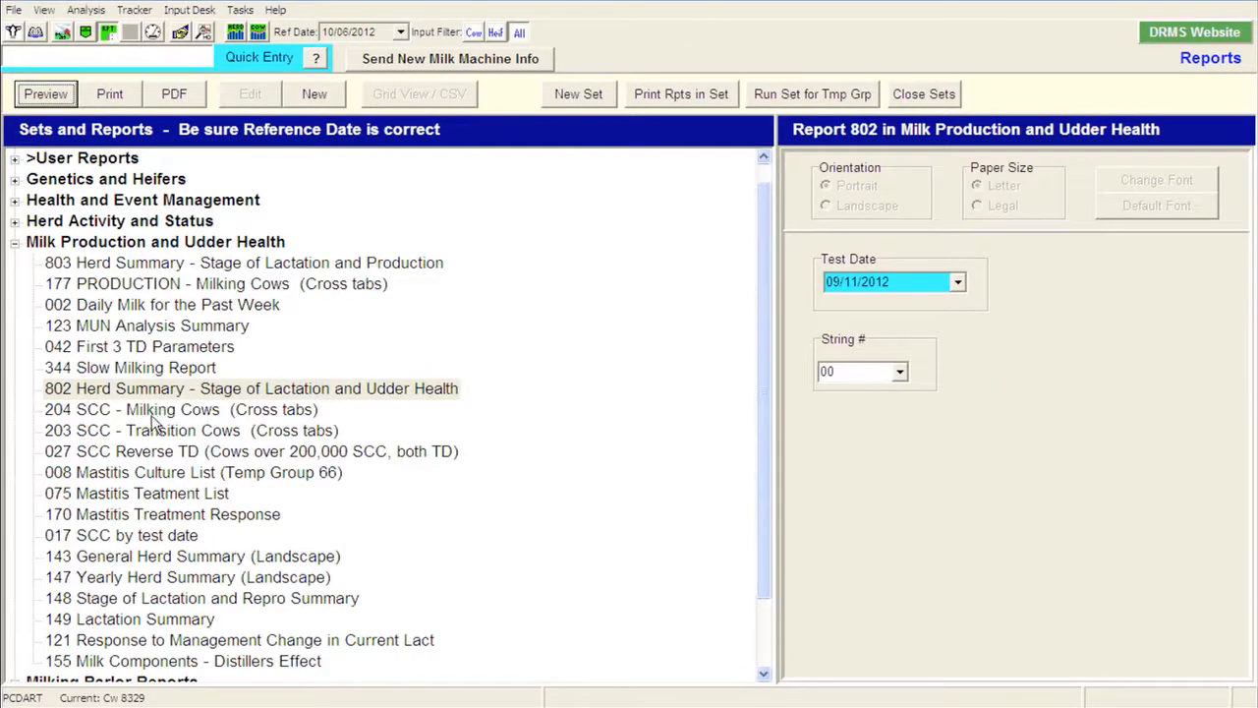
# Step: View report 204 SCC - Milking Cows in full detail as a crosstab bar chart
pyautogui.click(181, 409)
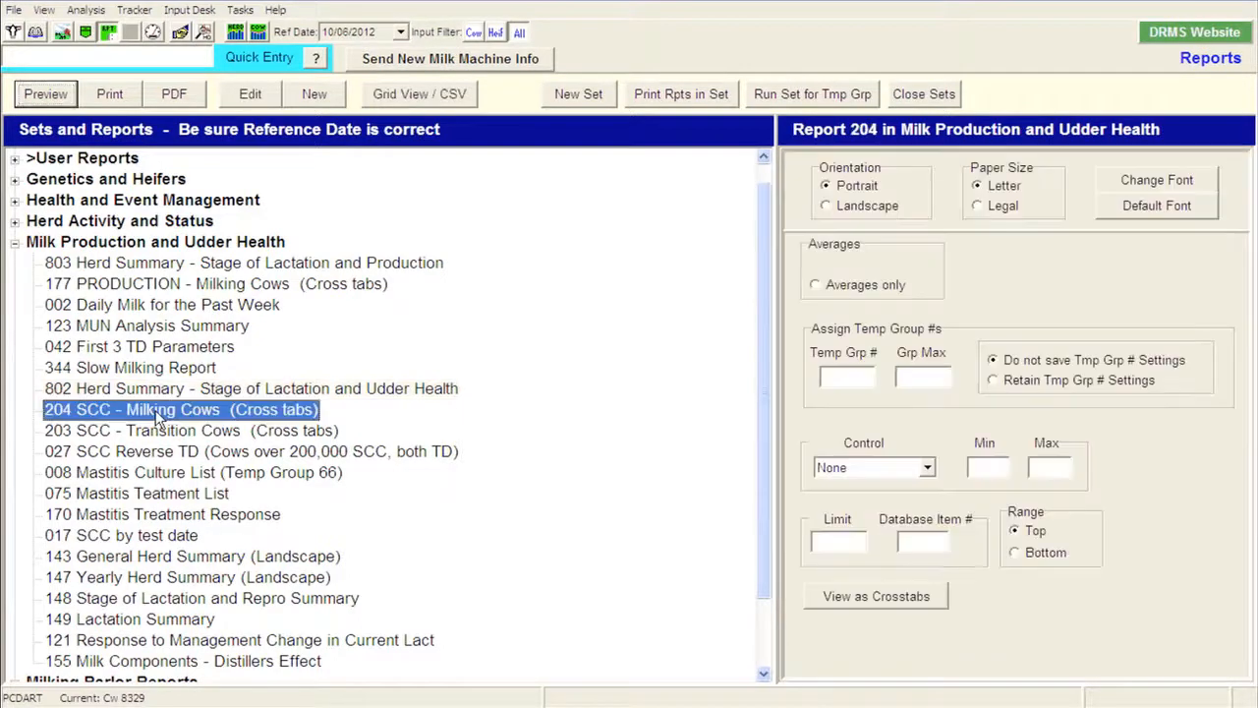
pyautogui.click(816, 264)
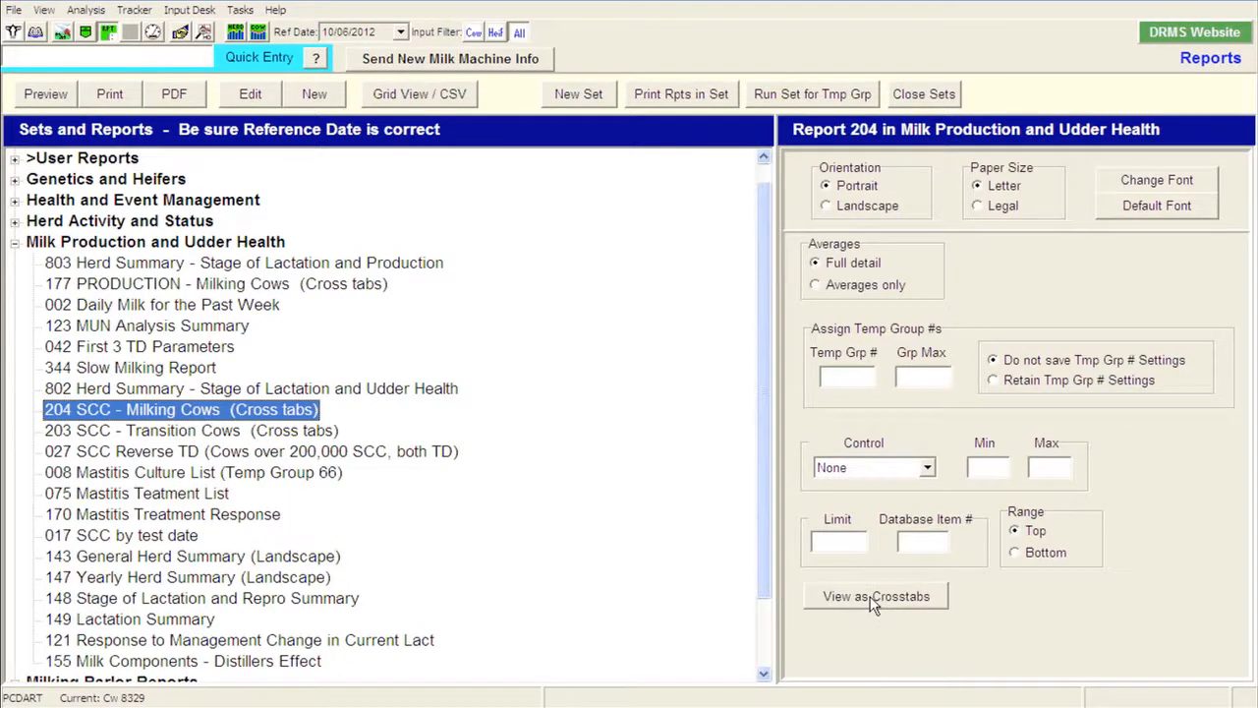
pyautogui.click(875, 596)
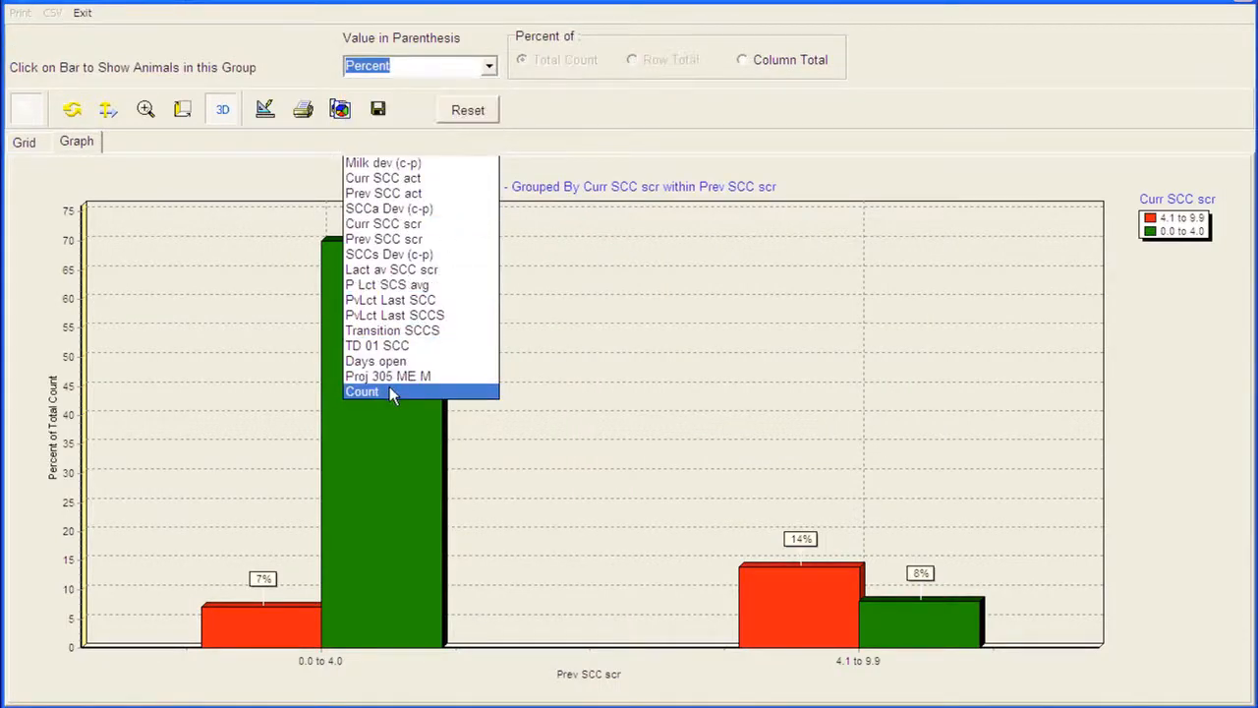
pyautogui.click(362, 392)
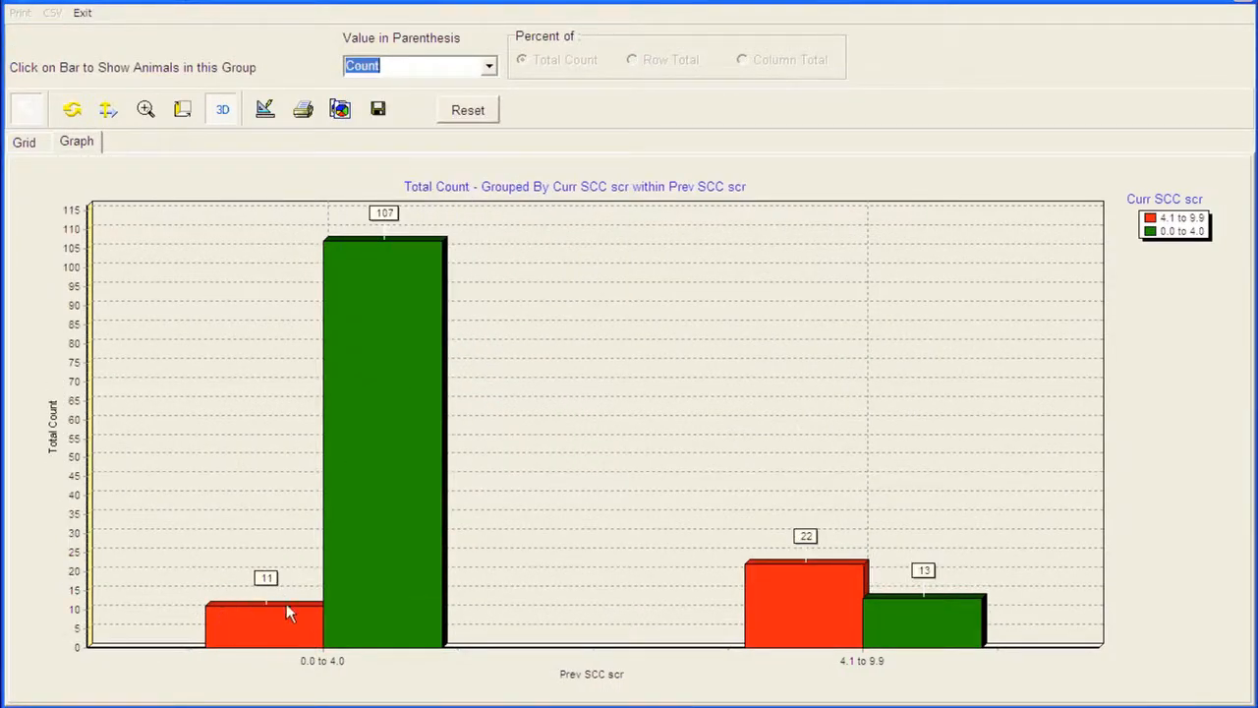
pyautogui.moveTo(280, 633)
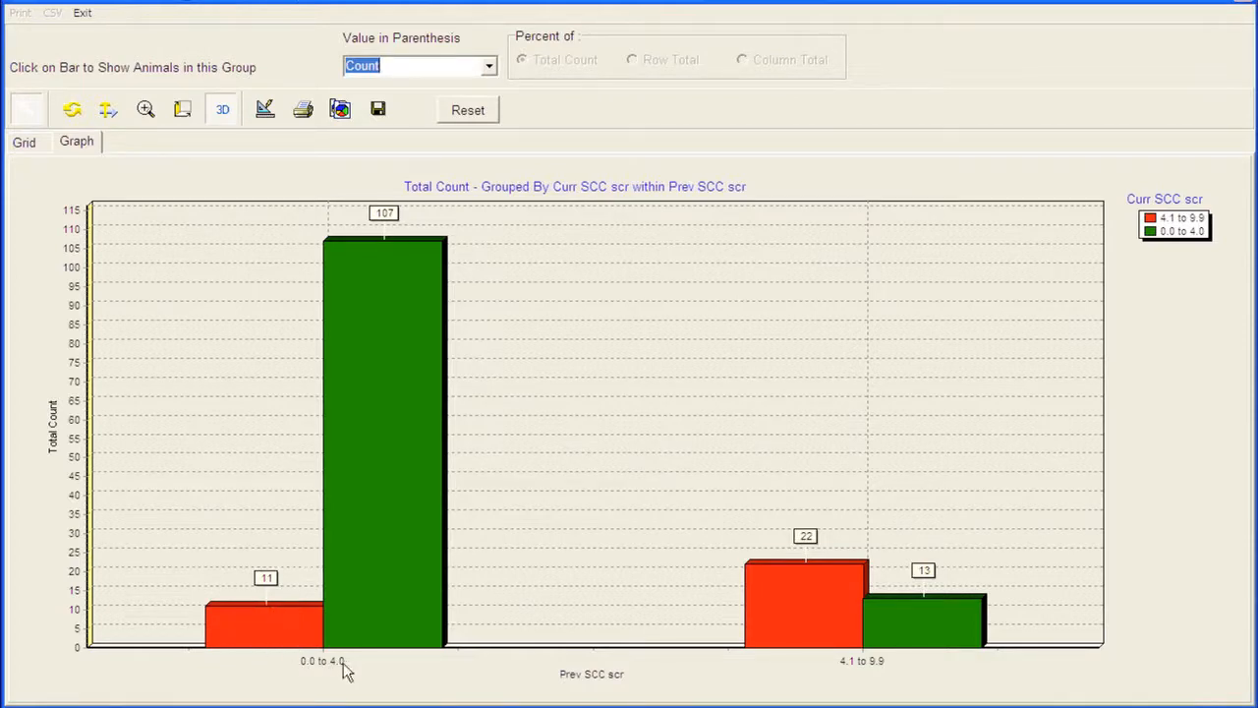
pyautogui.moveTo(305, 674)
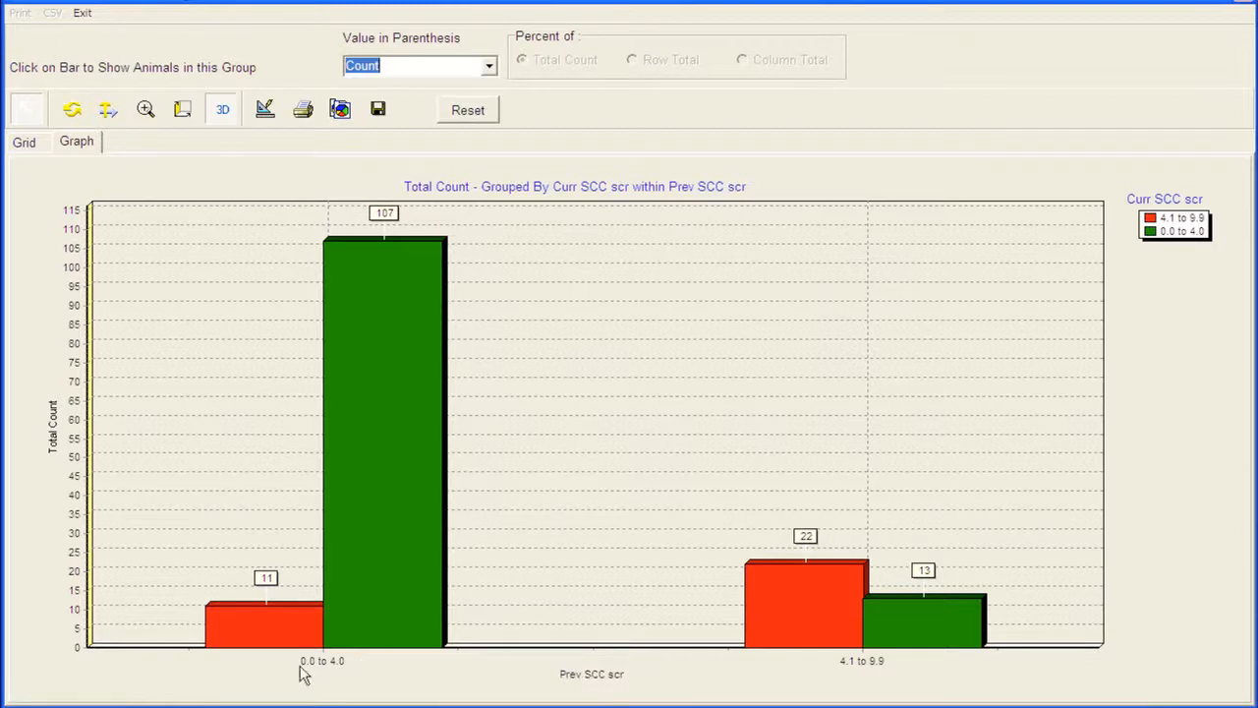
pyautogui.moveTo(325, 637)
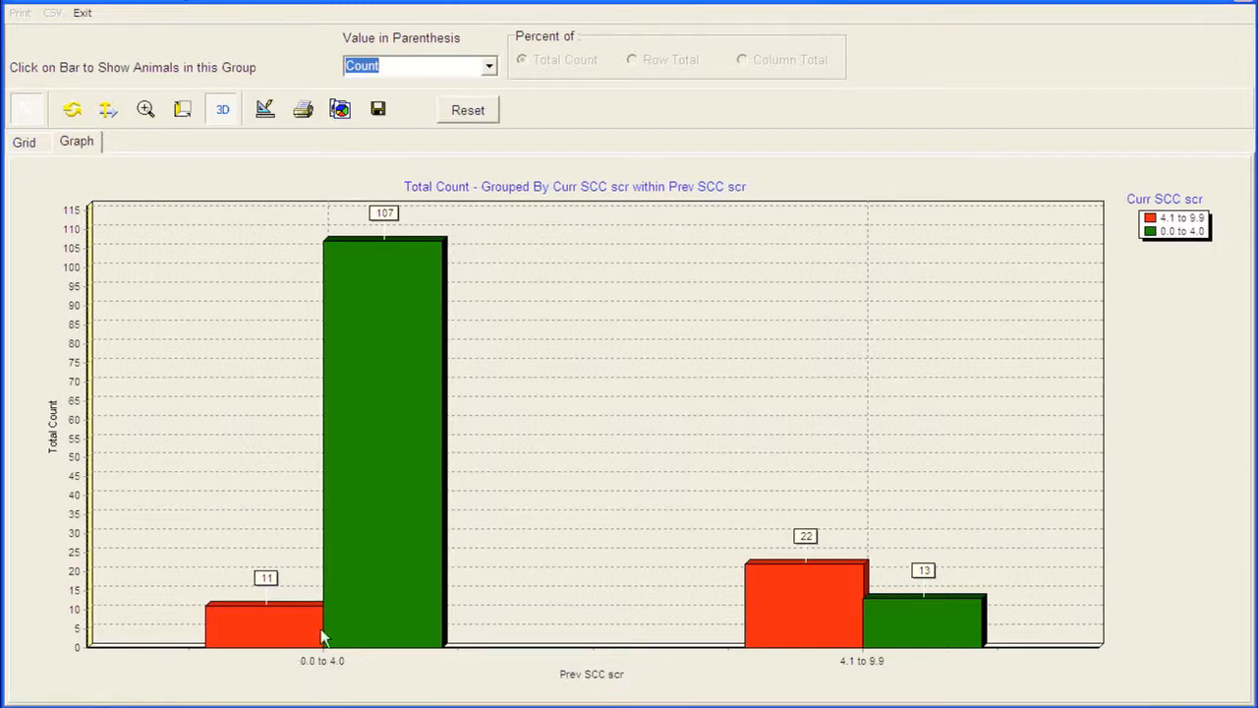
pyautogui.moveTo(1195, 220)
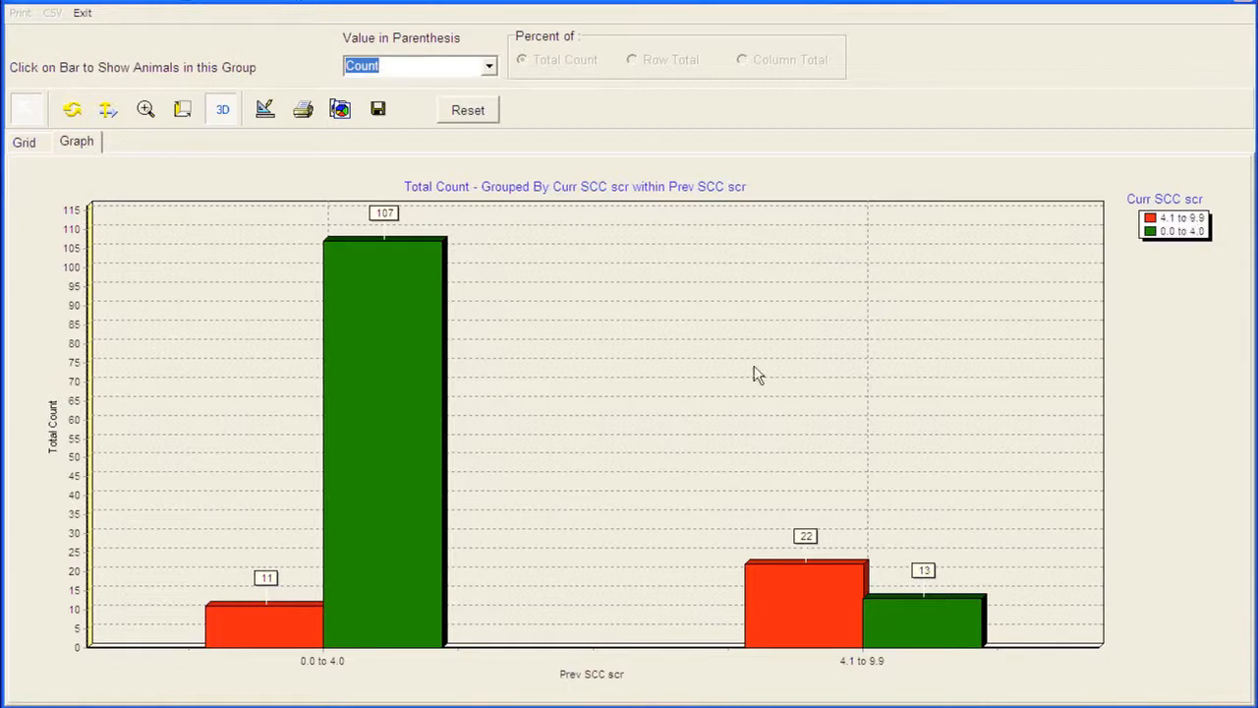
pyautogui.moveTo(283, 637)
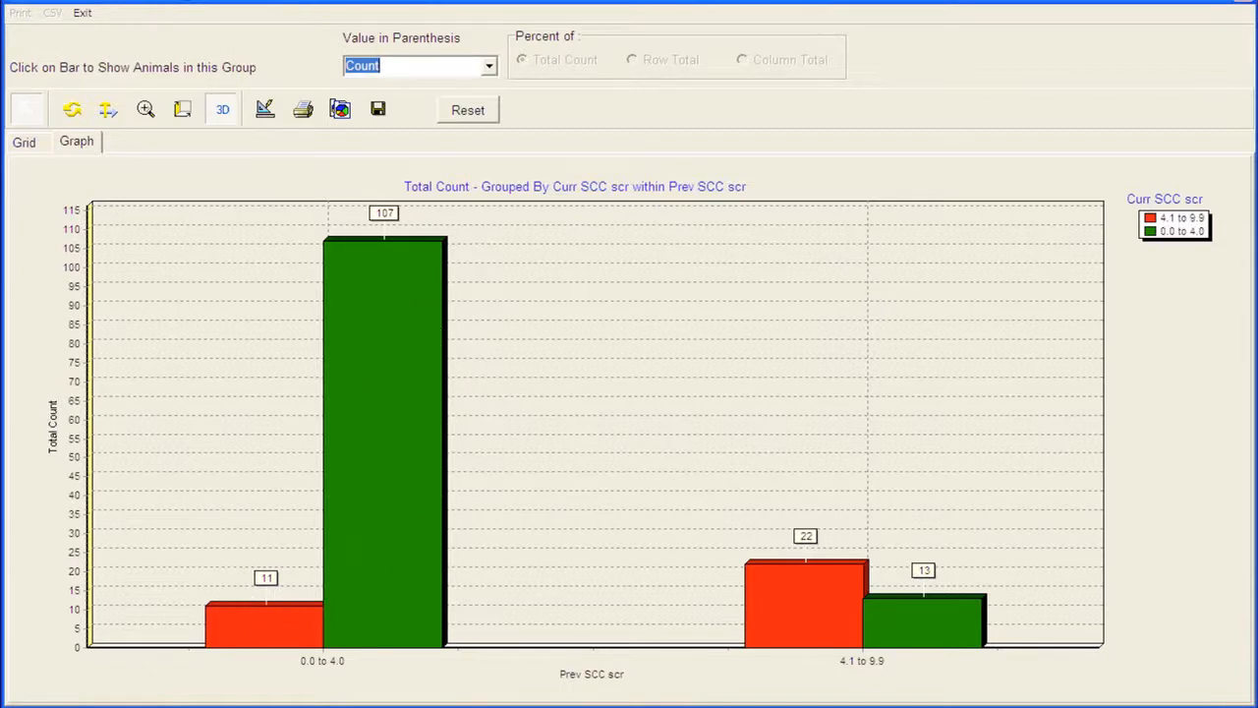
pyautogui.moveTo(386, 464)
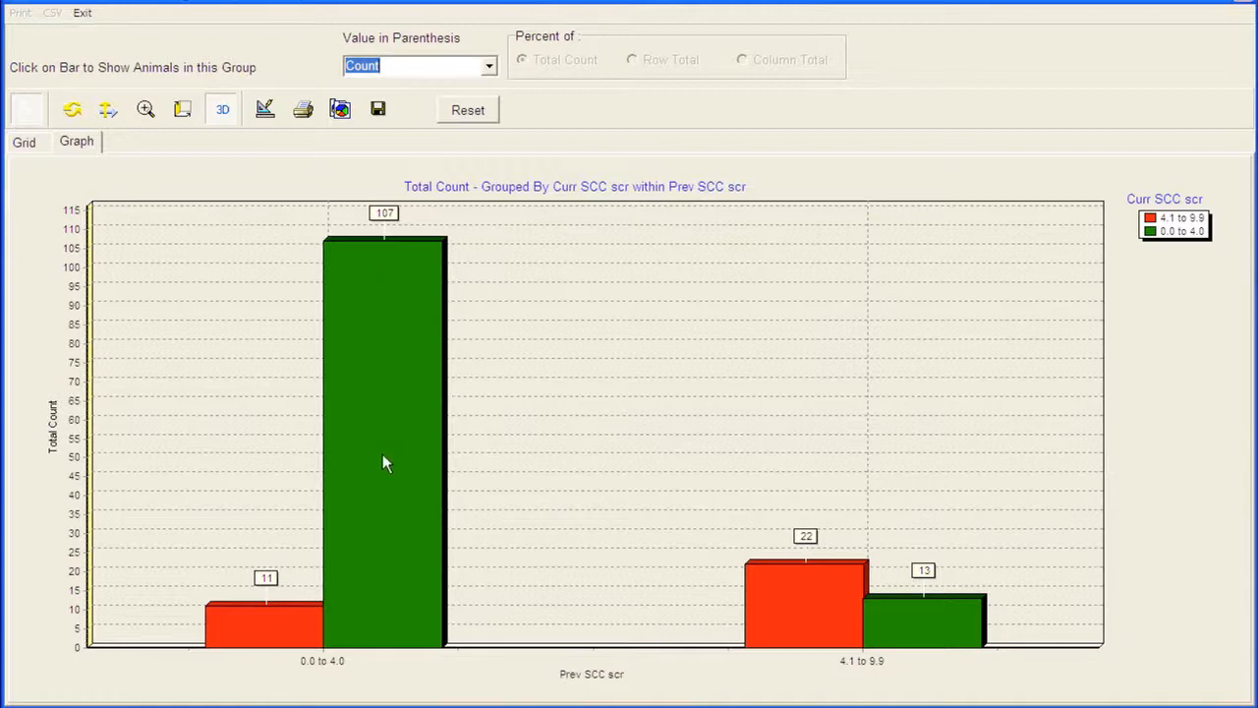
pyautogui.moveTo(795, 597)
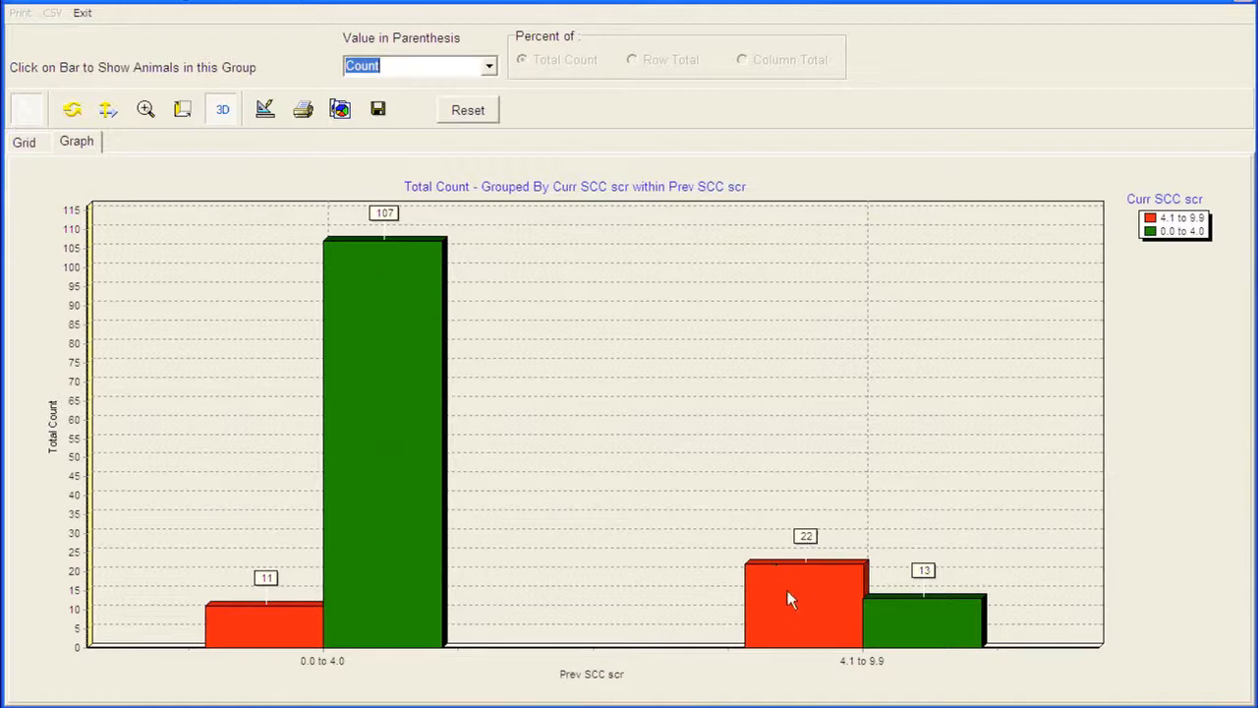
pyautogui.moveTo(940, 633)
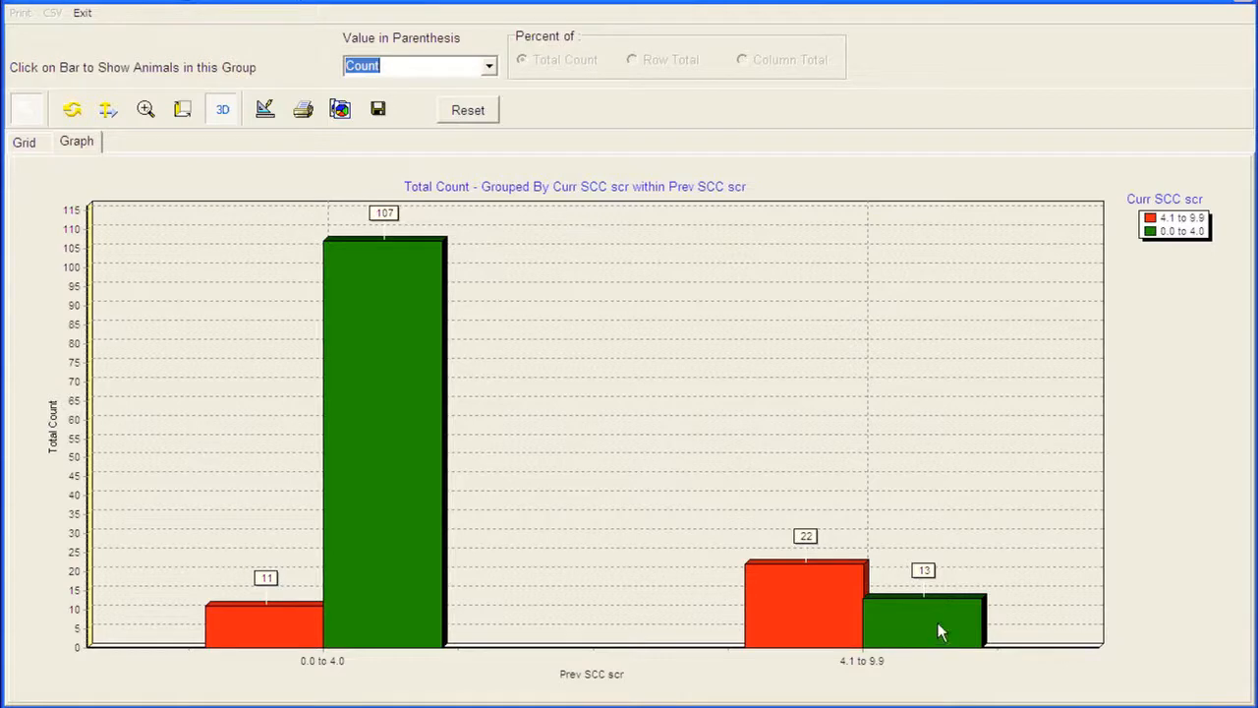
pyautogui.moveTo(391, 411)
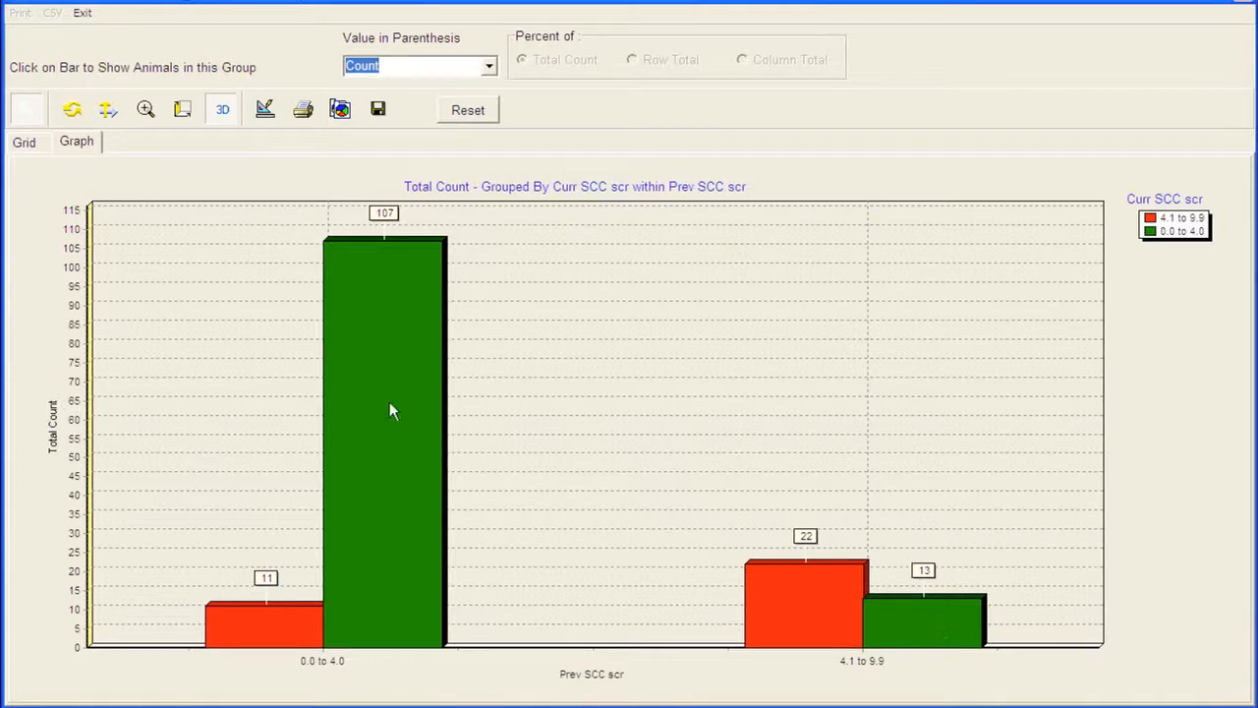
pyautogui.moveTo(401, 378)
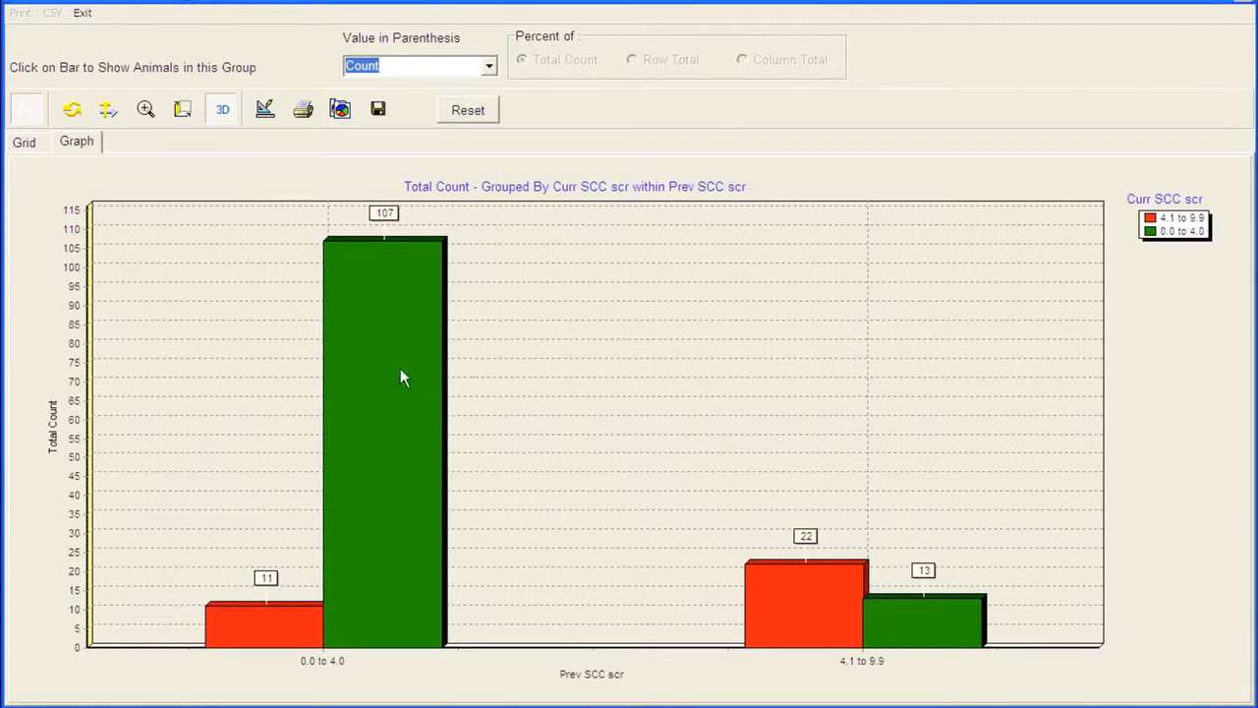
pyautogui.moveTo(692, 464)
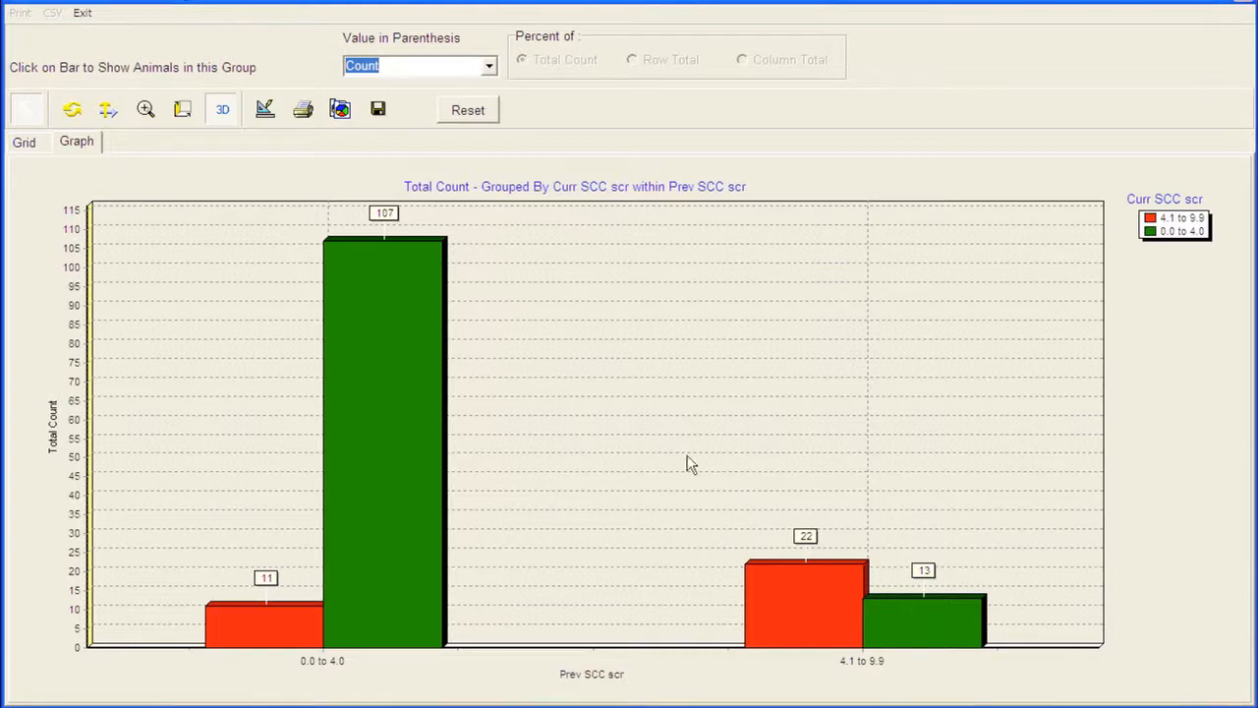
pyautogui.moveTo(716, 592)
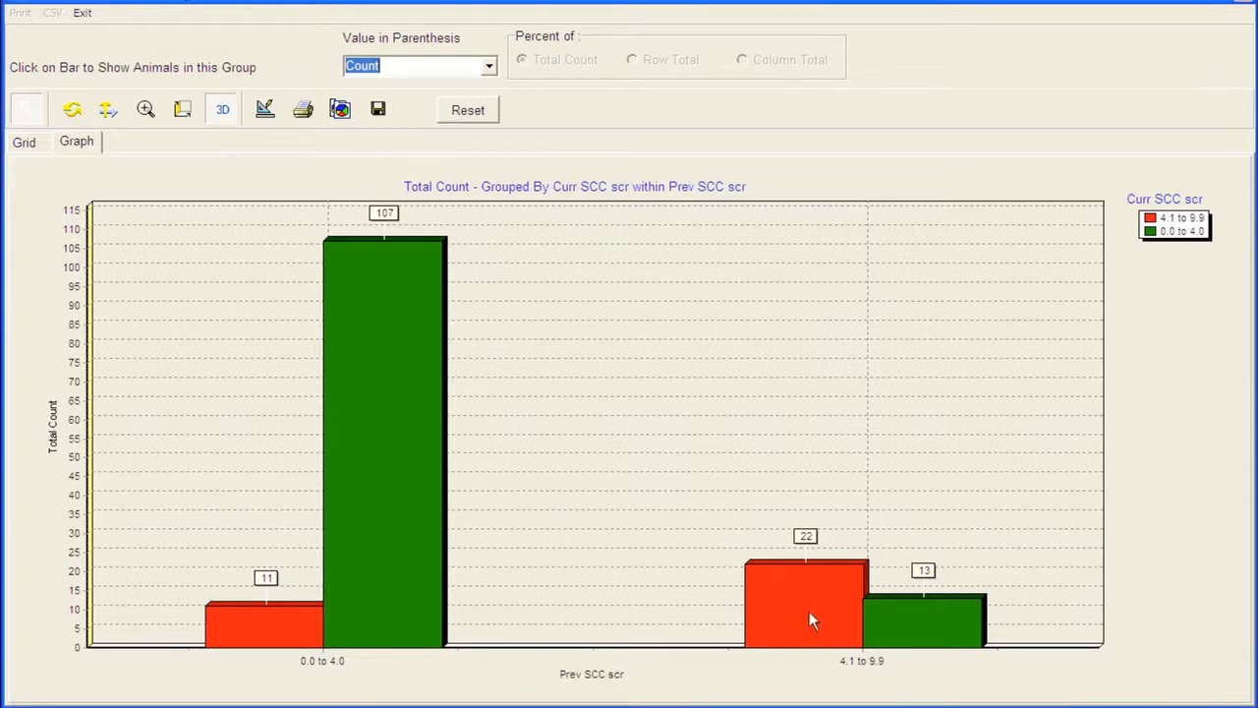
pyautogui.moveTo(299, 639)
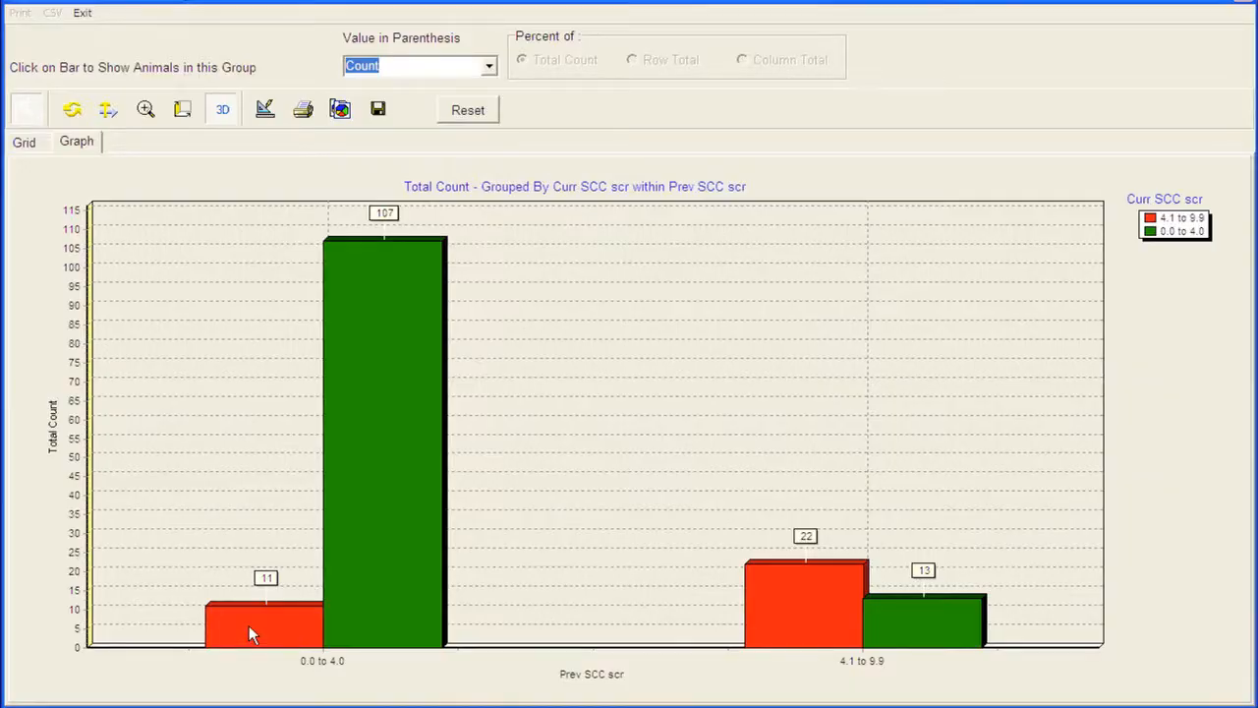
# Step: List the 11 cows newly above 4.0 SCC and open cow 7950 SUSAN's test-day record
pyautogui.click(252, 614)
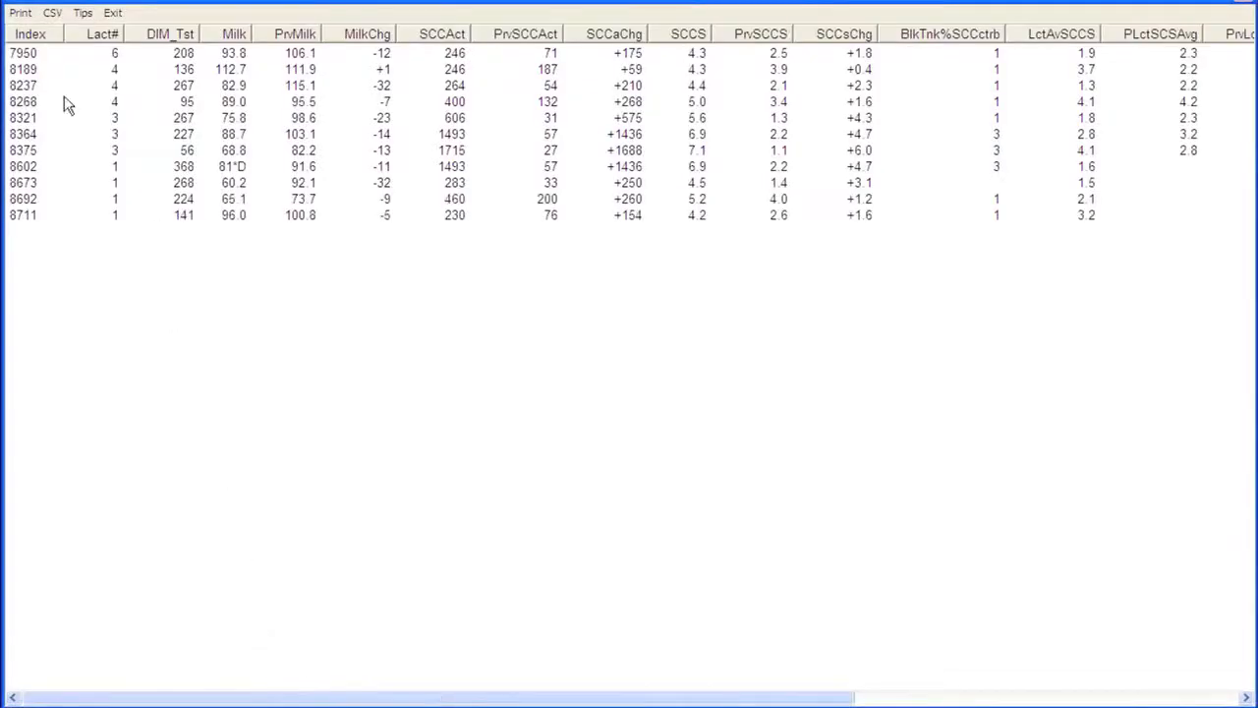
pyautogui.moveTo(154, 116)
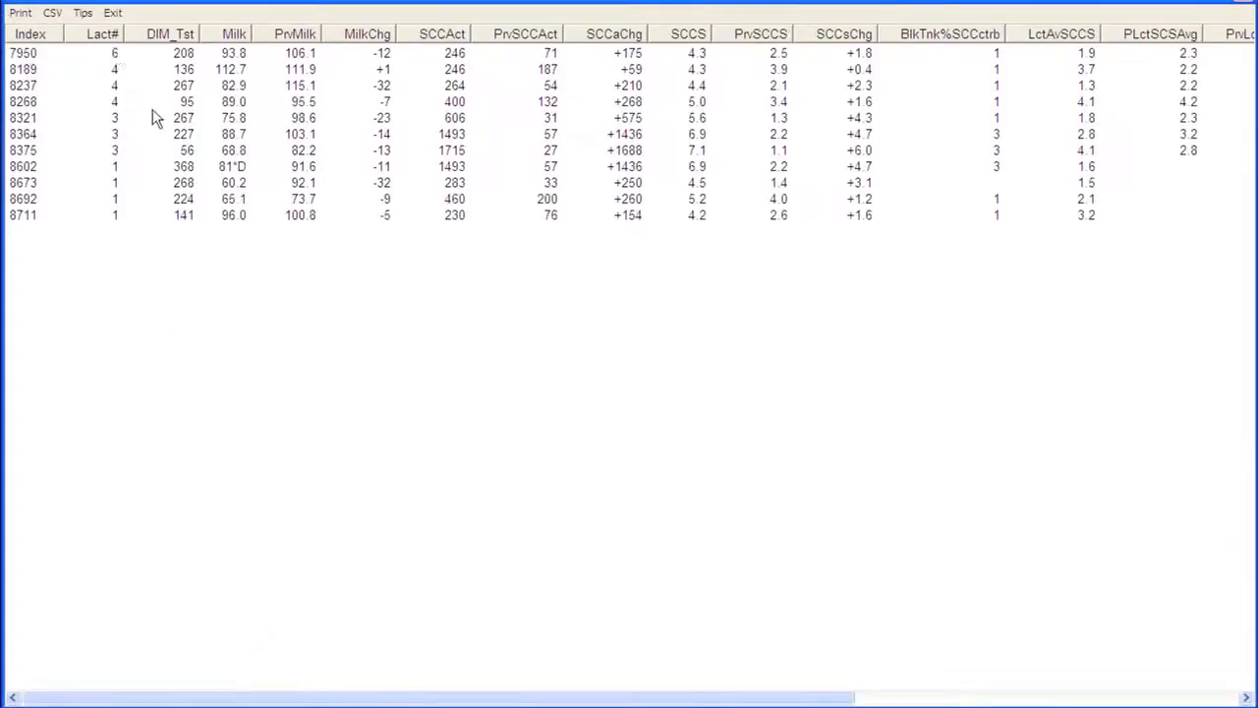
pyautogui.moveTo(162, 212)
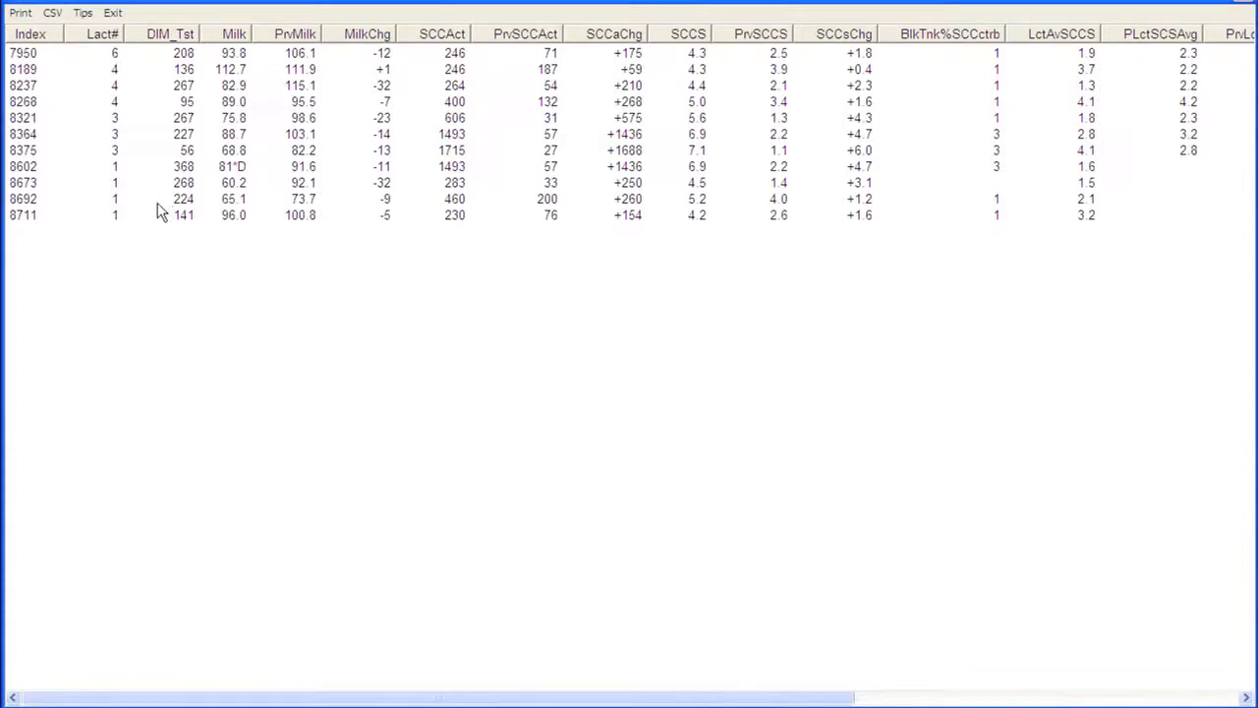
pyautogui.moveTo(492, 77)
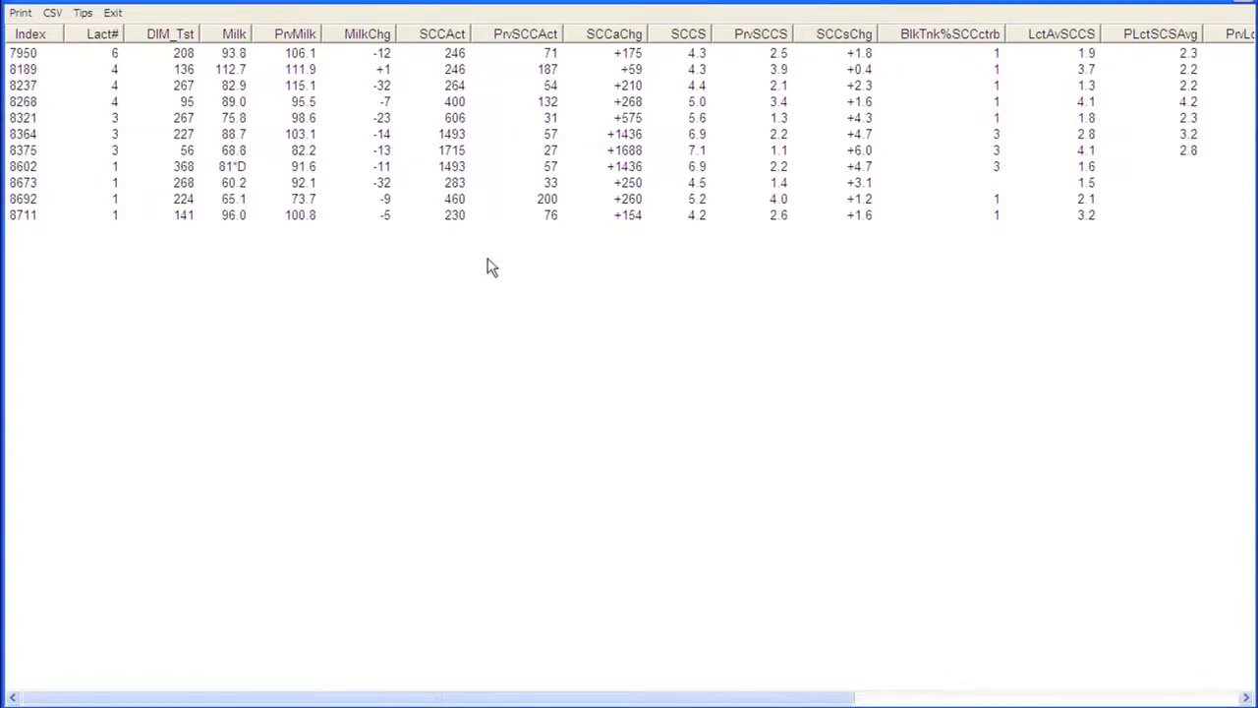
pyautogui.moveTo(510, 208)
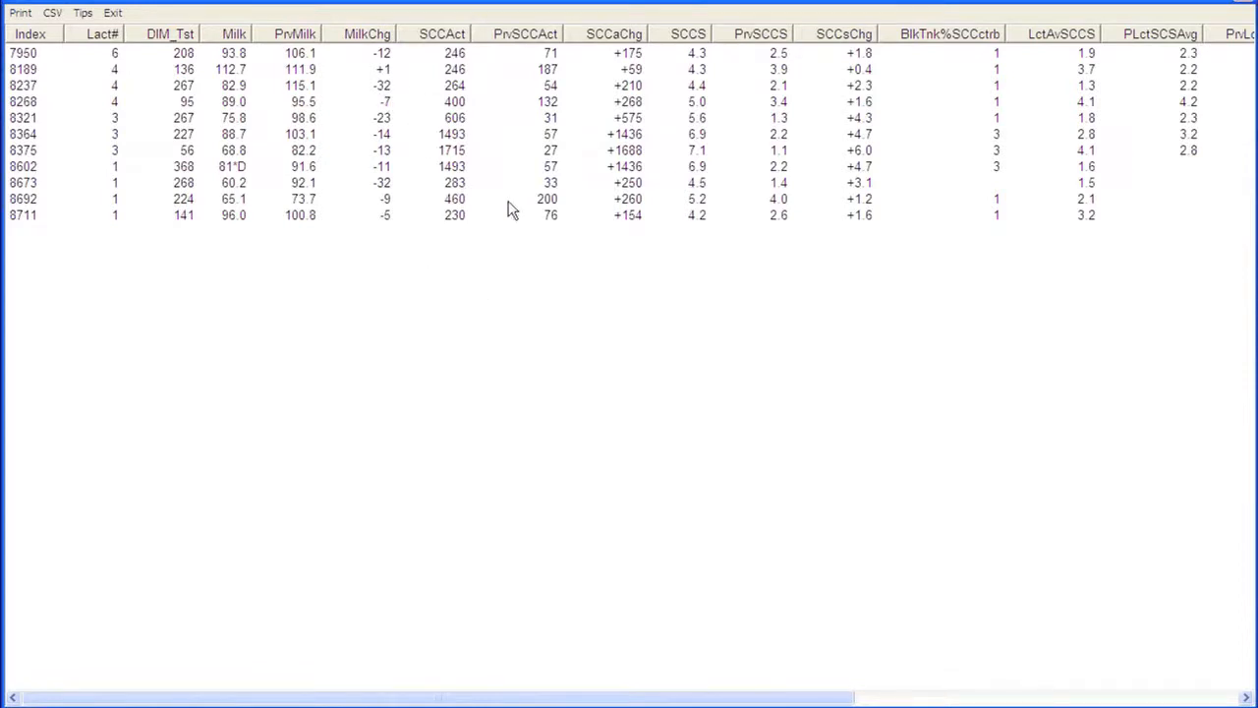
pyautogui.moveTo(23, 69)
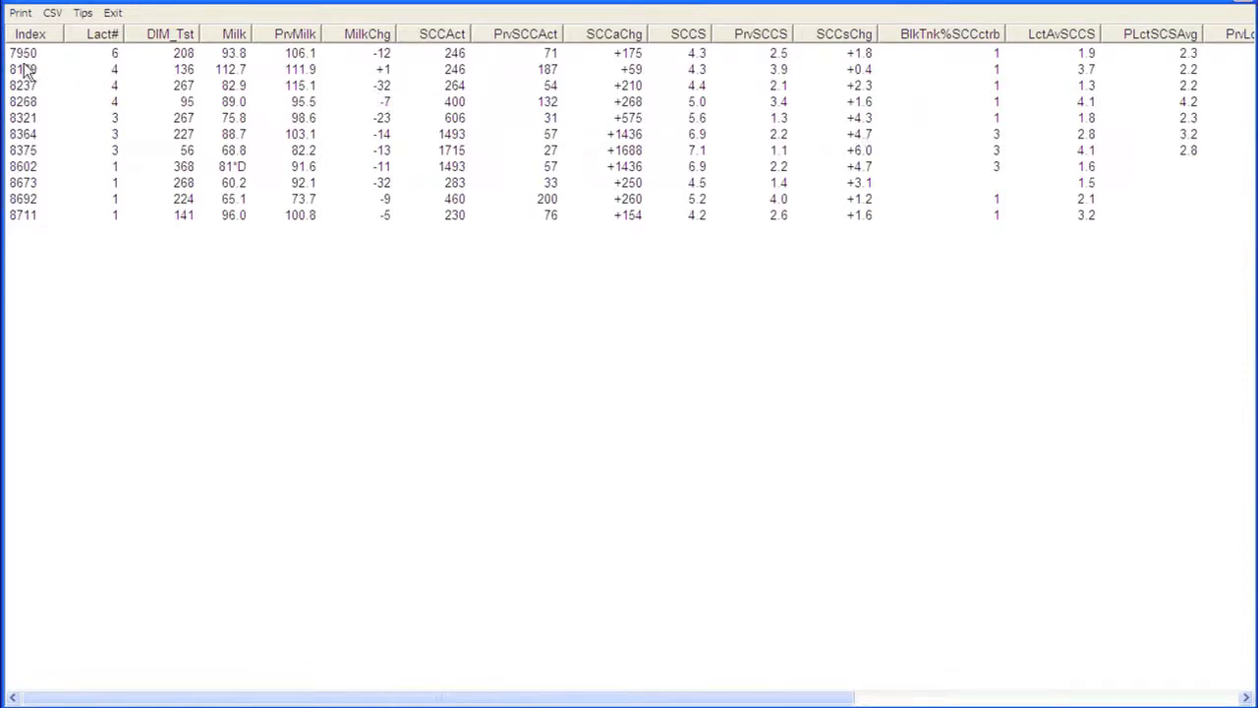
pyautogui.click(24, 53)
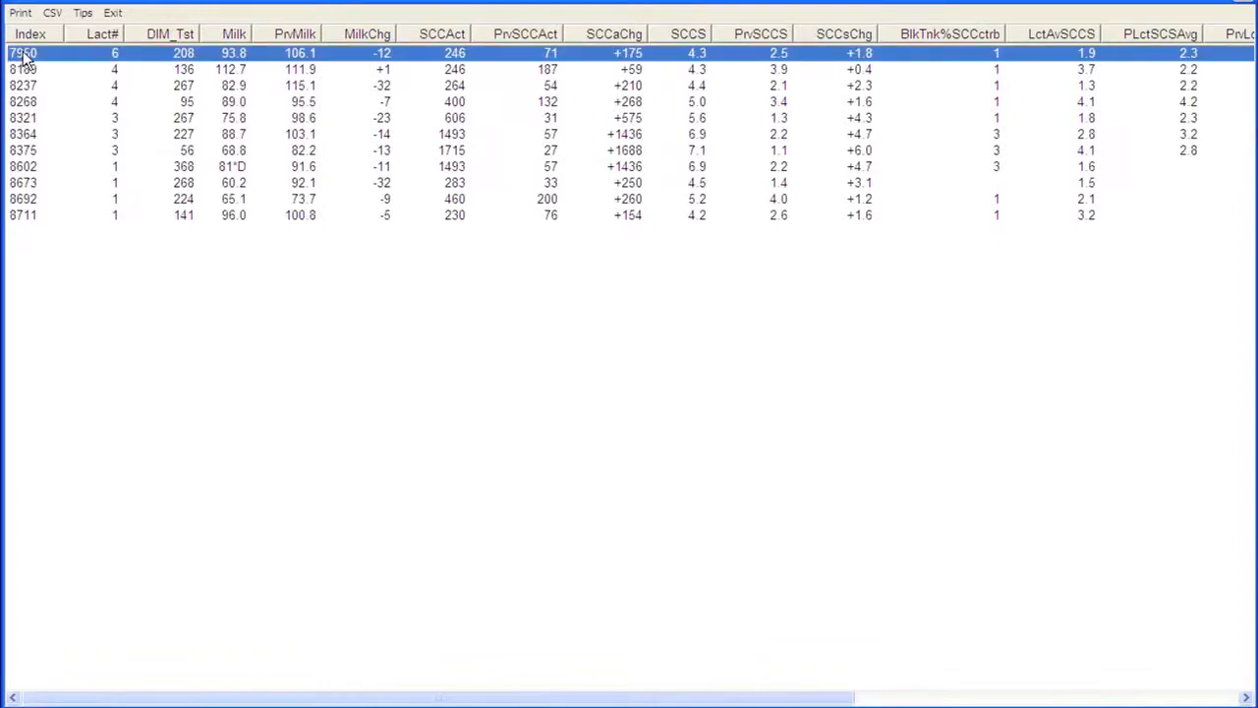
pyautogui.doubleClick(24, 51)
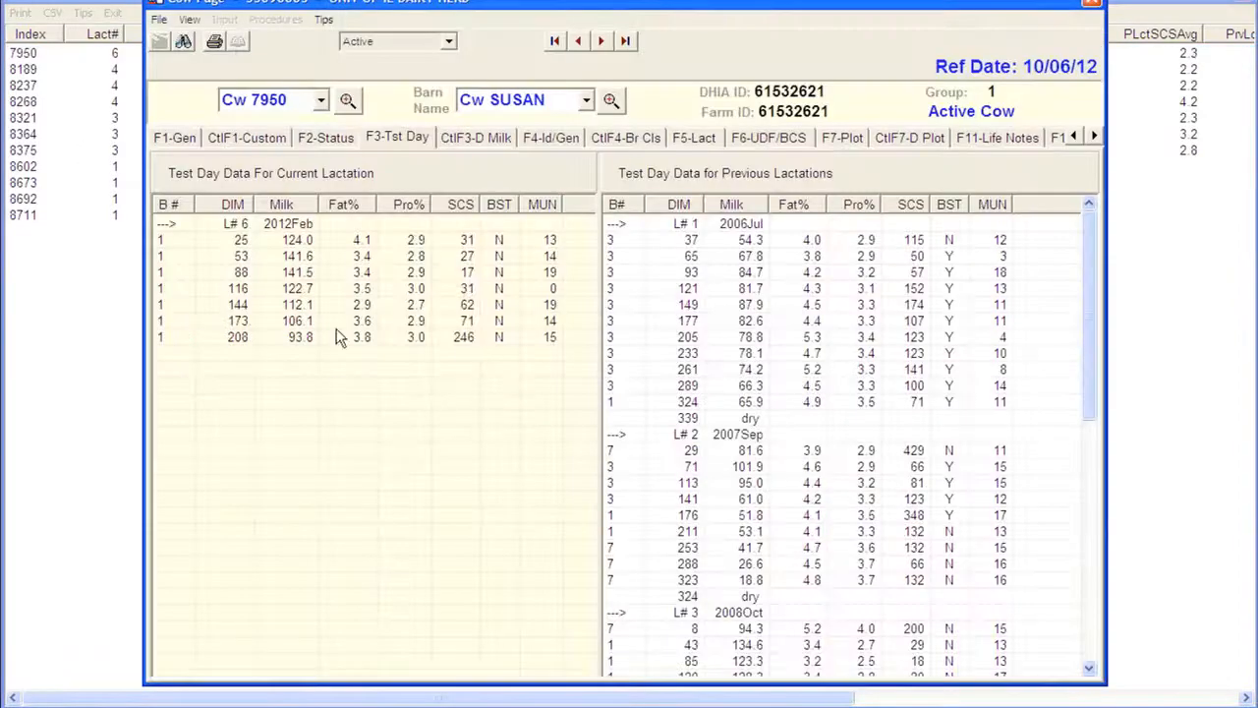
# Step: Close cow 7950's record, returning to the SCC crosstab bar graph
pyautogui.click(173, 137)
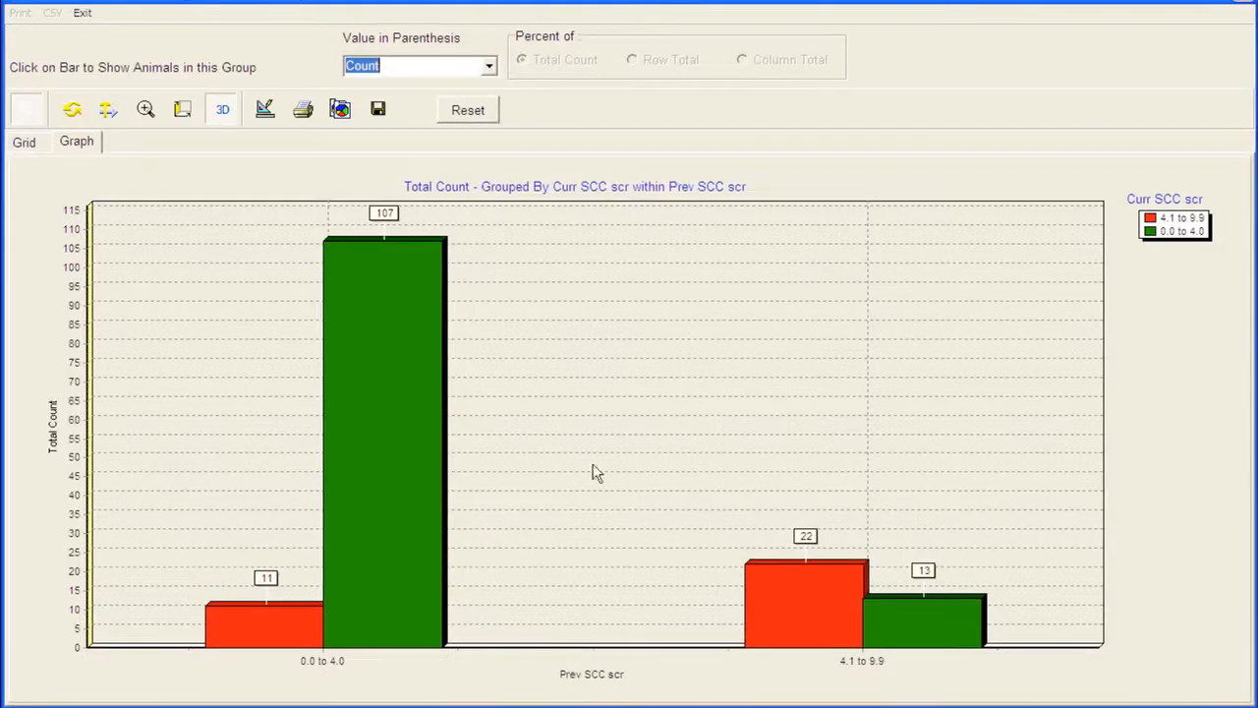
pyautogui.moveTo(167, 16)
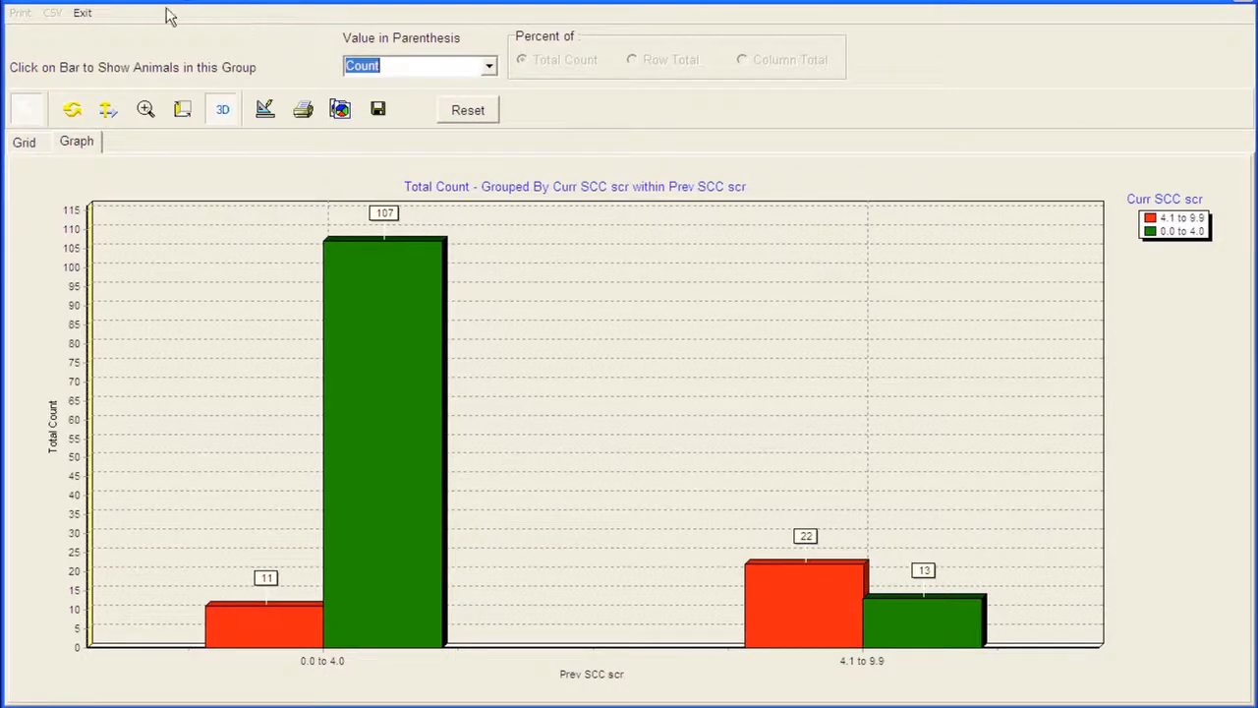
pyautogui.moveTo(200, 18)
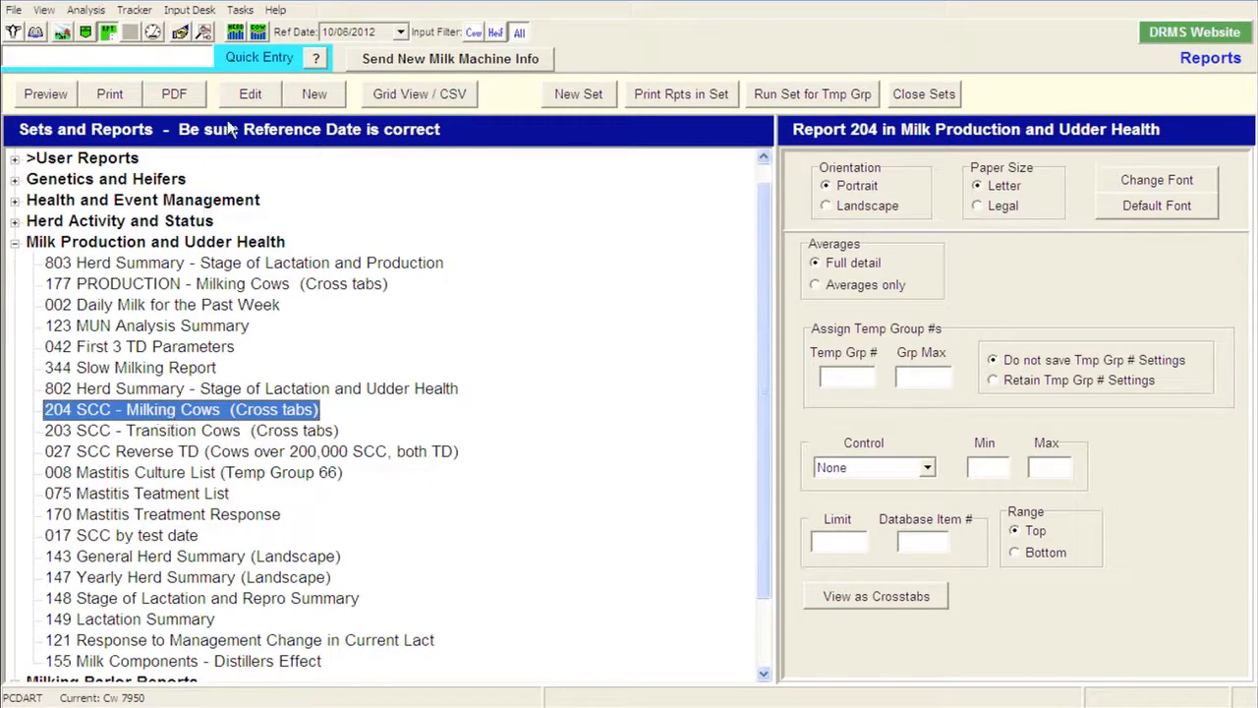
pyautogui.moveTo(250, 94)
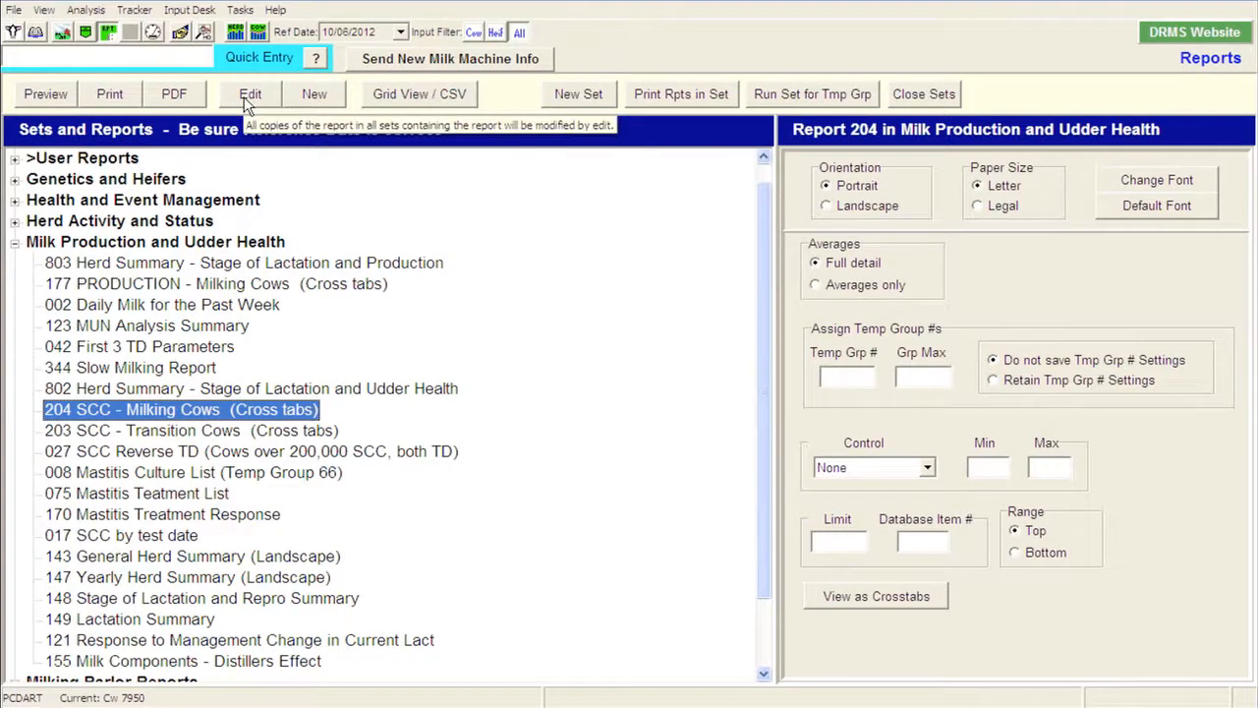
pyautogui.click(250, 94)
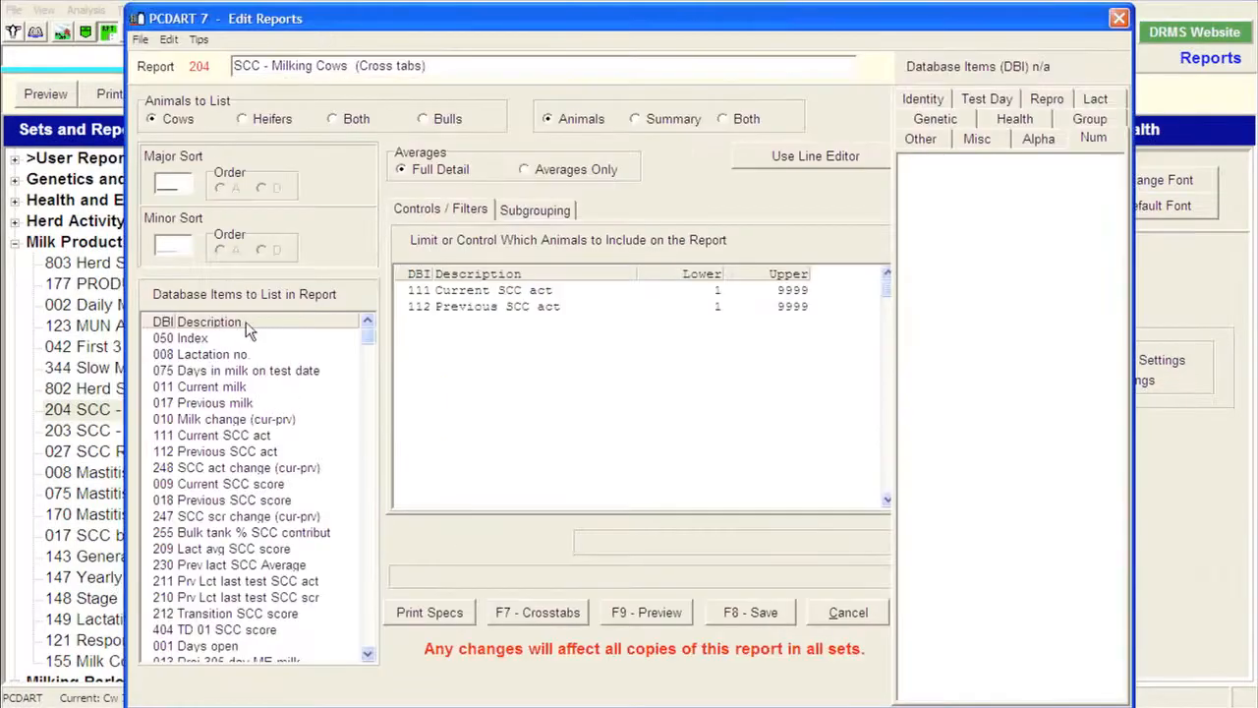
pyautogui.moveTo(208, 631)
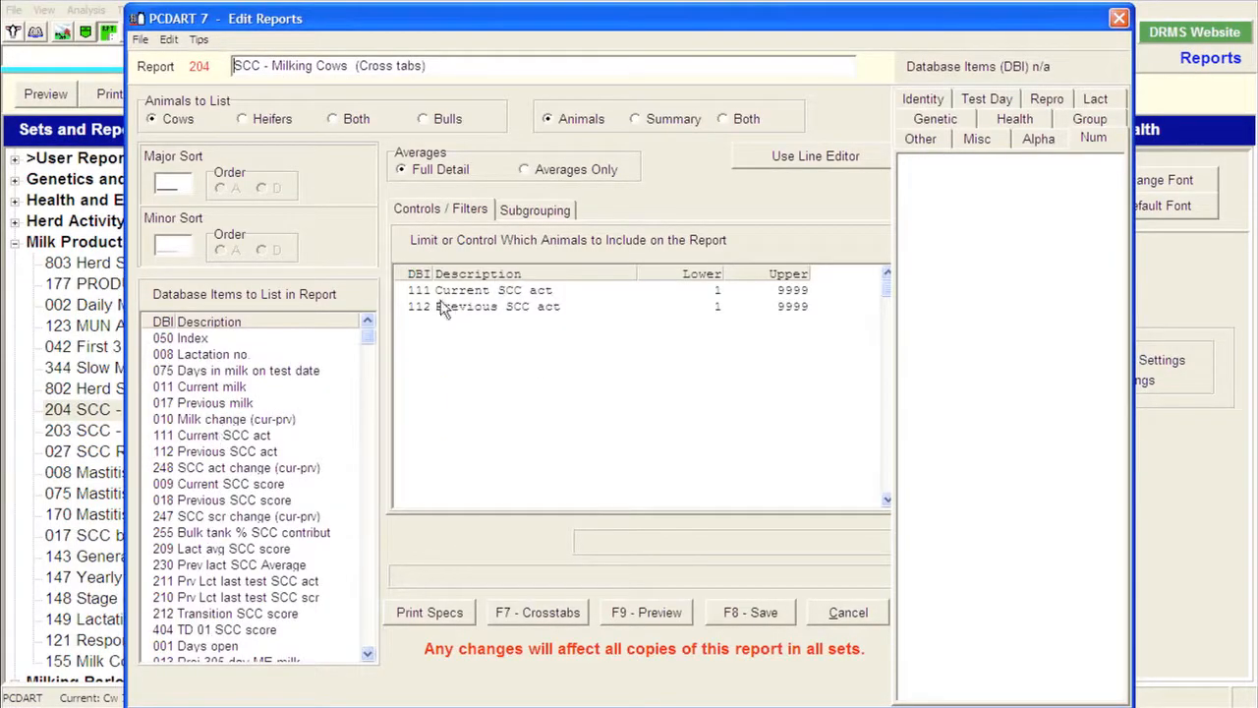
pyautogui.moveTo(474, 319)
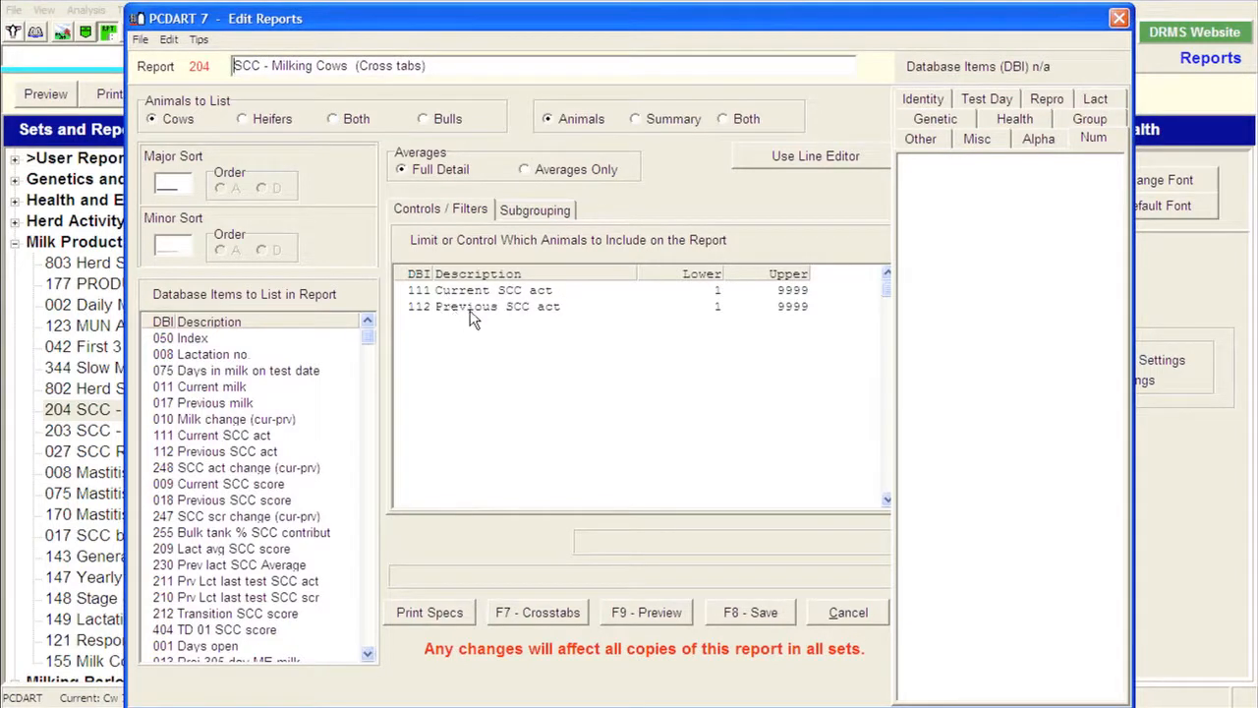
pyautogui.moveTo(452, 314)
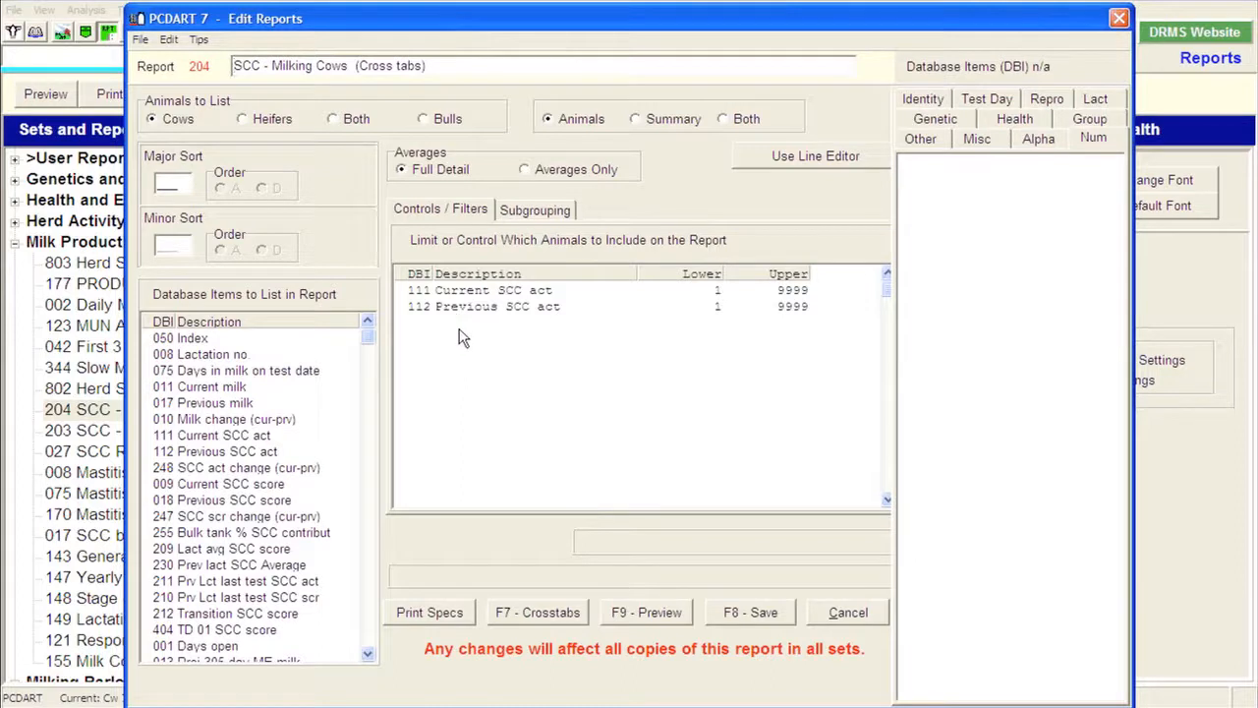
pyautogui.moveTo(472, 305)
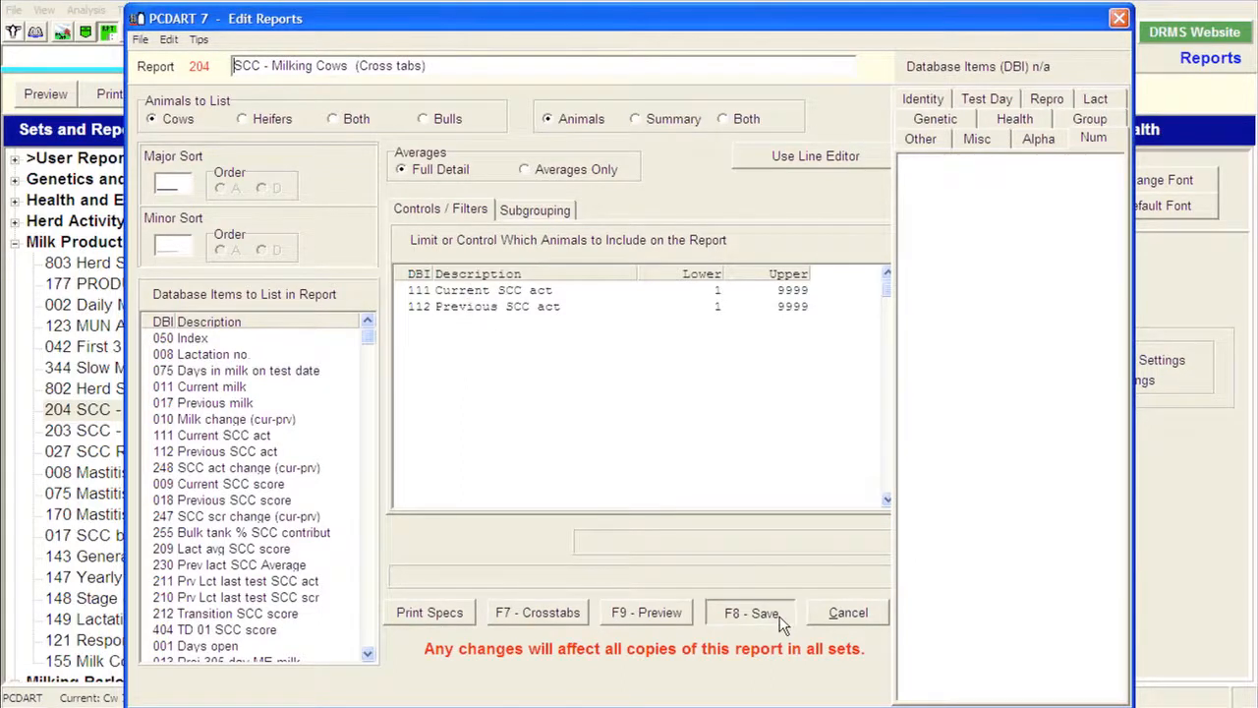
pyautogui.click(751, 613)
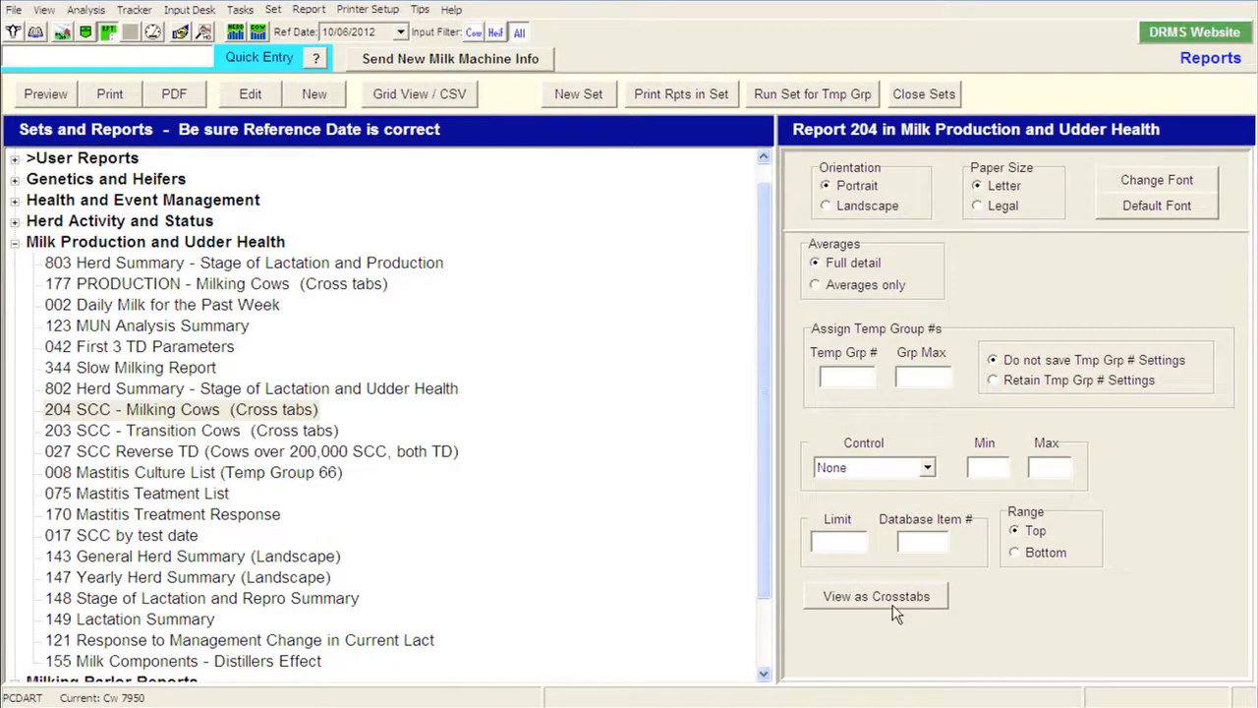
pyautogui.moveTo(566, 501)
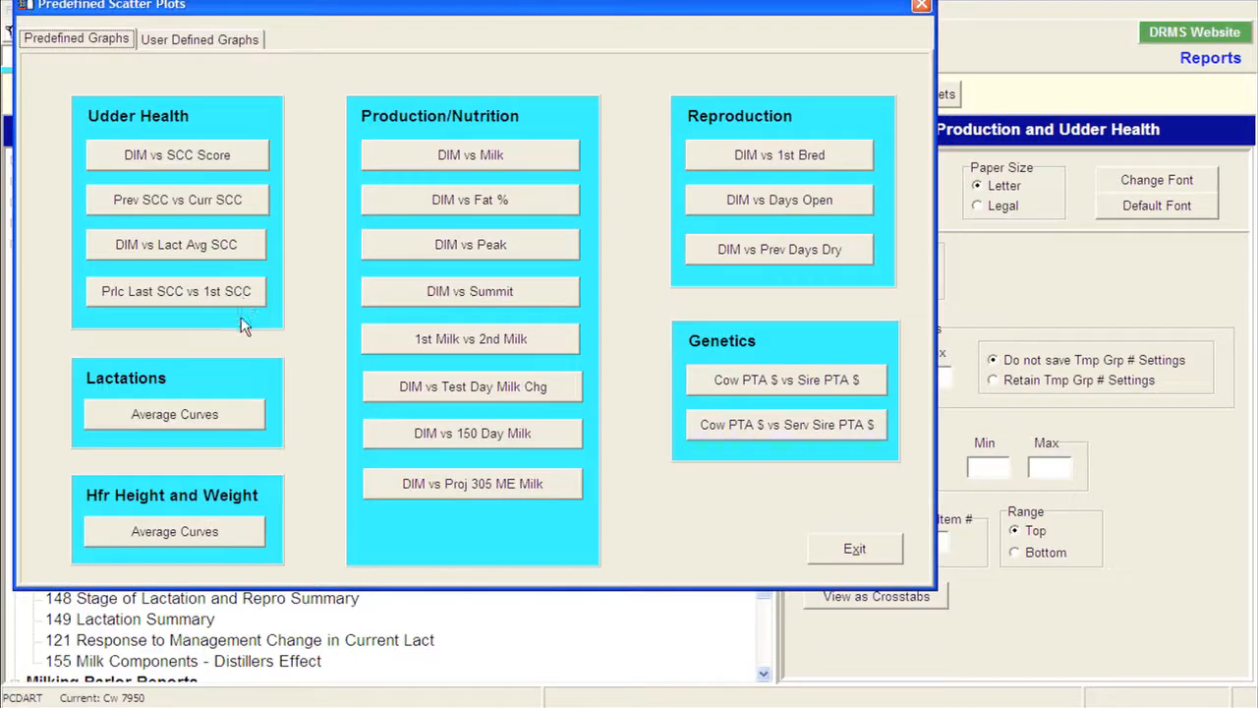
pyautogui.moveTo(198, 275)
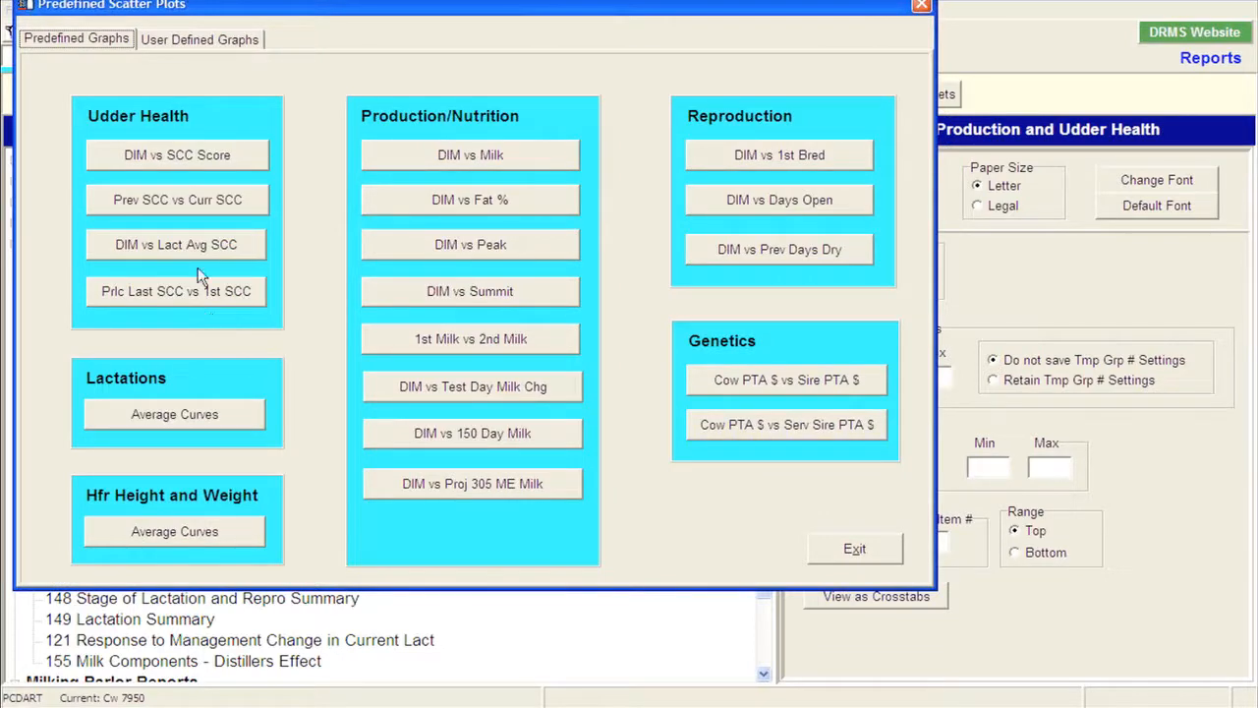
pyautogui.moveTo(138, 206)
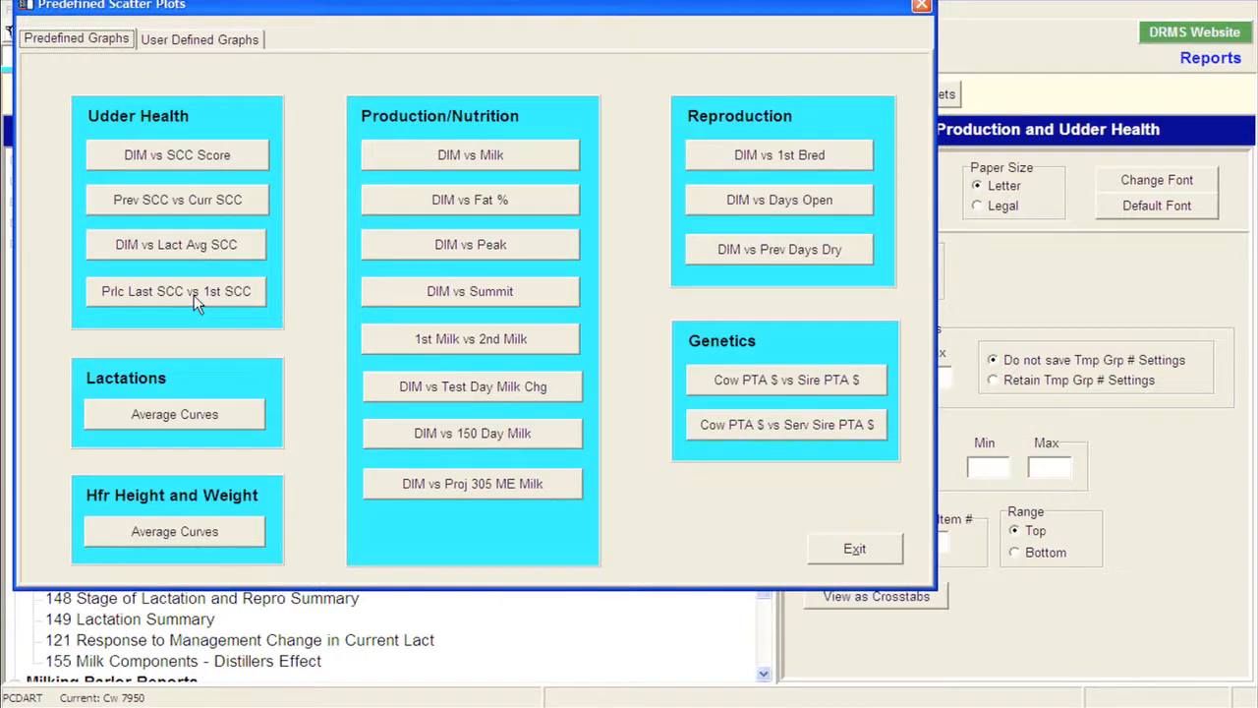
# Step: Plot Prvlc Last SCC vs 1st SCC from the Udder Health scatter plots
pyautogui.click(177, 291)
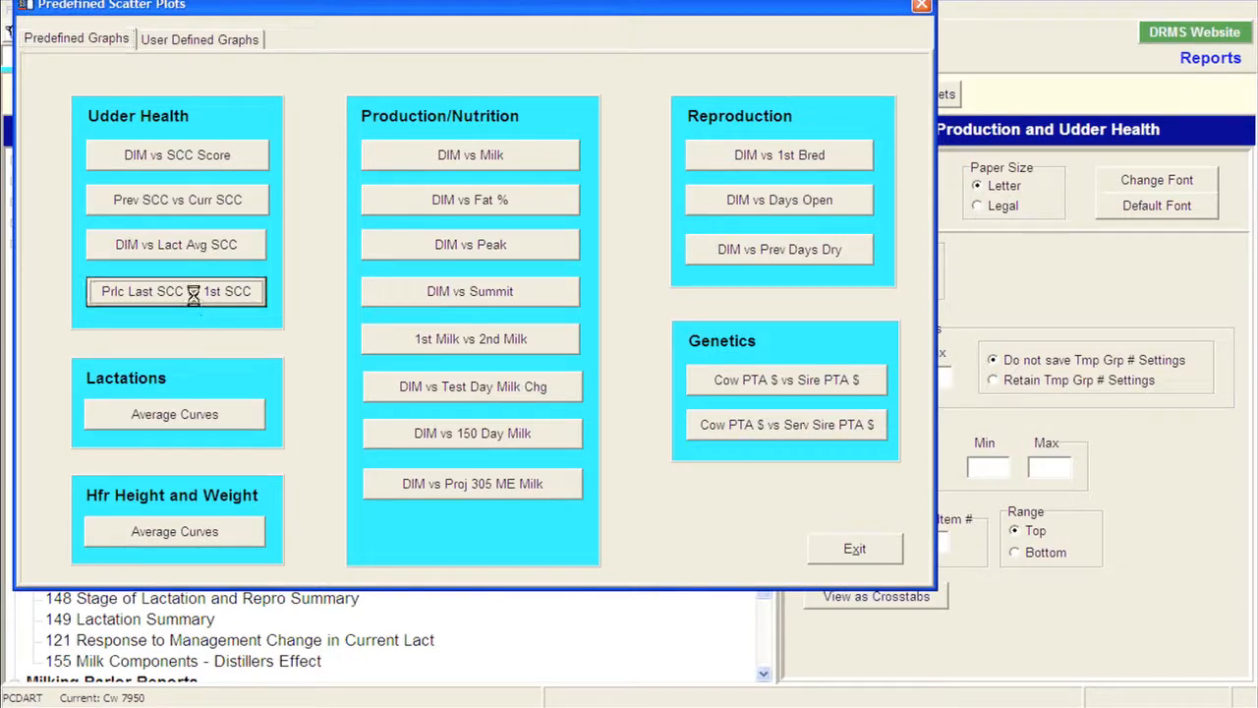
pyautogui.click(177, 291)
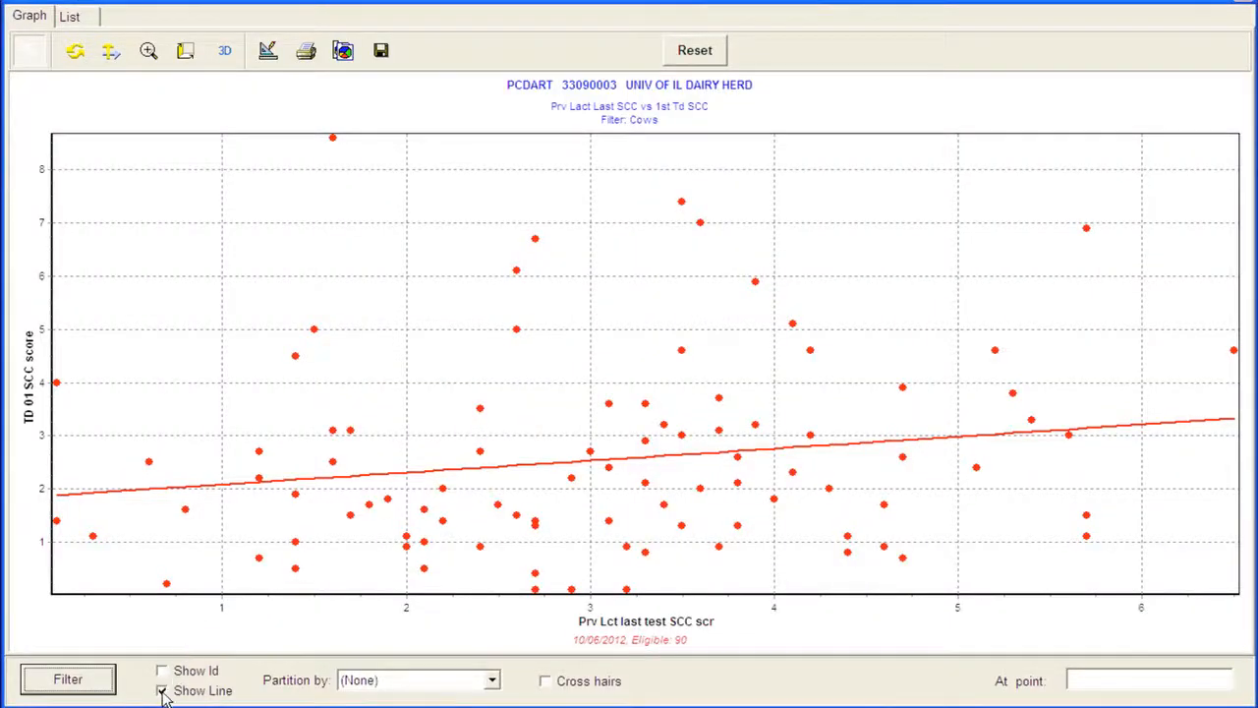
# Step: Turn the trend line off and partition the scatter plot by Lactation
pyautogui.click(162, 690)
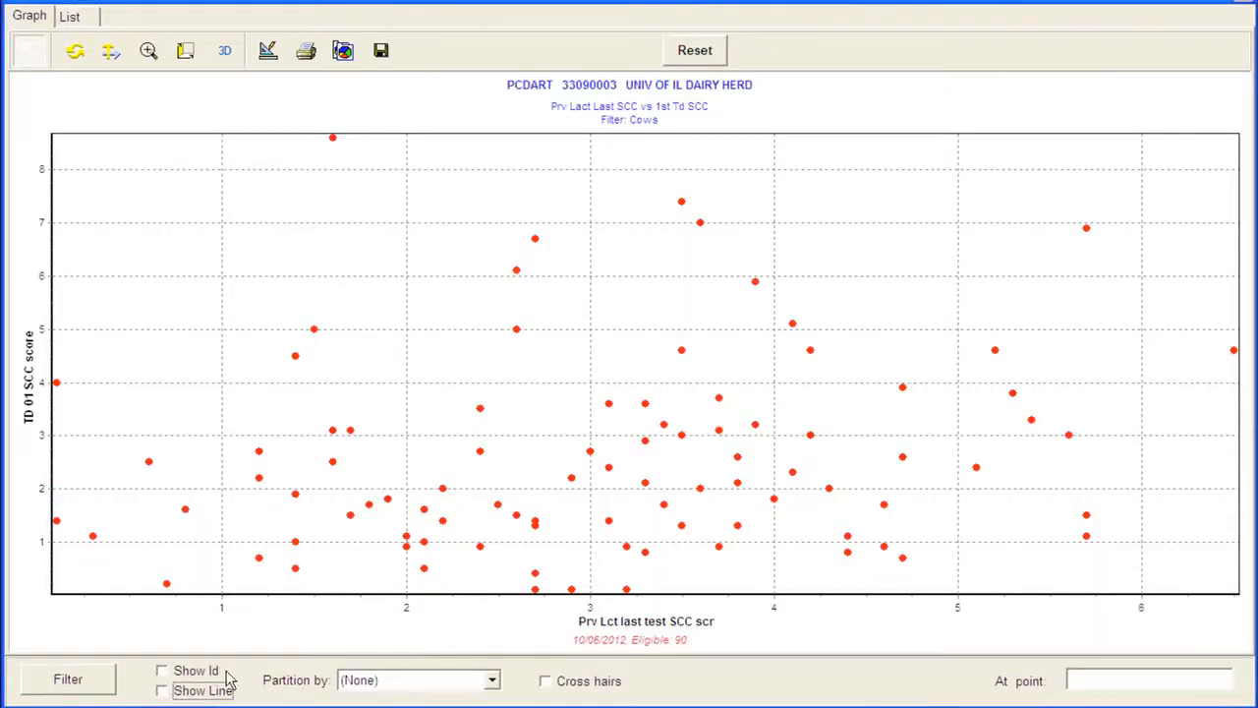
pyautogui.click(492, 680)
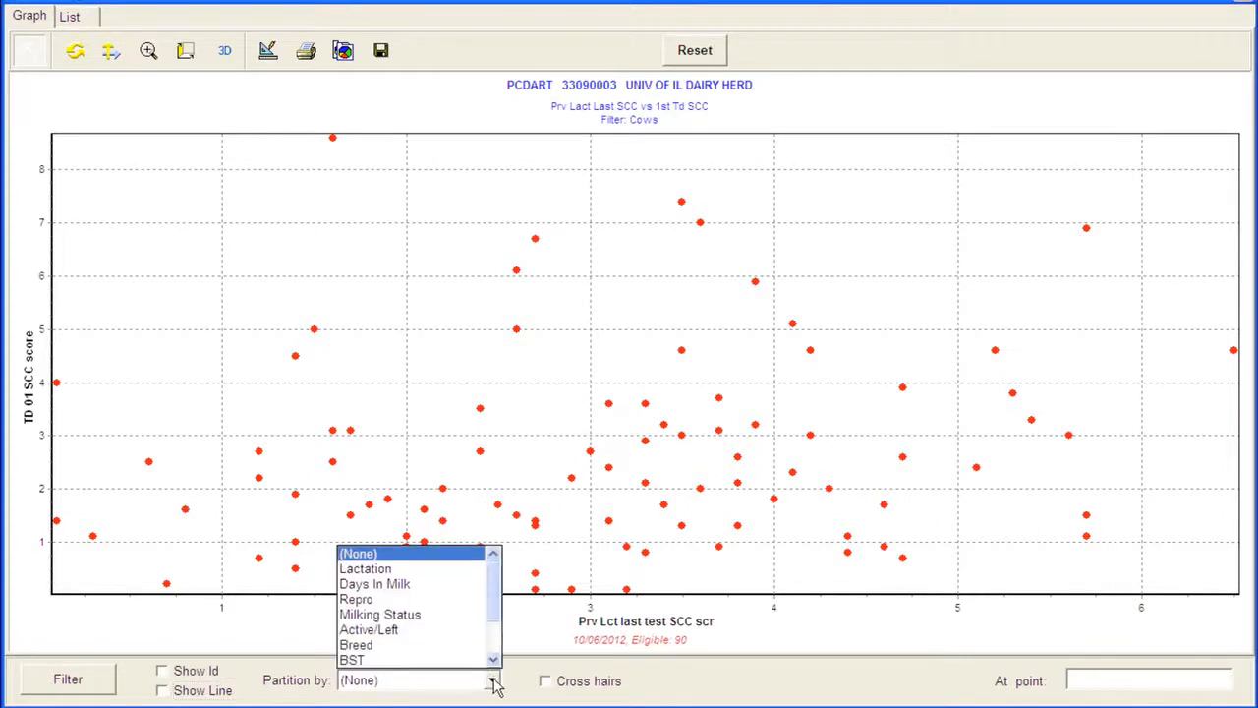
pyautogui.click(366, 568)
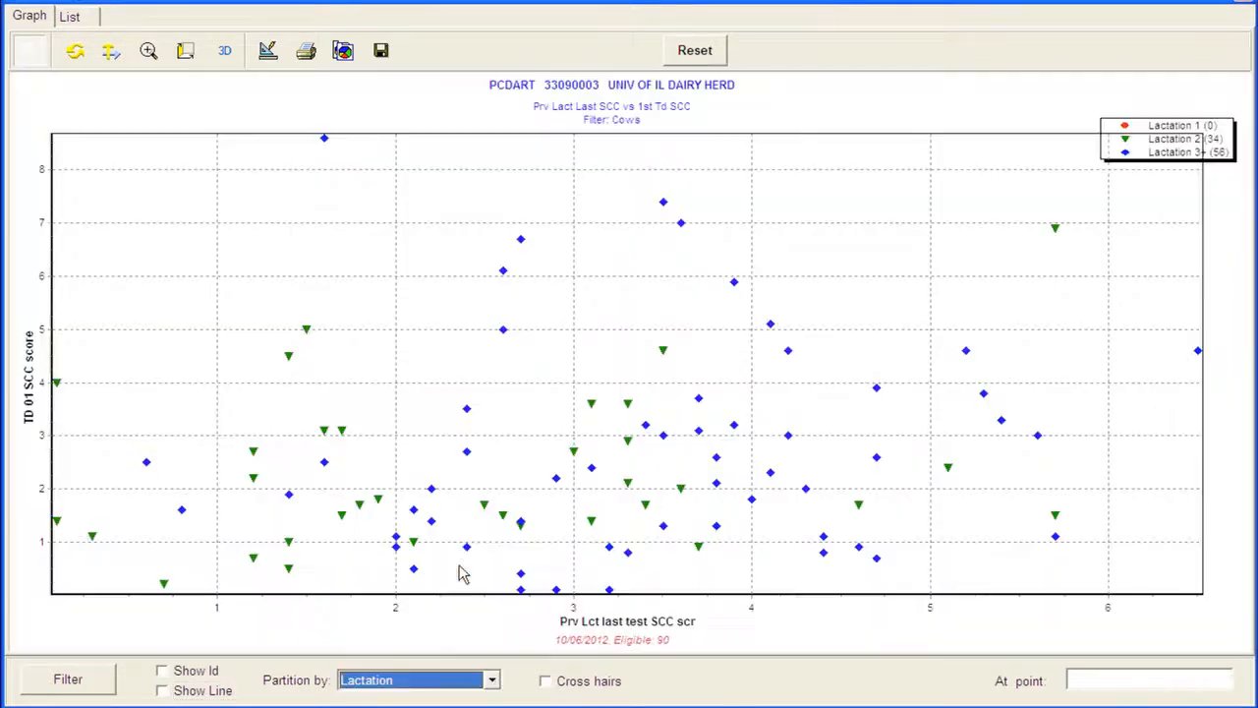
pyautogui.moveTo(668, 234)
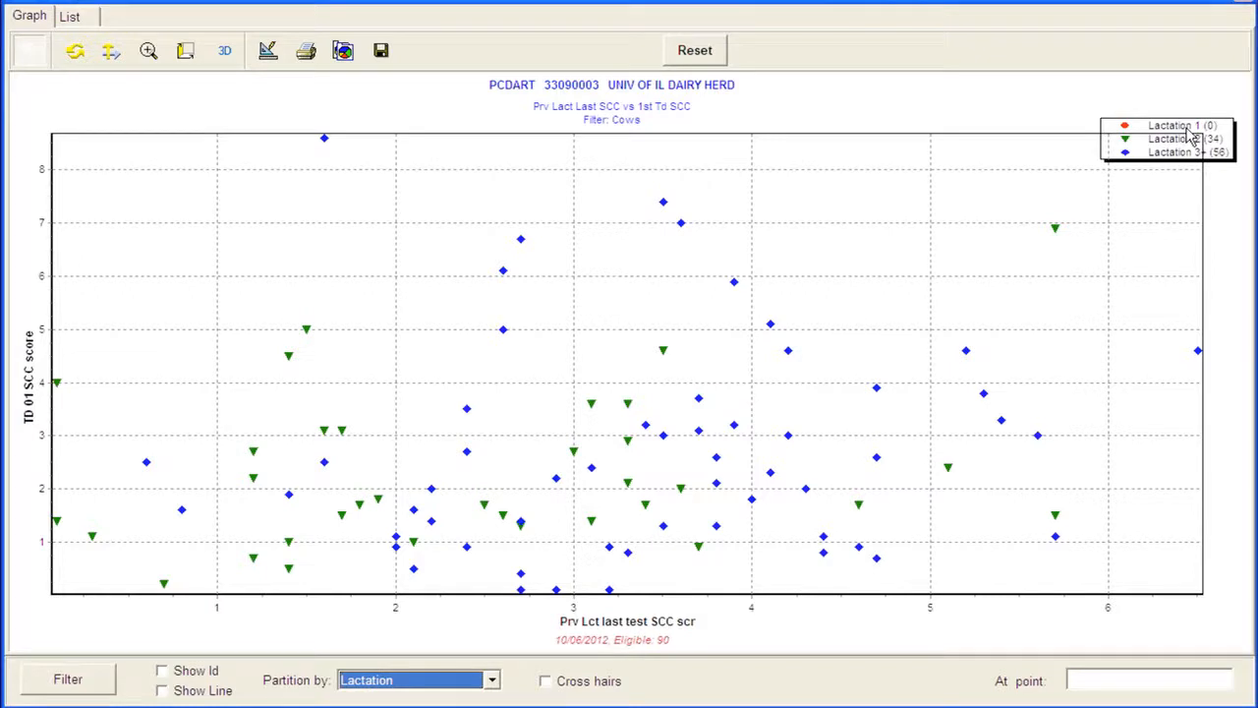
pyautogui.moveTo(587, 614)
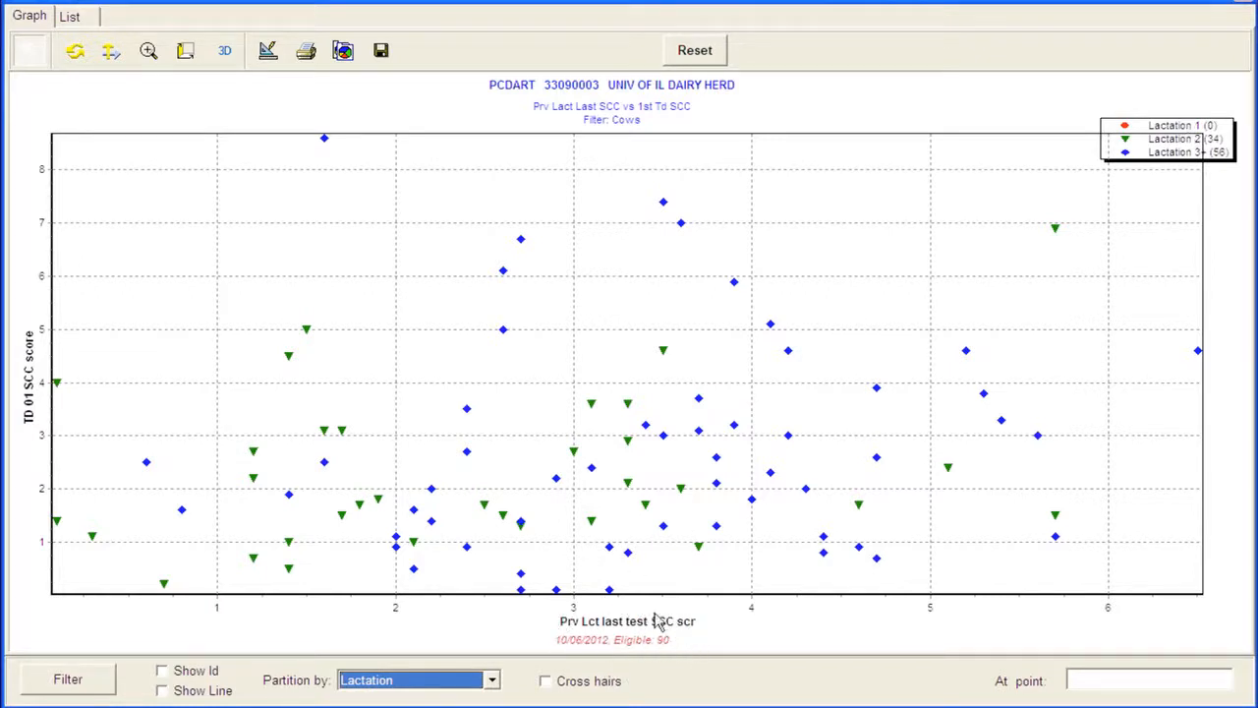
pyautogui.moveTo(504, 621)
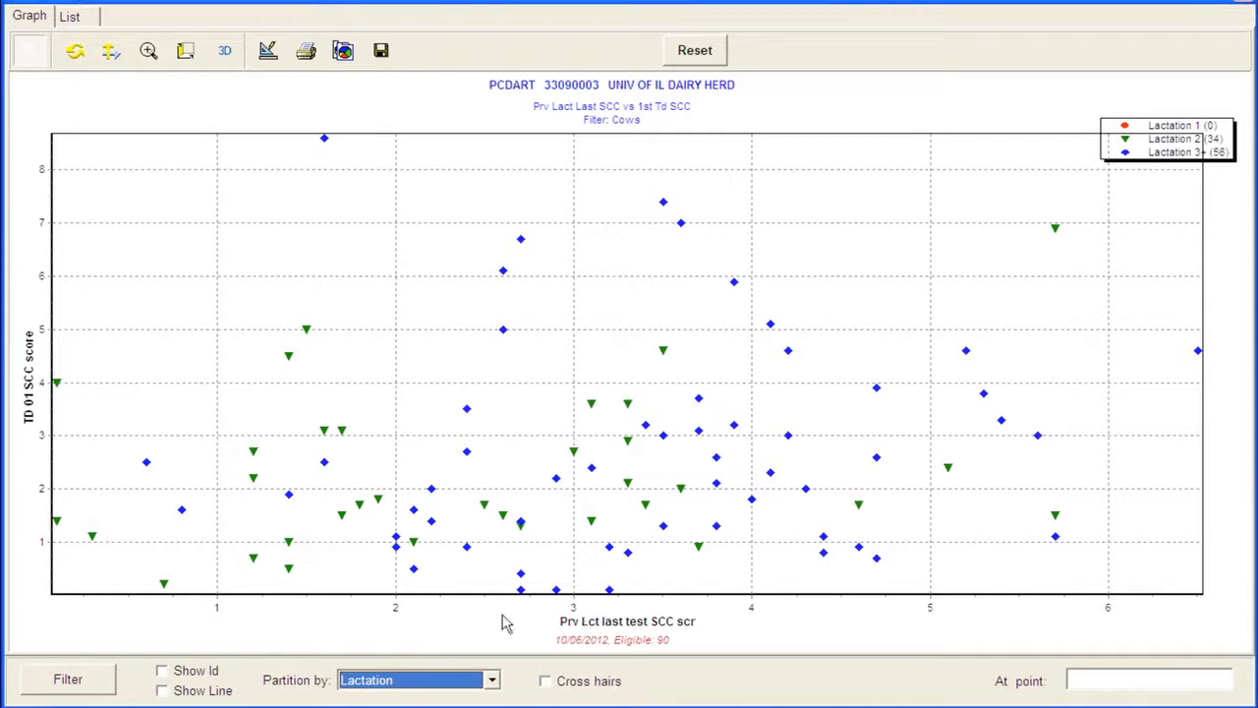
pyautogui.moveTo(43, 407)
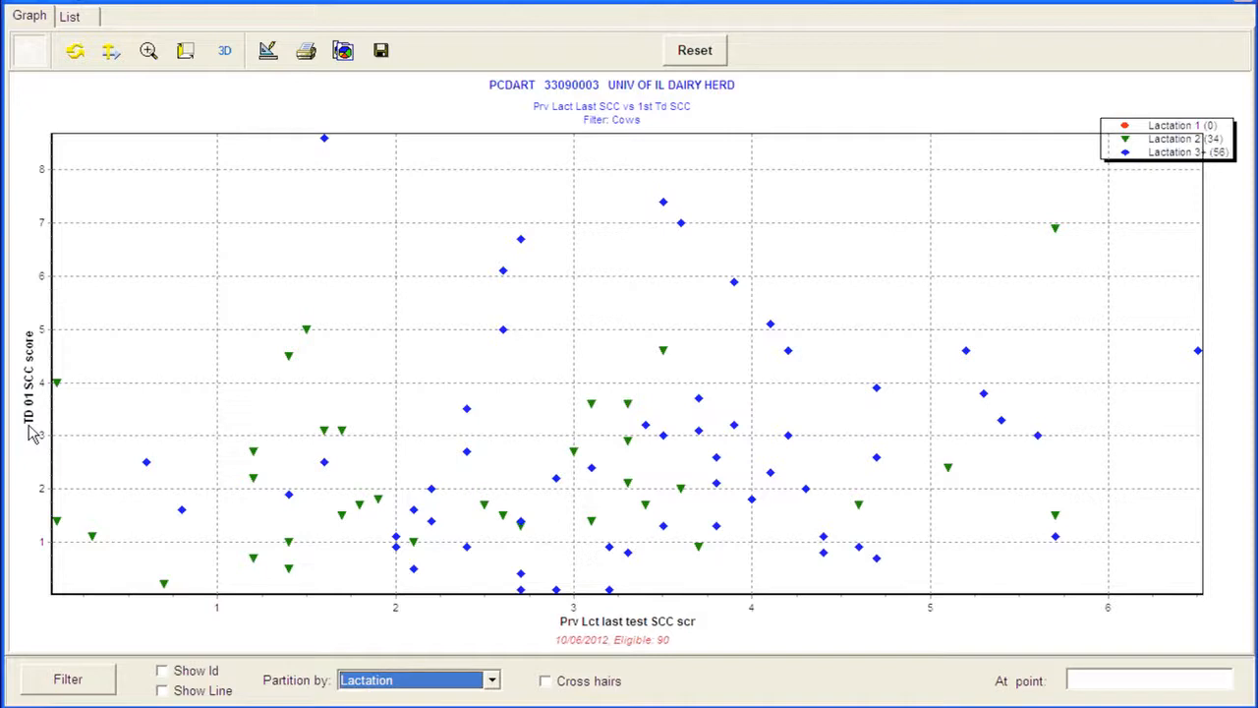
pyautogui.moveTo(578, 692)
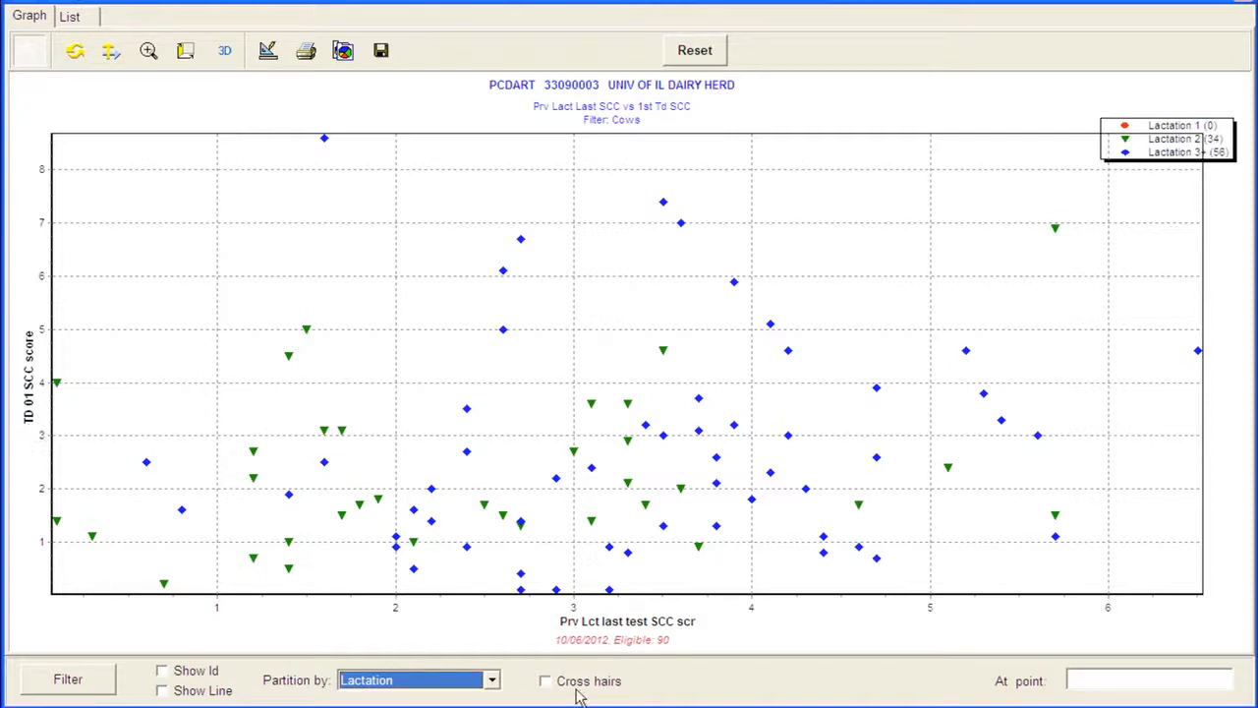
pyautogui.moveTo(547, 684)
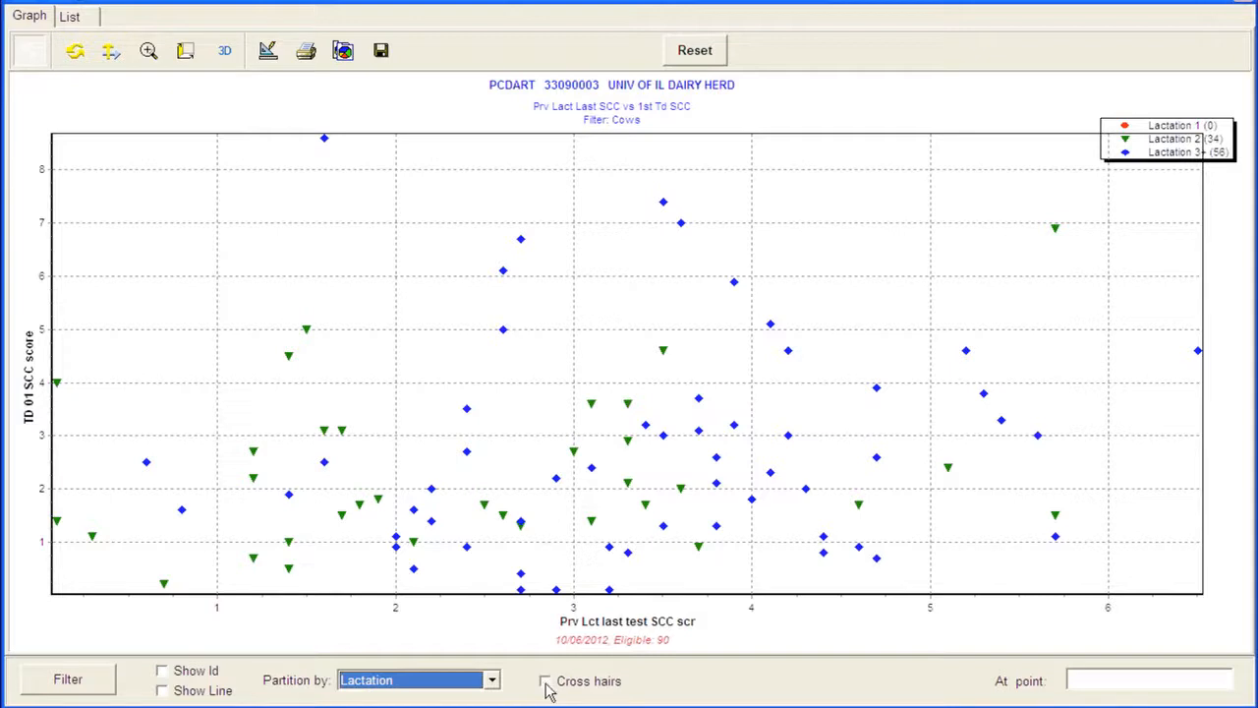
# Step: Enable cross hairs to show quadrant cow counts and percentages on the plot
pyautogui.click(547, 680)
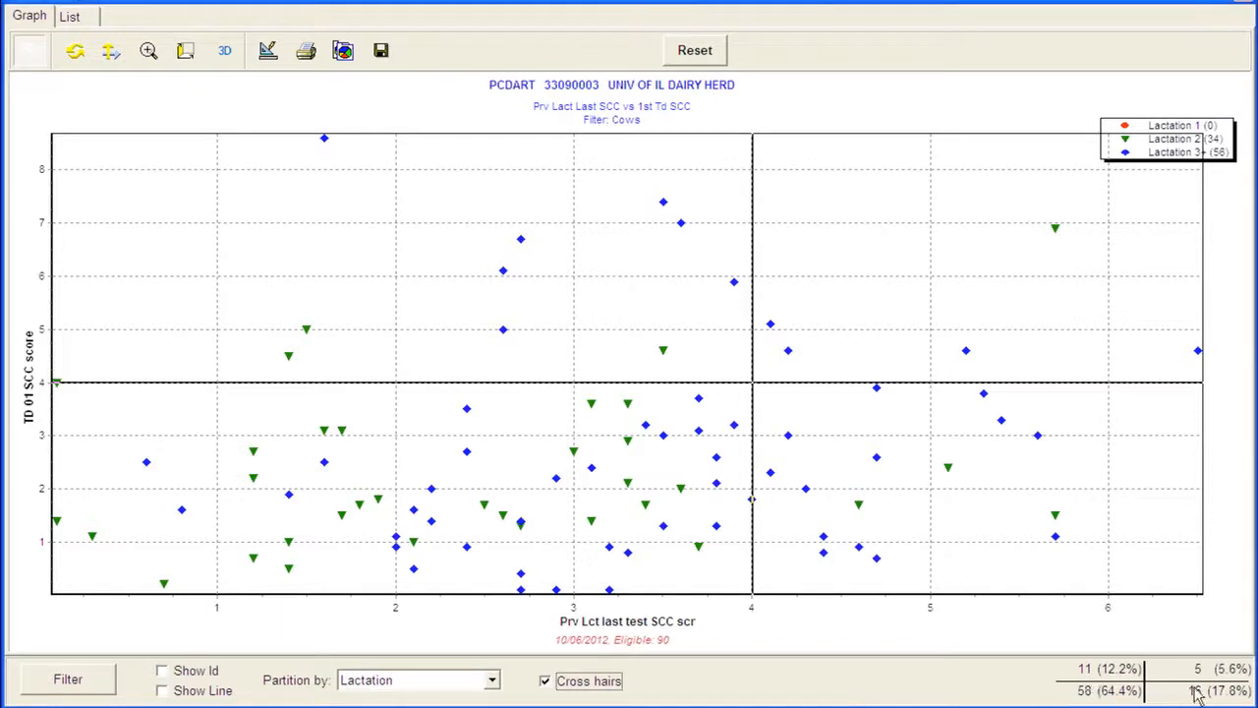
pyautogui.moveTo(1209, 684)
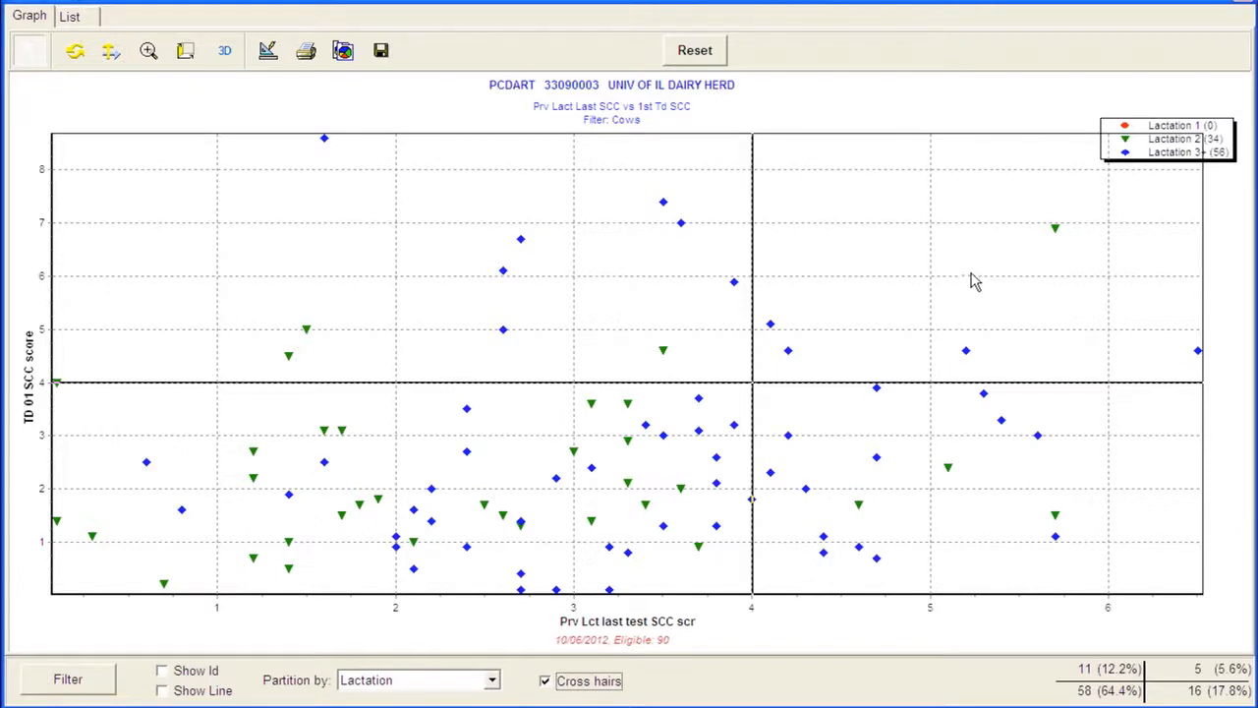
pyautogui.moveTo(1231, 700)
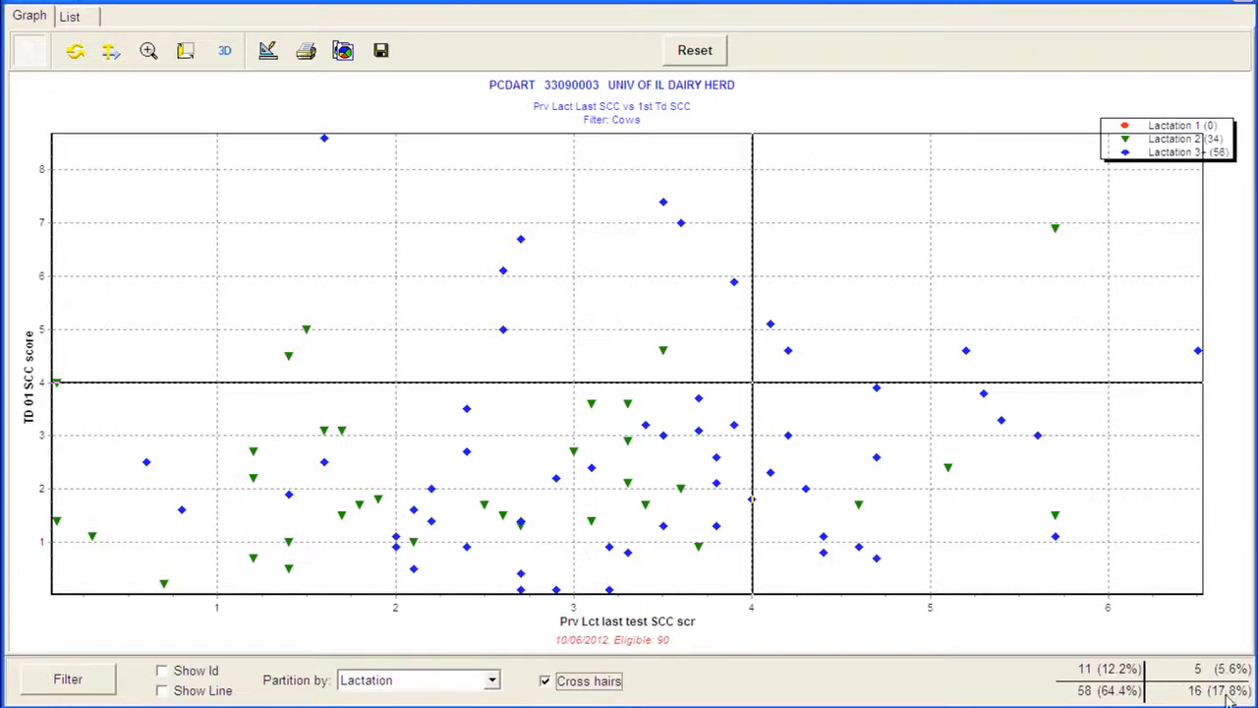
pyautogui.moveTo(1010, 586)
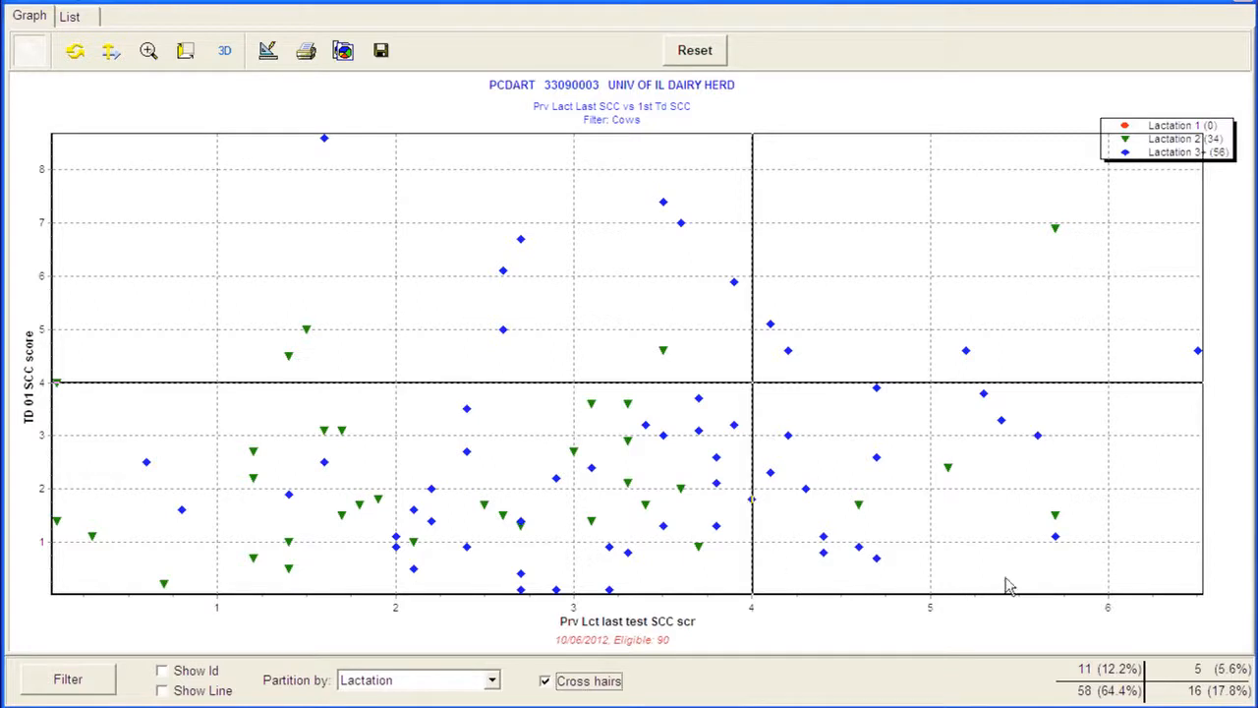
pyautogui.moveTo(824, 507)
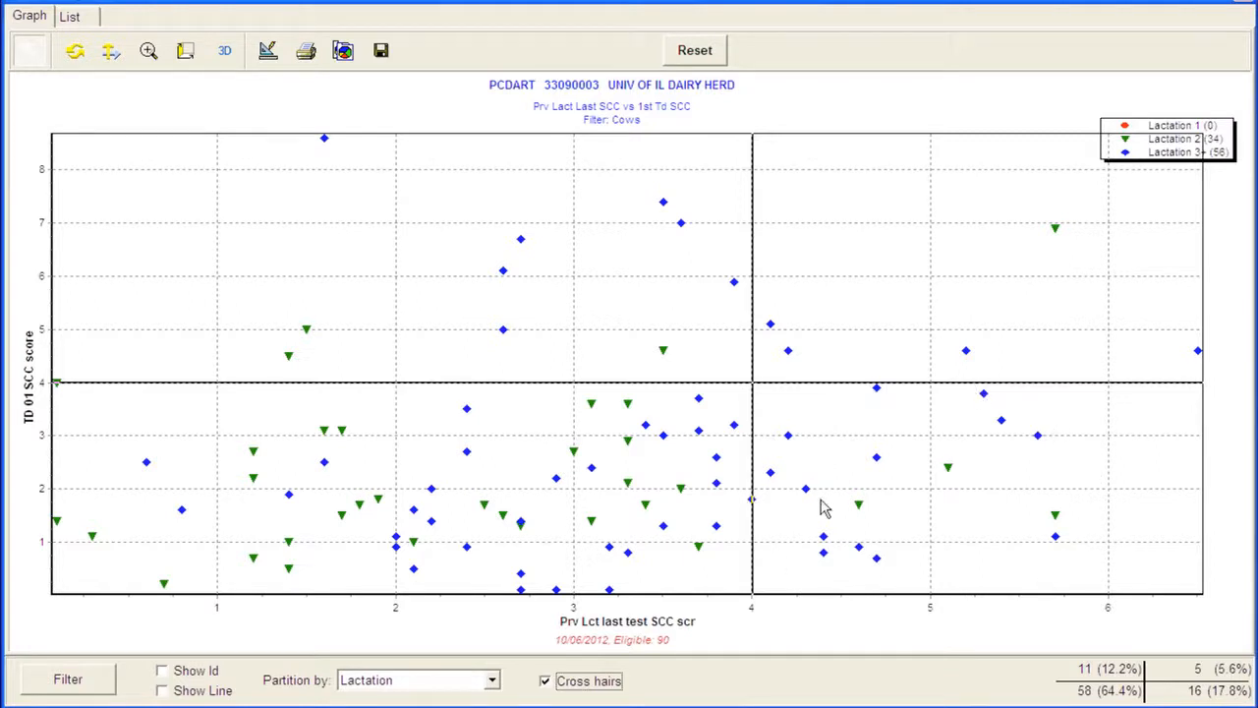
pyautogui.moveTo(1131, 67)
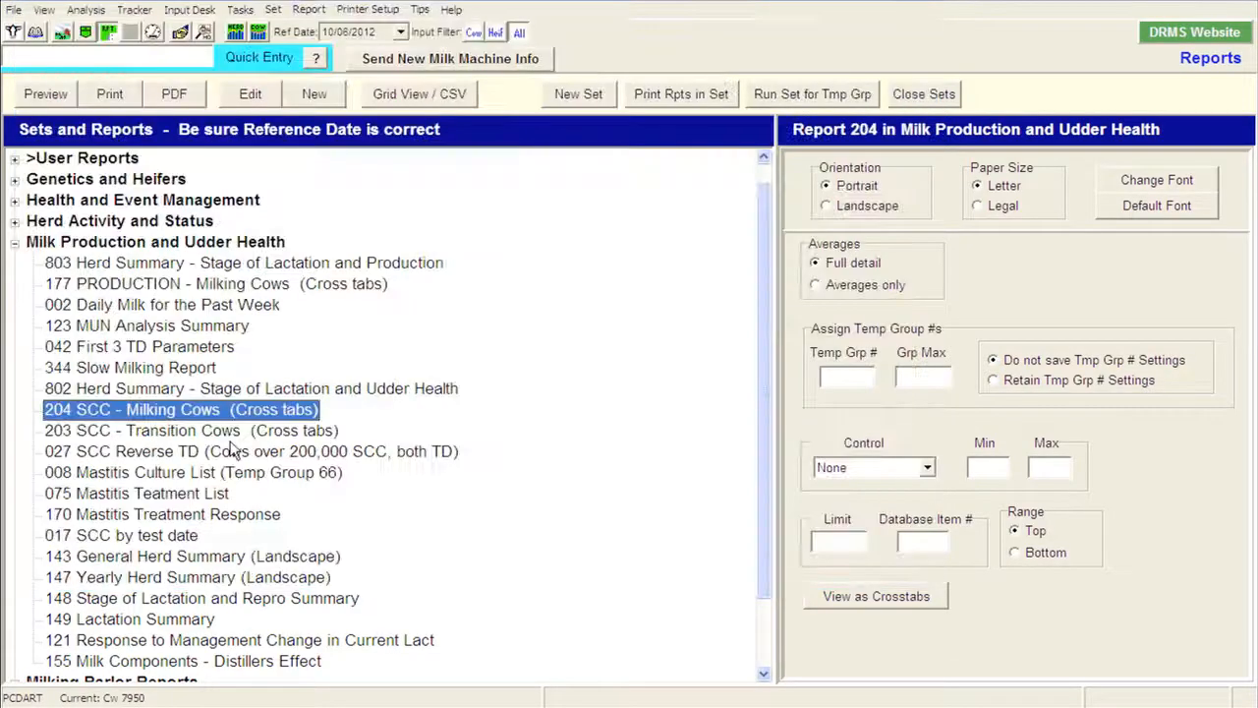
# Step: Select report 203 SCC - Transition Cows (Cross tabs) in the Reports list
pyautogui.click(191, 431)
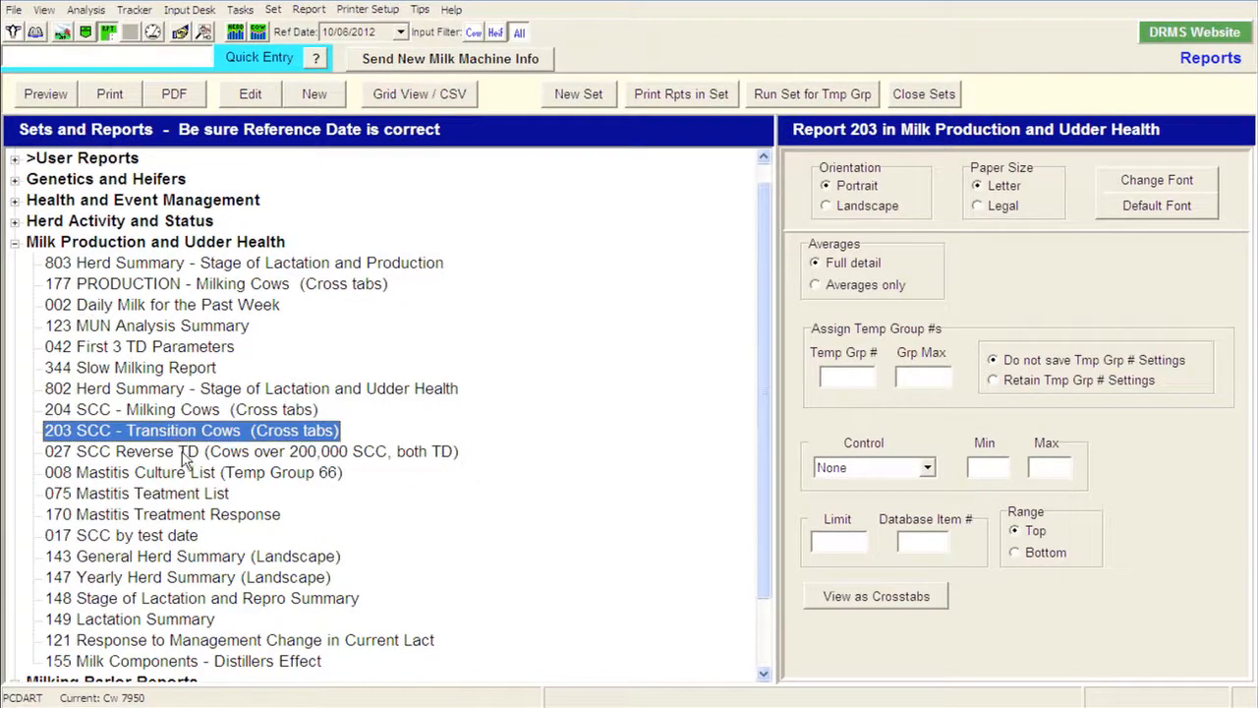
pyautogui.moveTo(540, 445)
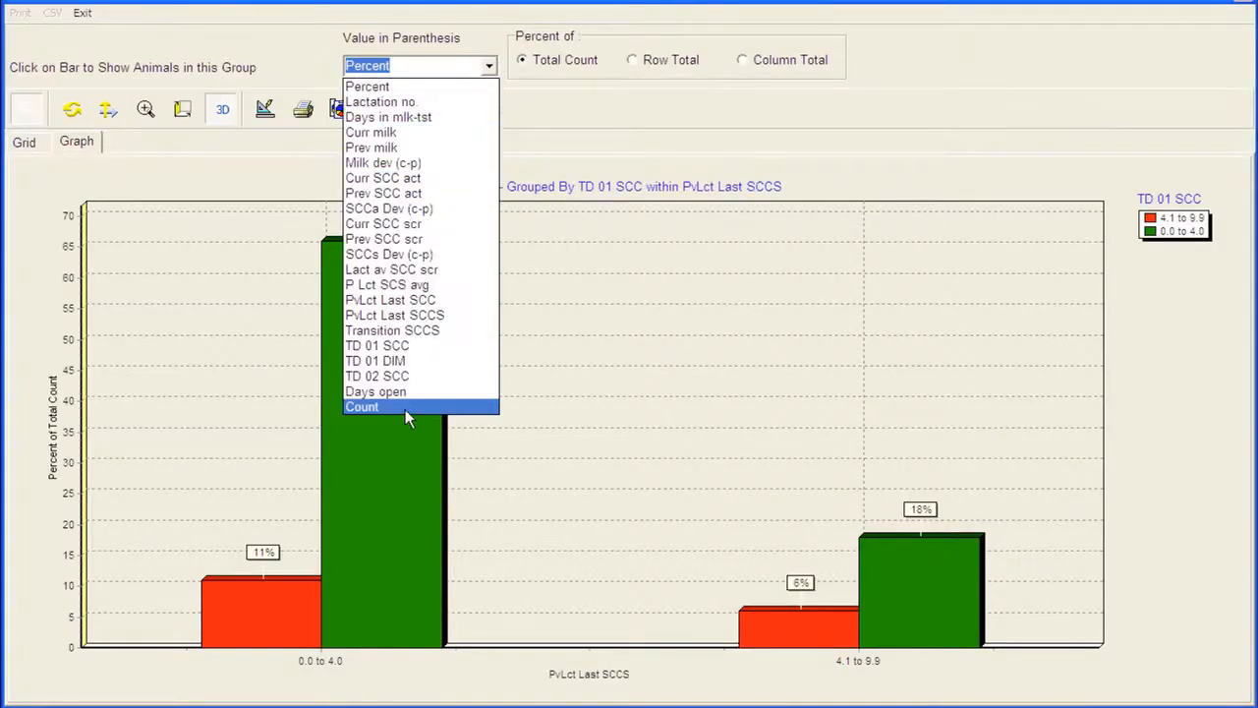
# Step: Label the transition-cow crosstab bars with Count instead of percentages
pyautogui.click(362, 406)
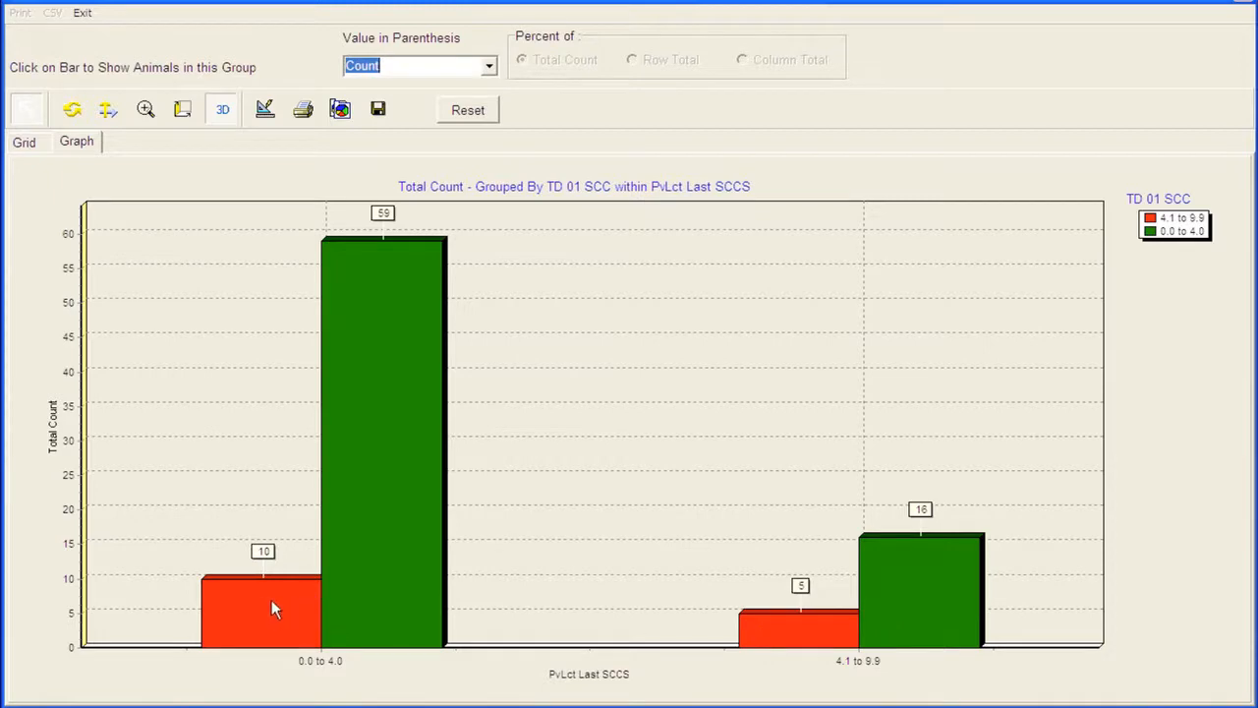
pyautogui.moveTo(362, 383)
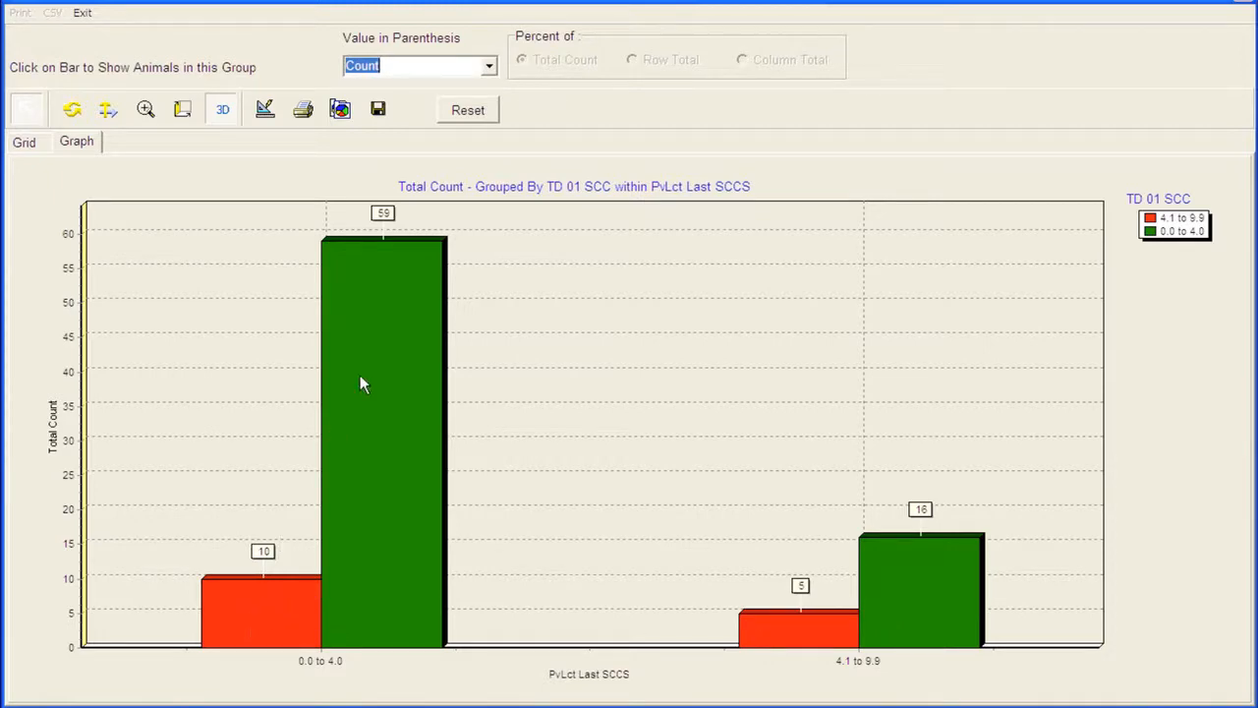
pyautogui.moveTo(305, 631)
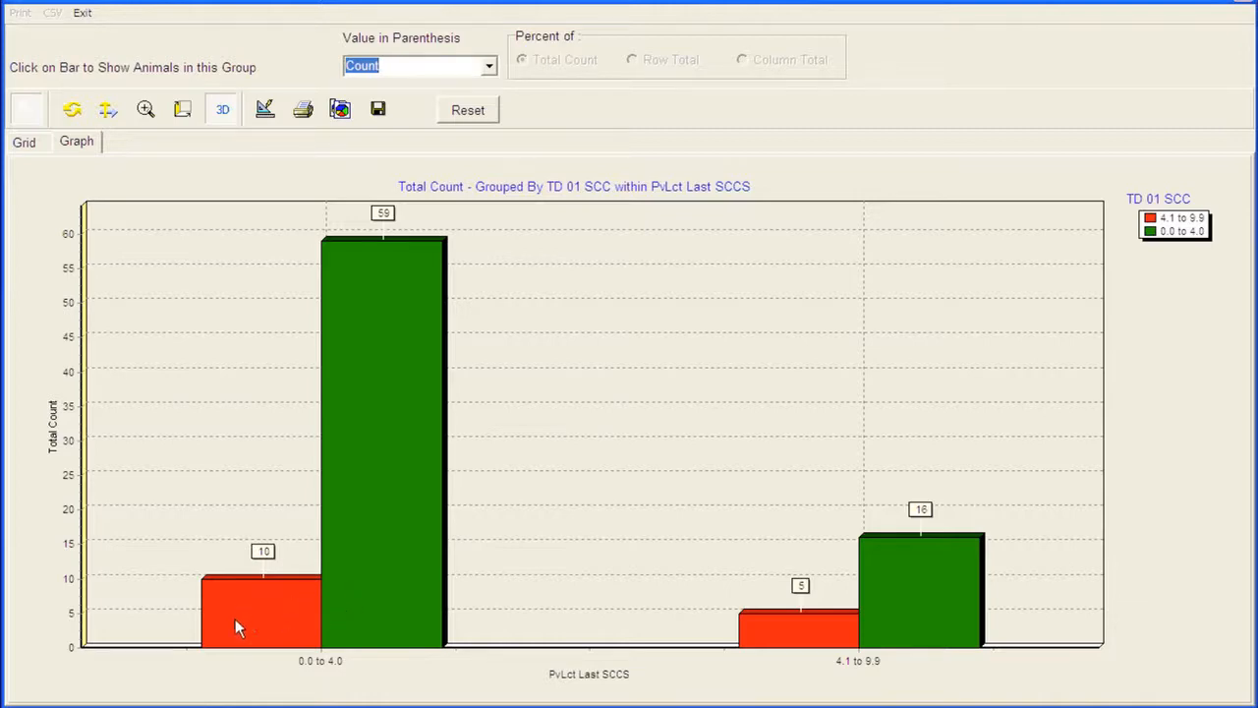
pyautogui.moveTo(326, 582)
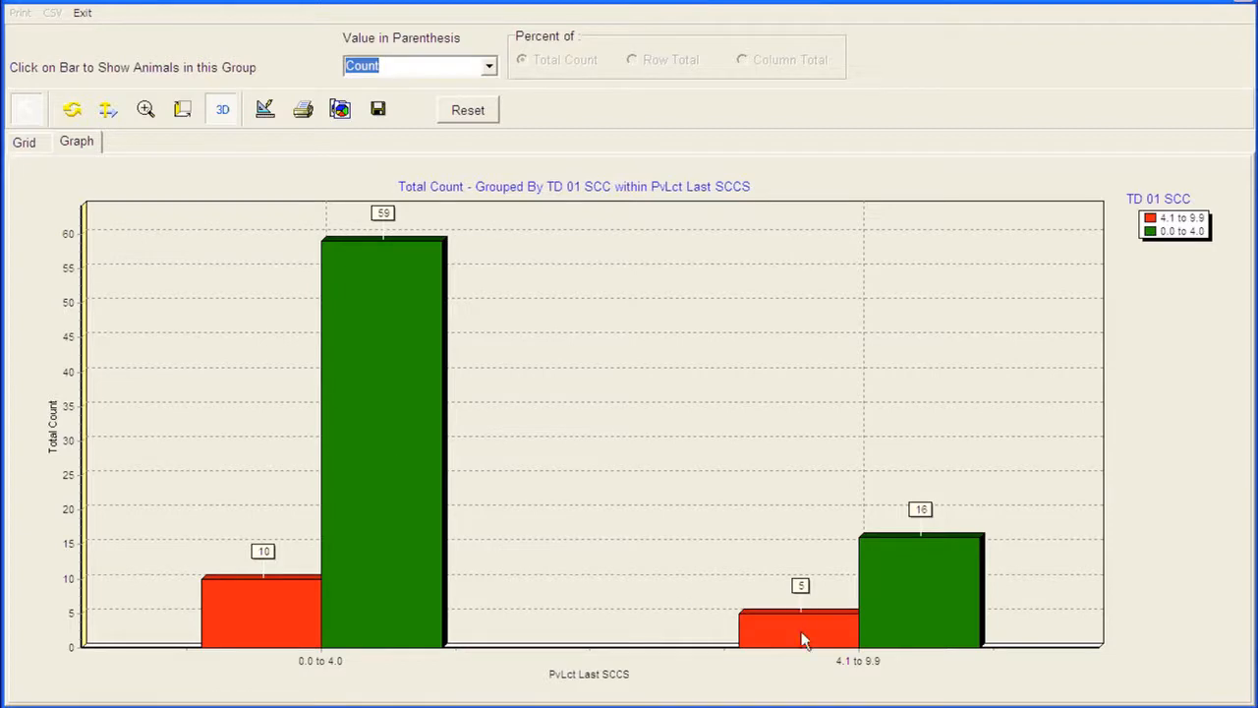
pyautogui.moveTo(932, 598)
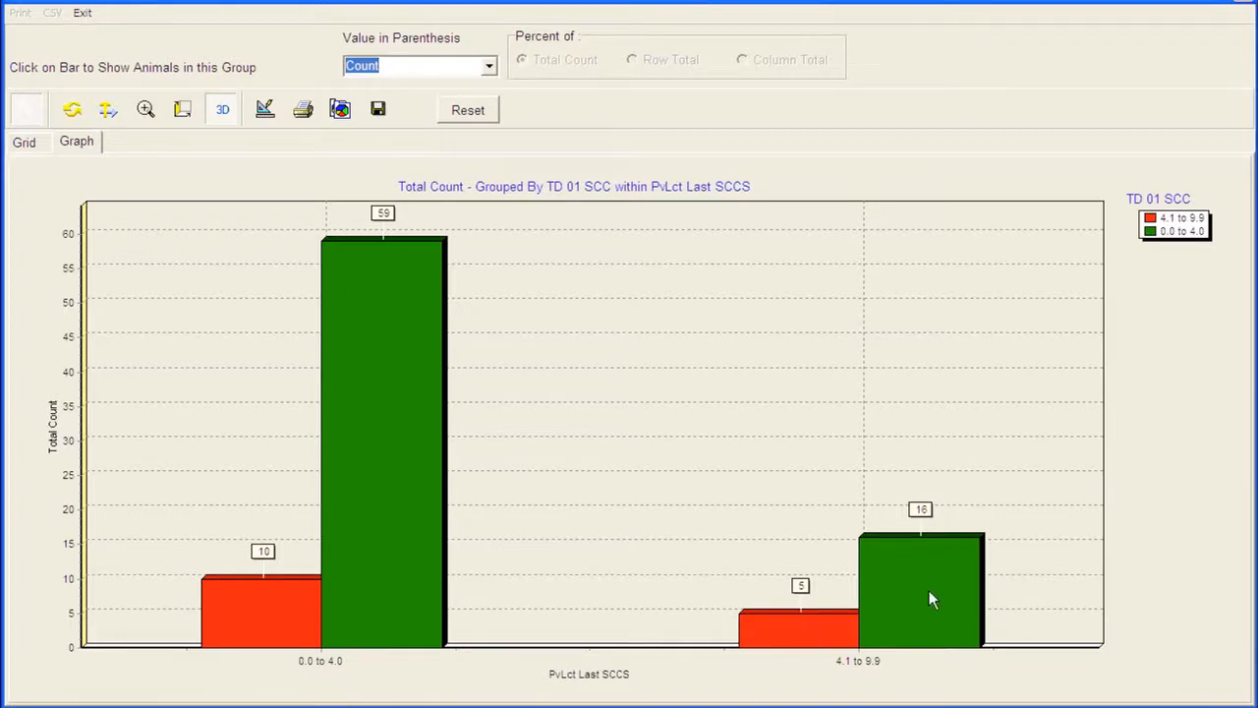
pyautogui.moveTo(924, 598)
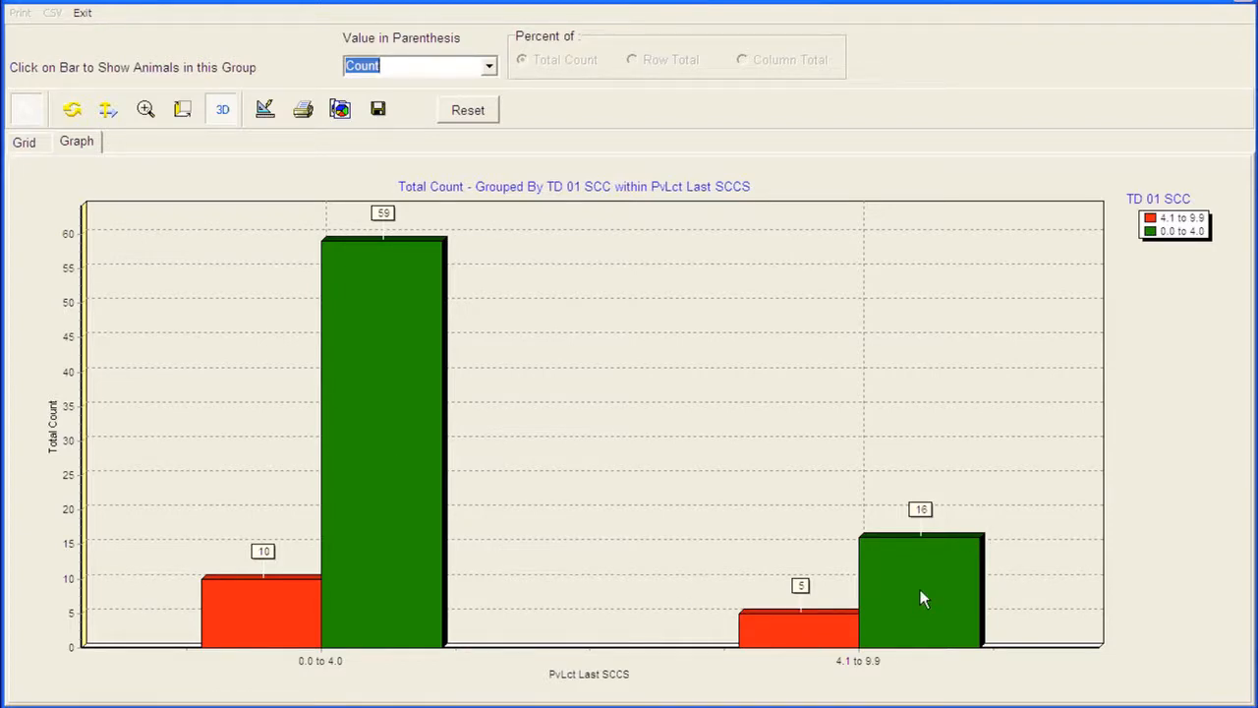
pyautogui.moveTo(932, 601)
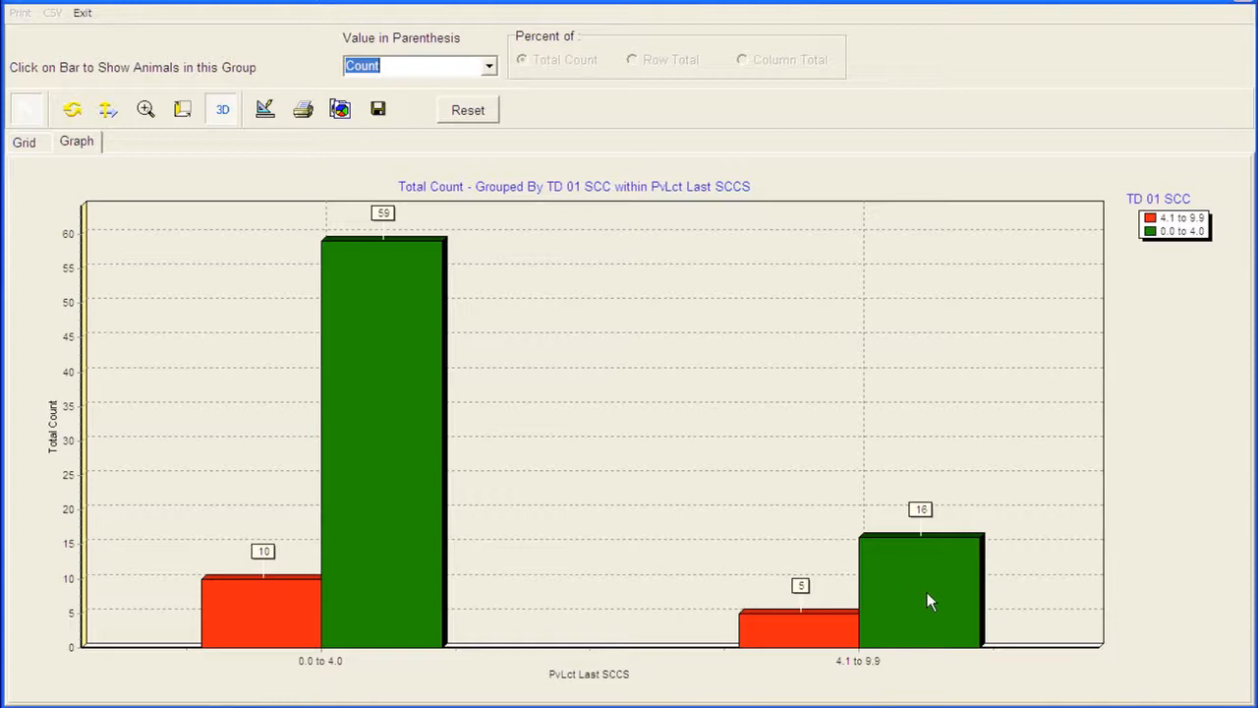
pyautogui.moveTo(835, 240)
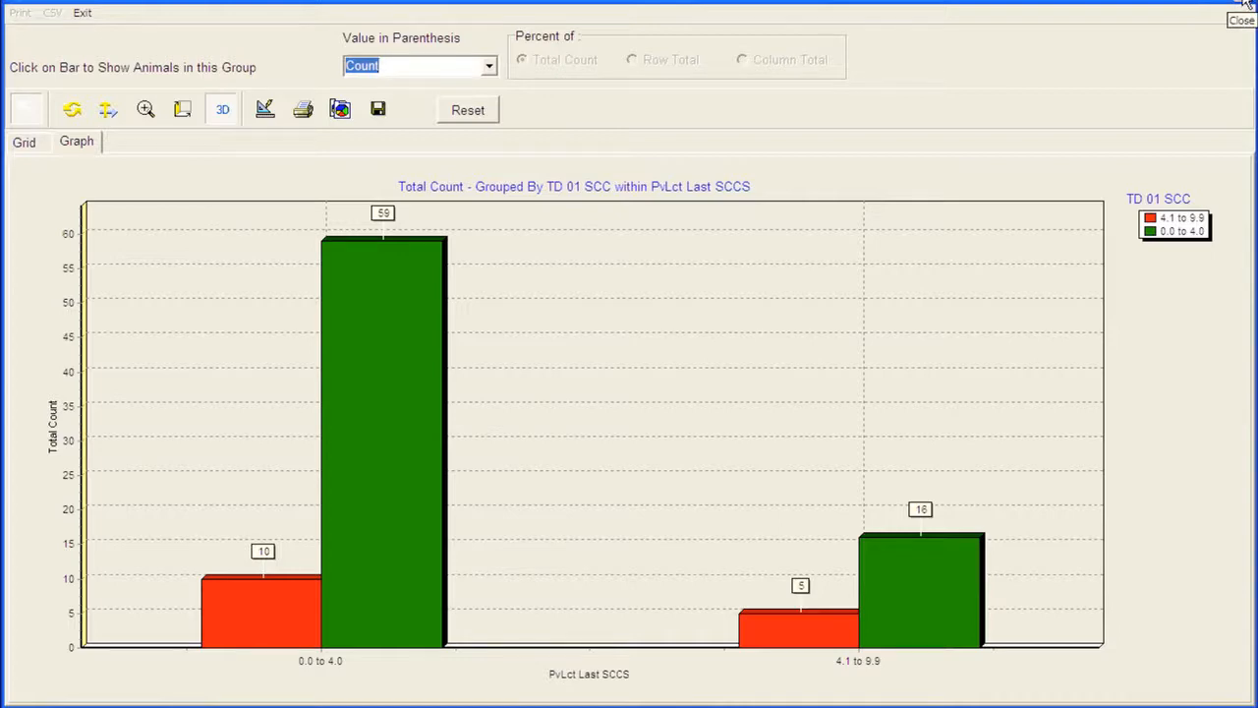
# Step: Close the 203 Transition Cows crosstab chart, returning to the Reports screen
pyautogui.click(1243, 20)
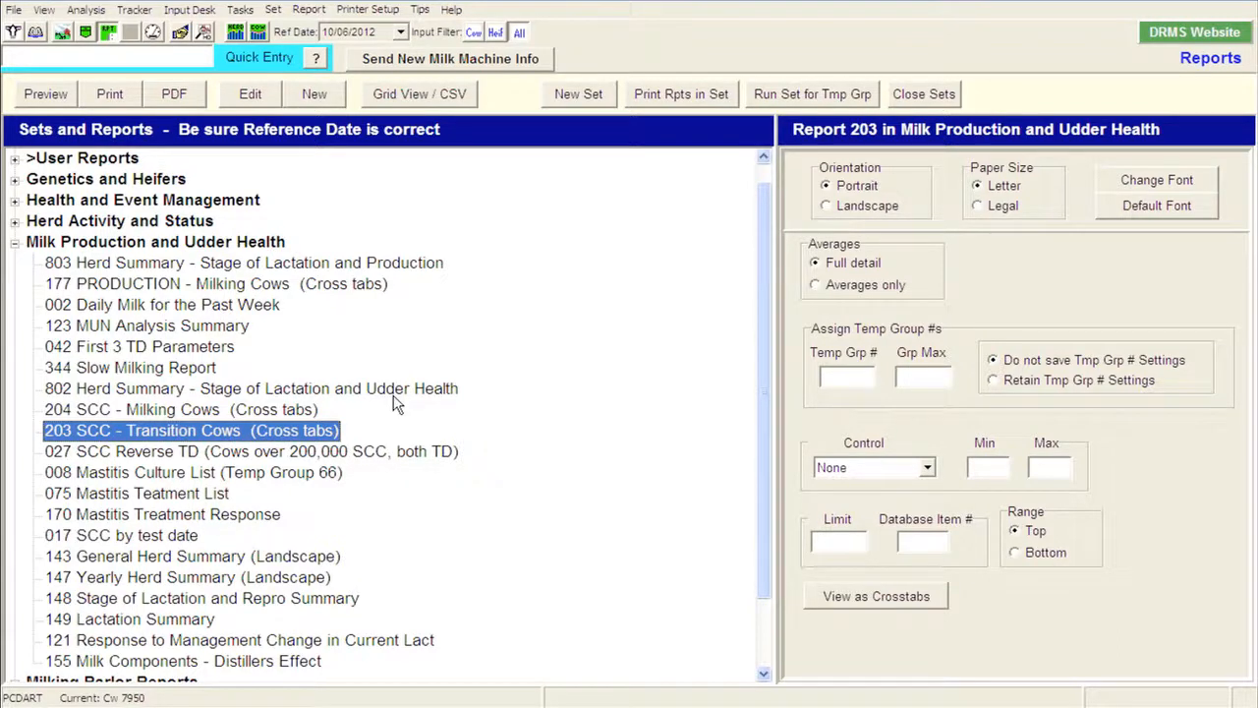
pyautogui.moveTo(334, 424)
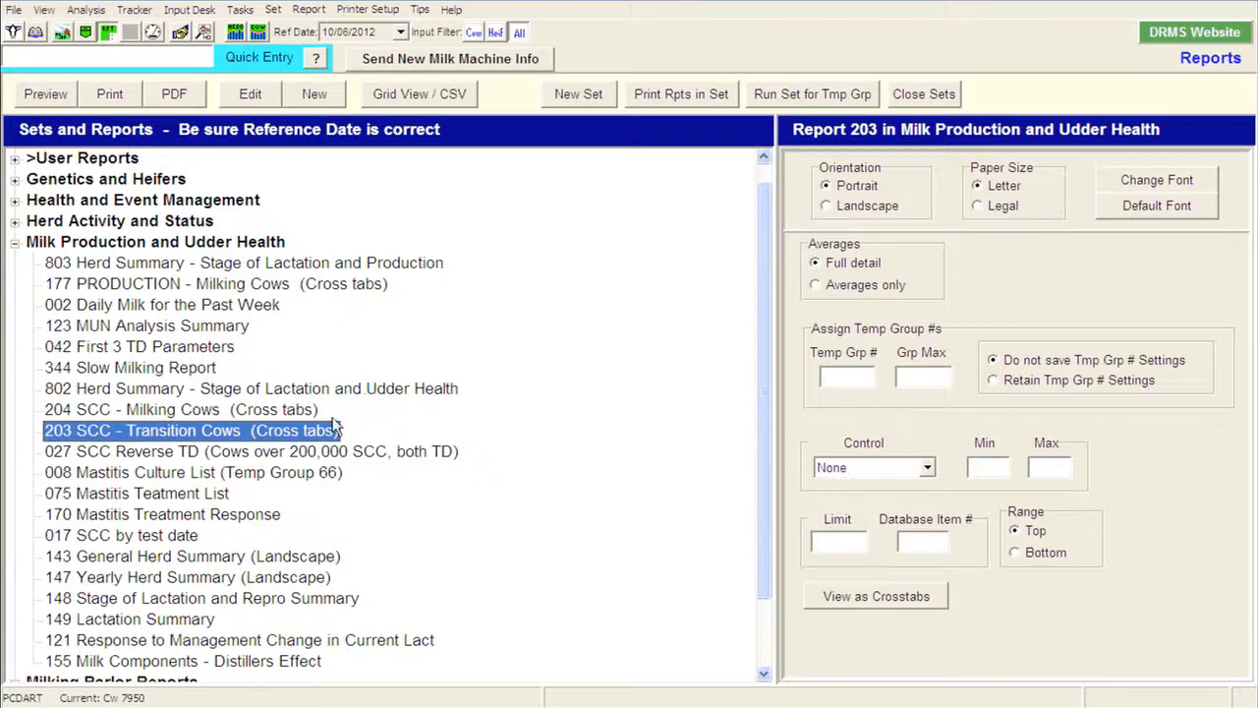